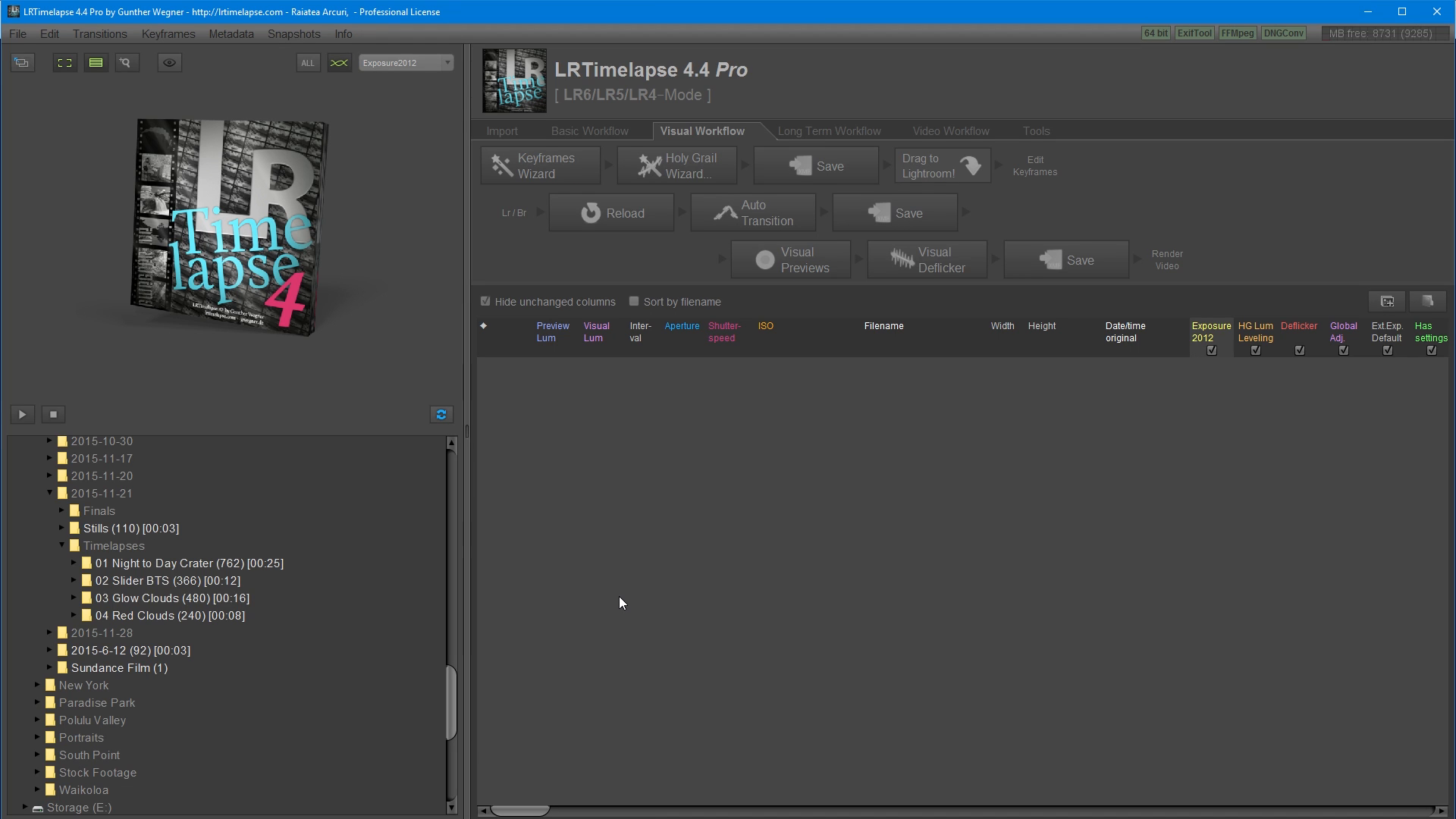
pyautogui.moveTo(702, 482)
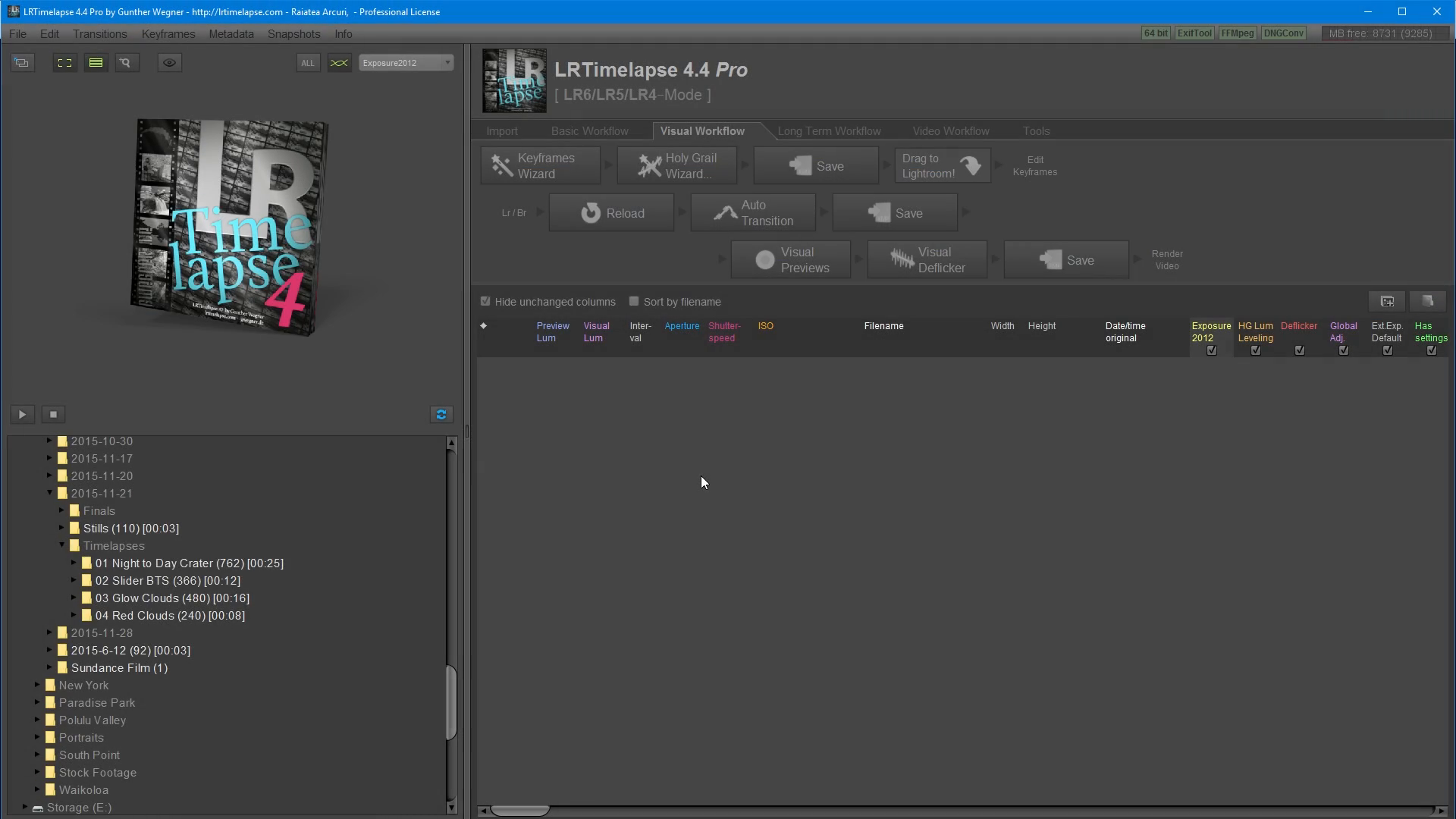
pyautogui.moveTo(666, 489)
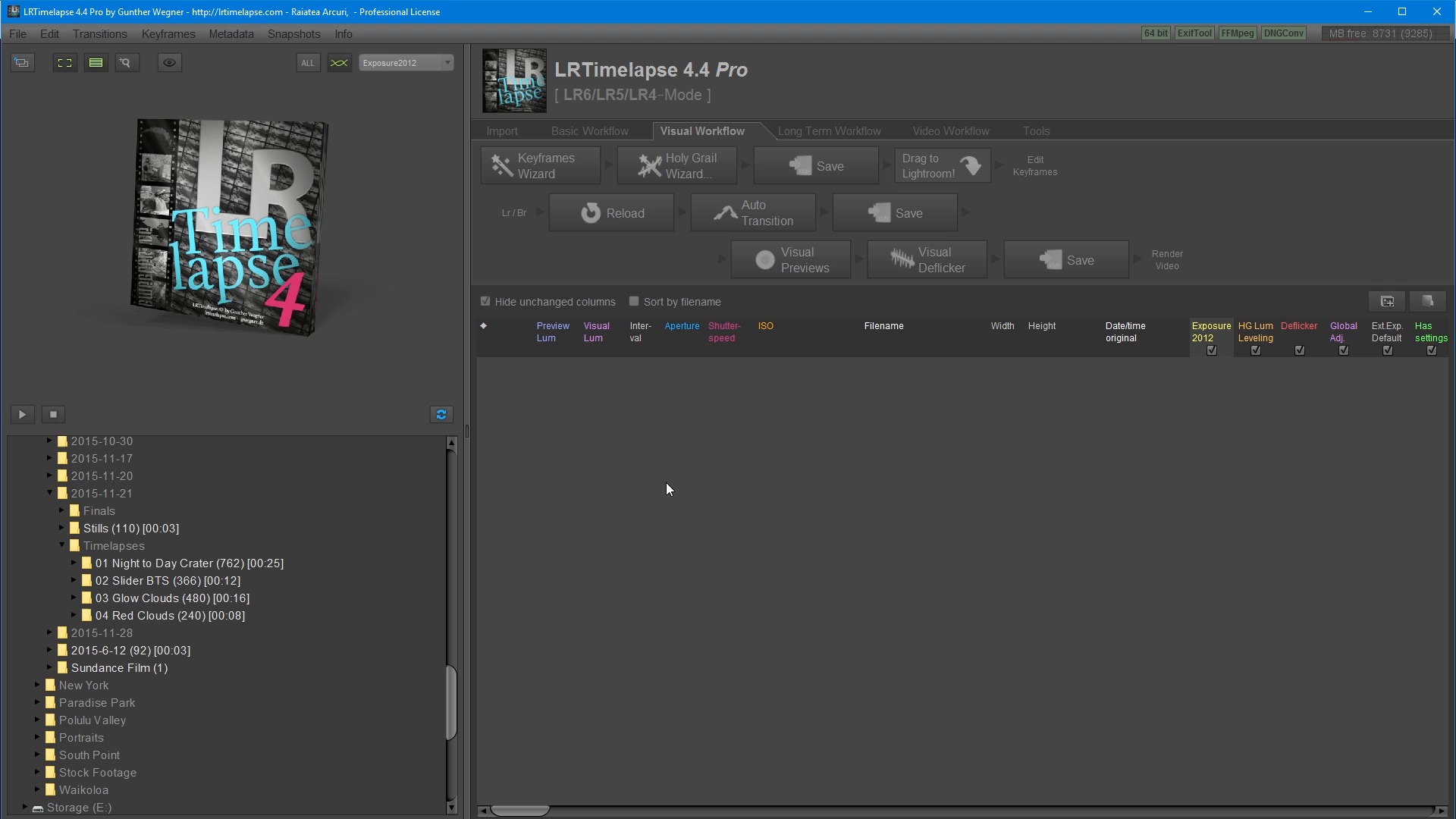
pyautogui.moveTo(421, 658)
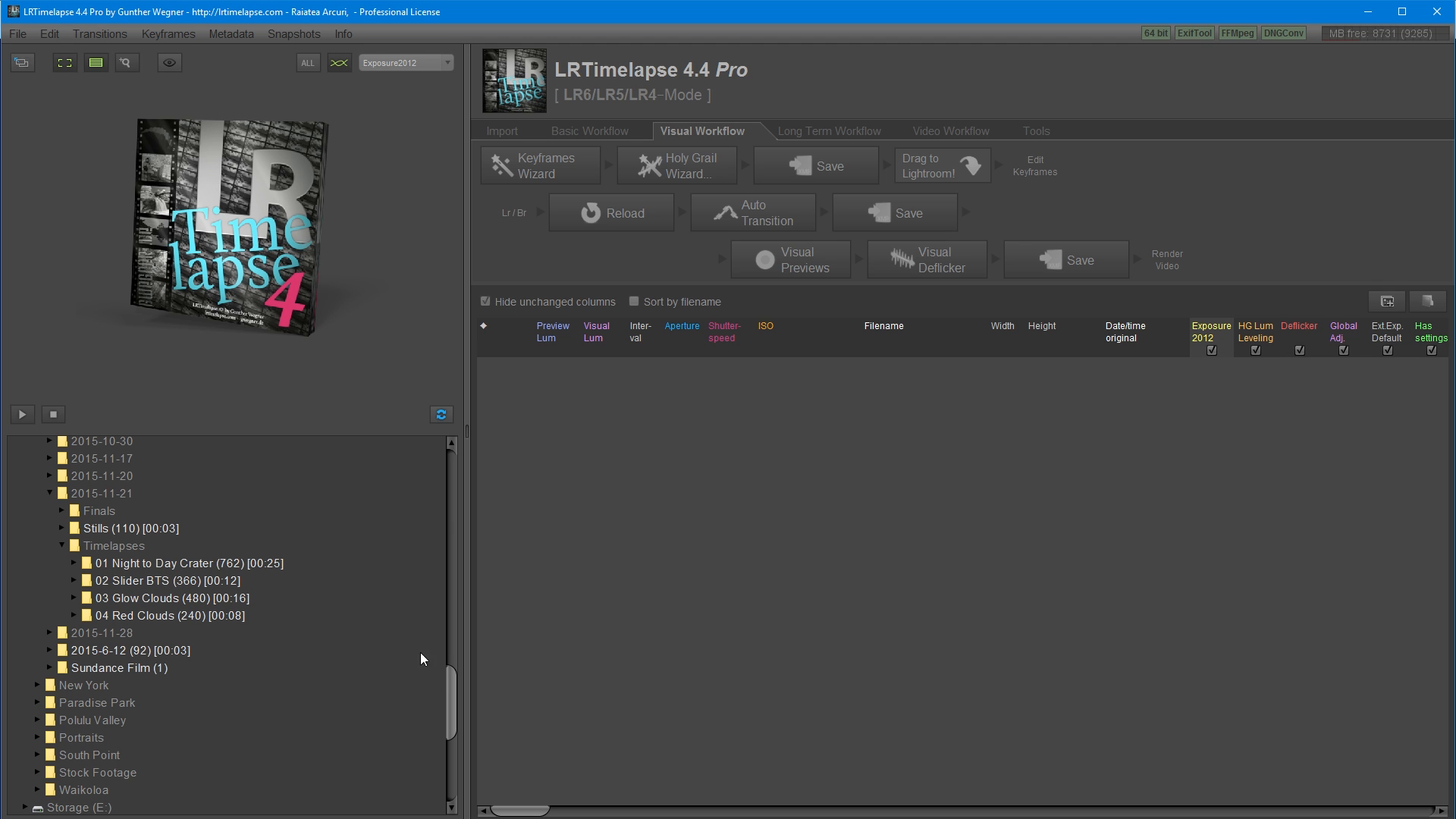
# Load the '01 Night to Day Crater' folder from 2015-11-21 > Timelapses.
pyautogui.scroll(3)
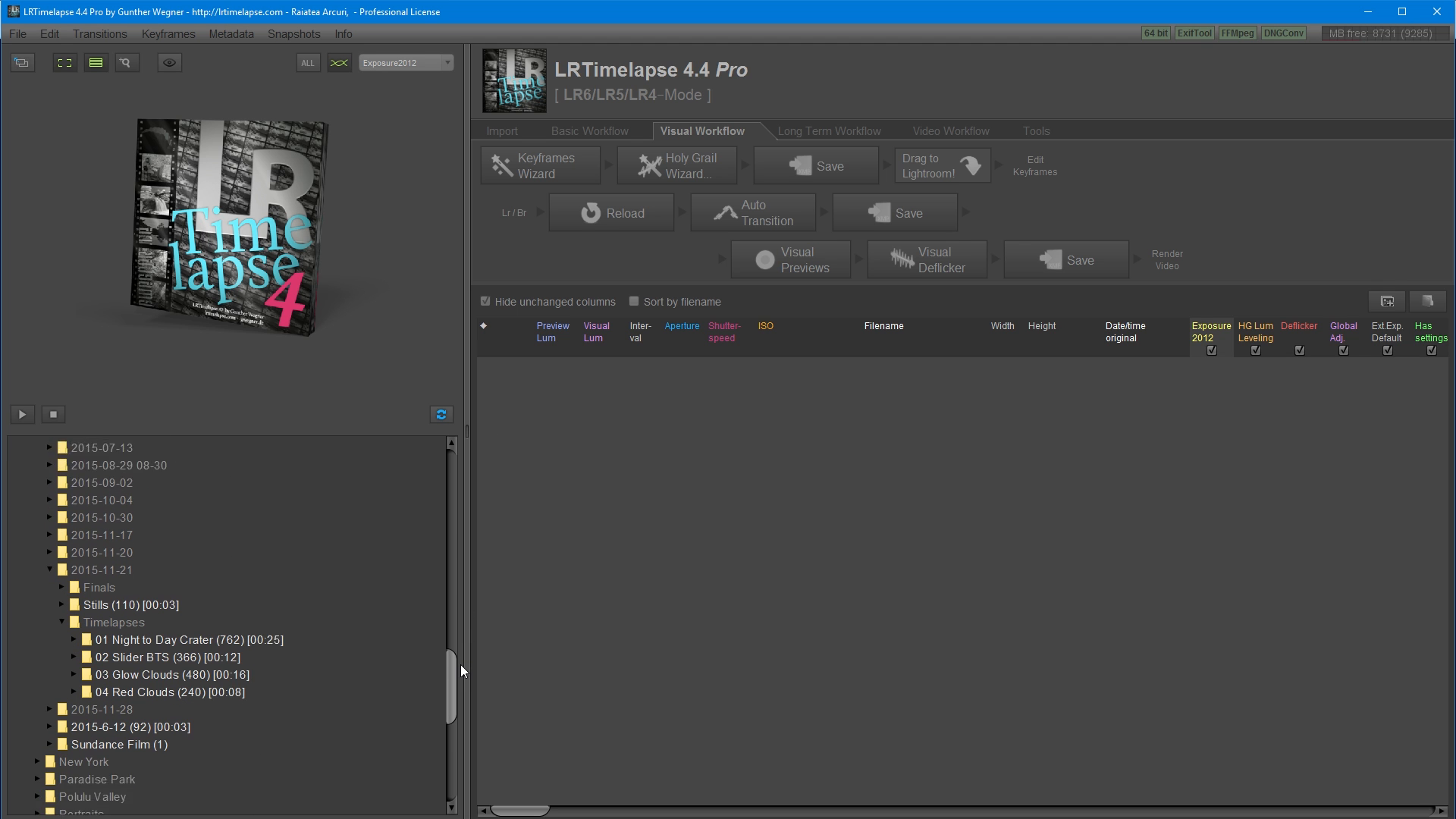
pyautogui.scroll(-3)
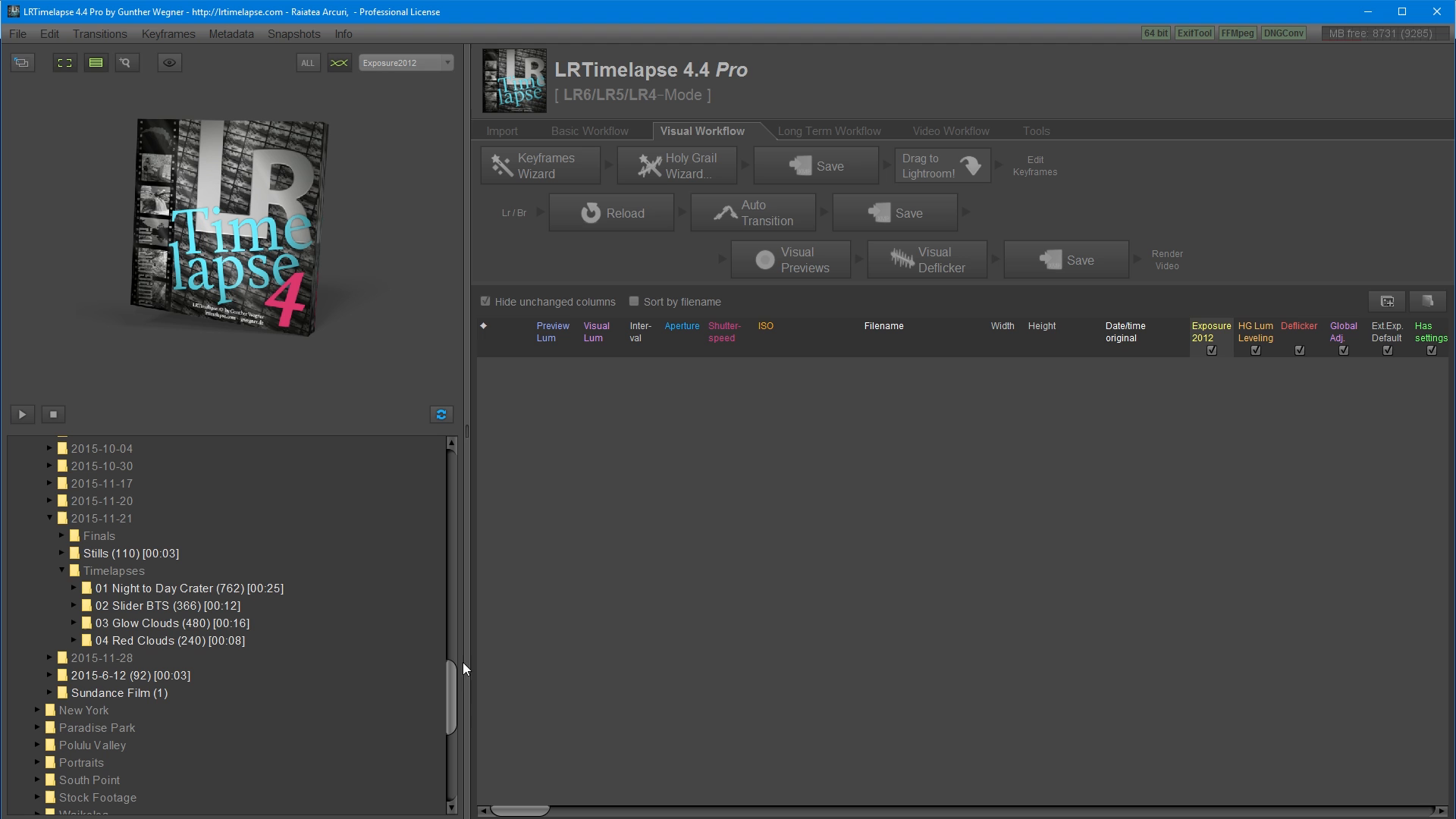
pyautogui.moveTo(246, 595)
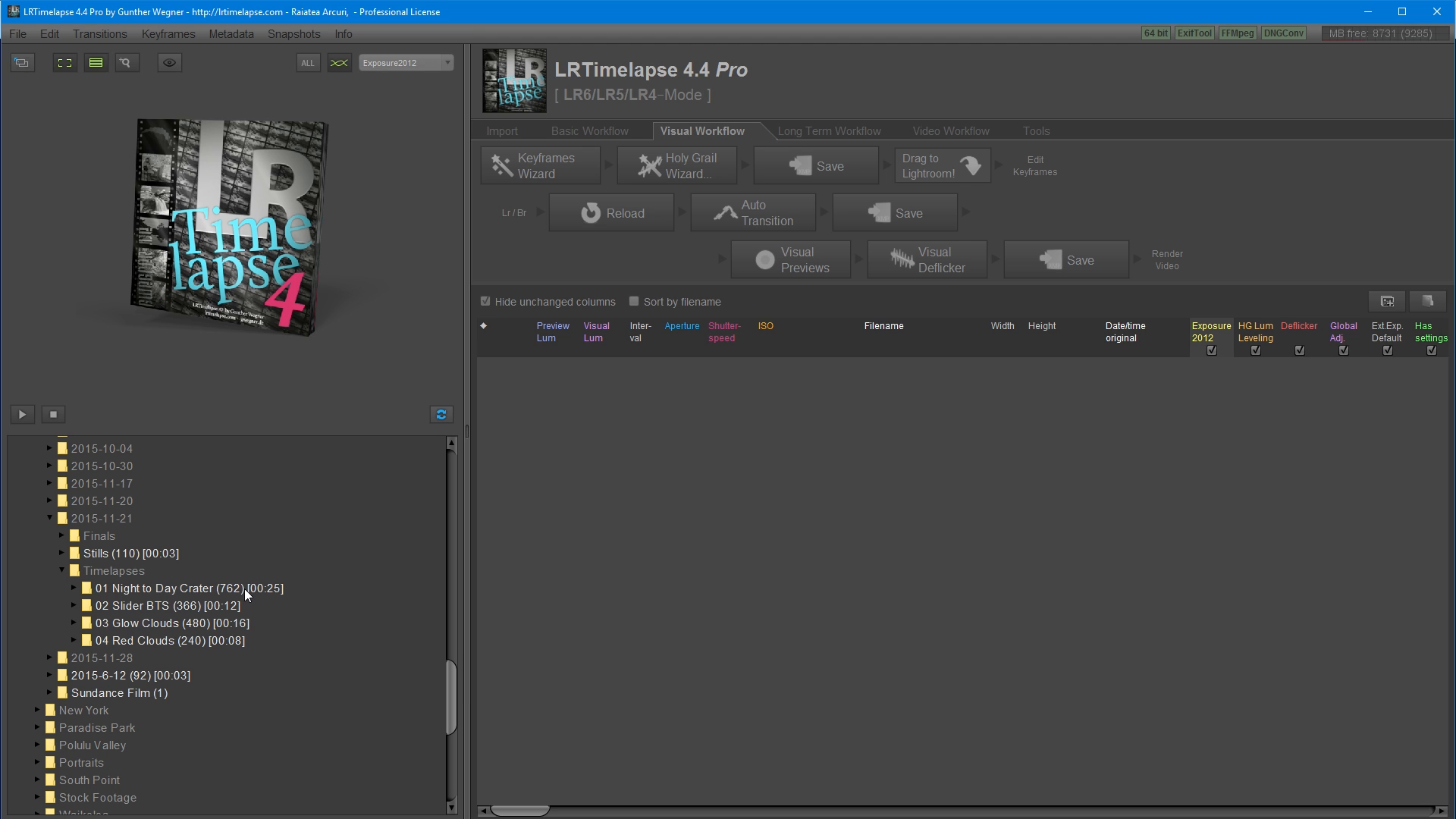
pyautogui.click(186, 588)
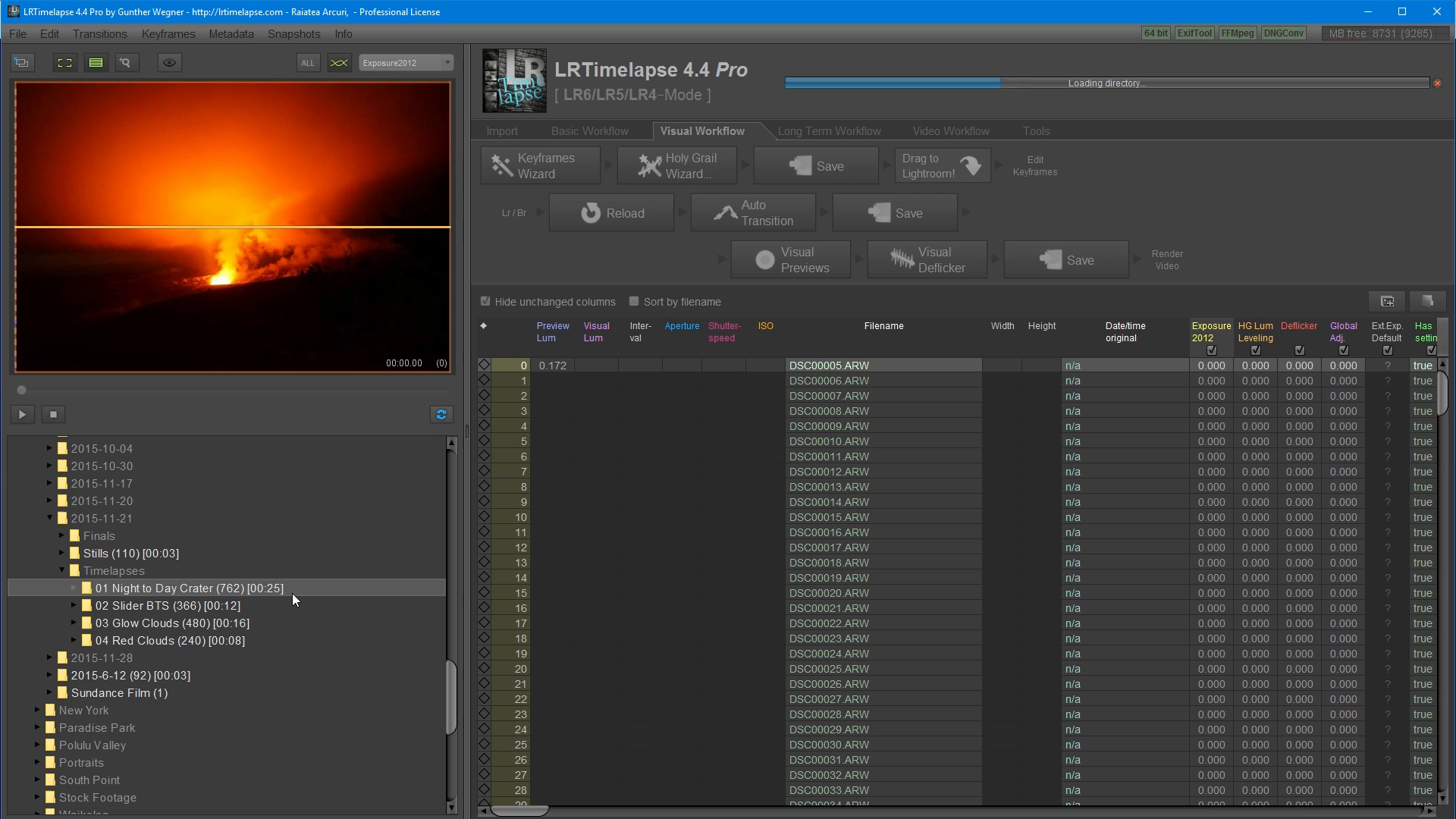
pyautogui.click(186, 588)
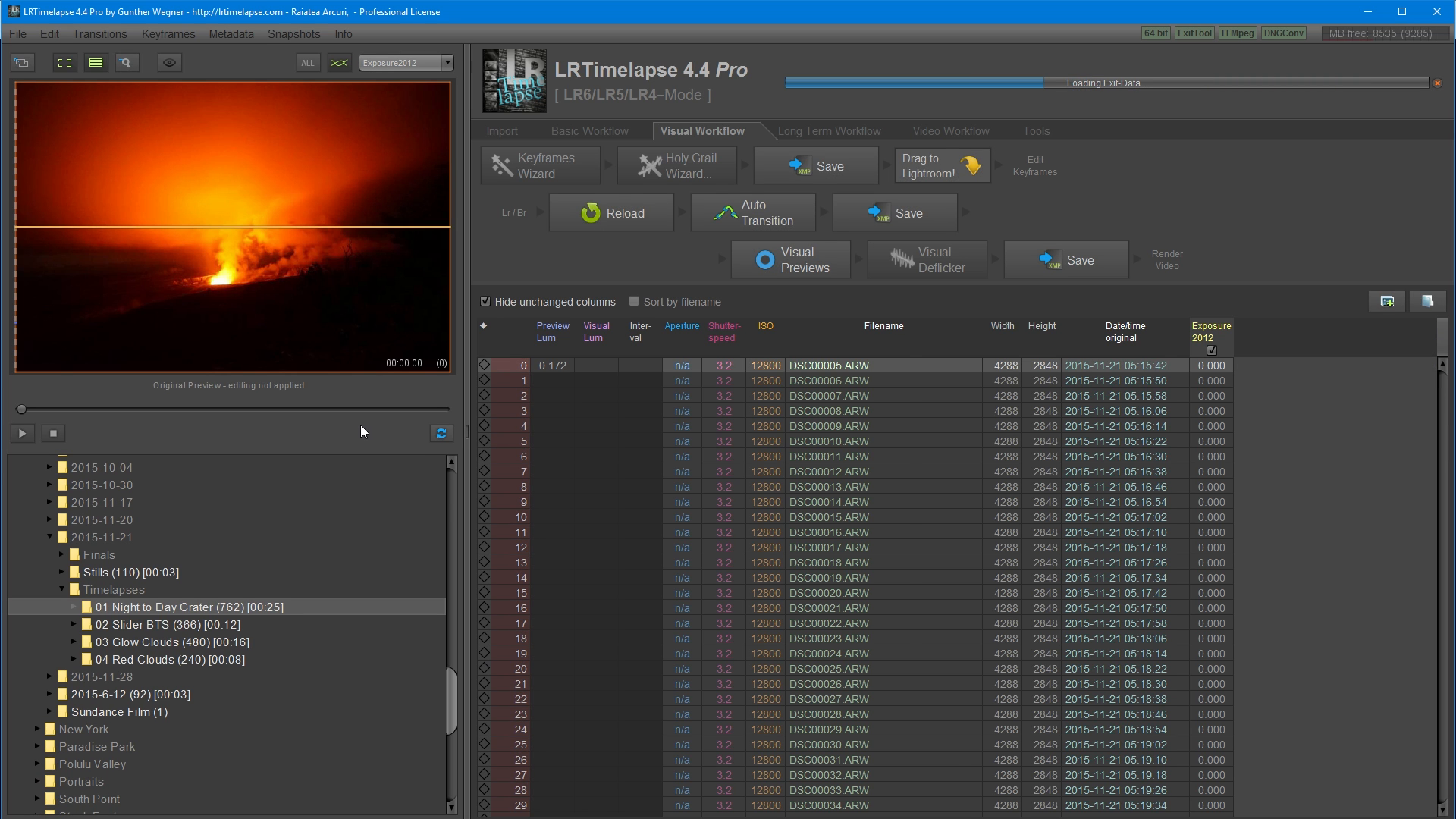
pyautogui.moveTo(345, 391)
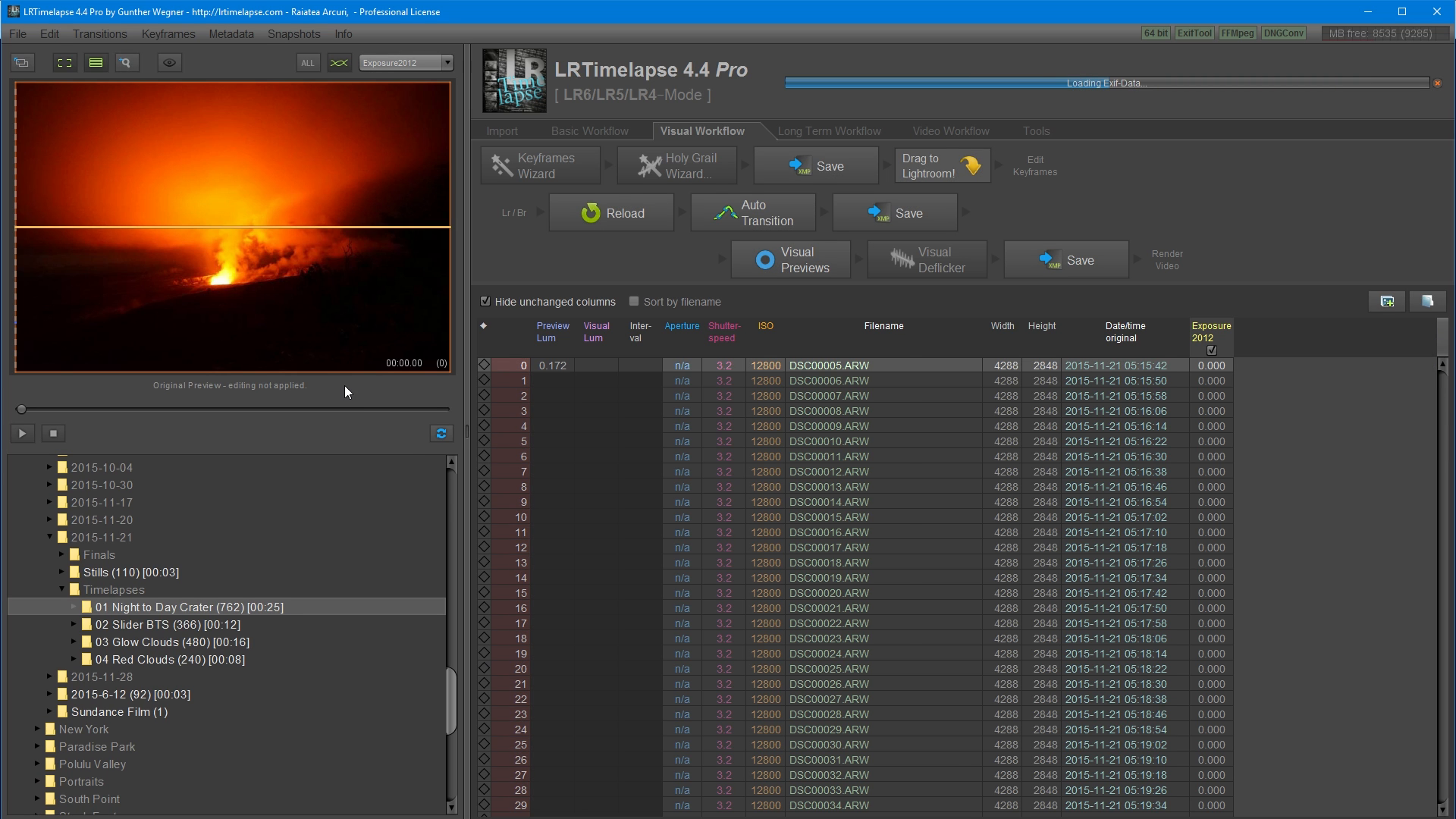
pyautogui.moveTo(385, 406)
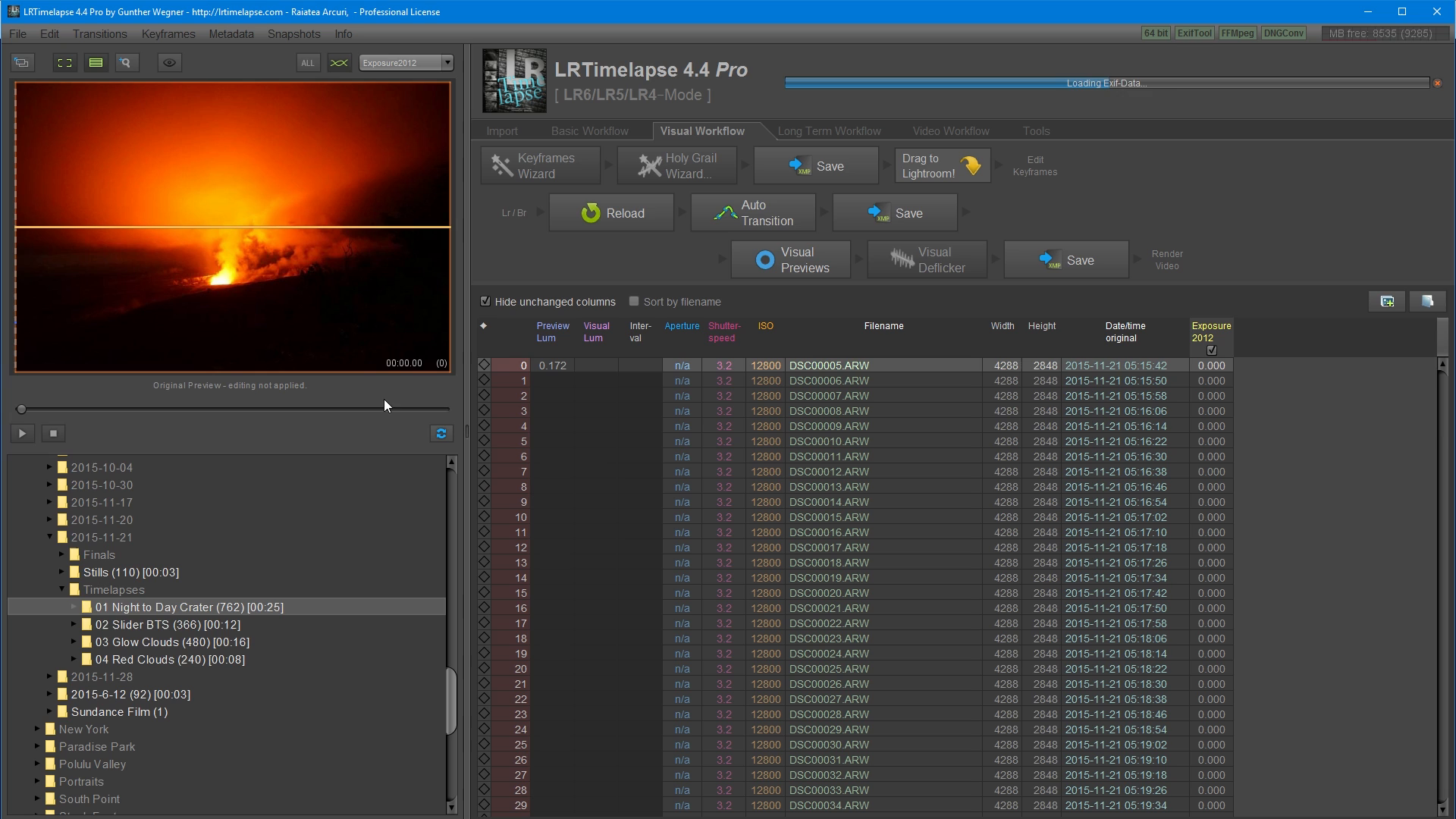
pyautogui.moveTo(381, 406)
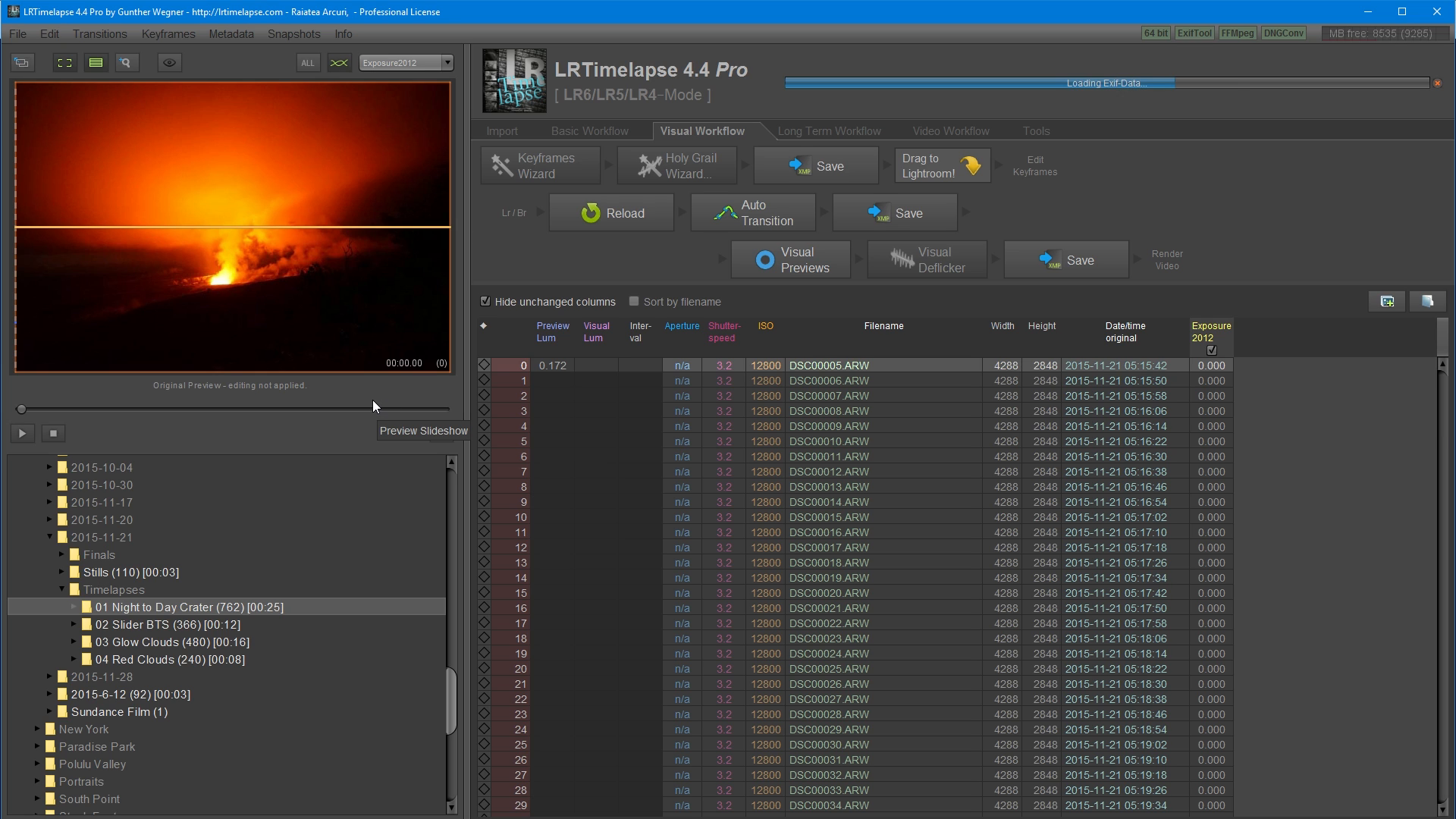
pyautogui.moveTo(249, 338)
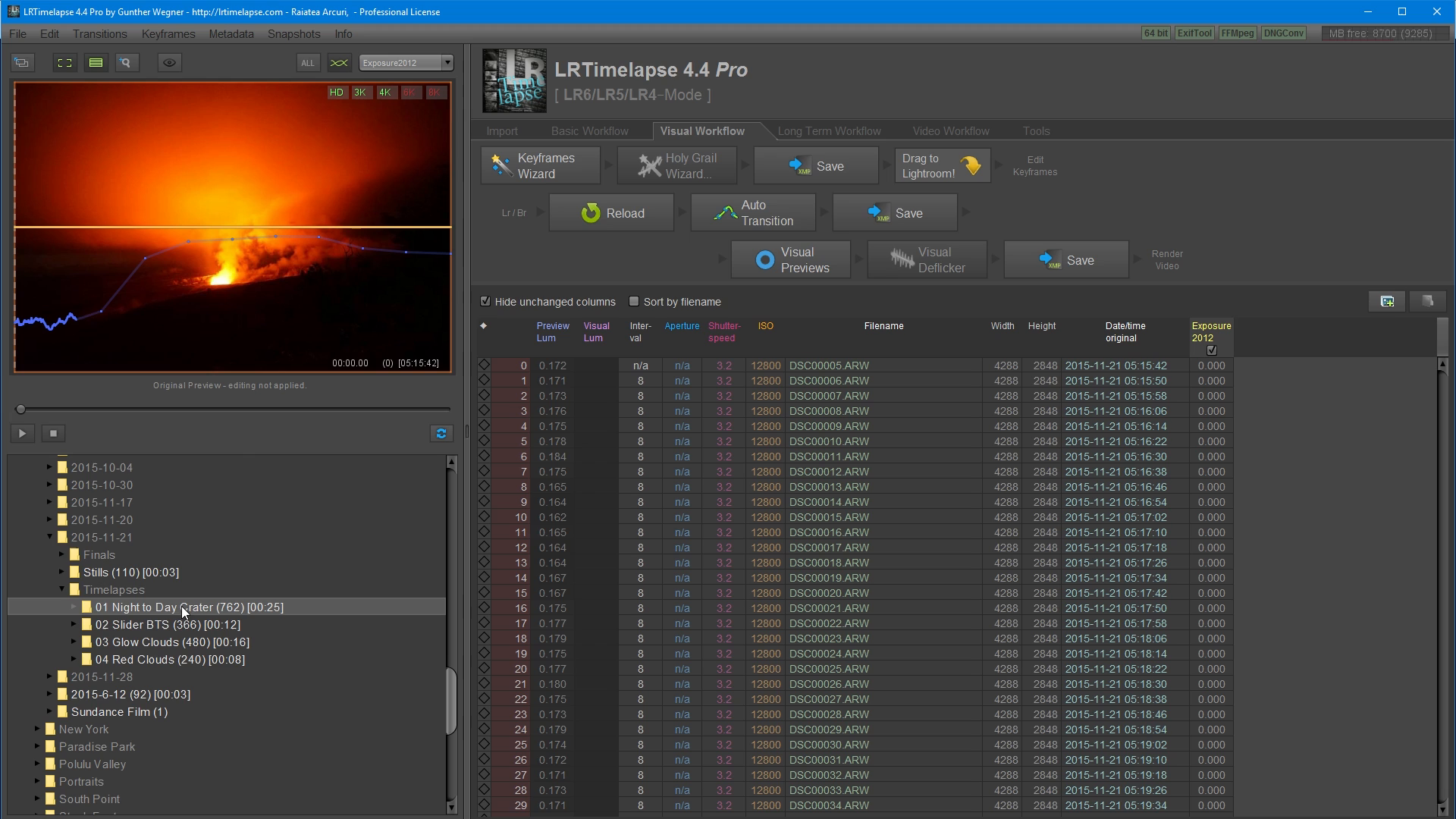
pyautogui.moveTo(240, 433)
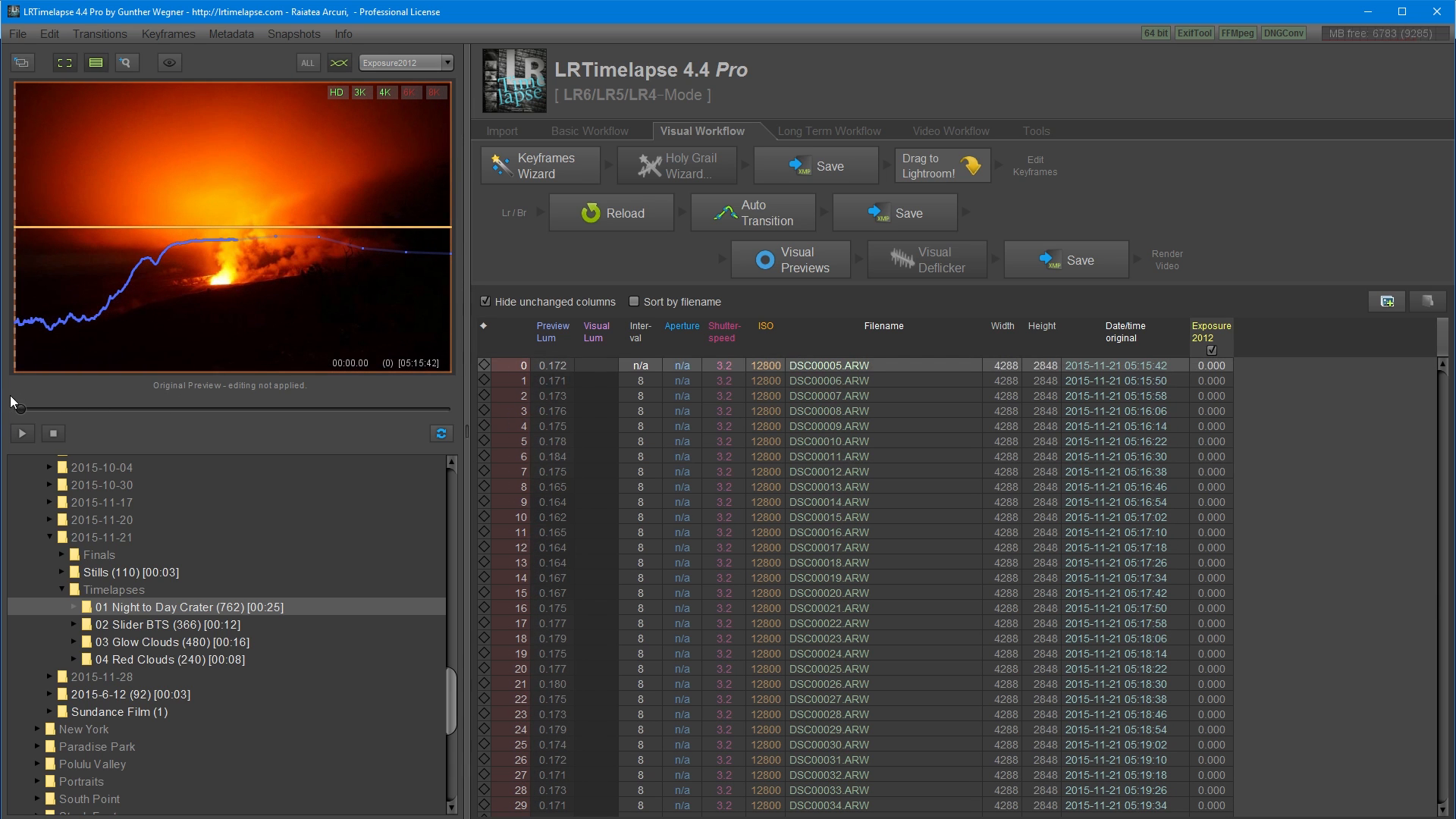
pyautogui.moveTo(18, 336)
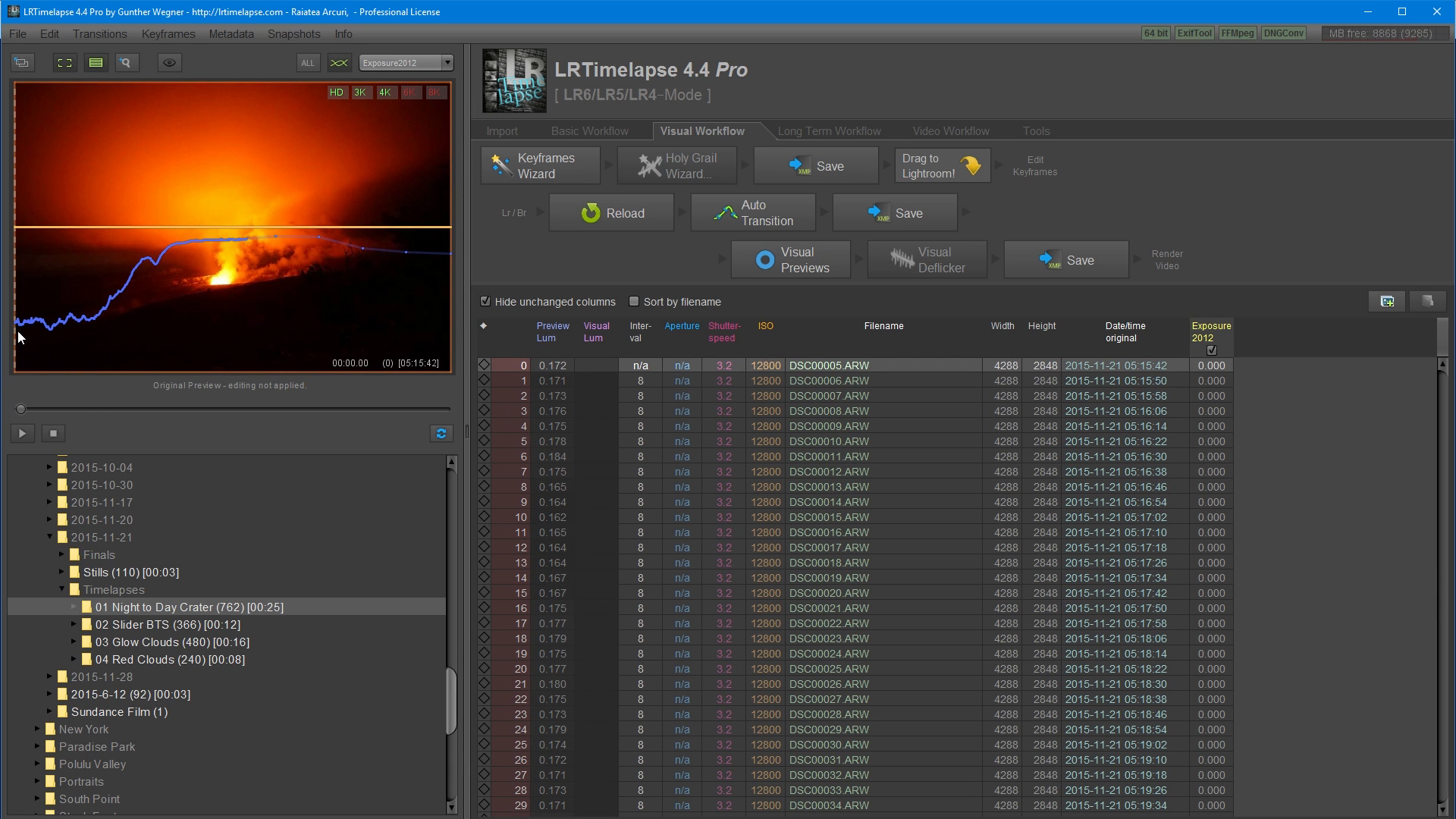
pyautogui.moveTo(28, 396)
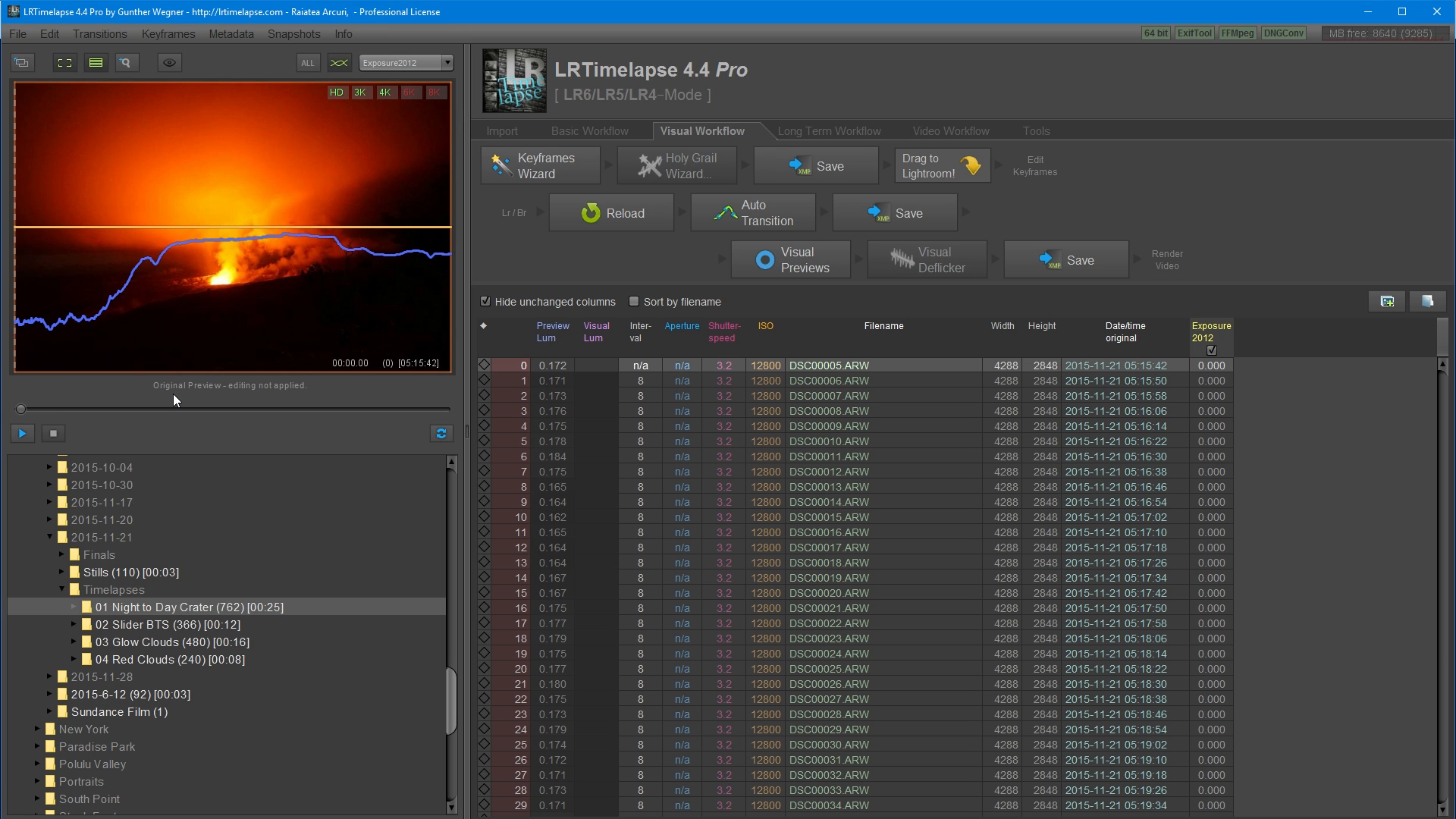
pyautogui.moveTo(22, 433)
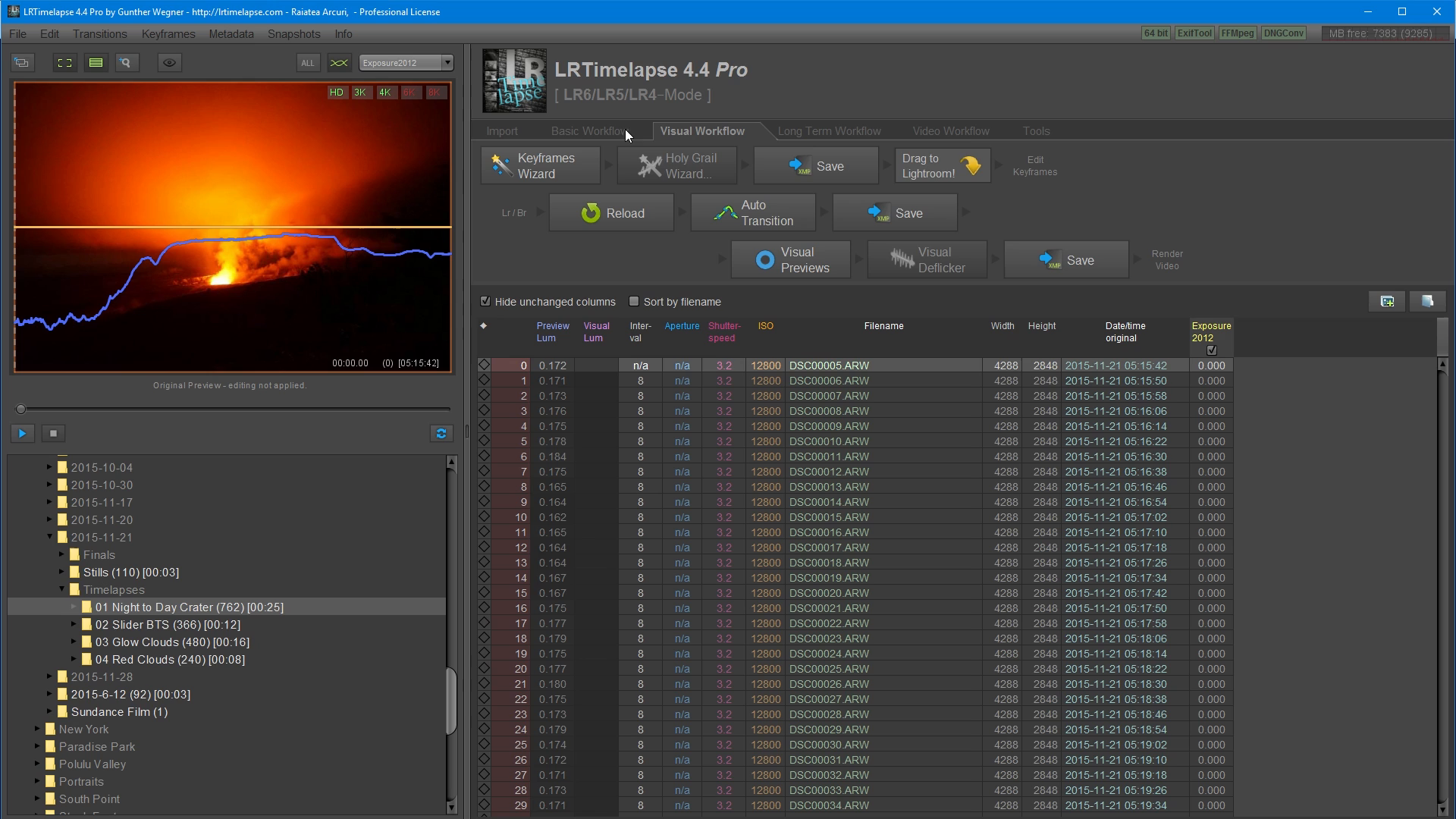
# Browse the Basic and Long Term workflow tabs, ending on the Visual Workflow.
pyautogui.click(591, 131)
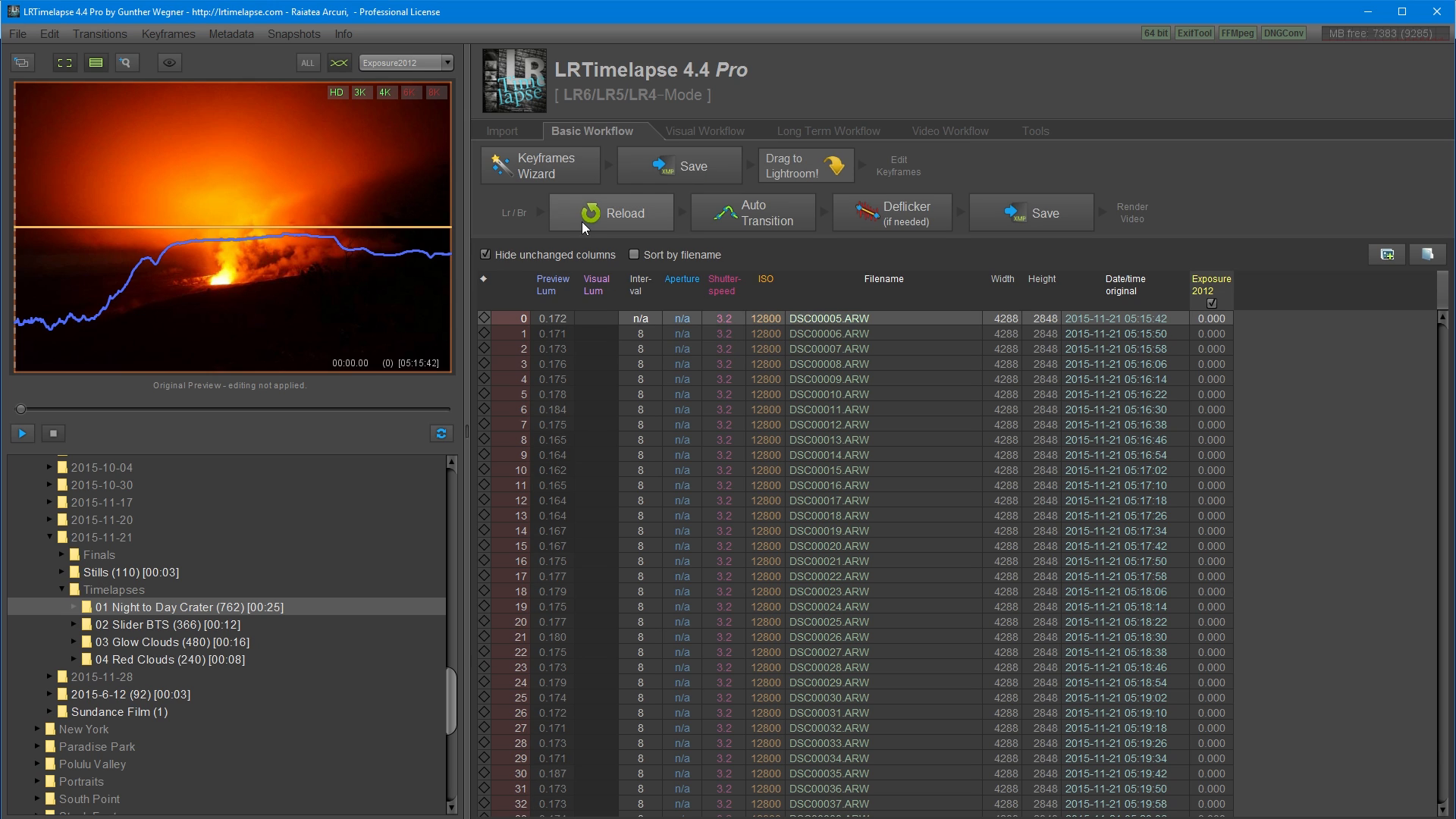
pyautogui.moveTo(619, 147)
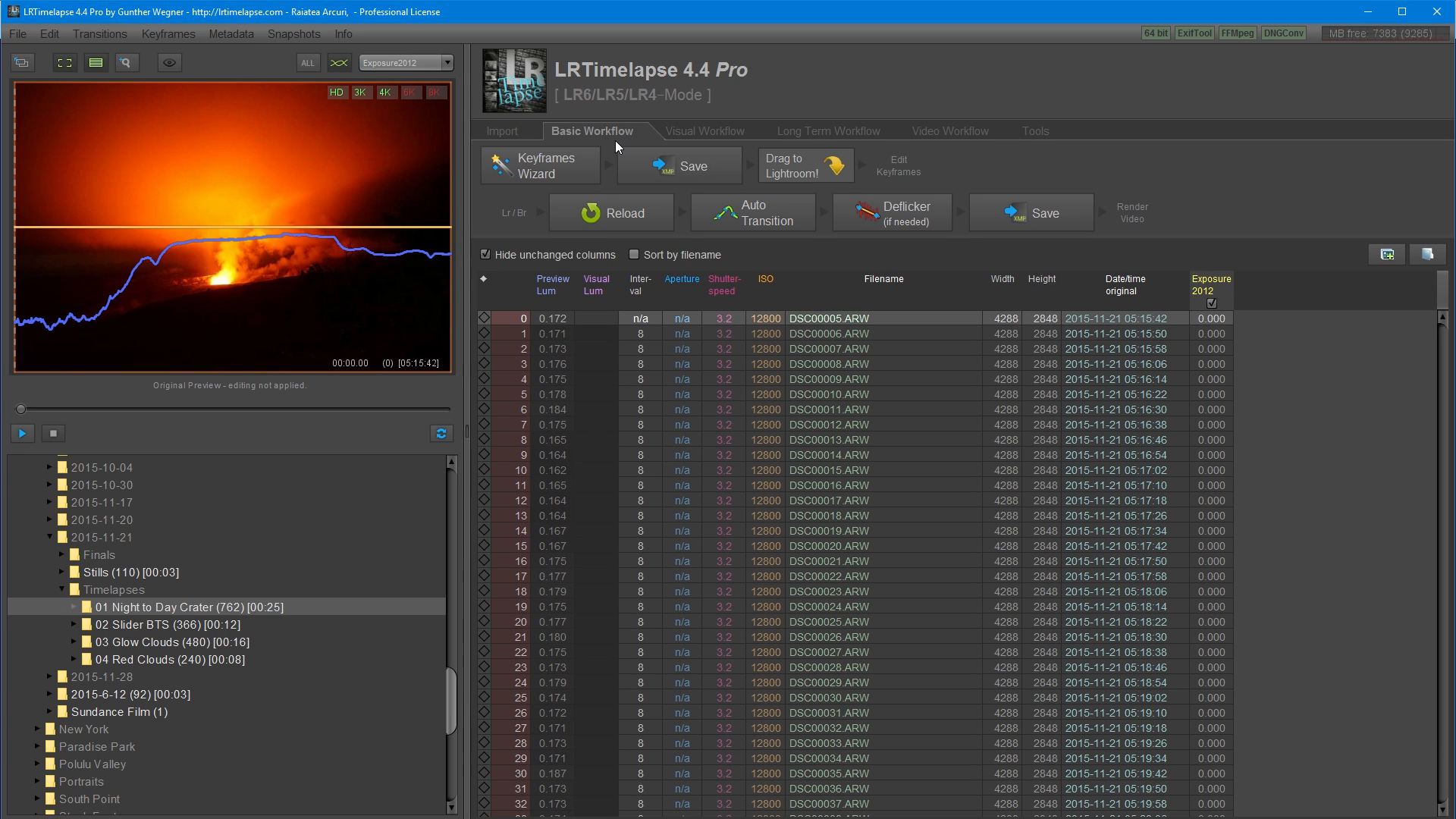
pyautogui.moveTo(591, 131)
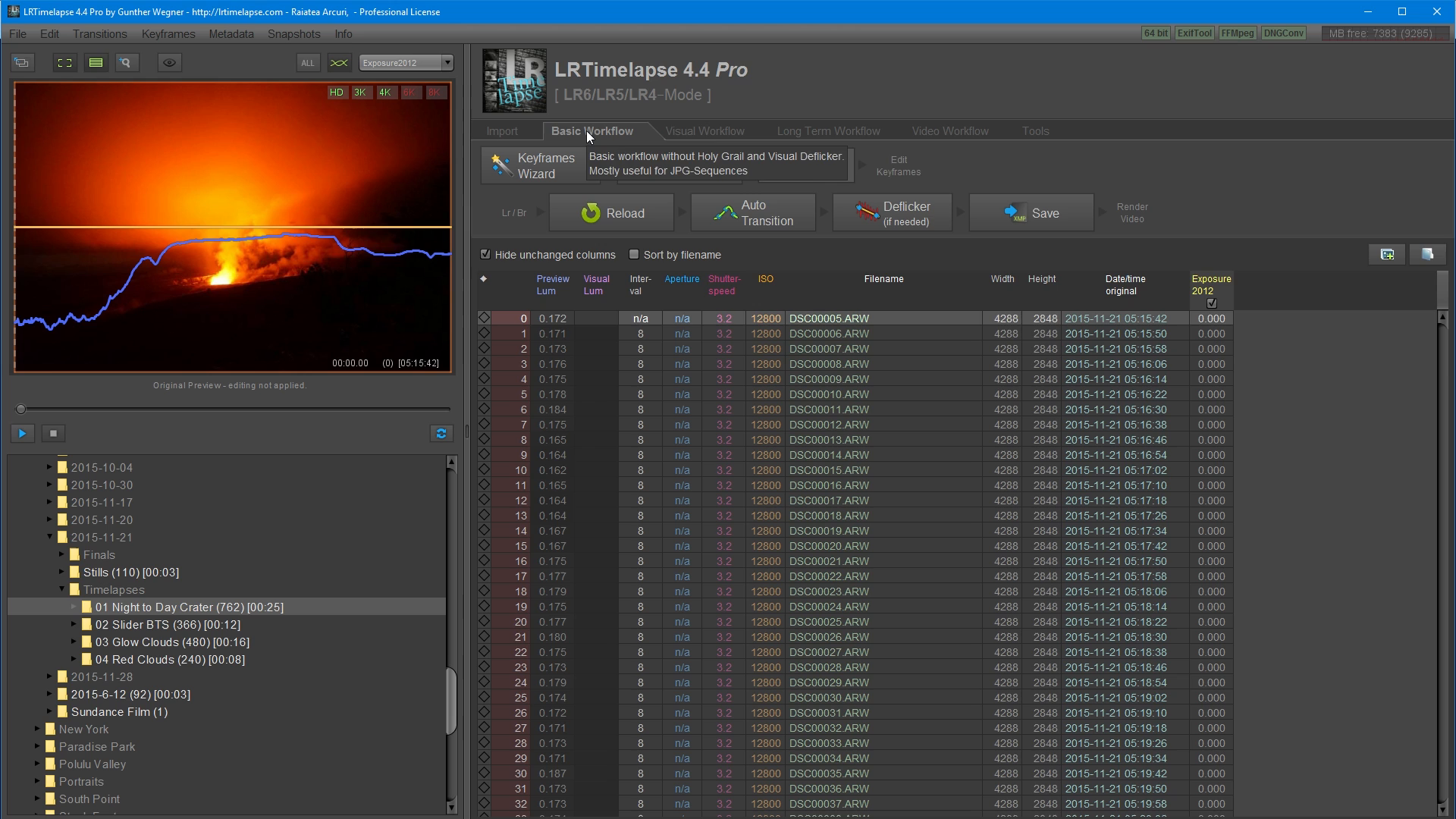
pyautogui.click(704, 130)
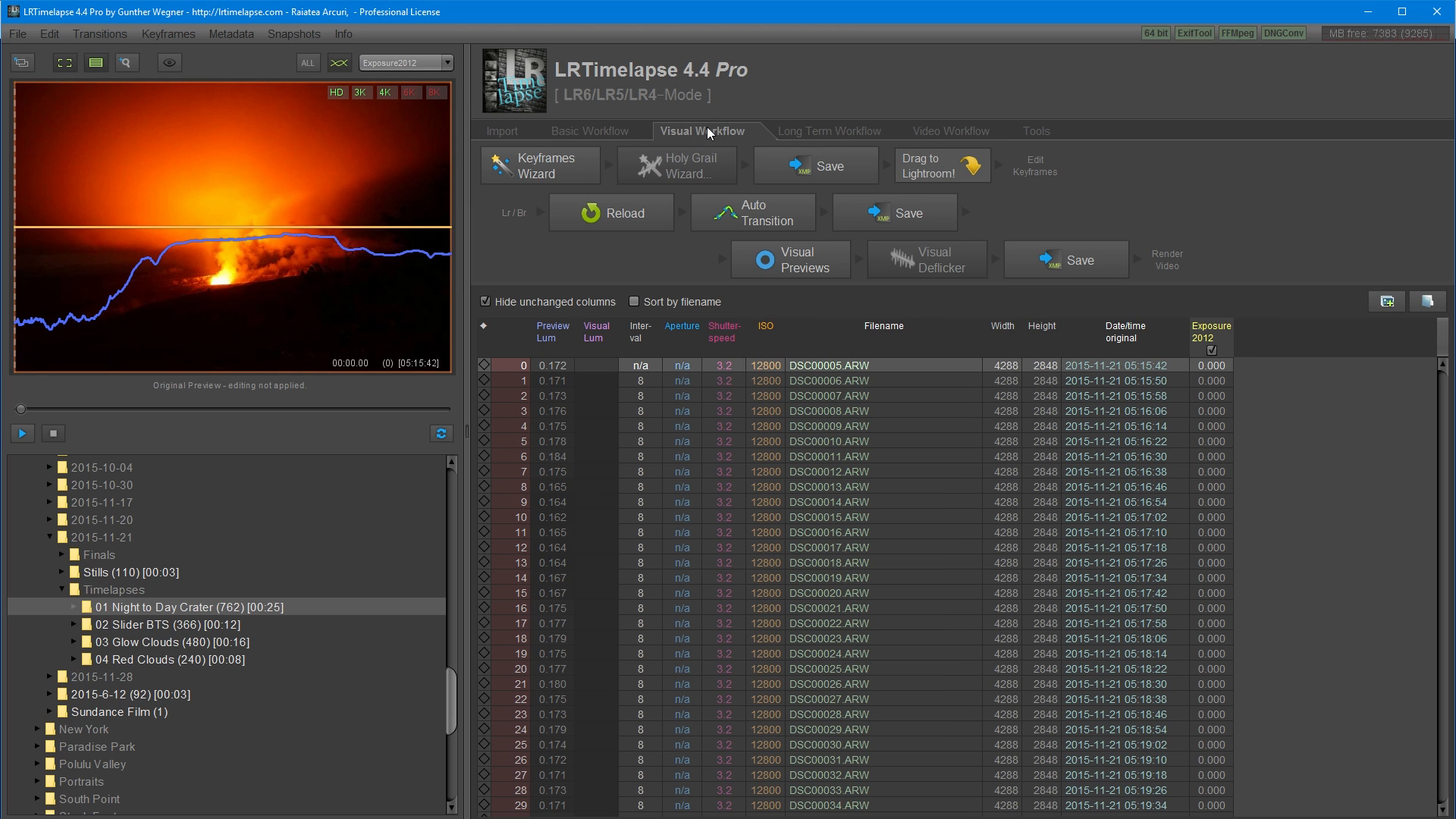
pyautogui.moveTo(554, 300)
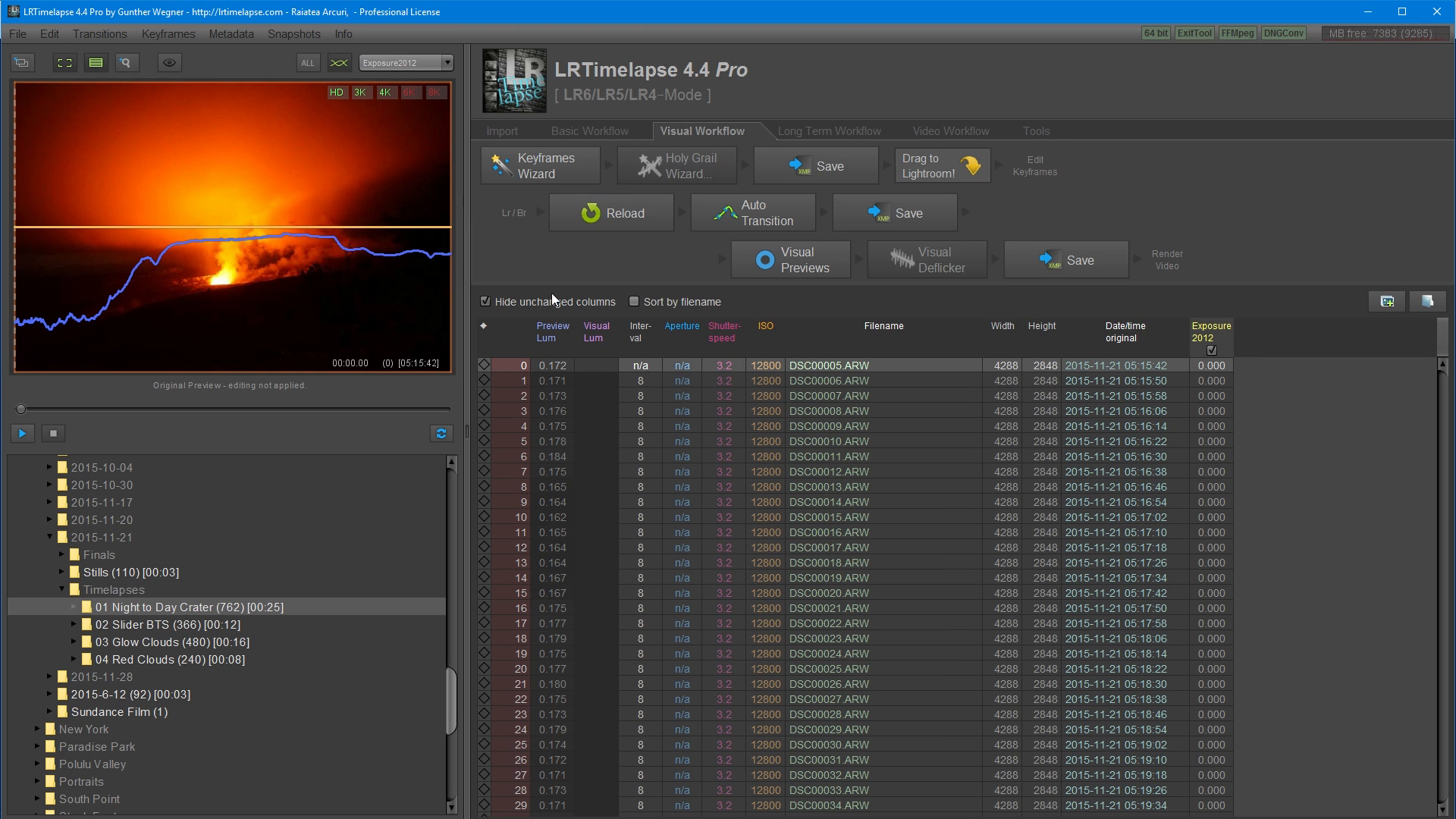
pyautogui.moveTo(552, 253)
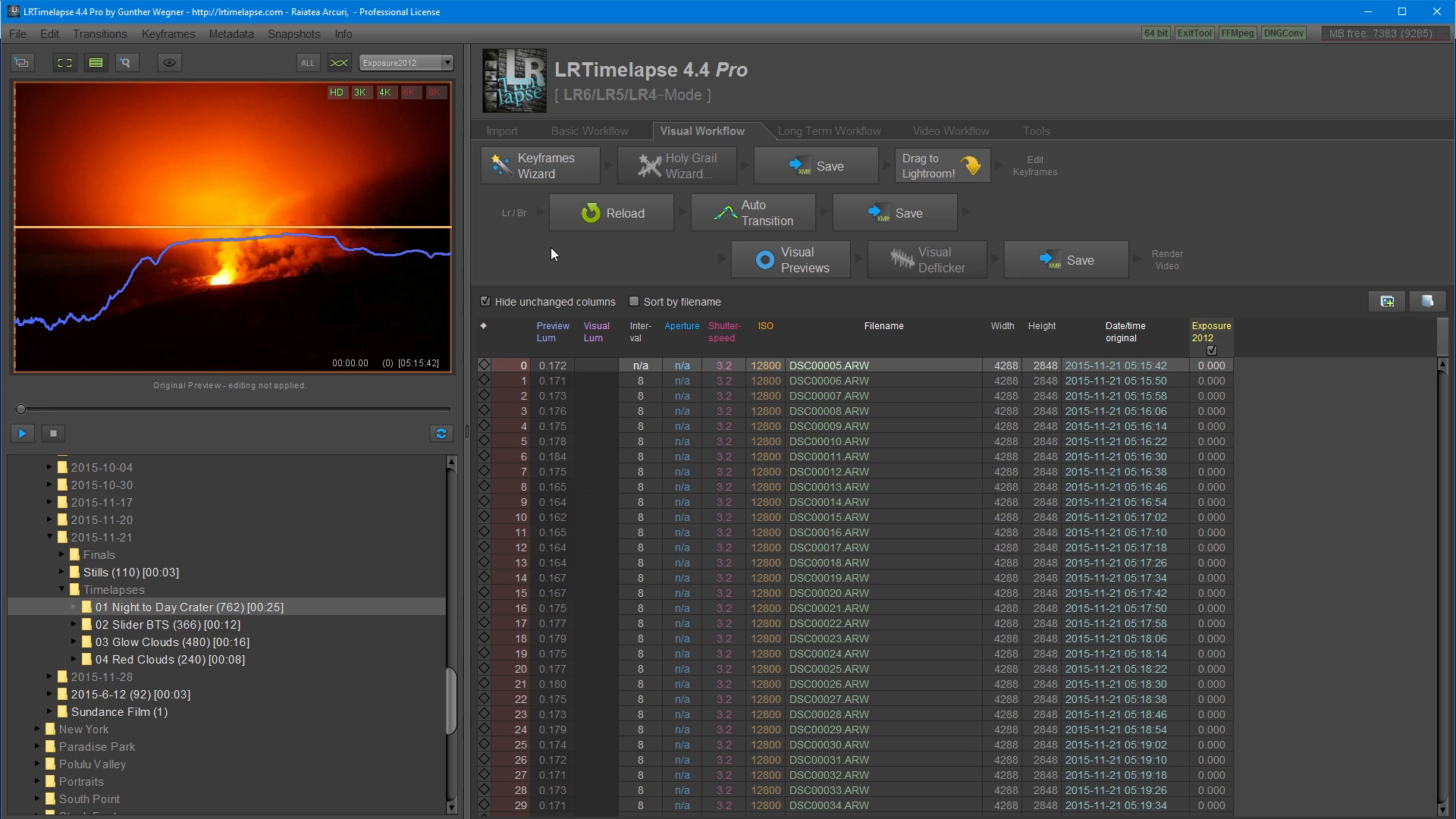
pyautogui.moveTo(701, 131)
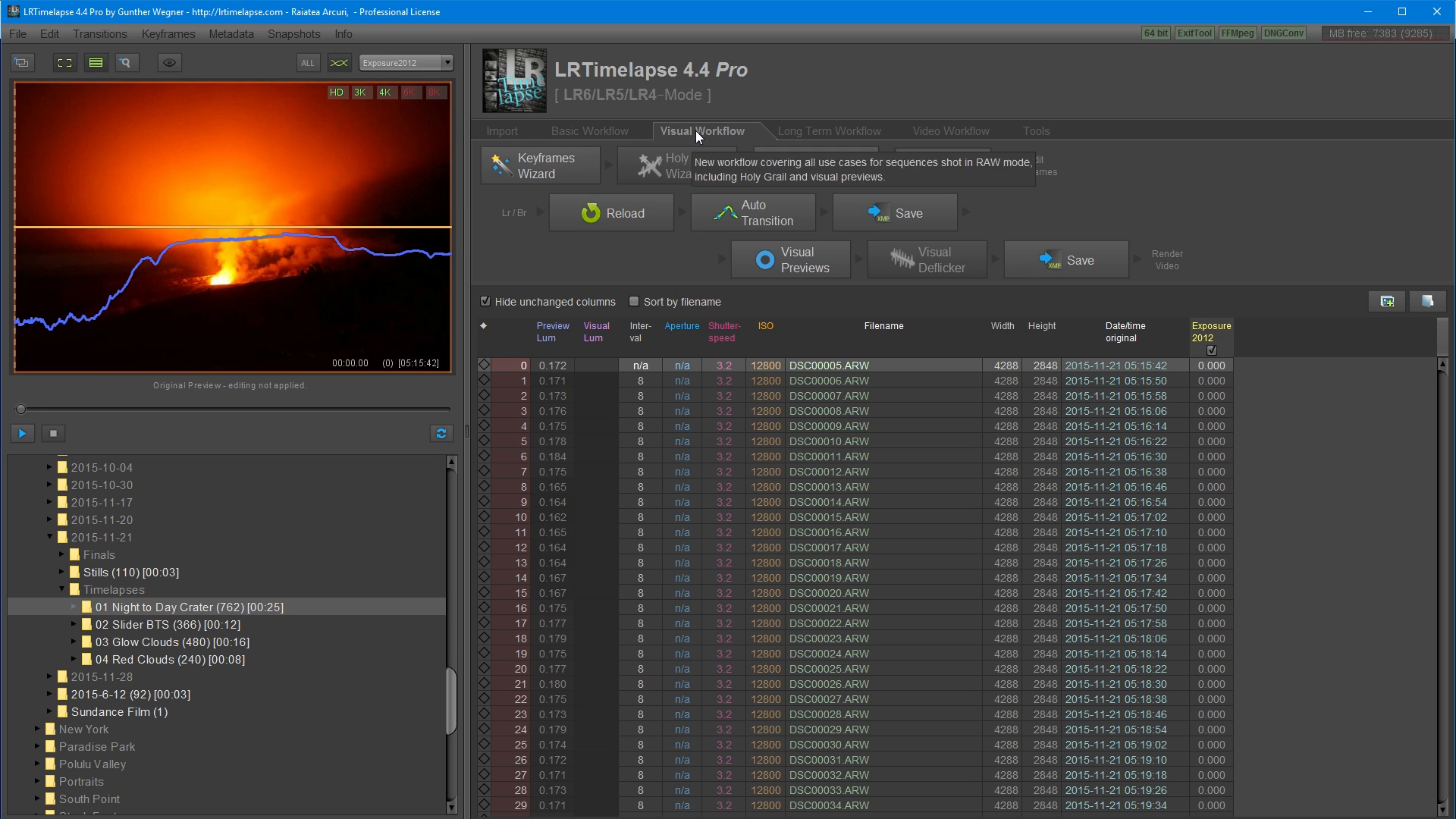
pyautogui.moveTo(706, 140)
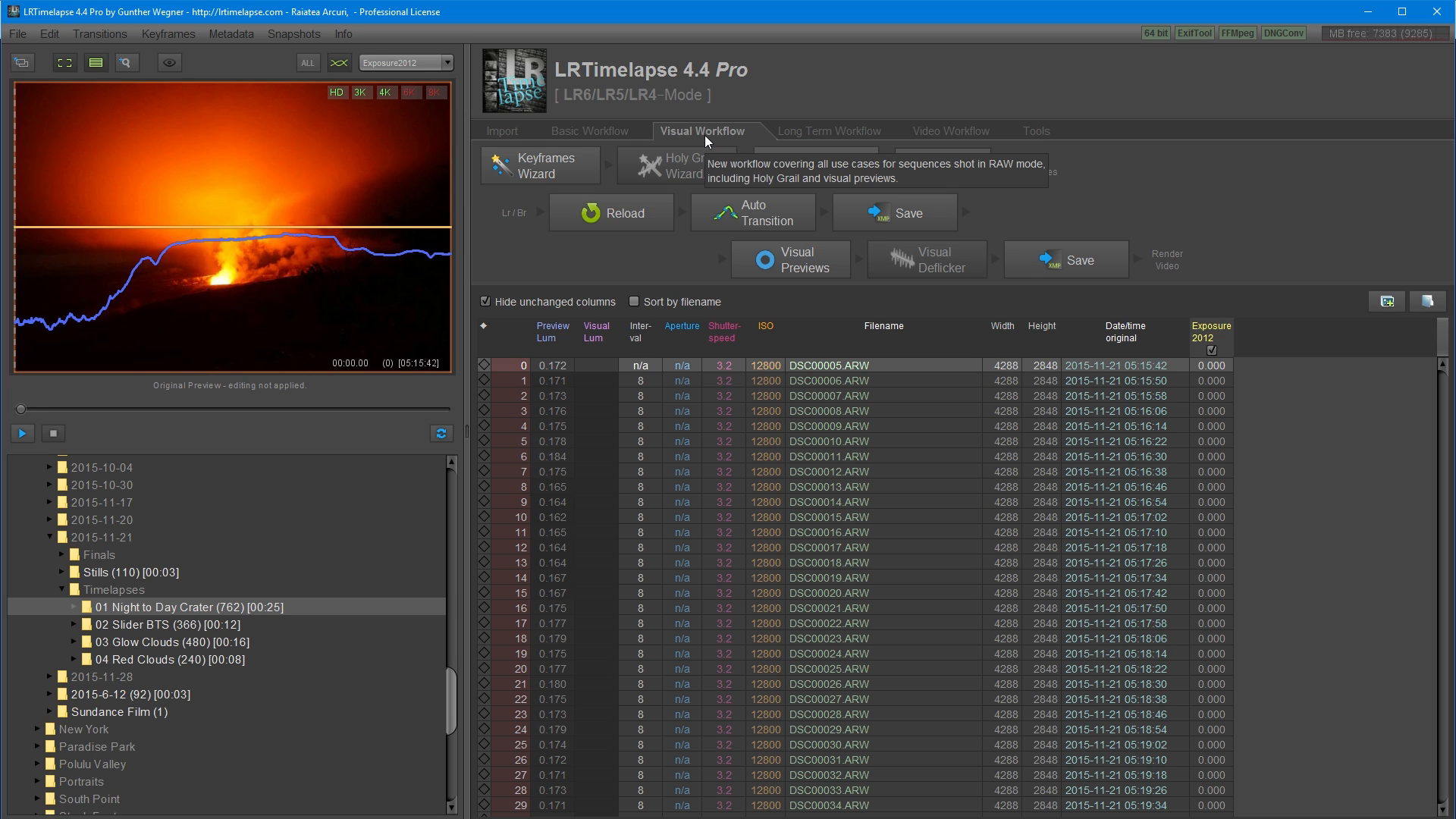
pyautogui.moveTo(886, 119)
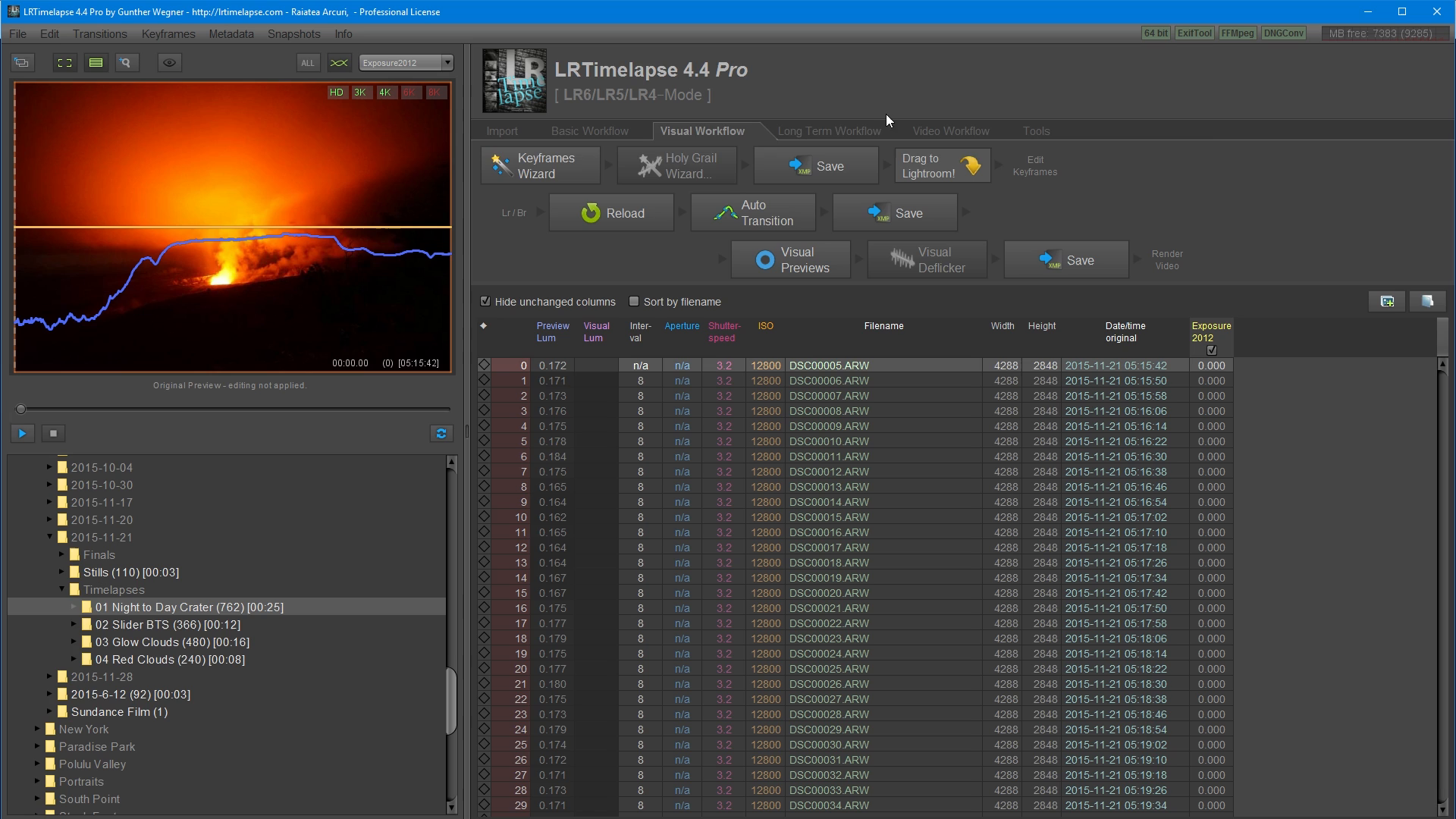
pyautogui.click(828, 131)
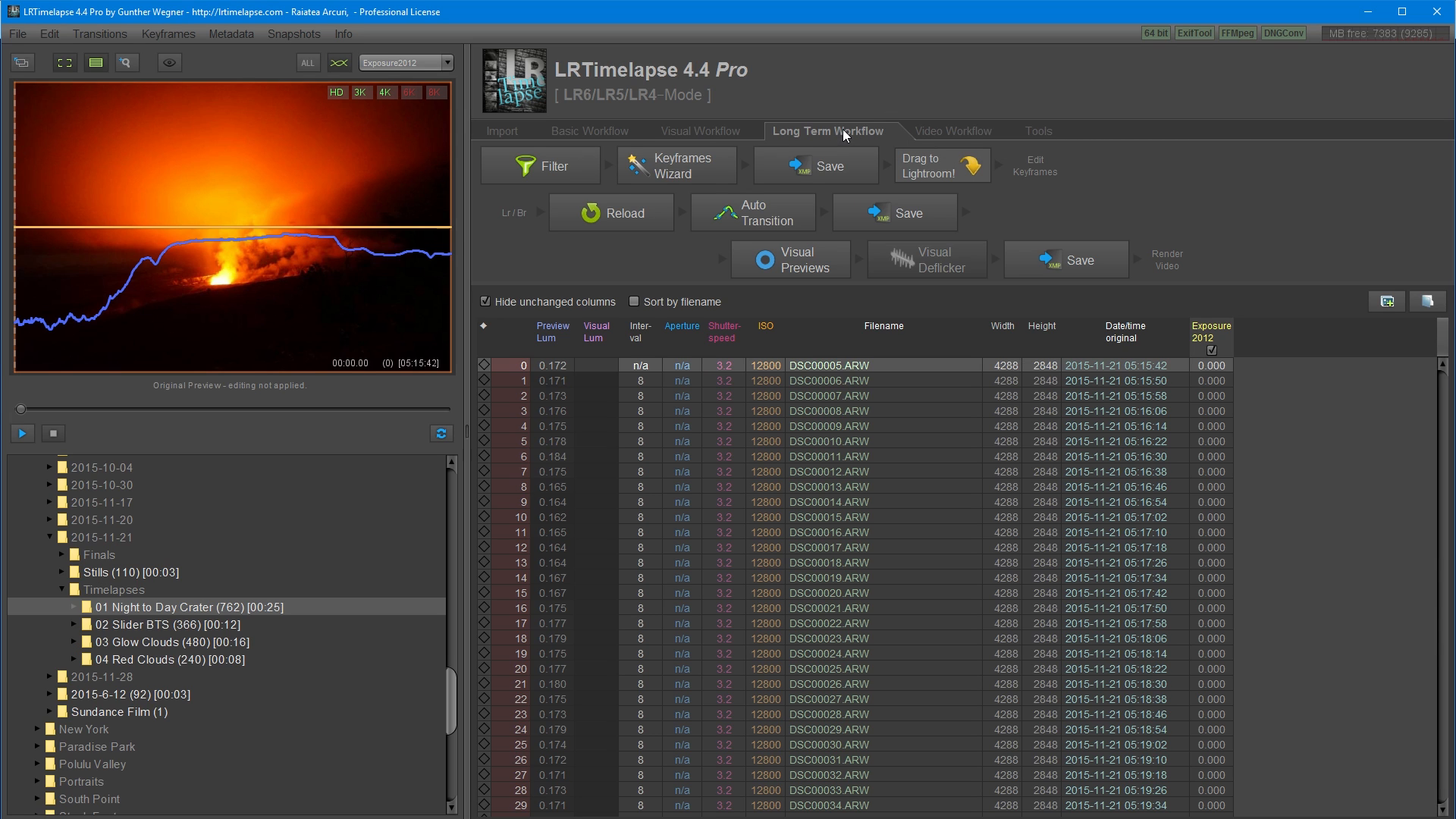
pyautogui.moveTo(518, 211)
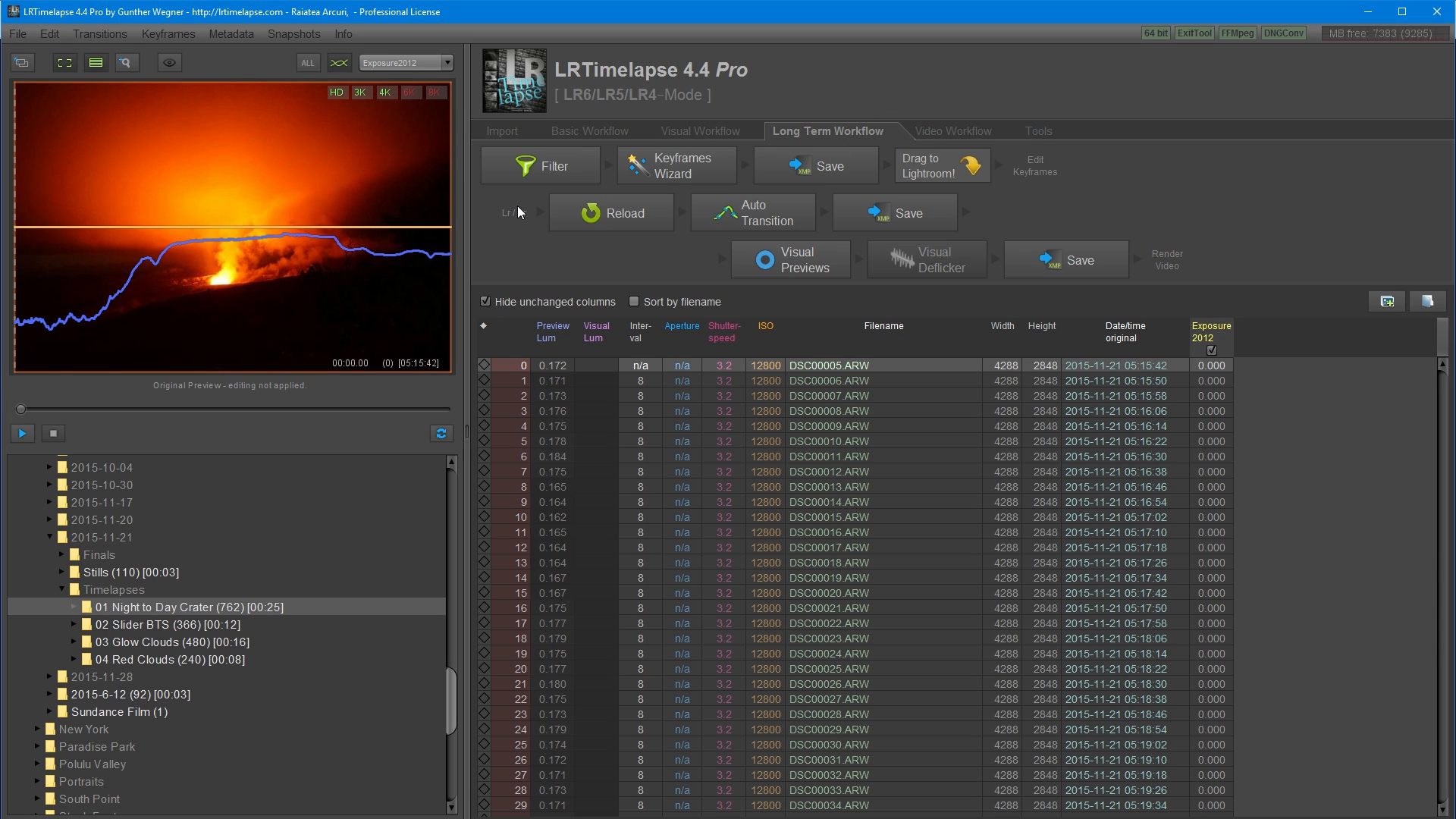
pyautogui.moveTo(501, 277)
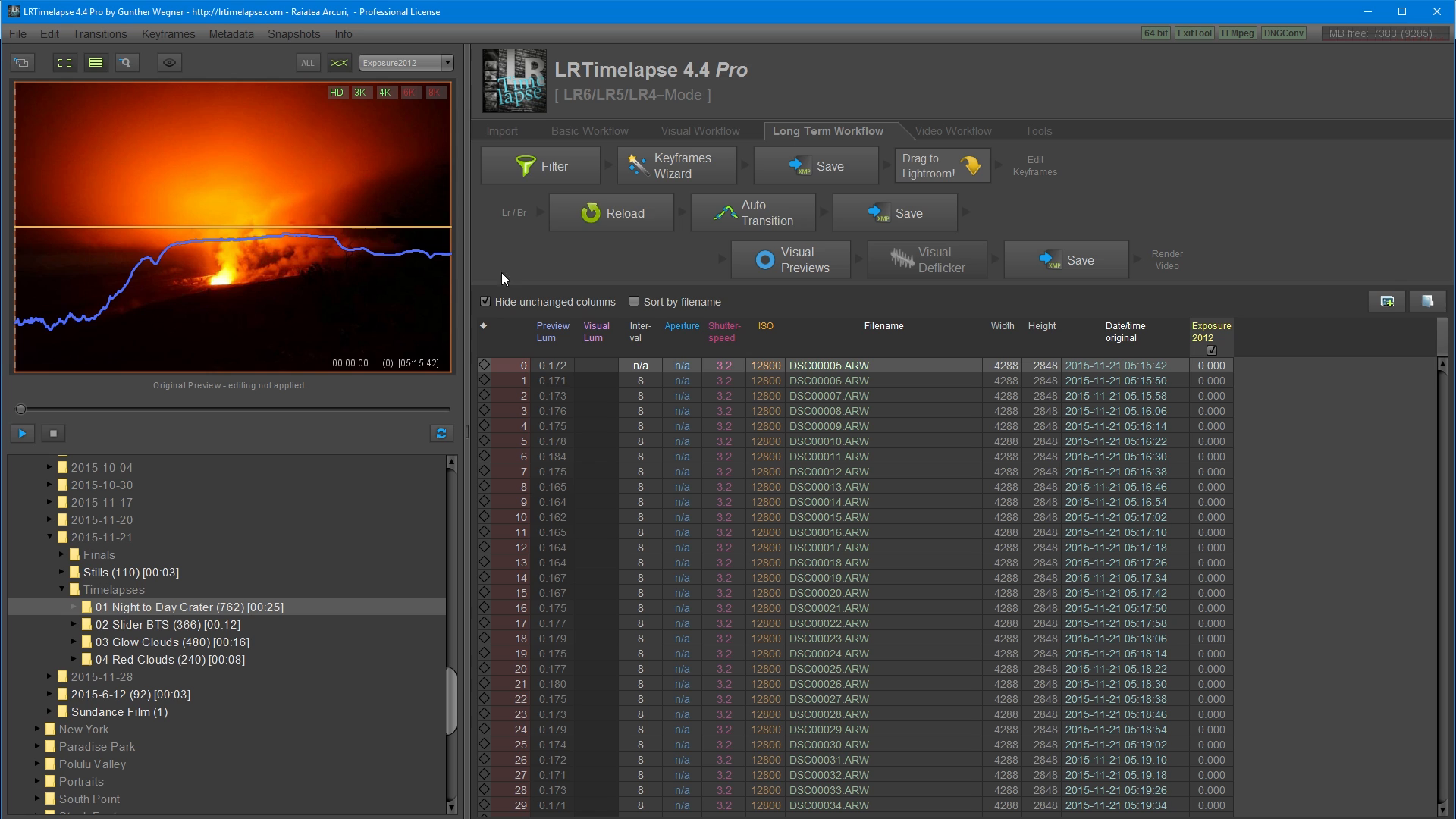
pyautogui.click(701, 130)
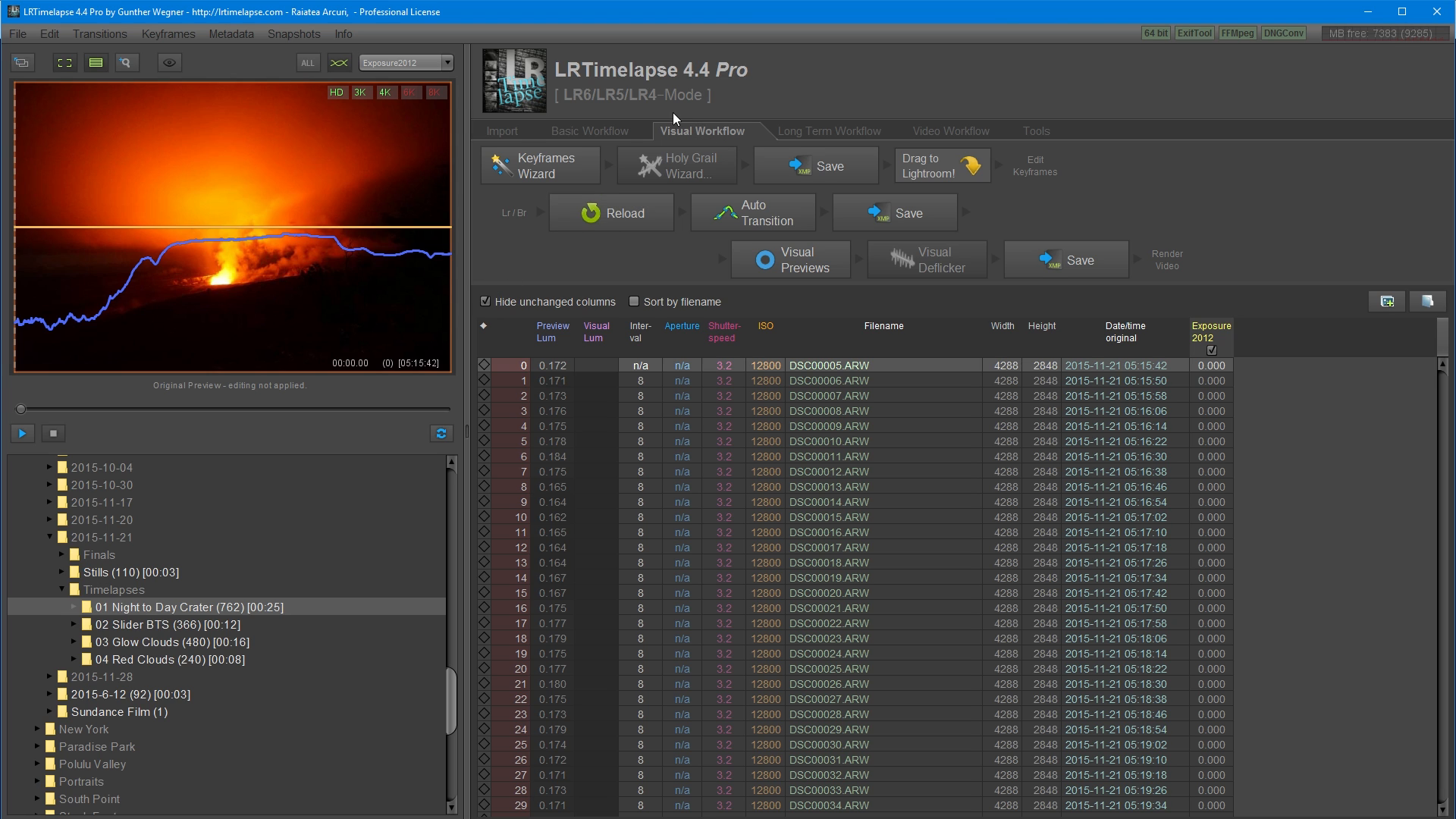
pyautogui.moveTo(507, 253)
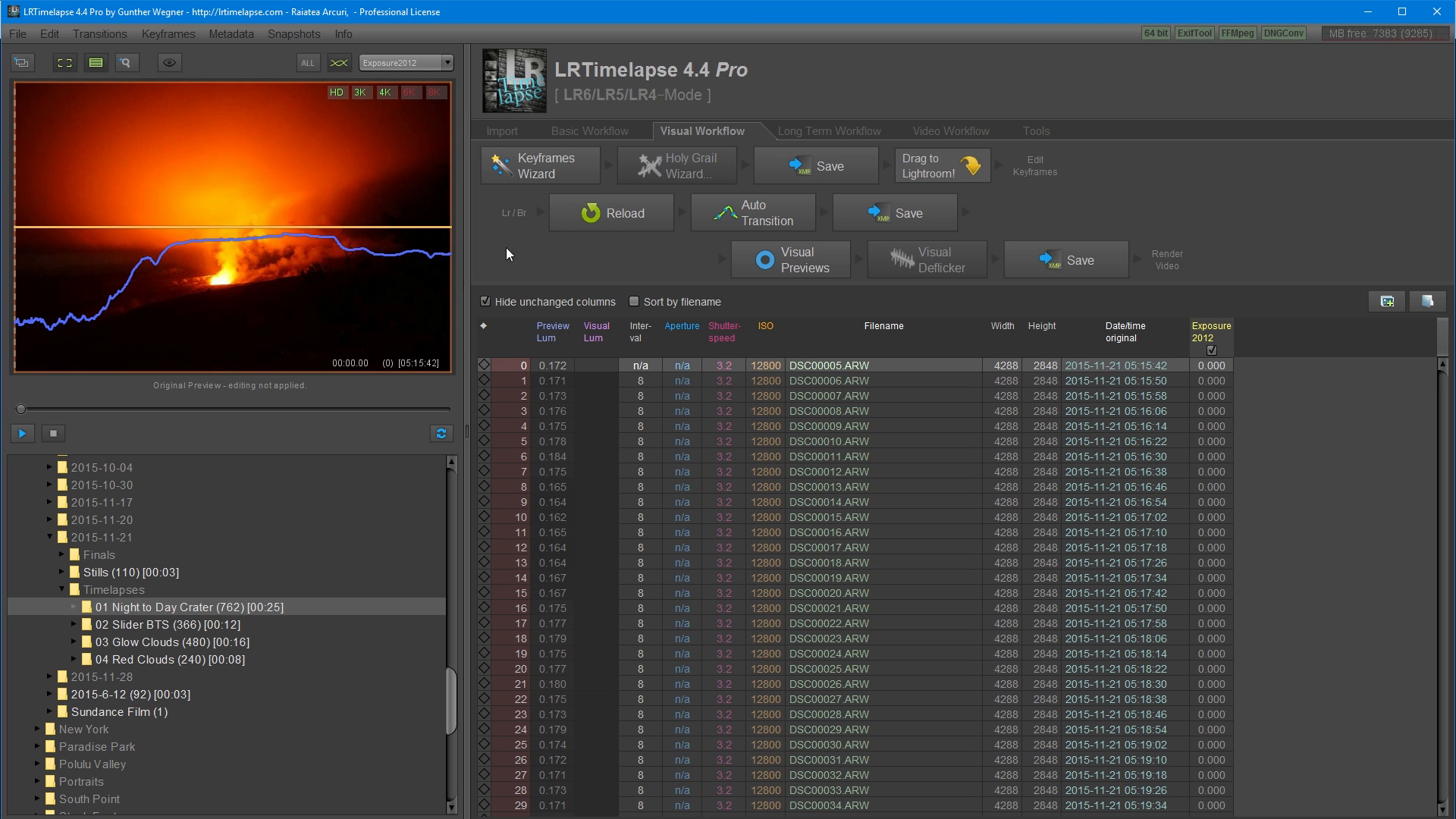
pyautogui.moveTo(539, 166)
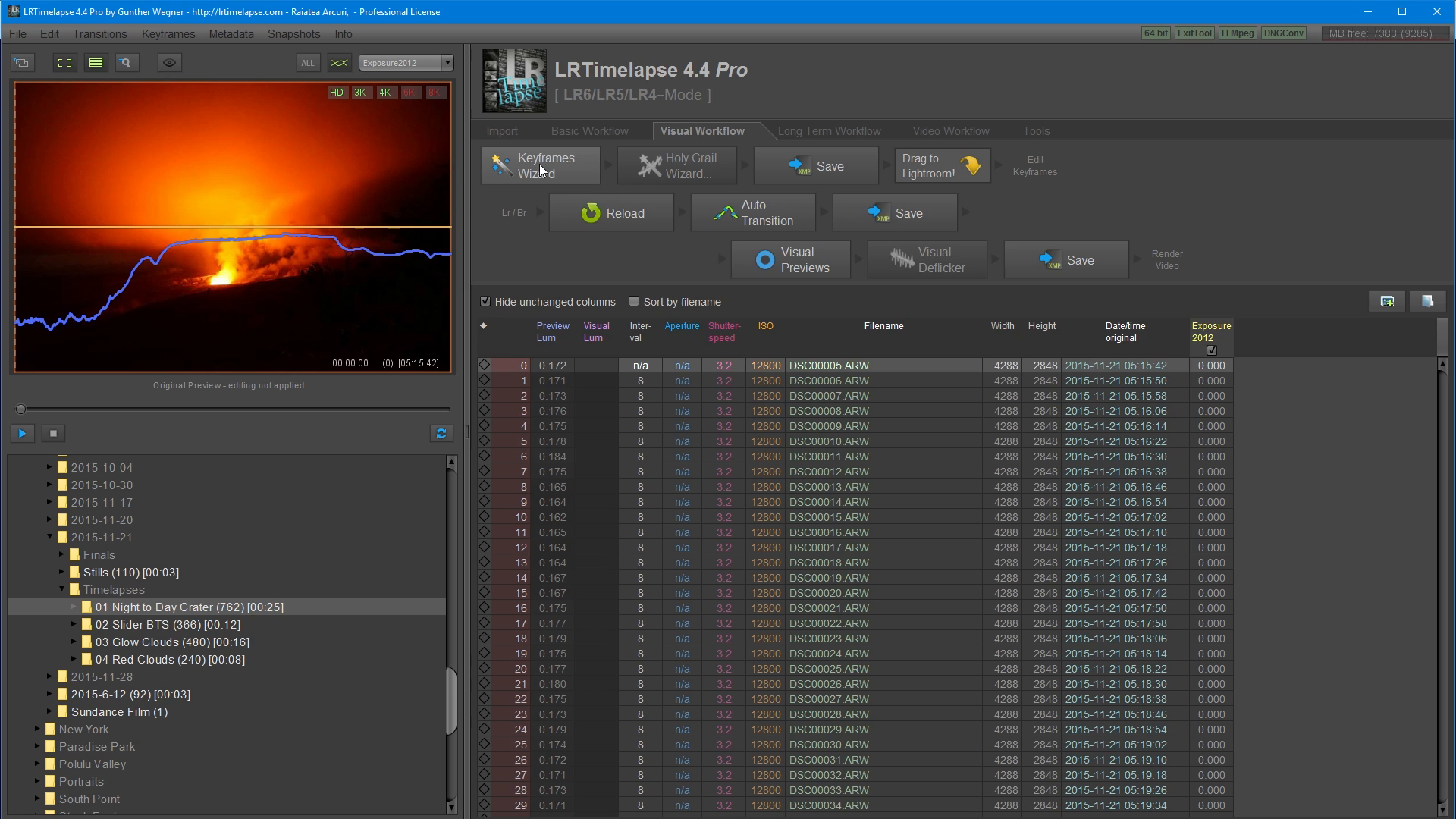
# Add keyframes with the Keyframes Wizard, preview playback, and save them to XMP metadata.
pyautogui.click(540, 165)
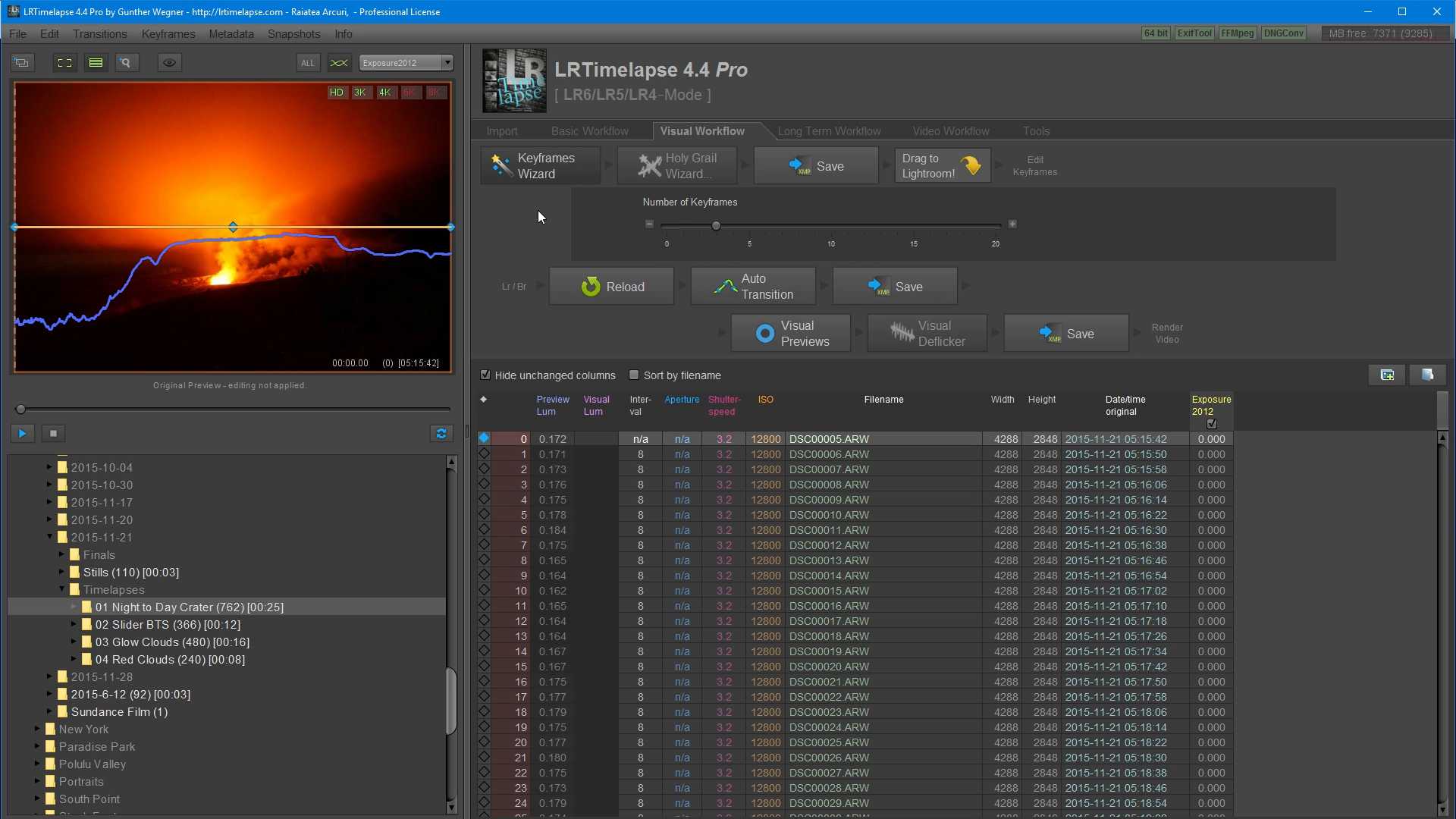
pyautogui.moveTo(566, 216)
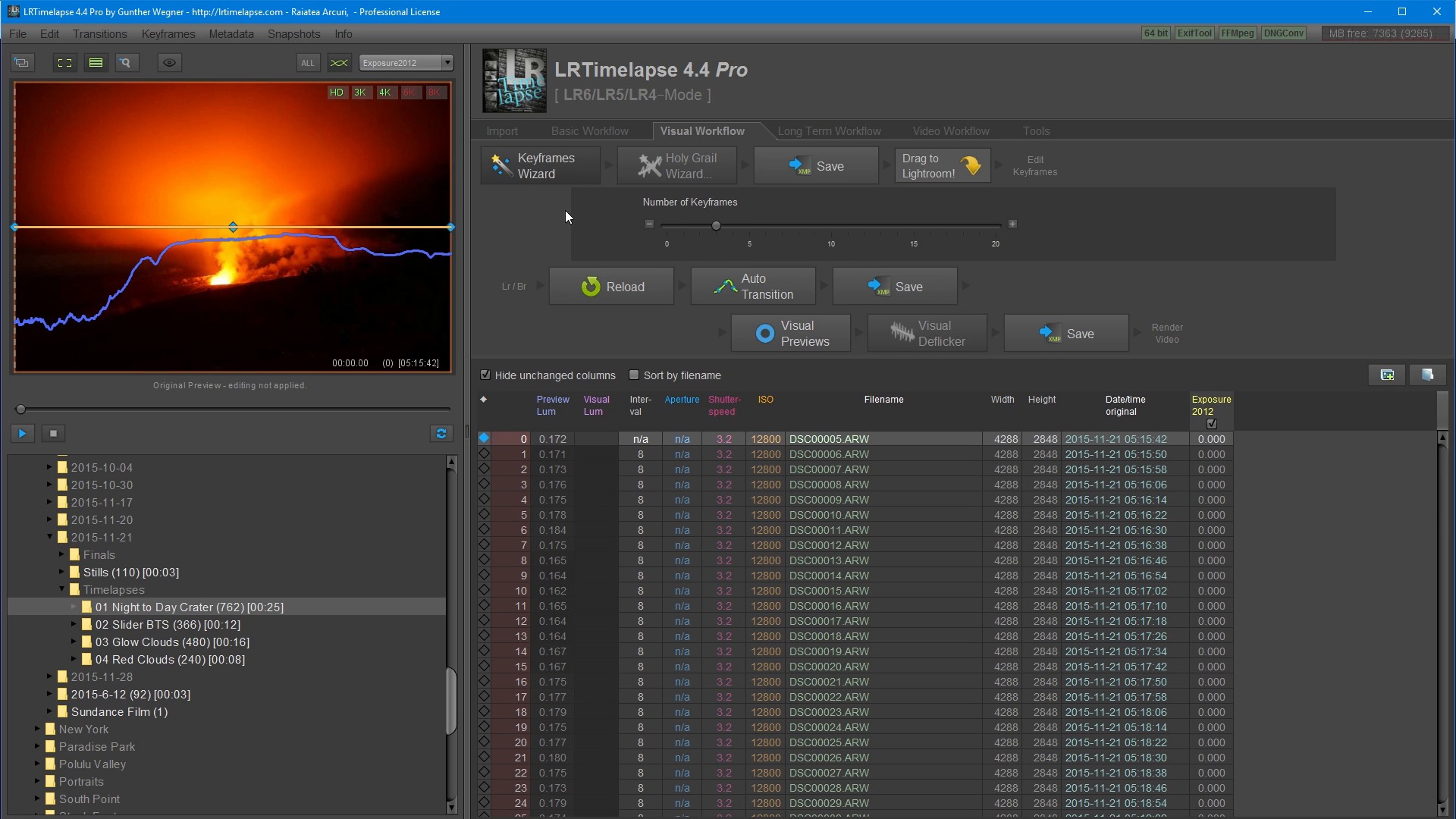
pyautogui.moveTo(105, 262)
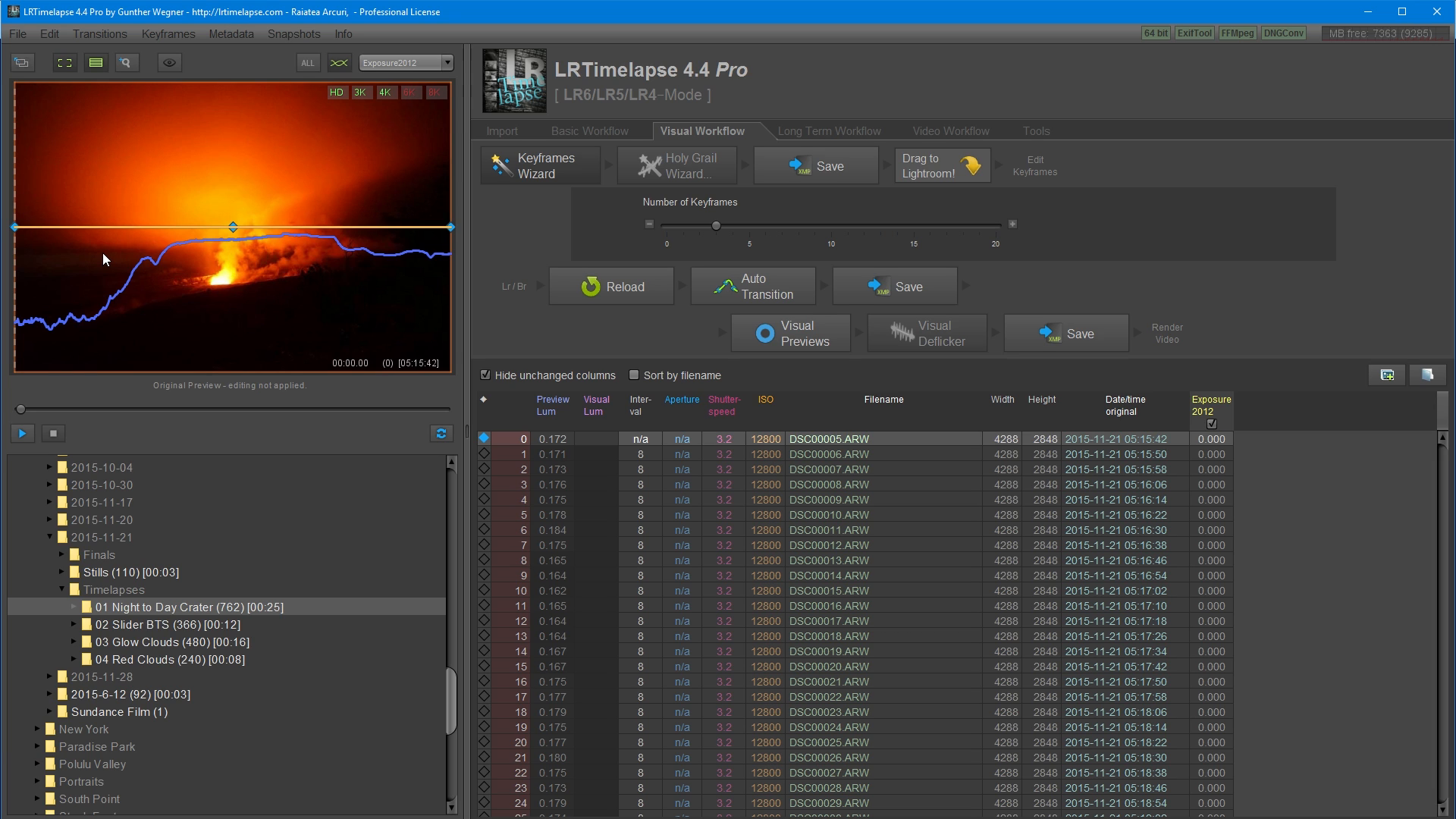
pyautogui.moveTo(377, 285)
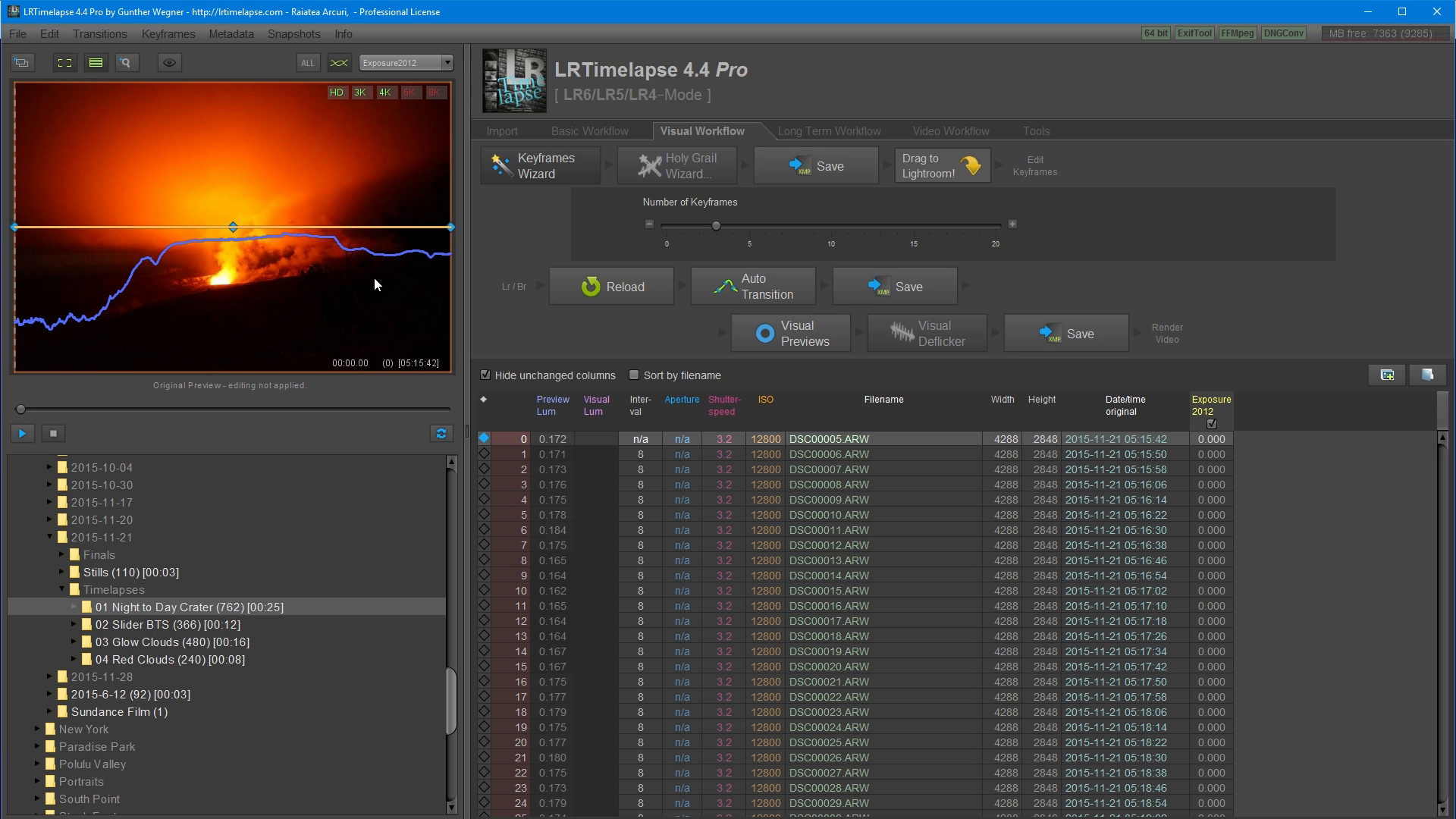
pyautogui.moveTo(223, 244)
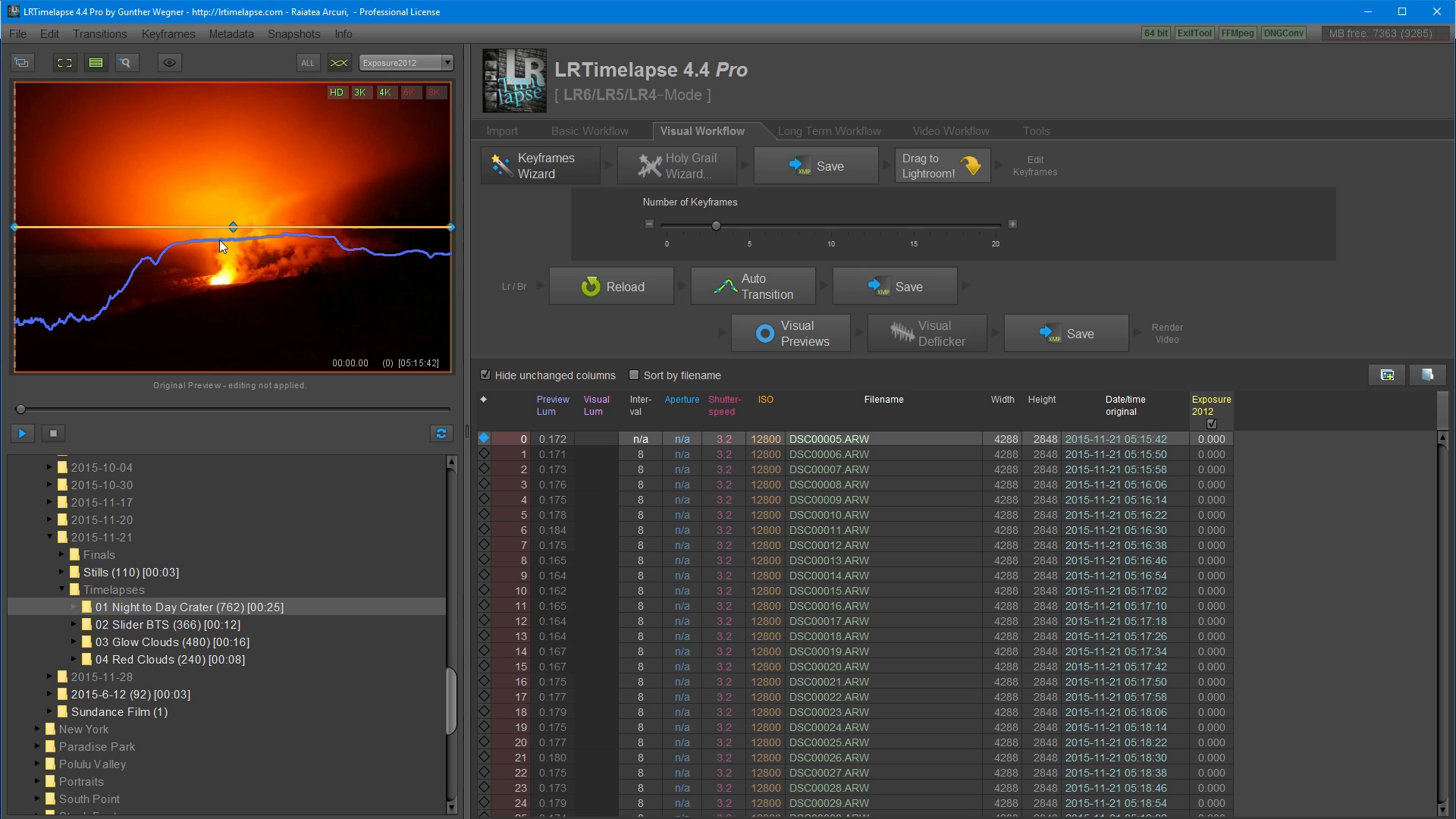
pyautogui.moveTo(28, 244)
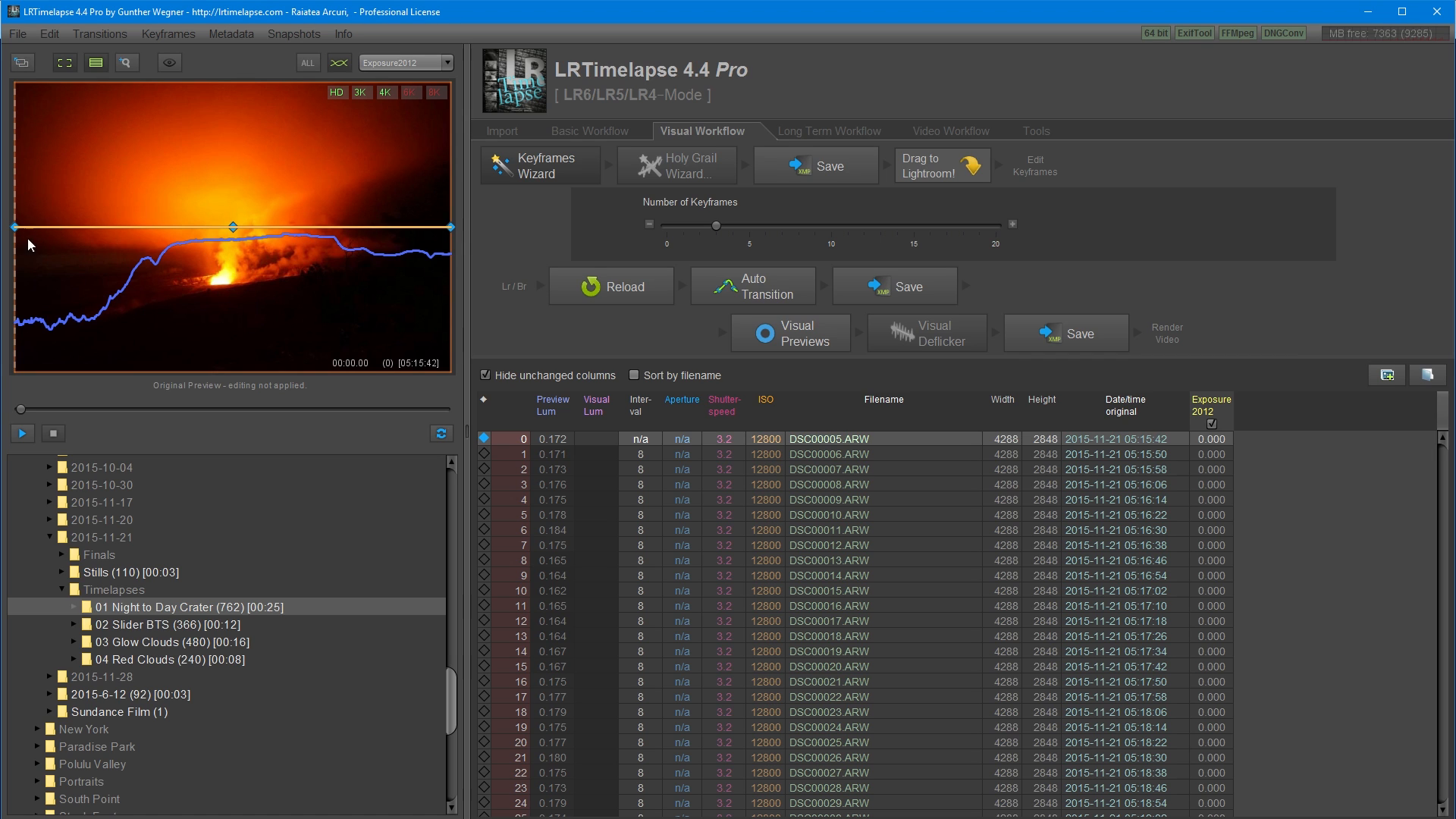
pyautogui.moveTo(455, 231)
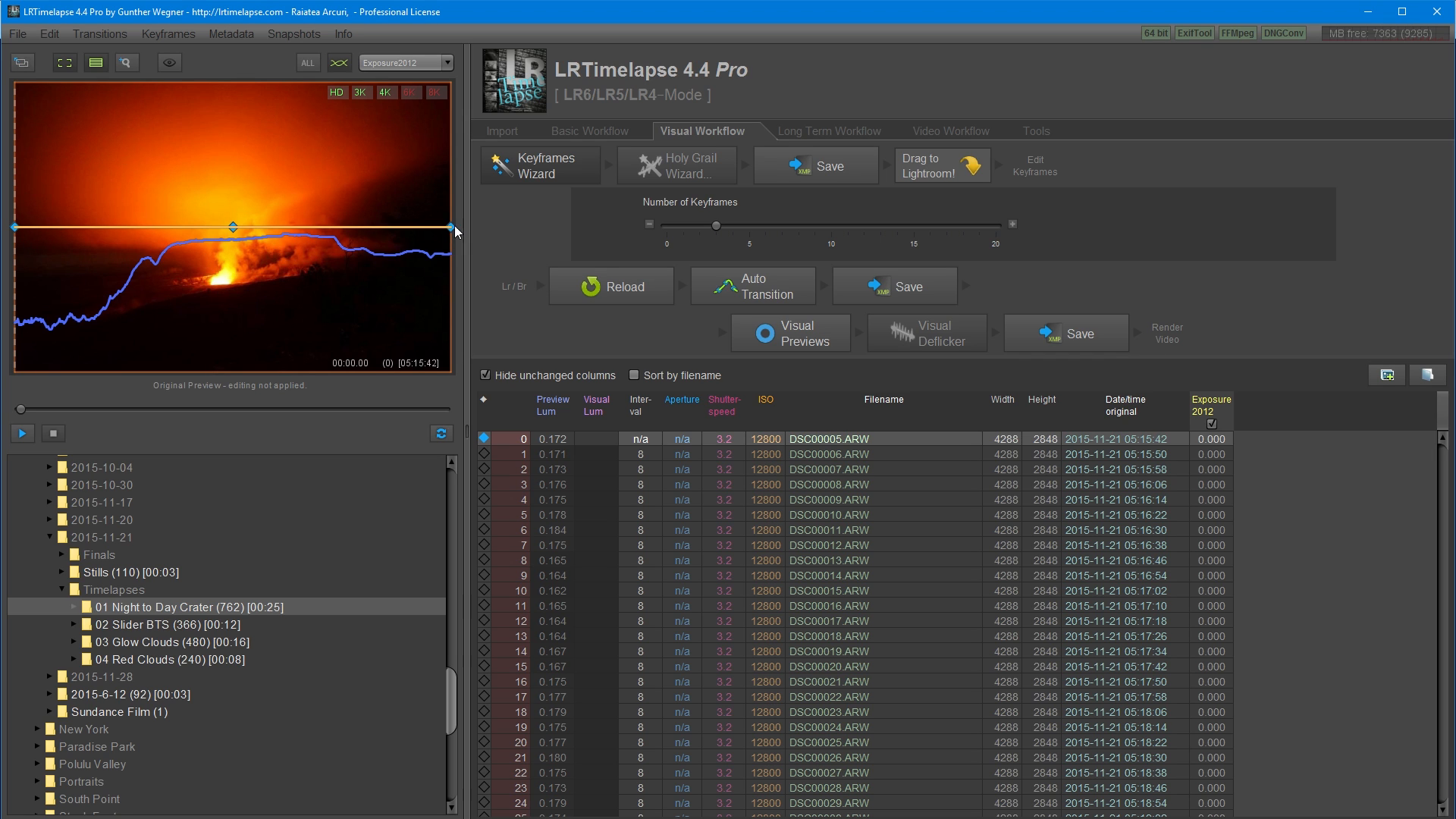
pyautogui.moveTo(239, 244)
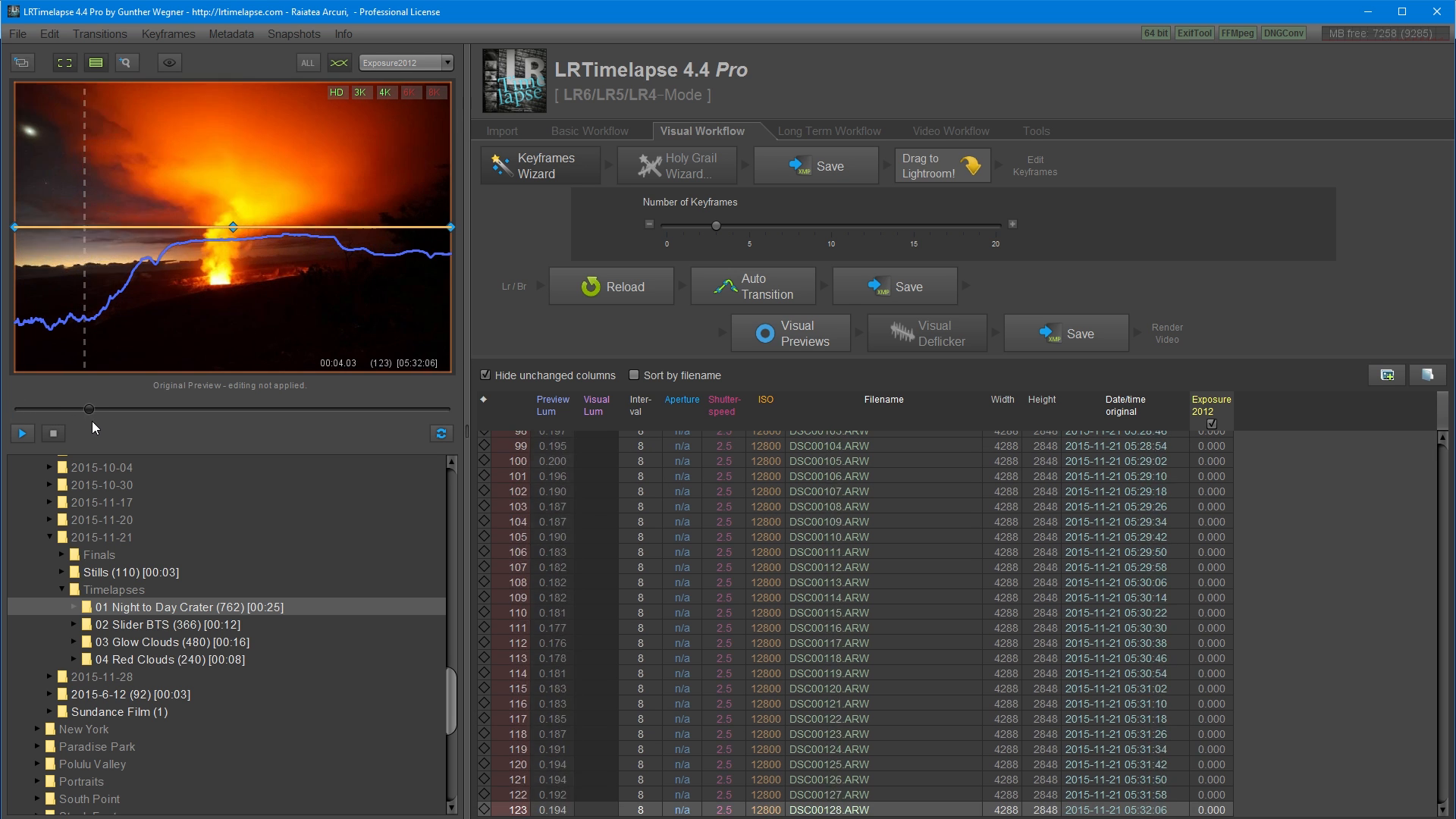
pyautogui.click(22, 433)
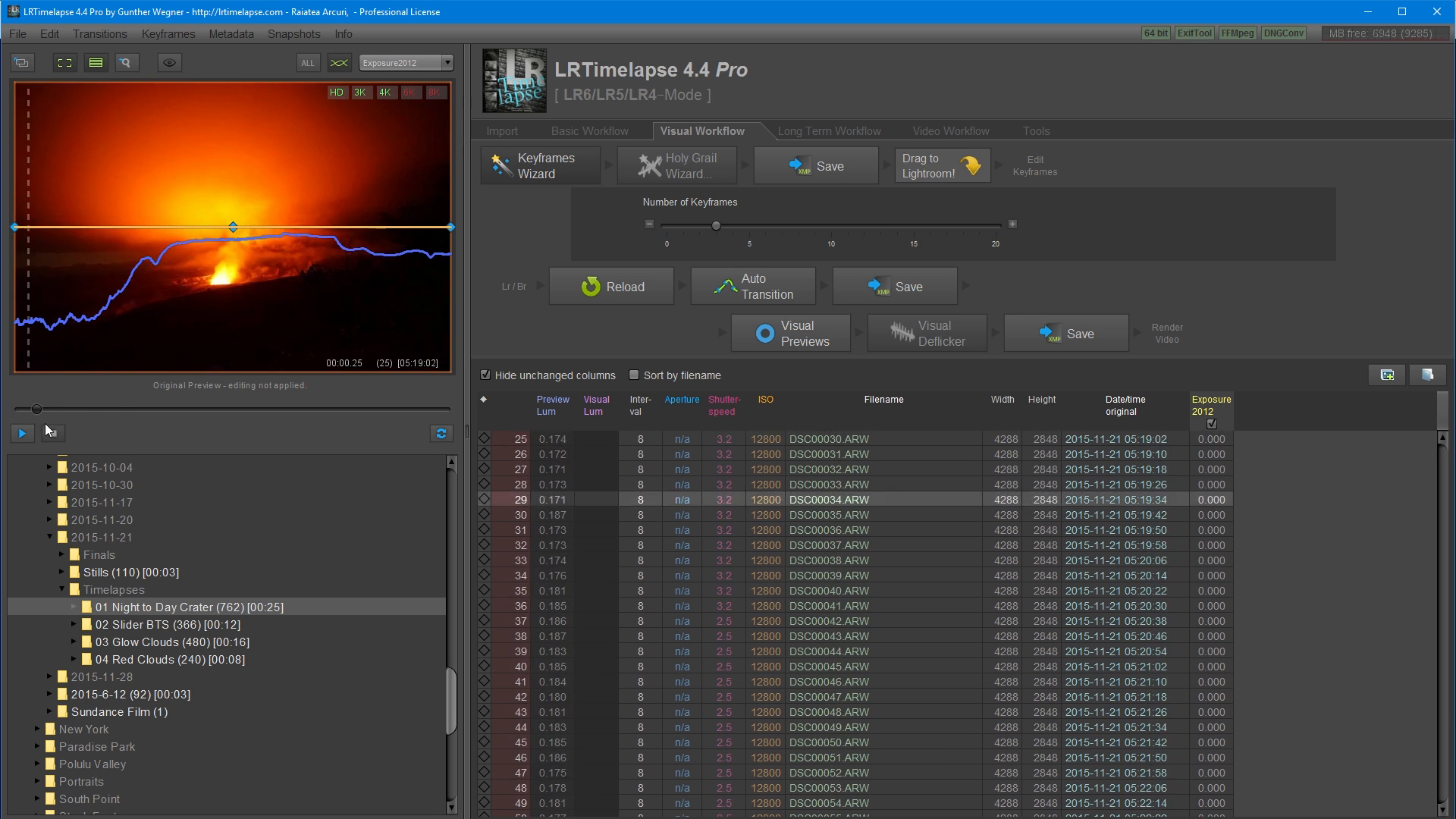
pyautogui.click(21, 433)
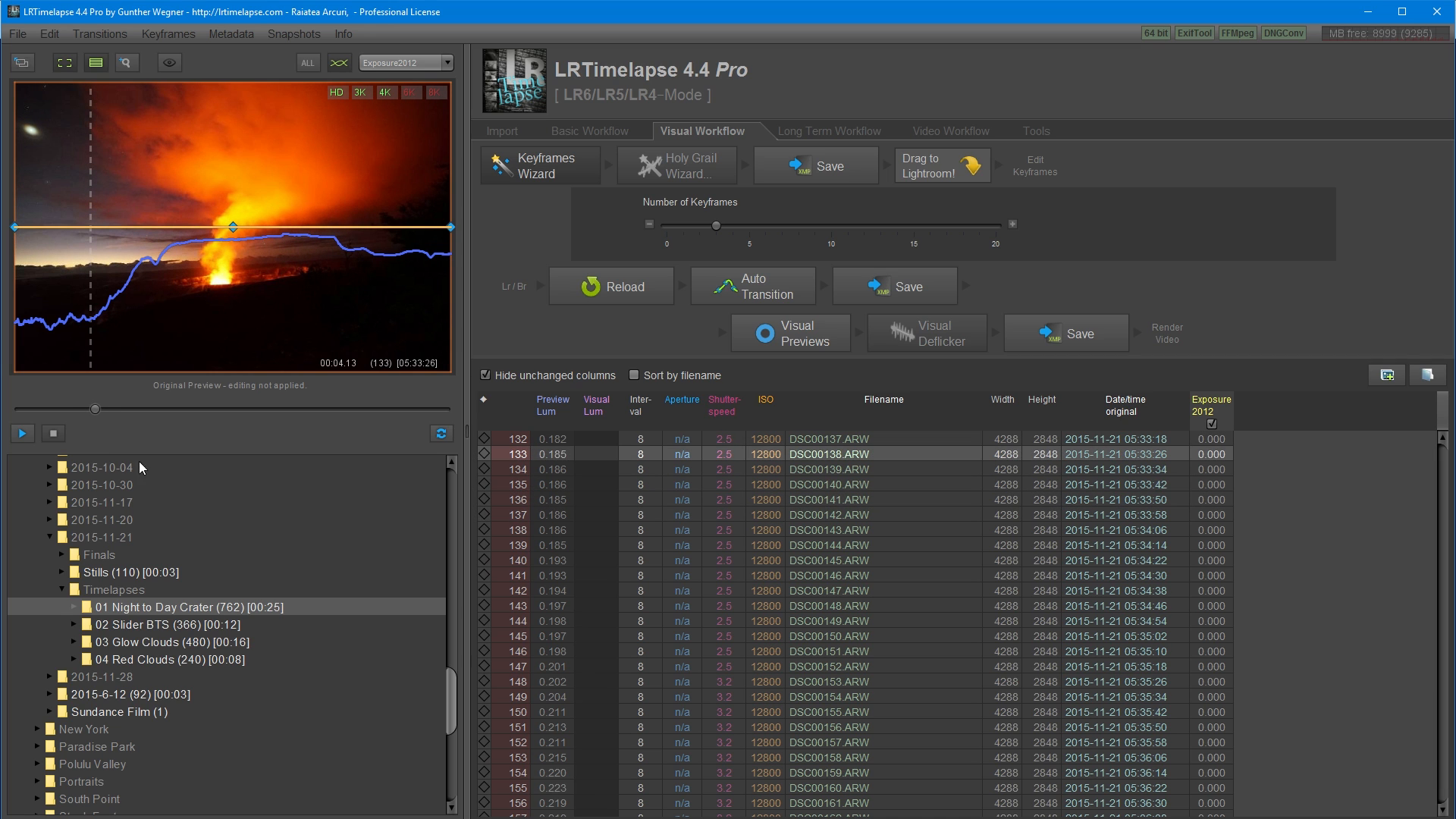
pyautogui.moveTo(484, 456)
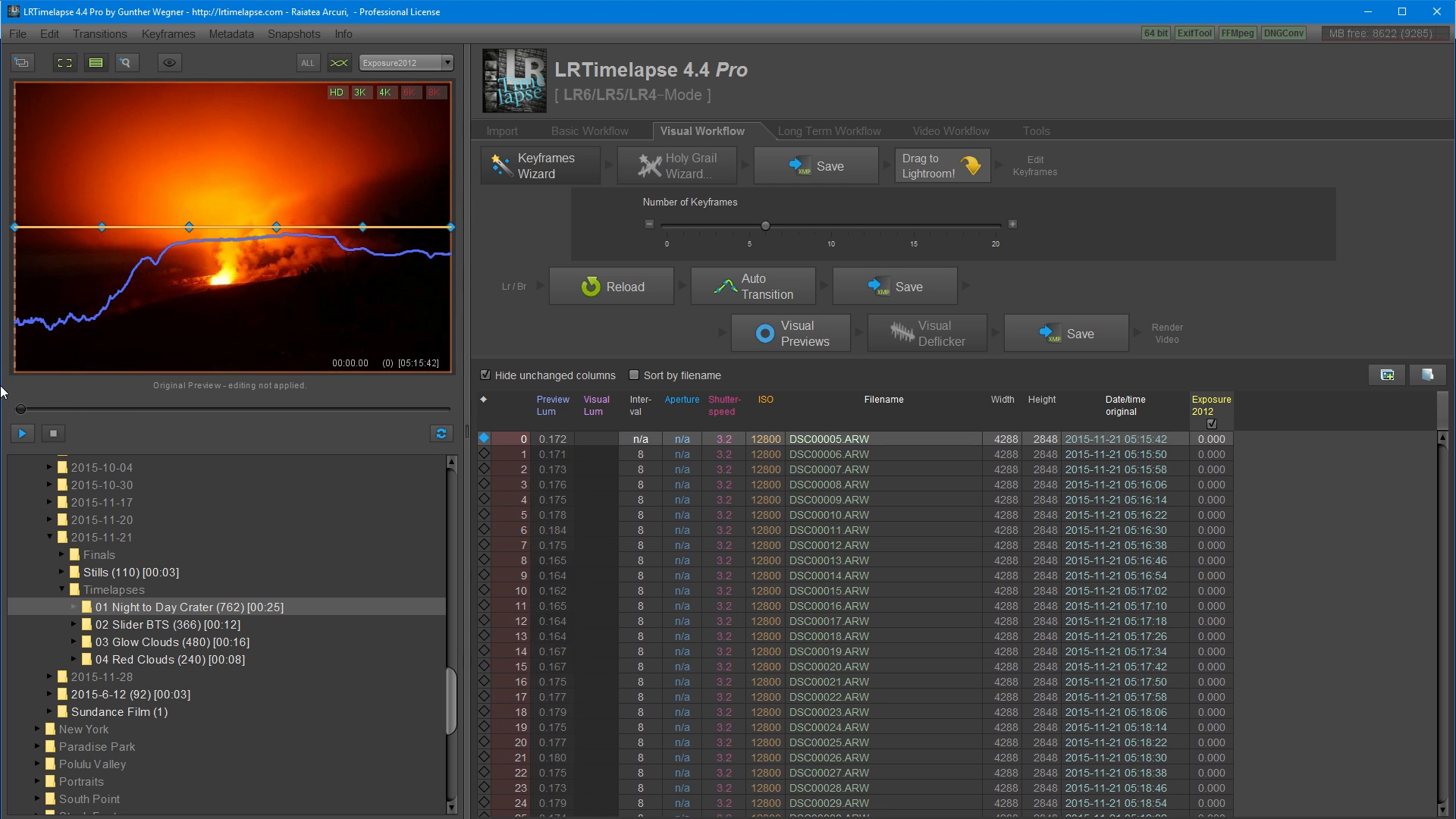
pyautogui.click(815, 165)
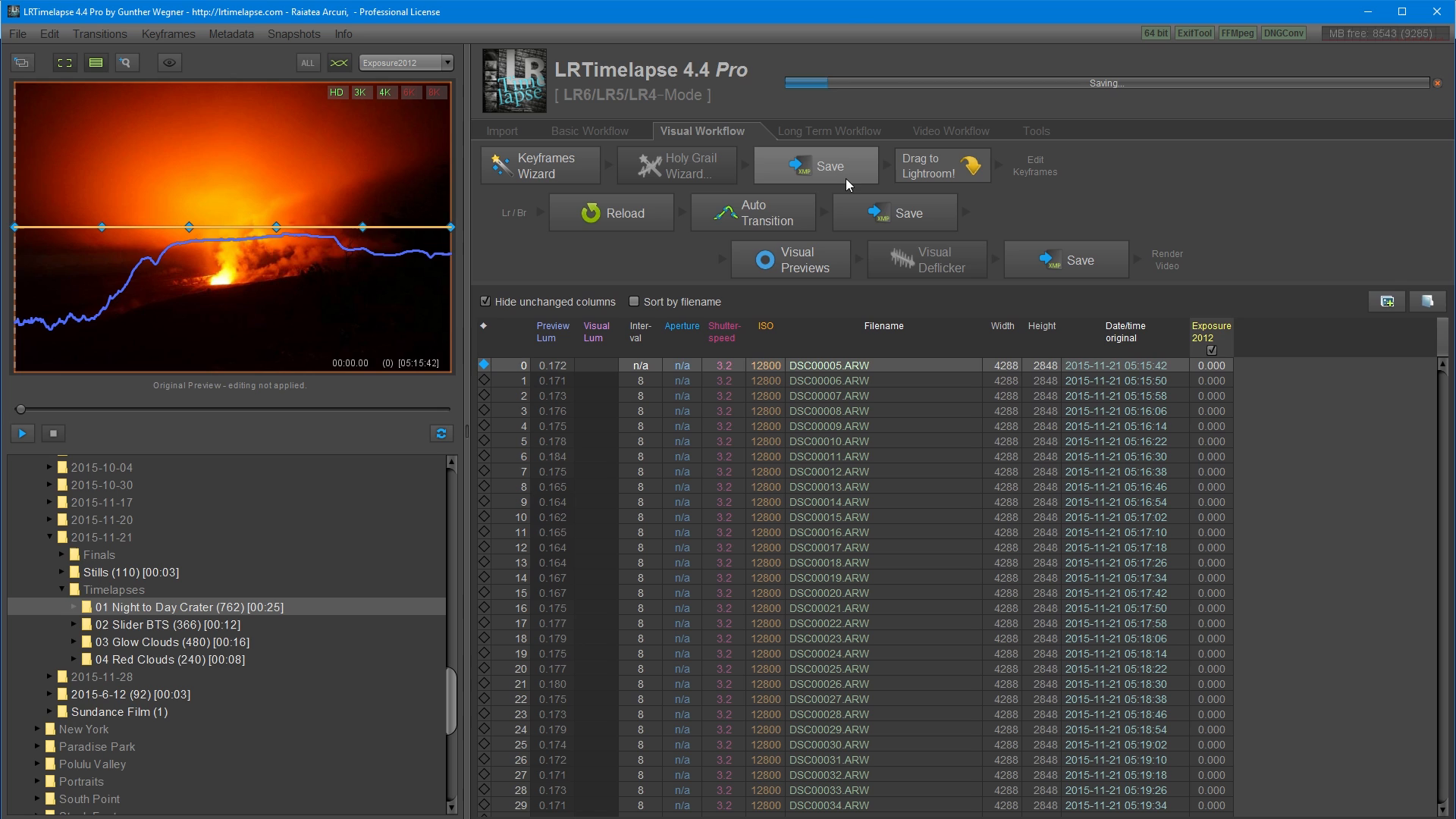
pyautogui.moveTo(833, 181)
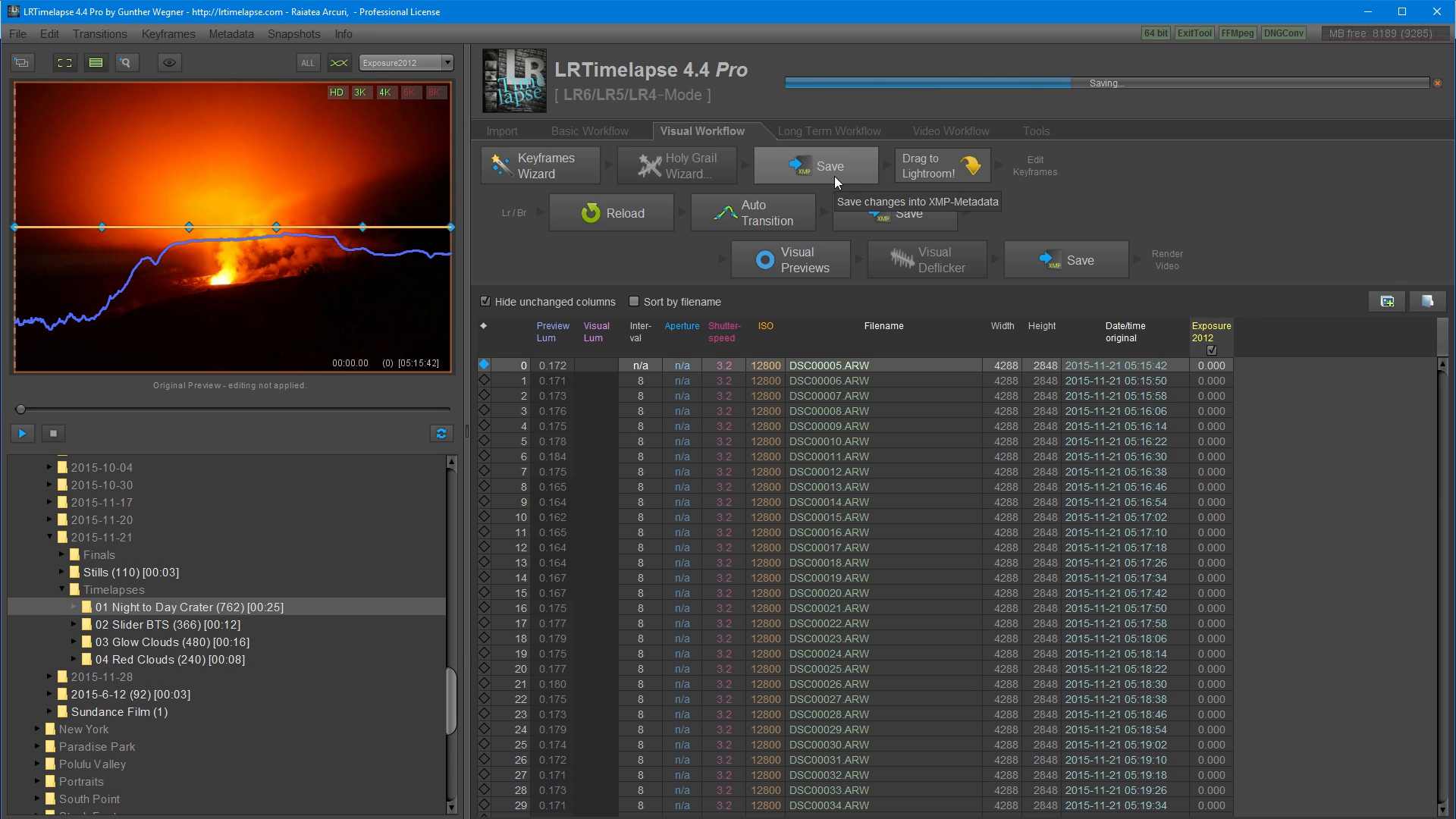
pyautogui.moveTo(859, 175)
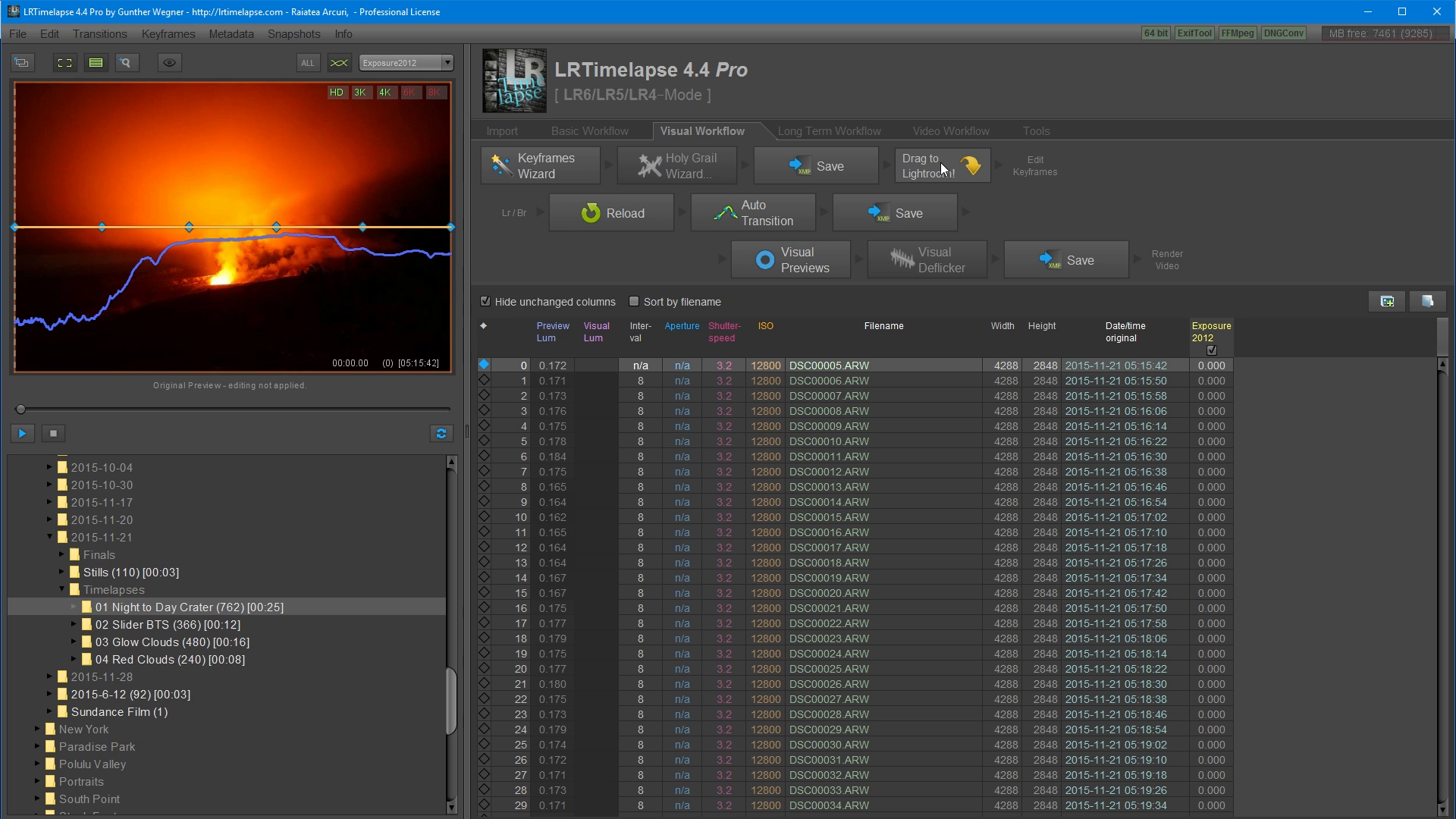
# Import all 762 frames from '01 Night to Day Crater' into the Lightroom catalog.
pyautogui.click(942, 165)
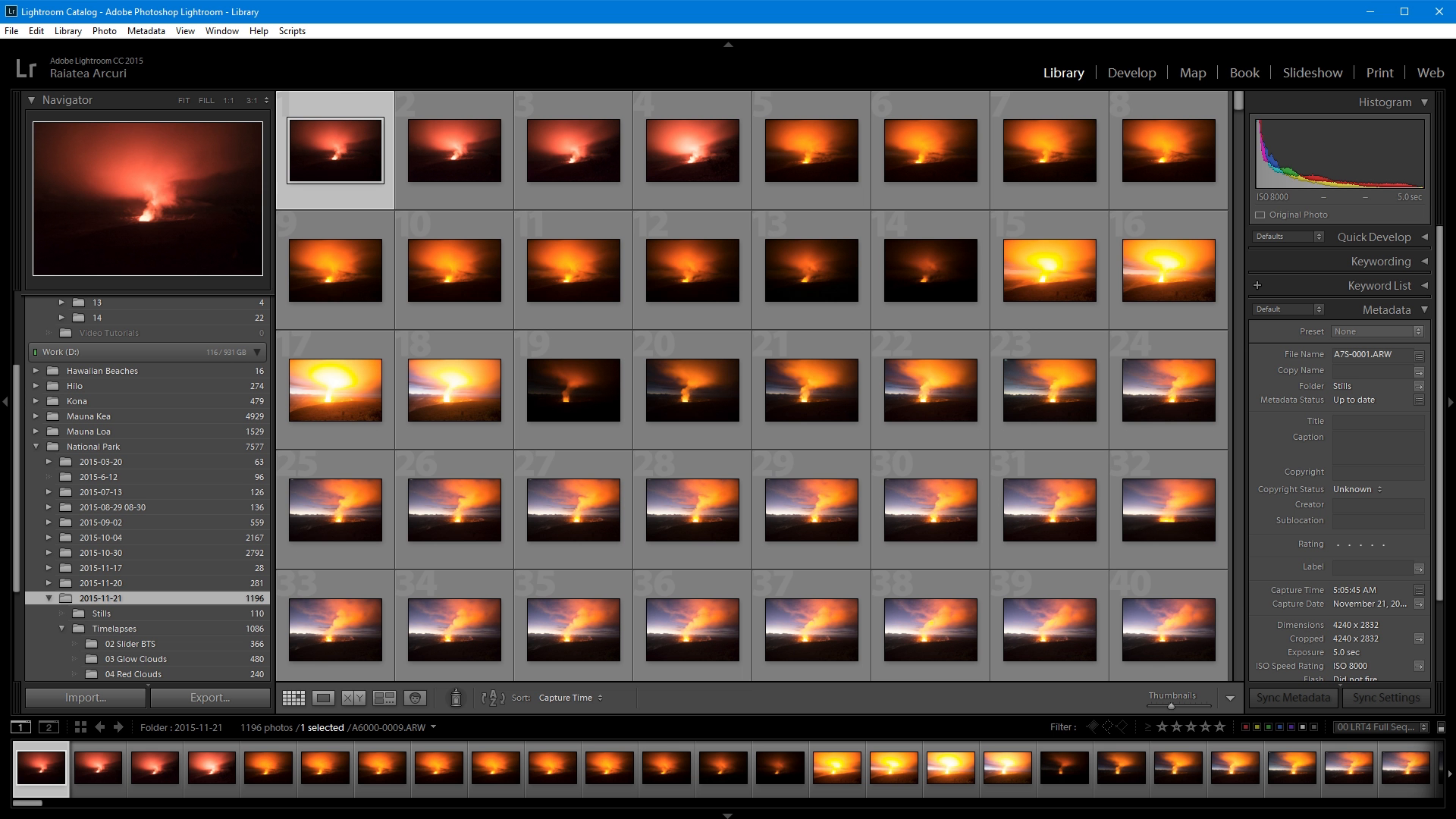
pyautogui.click(84, 697)
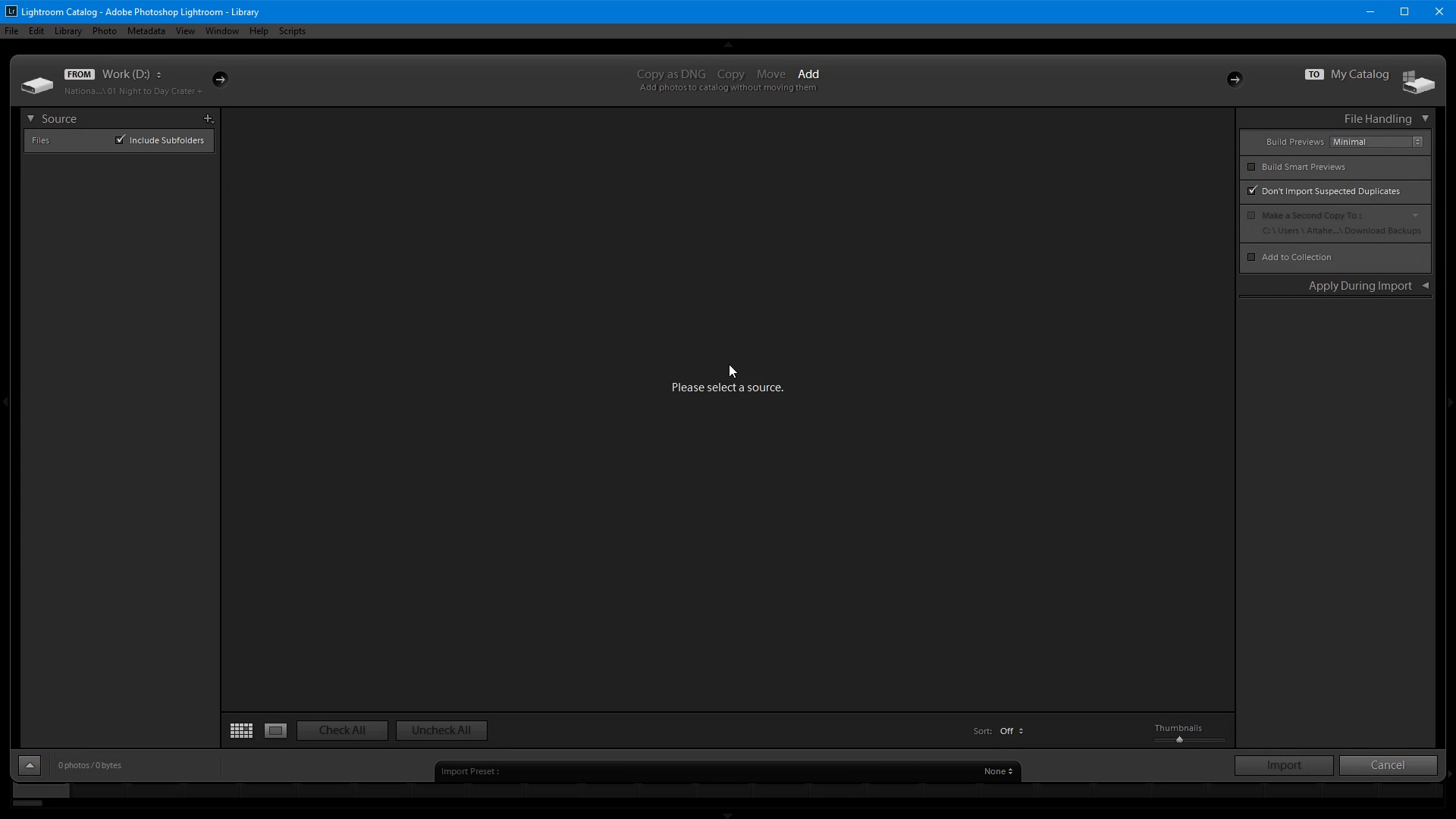
pyautogui.click(121, 248)
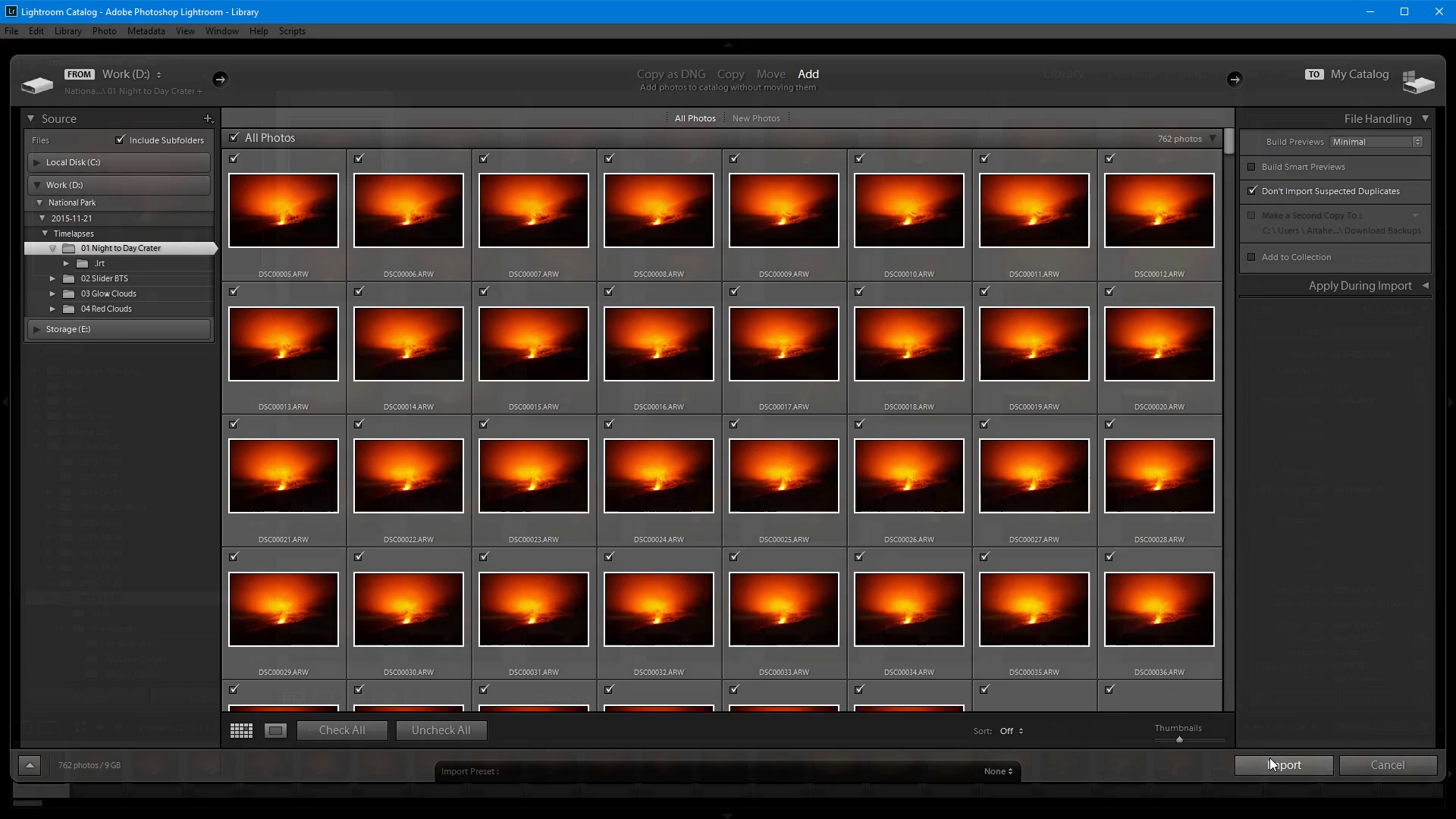
pyautogui.click(1283, 764)
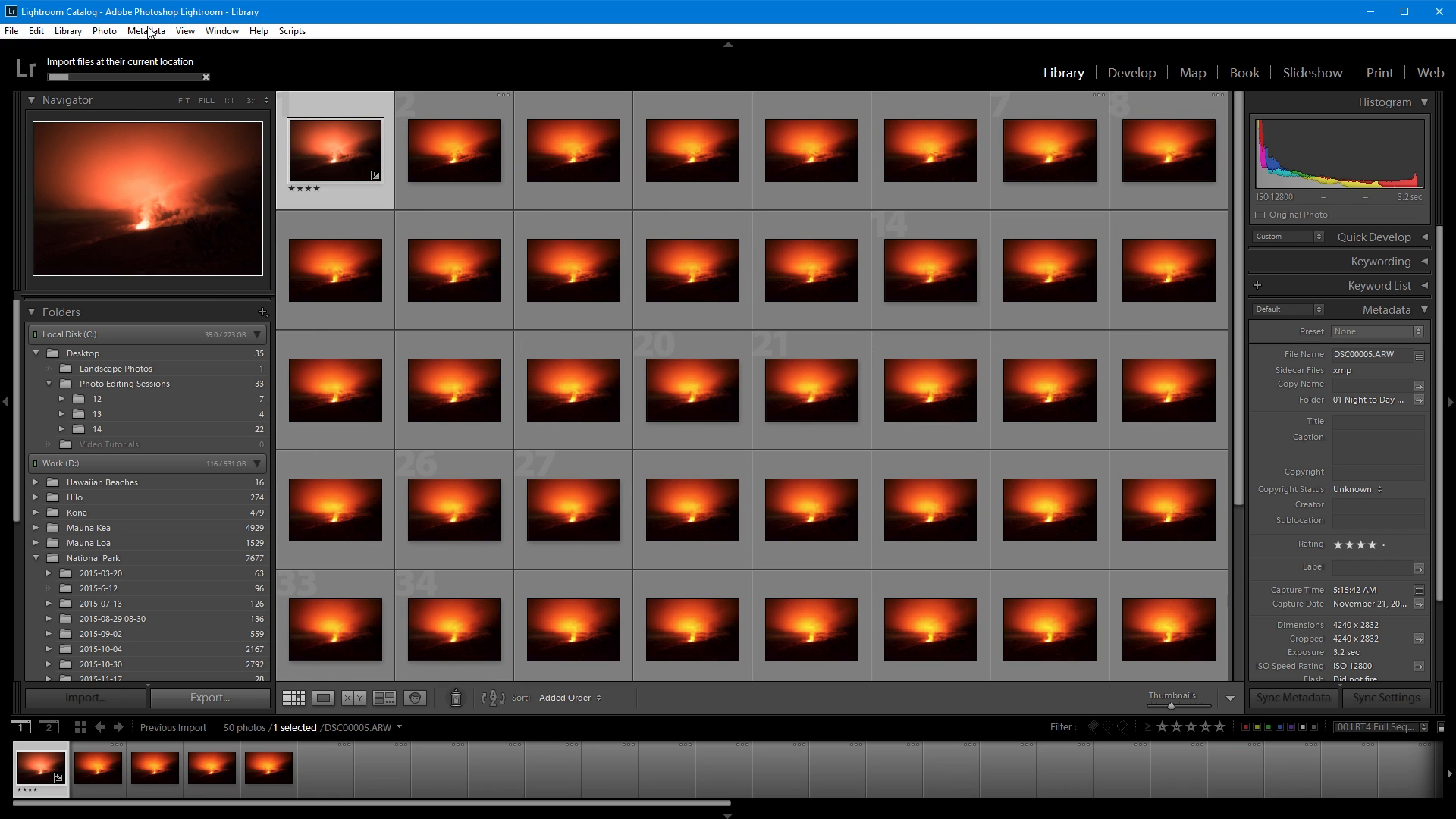
# Run Metadata > Read Metadata from File on the imported crater frames.
pyautogui.click(145, 30)
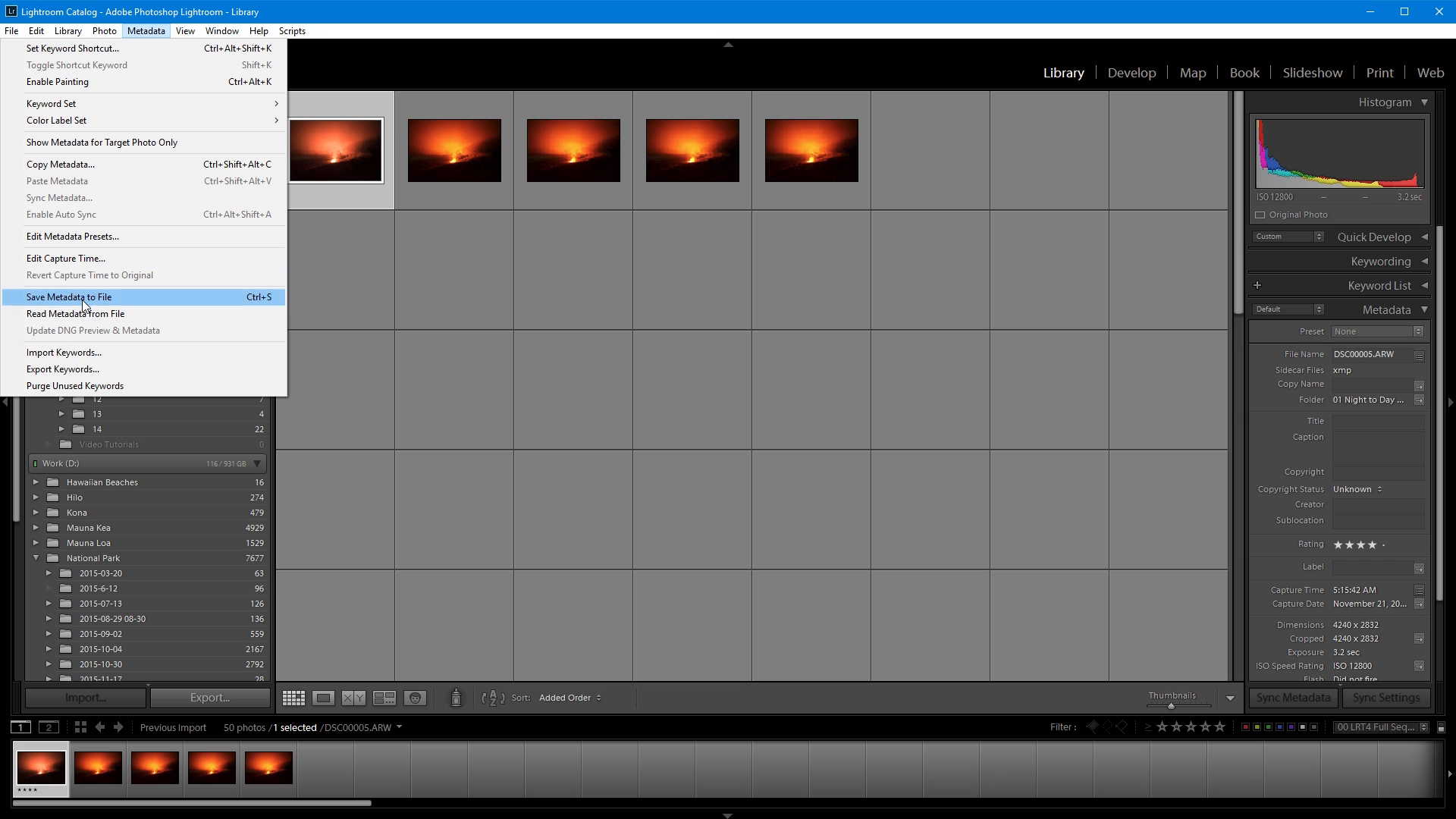
pyautogui.moveTo(112, 314)
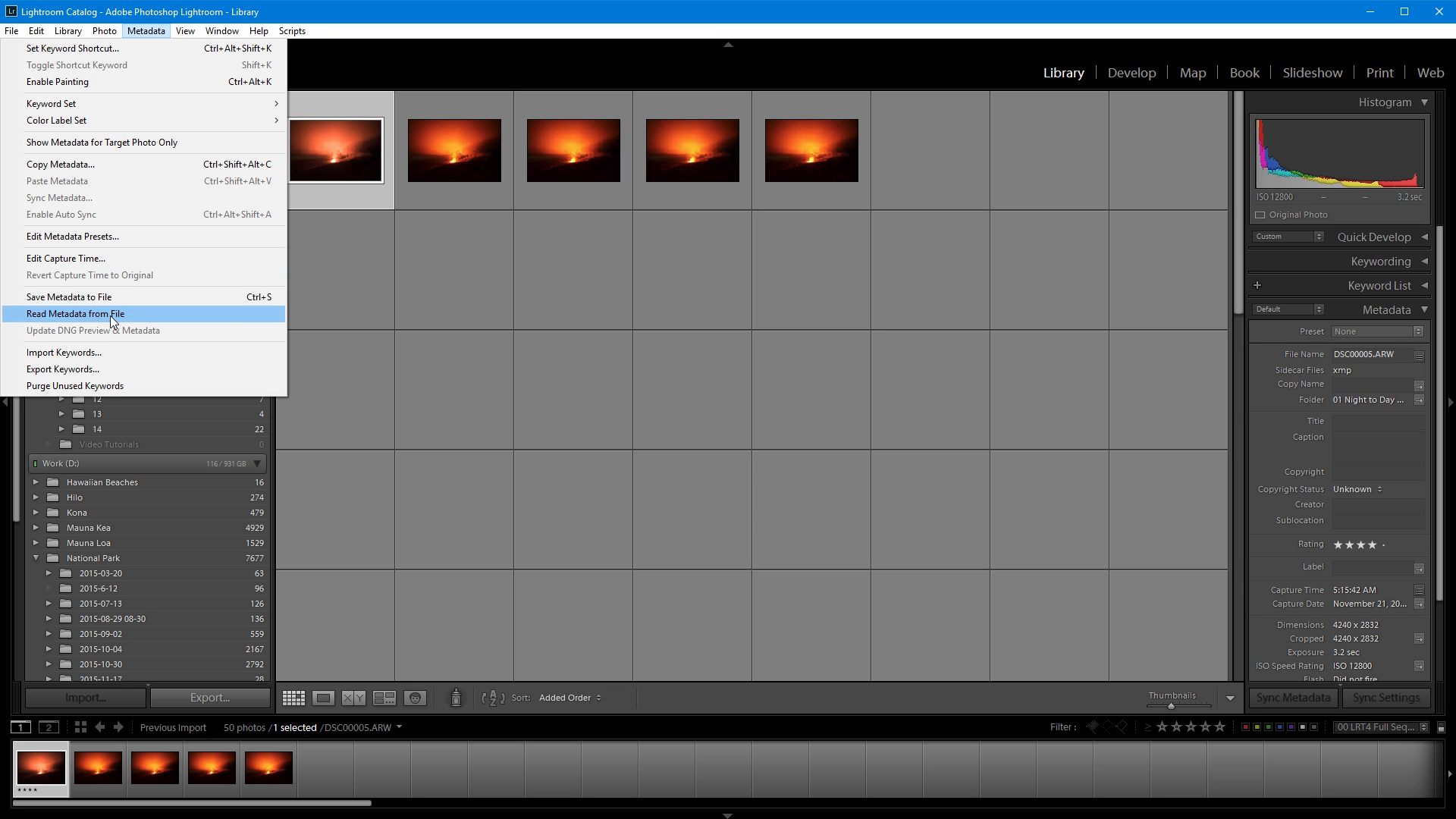
pyautogui.click(75, 313)
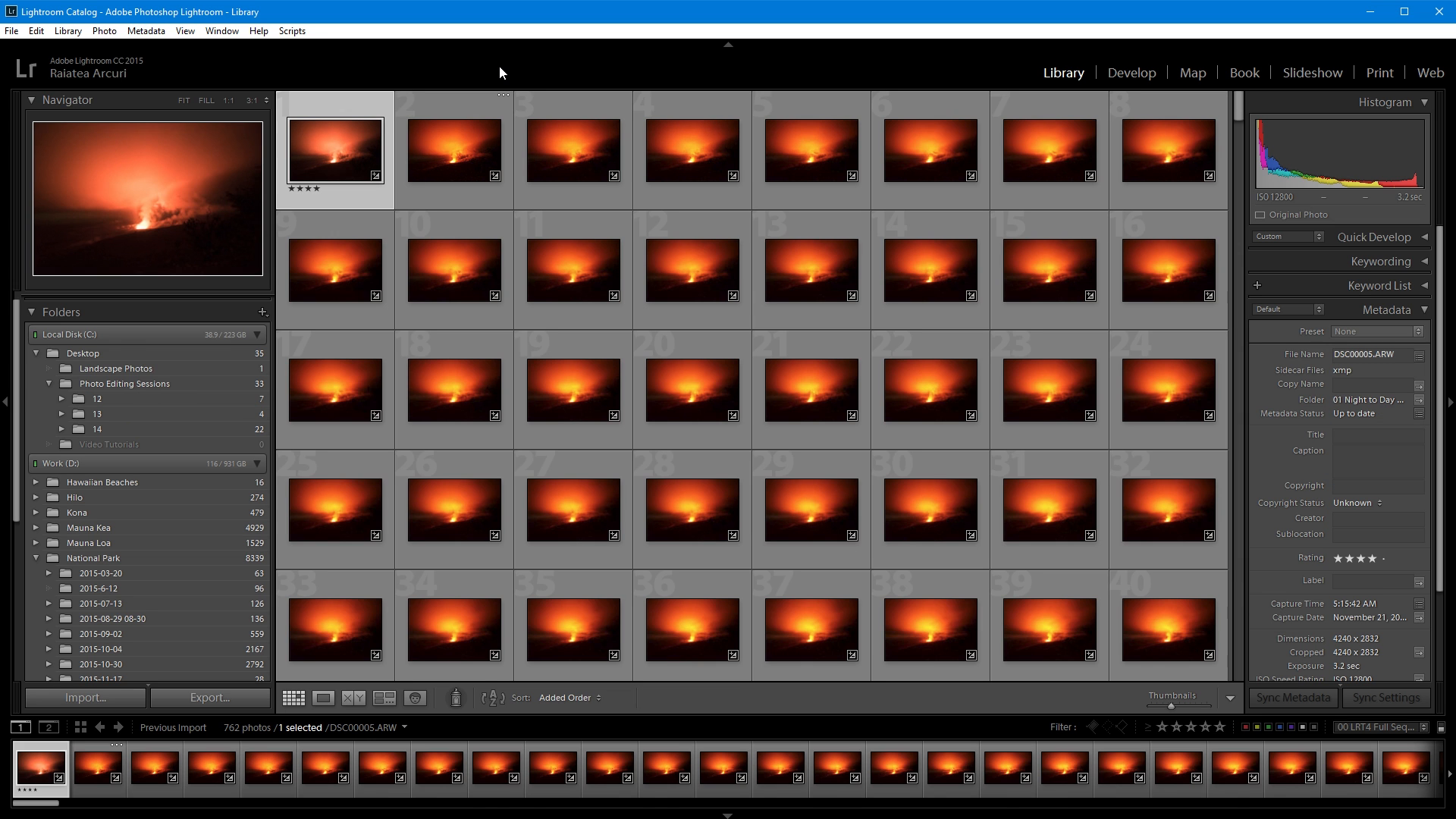
pyautogui.moveTo(1107, 228)
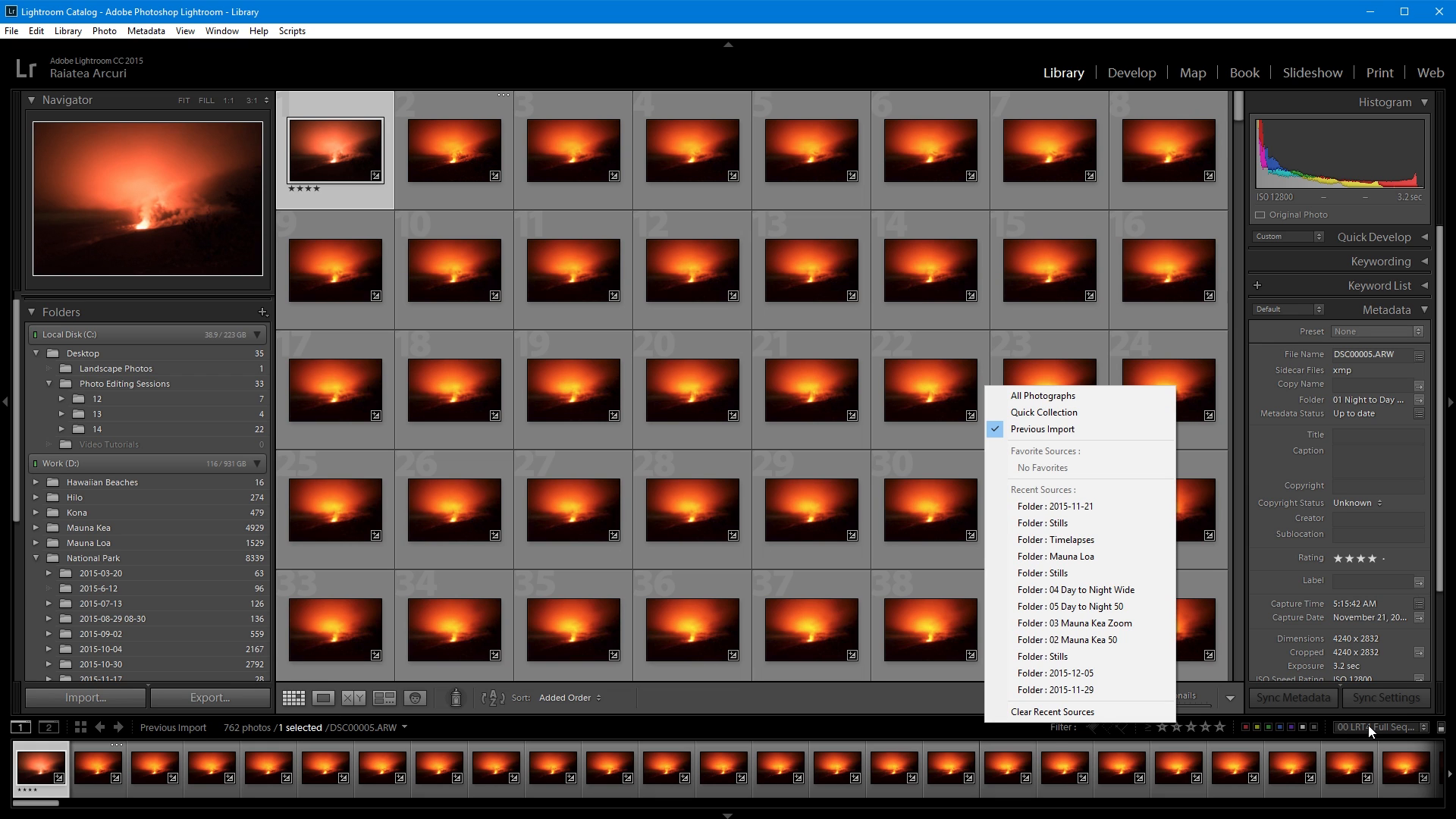
# Filter the library with the '01 LRT4 Keyframes' preset and switch to Develop.
pyautogui.click(1380, 726)
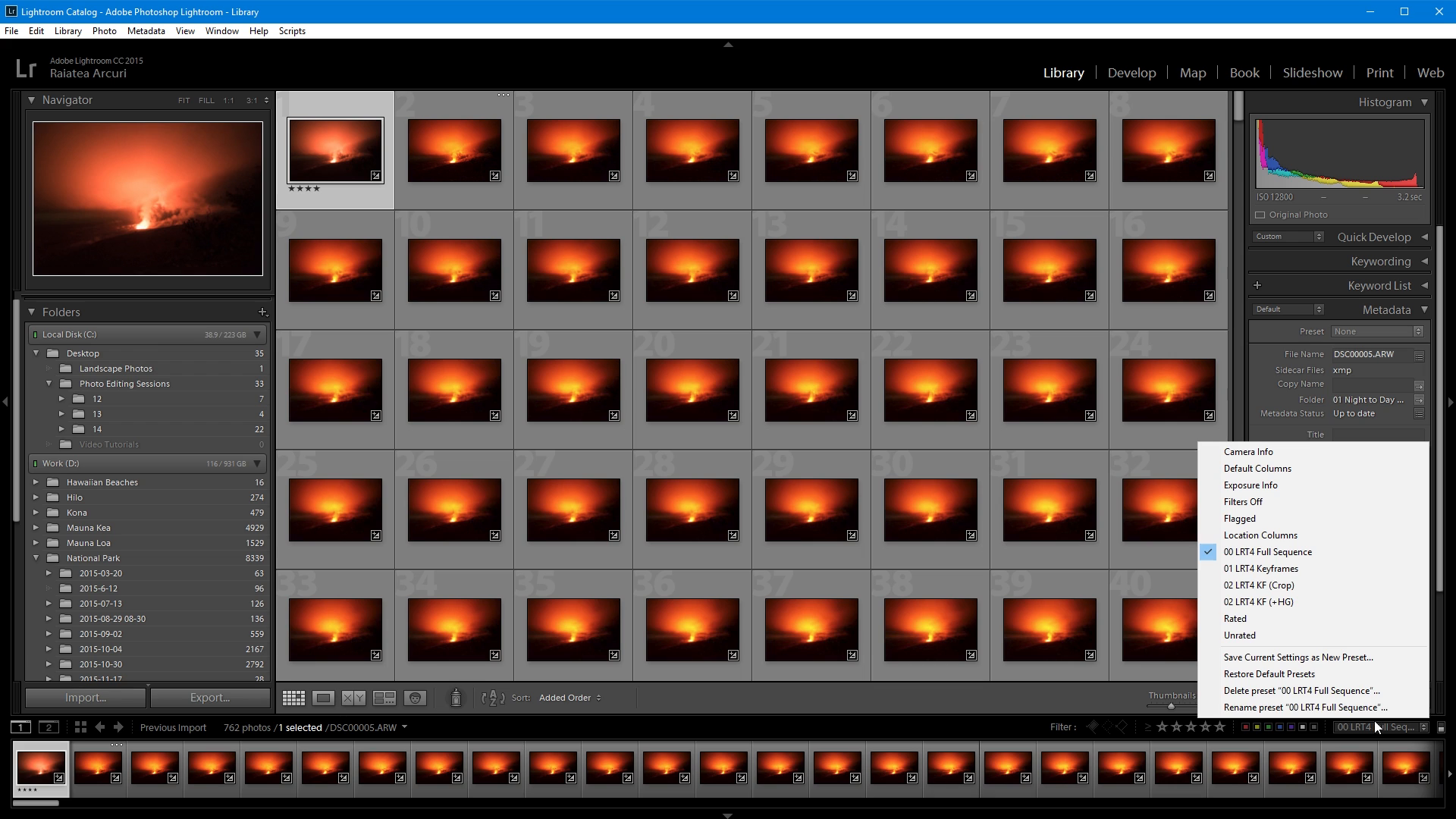
pyautogui.moveTo(1312, 674)
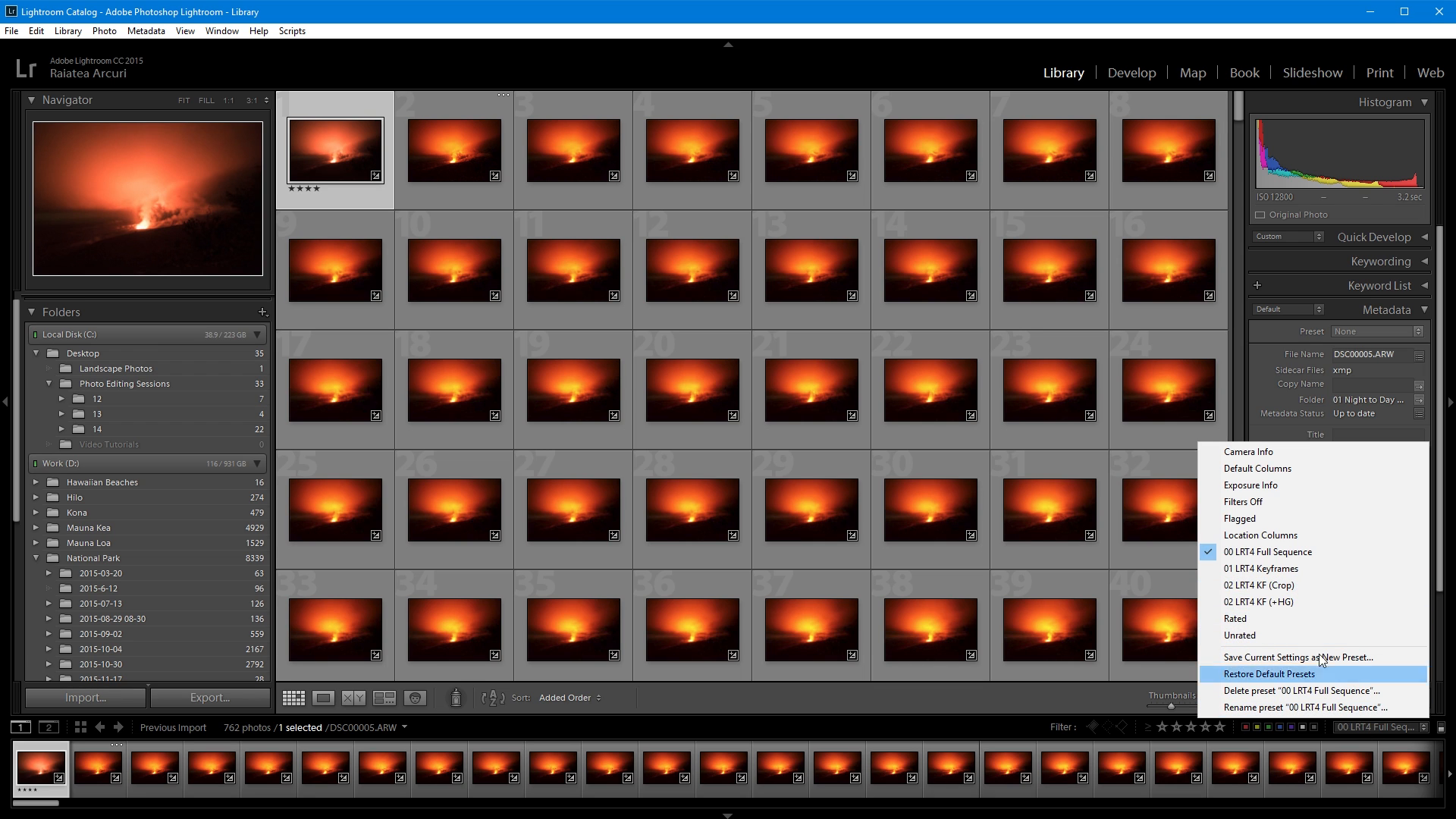
pyautogui.moveTo(1283, 574)
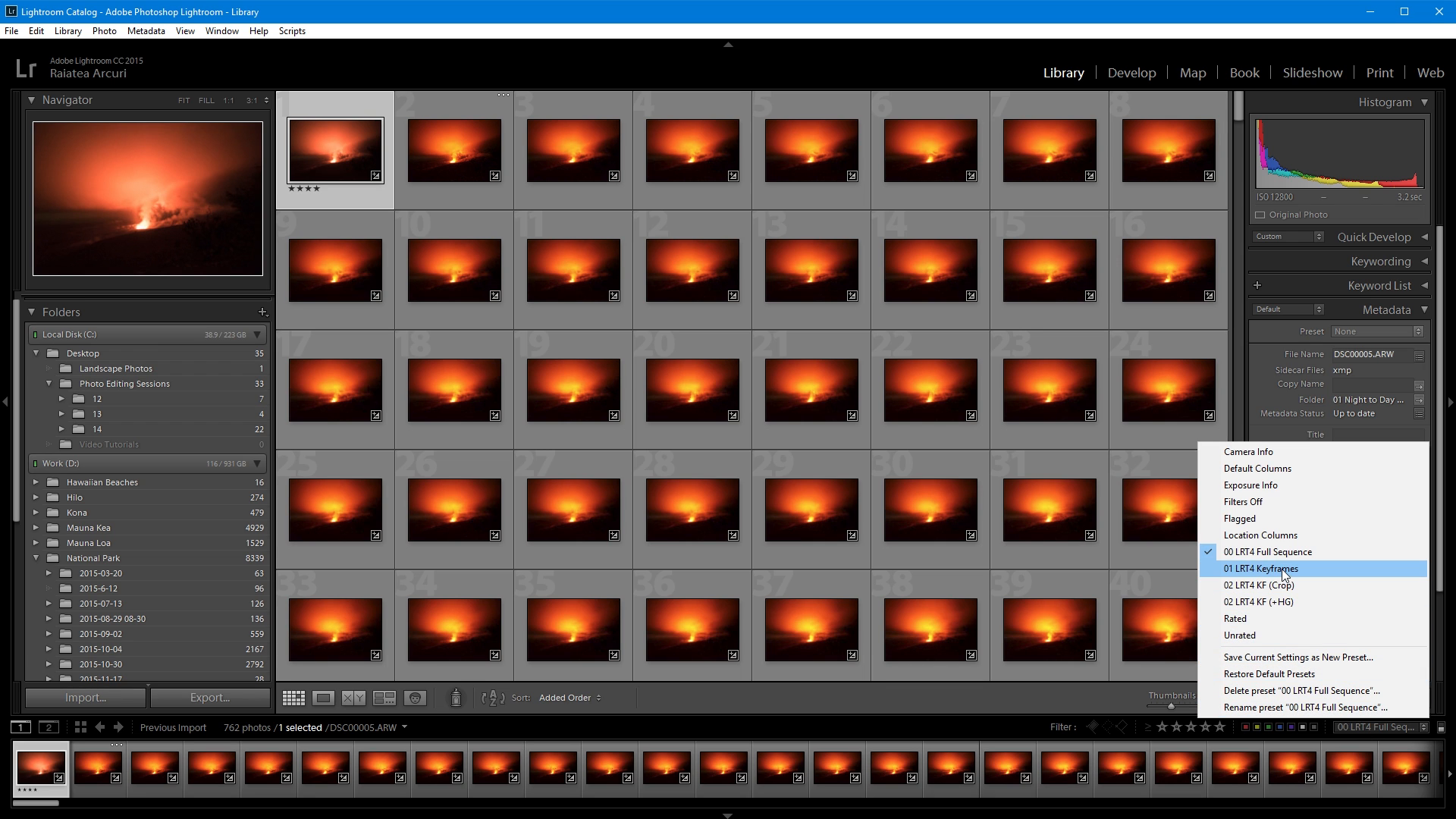
pyautogui.click(1261, 568)
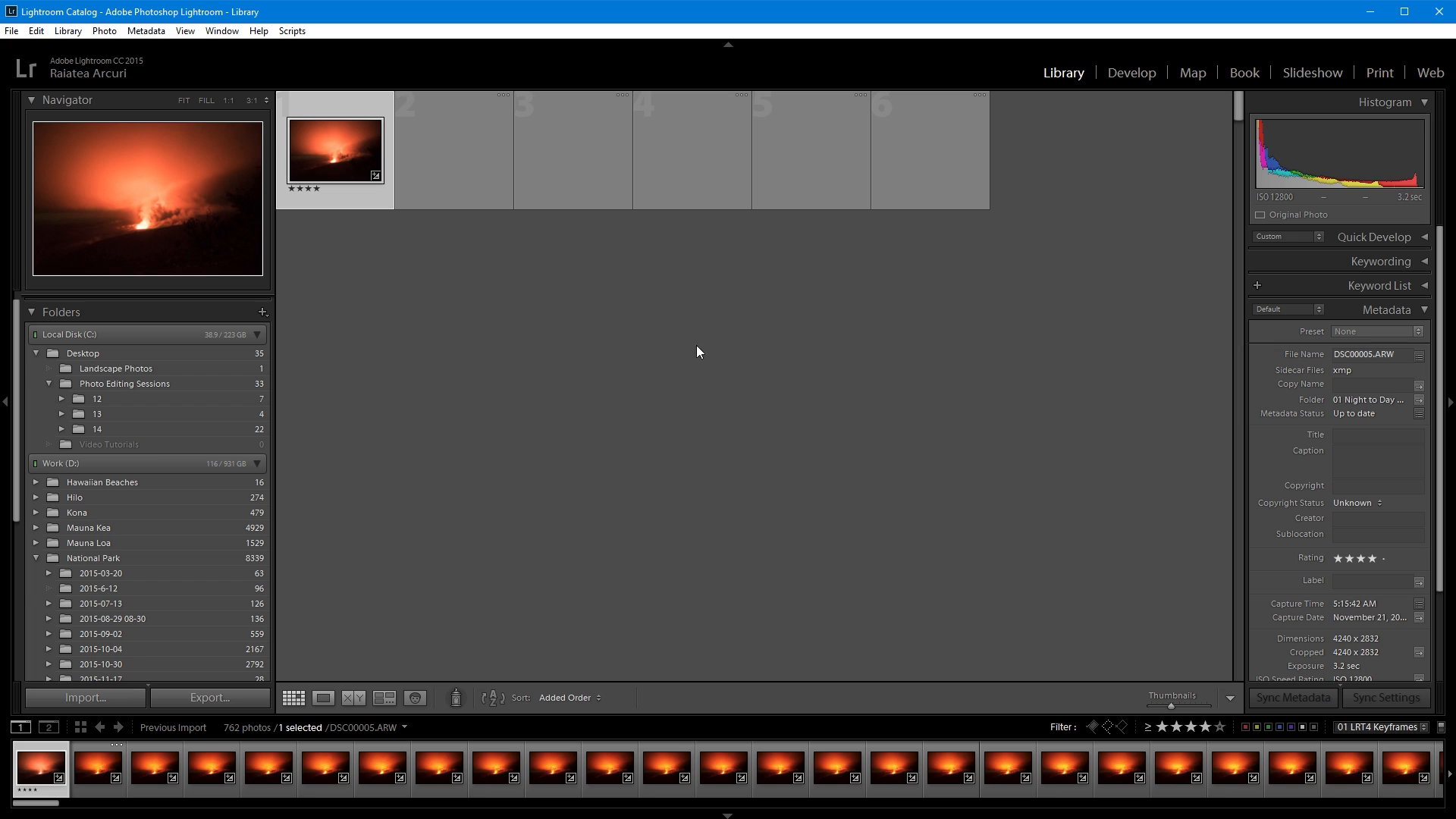
pyautogui.click(1201, 727)
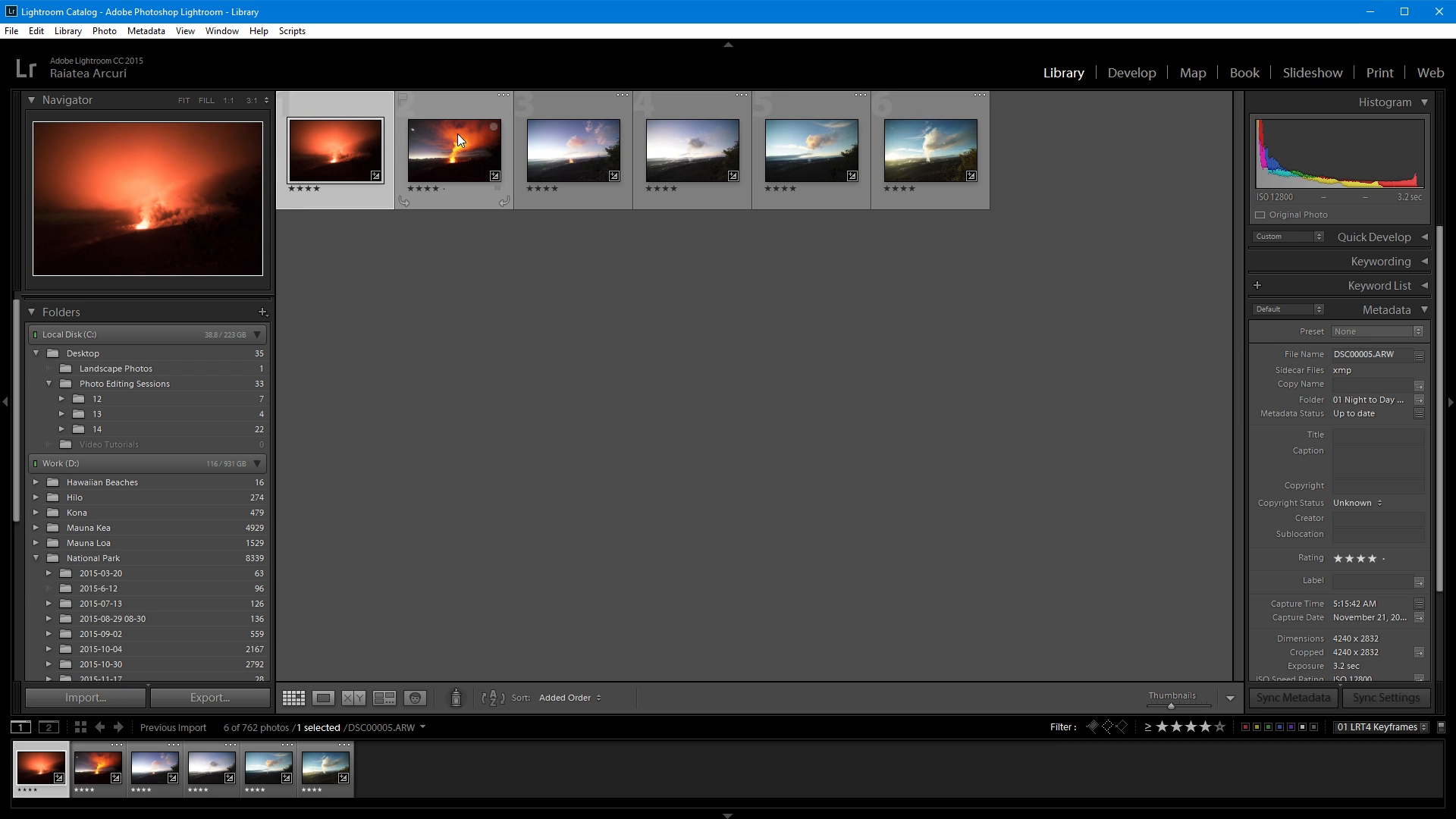
pyautogui.click(1130, 73)
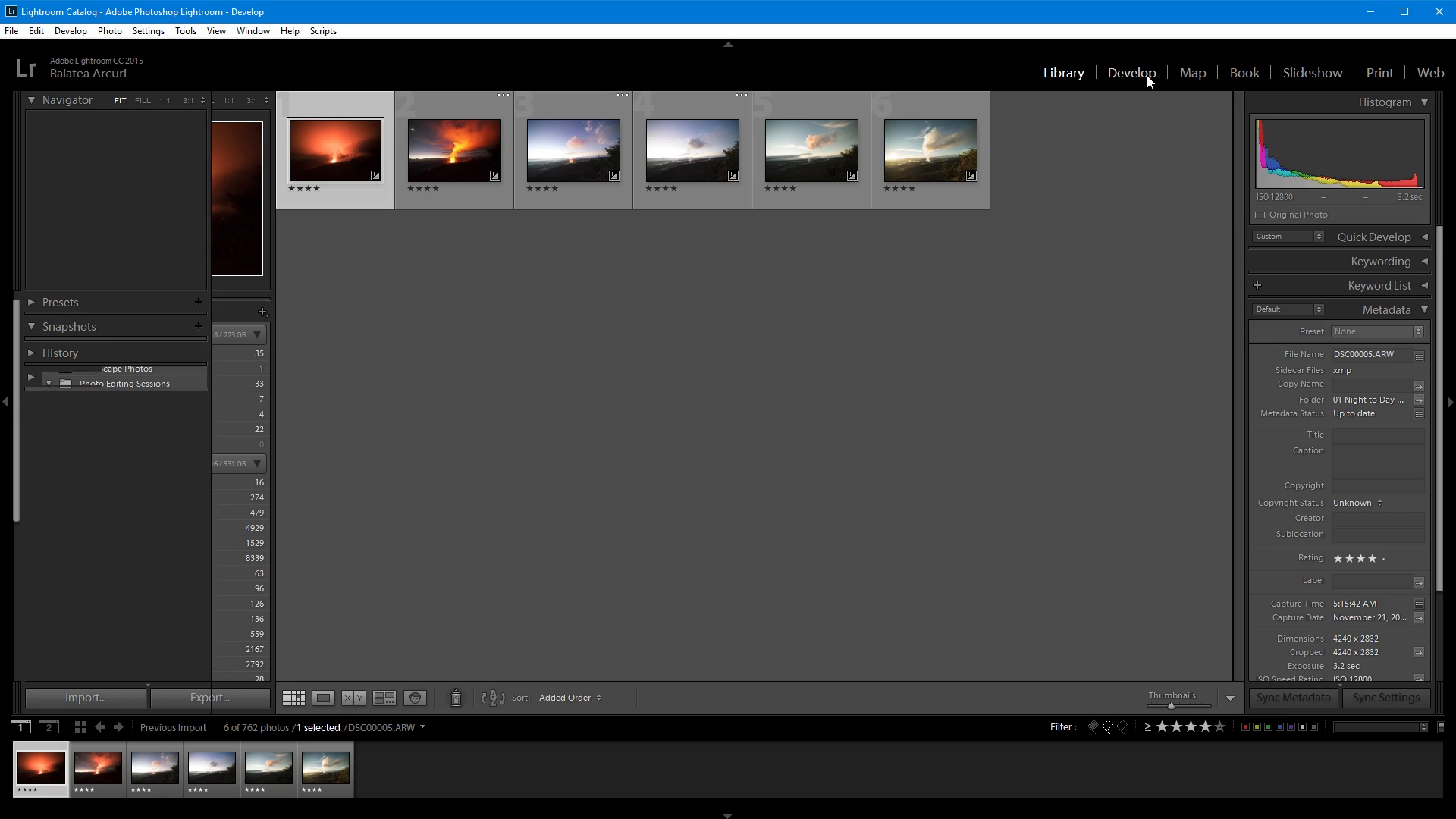
# Set the first keyframe to Temp 2045, Tint −3, Highlights −22 and Vibrance +29.
pyautogui.click(1131, 73)
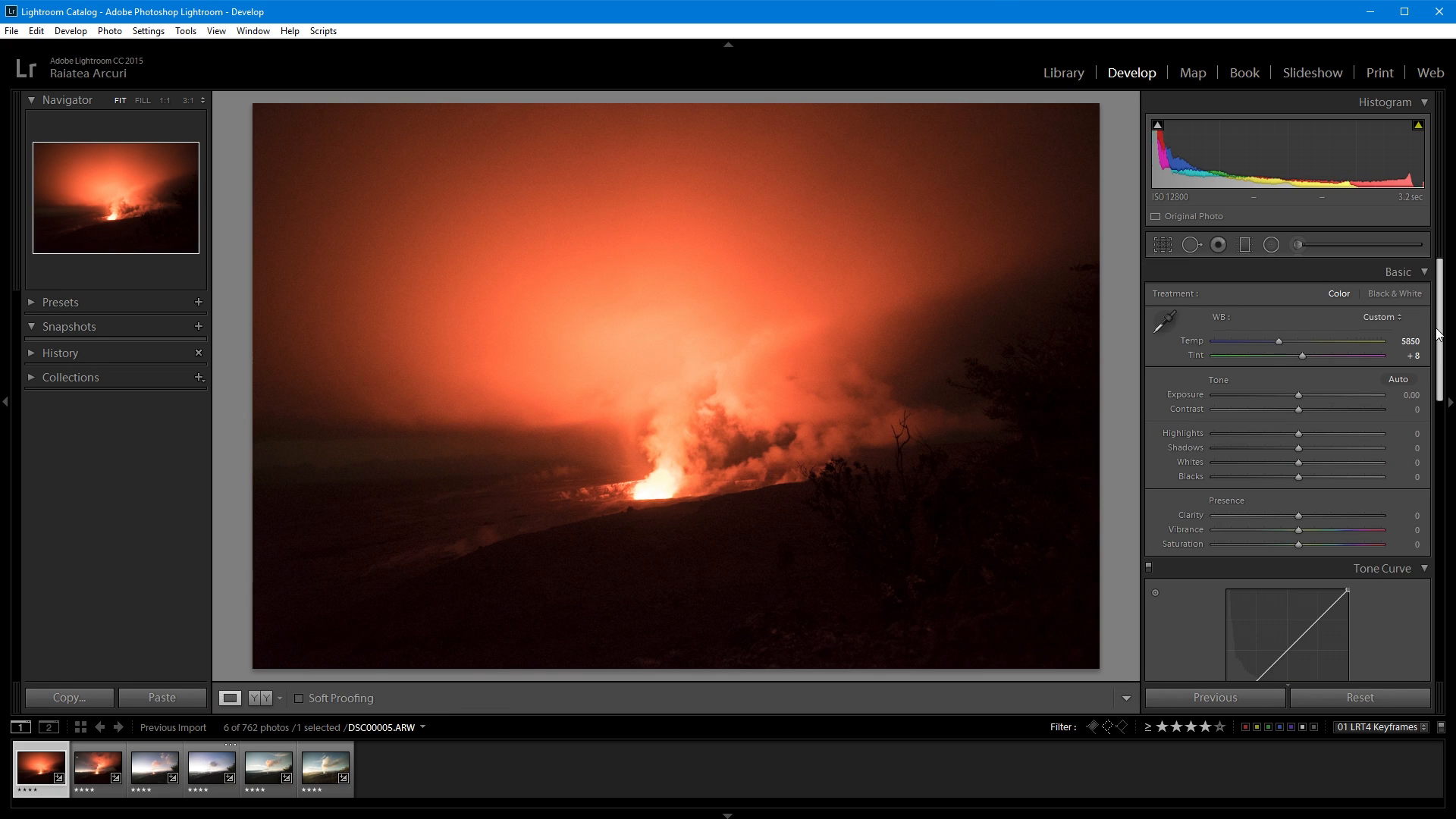
pyautogui.click(1380, 317)
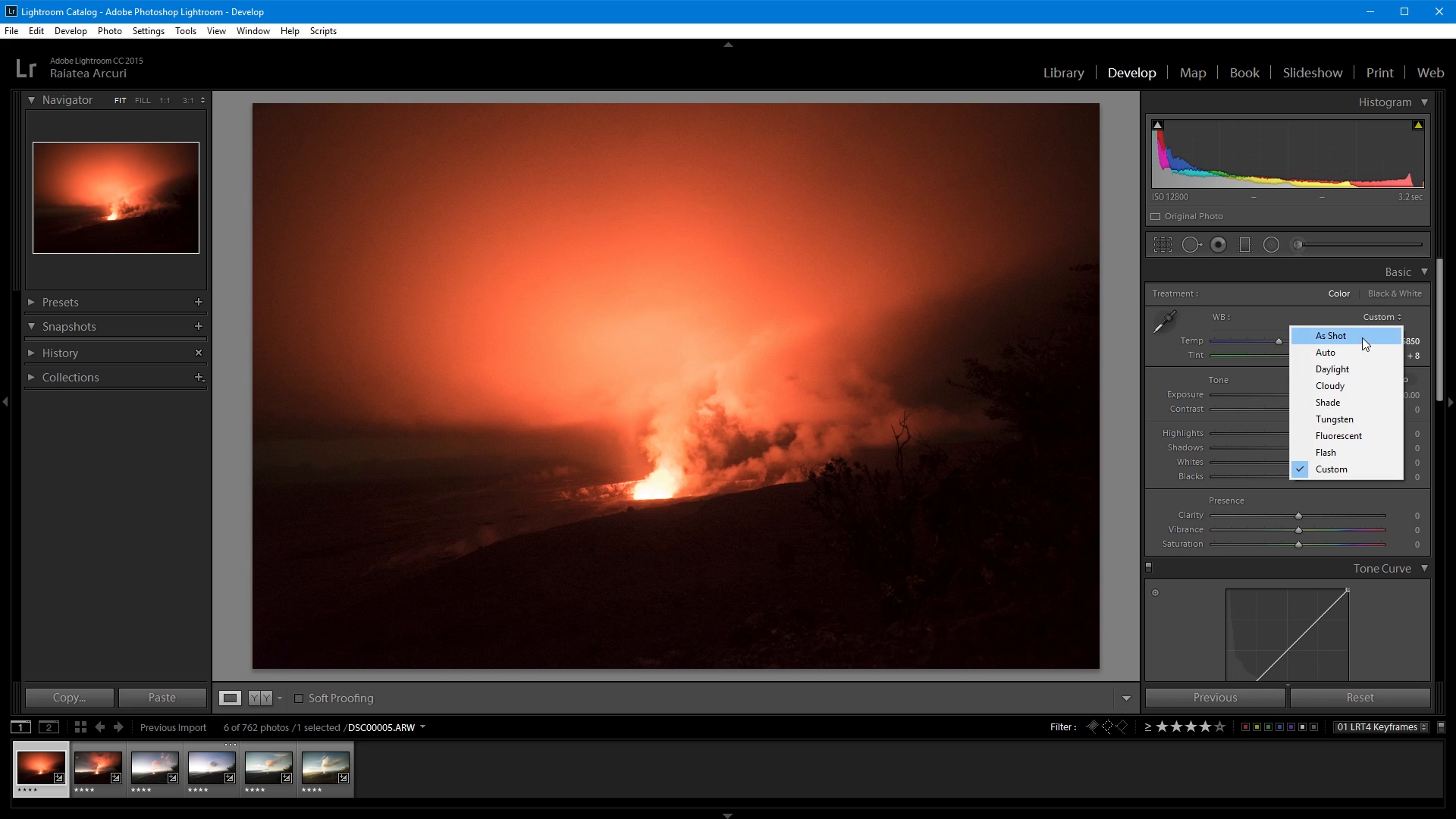
pyautogui.click(1325, 353)
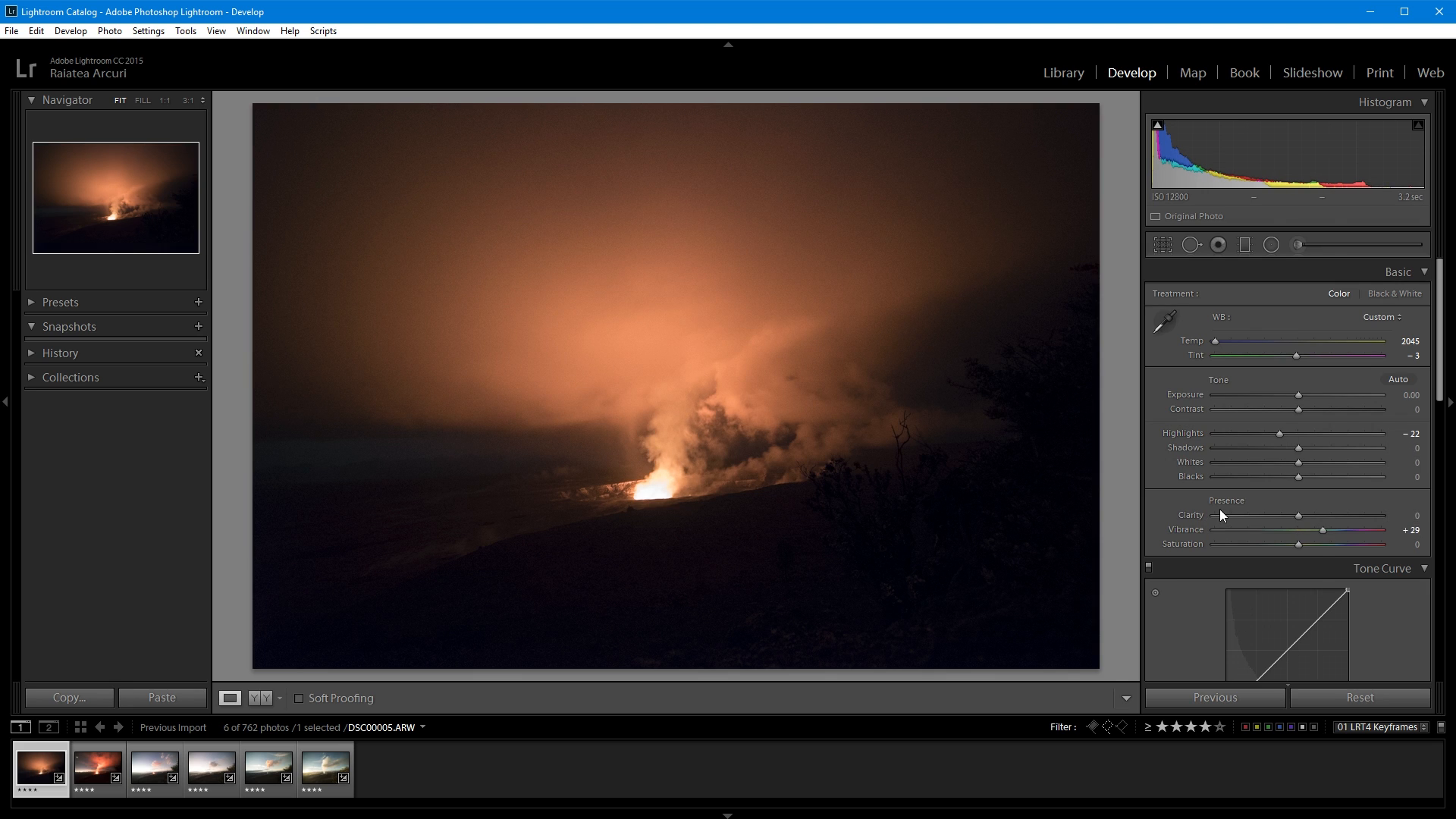
pyautogui.moveTo(969, 542)
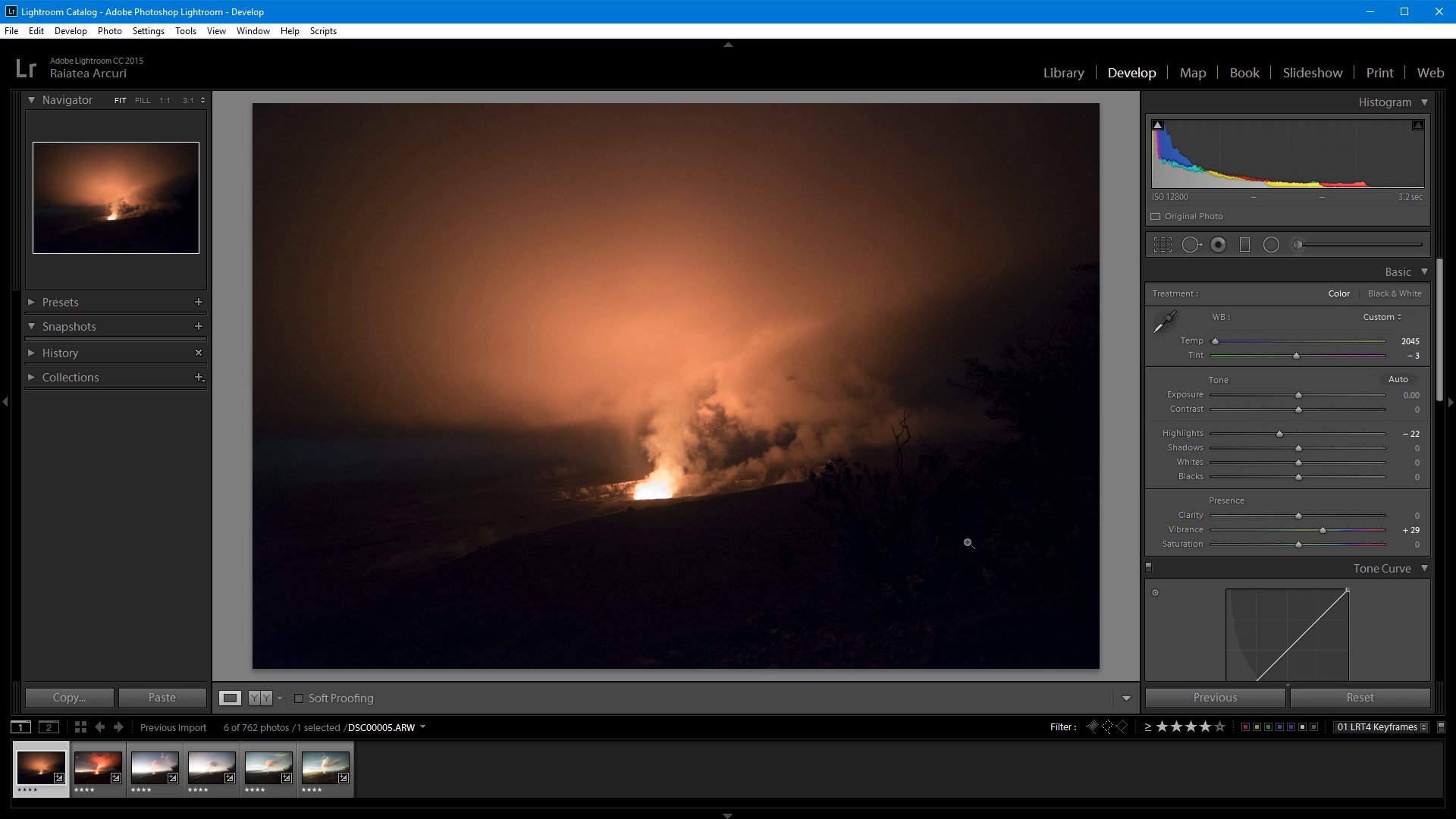
pyautogui.moveTo(1298, 447)
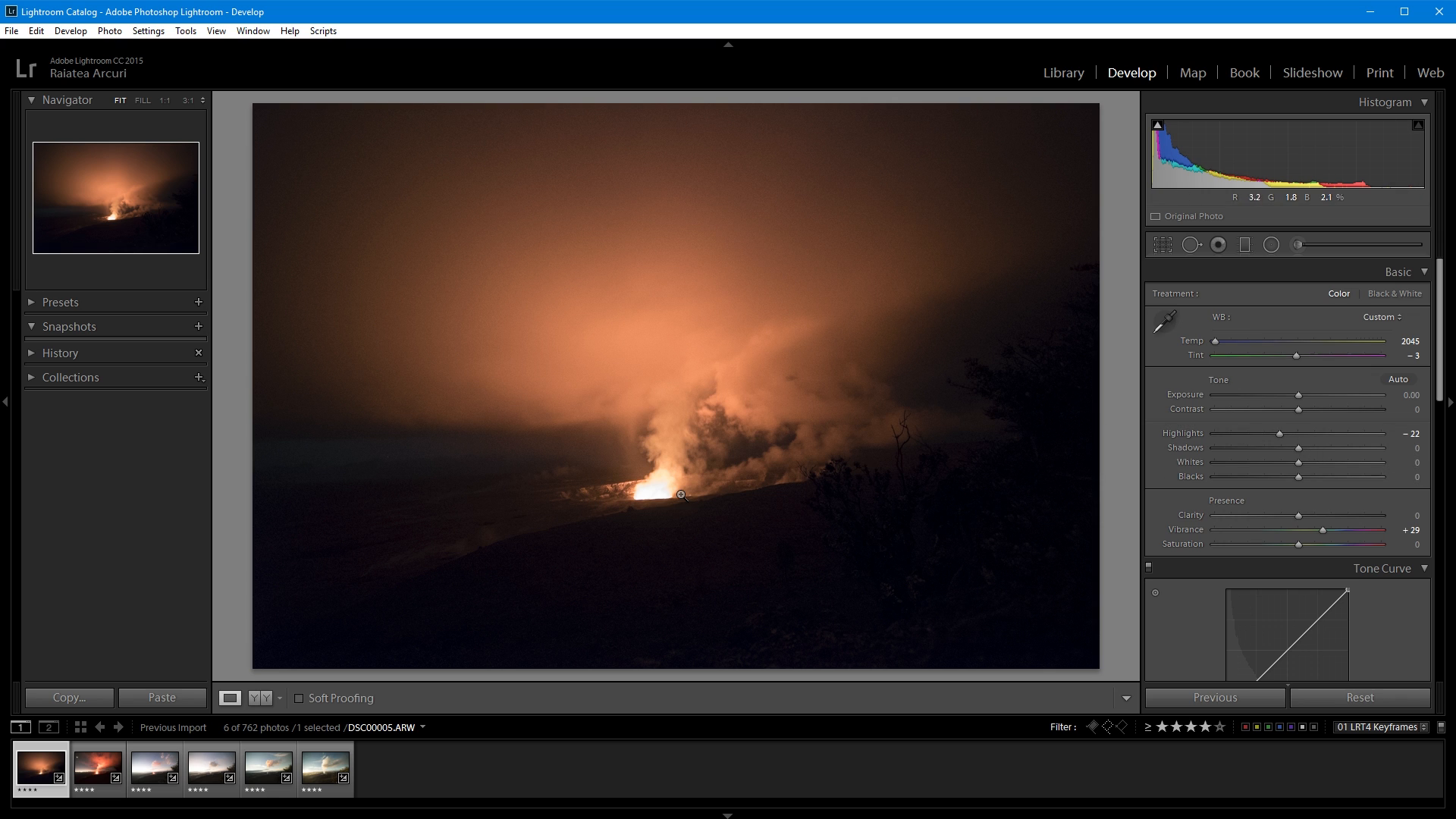
pyautogui.moveTo(564, 587)
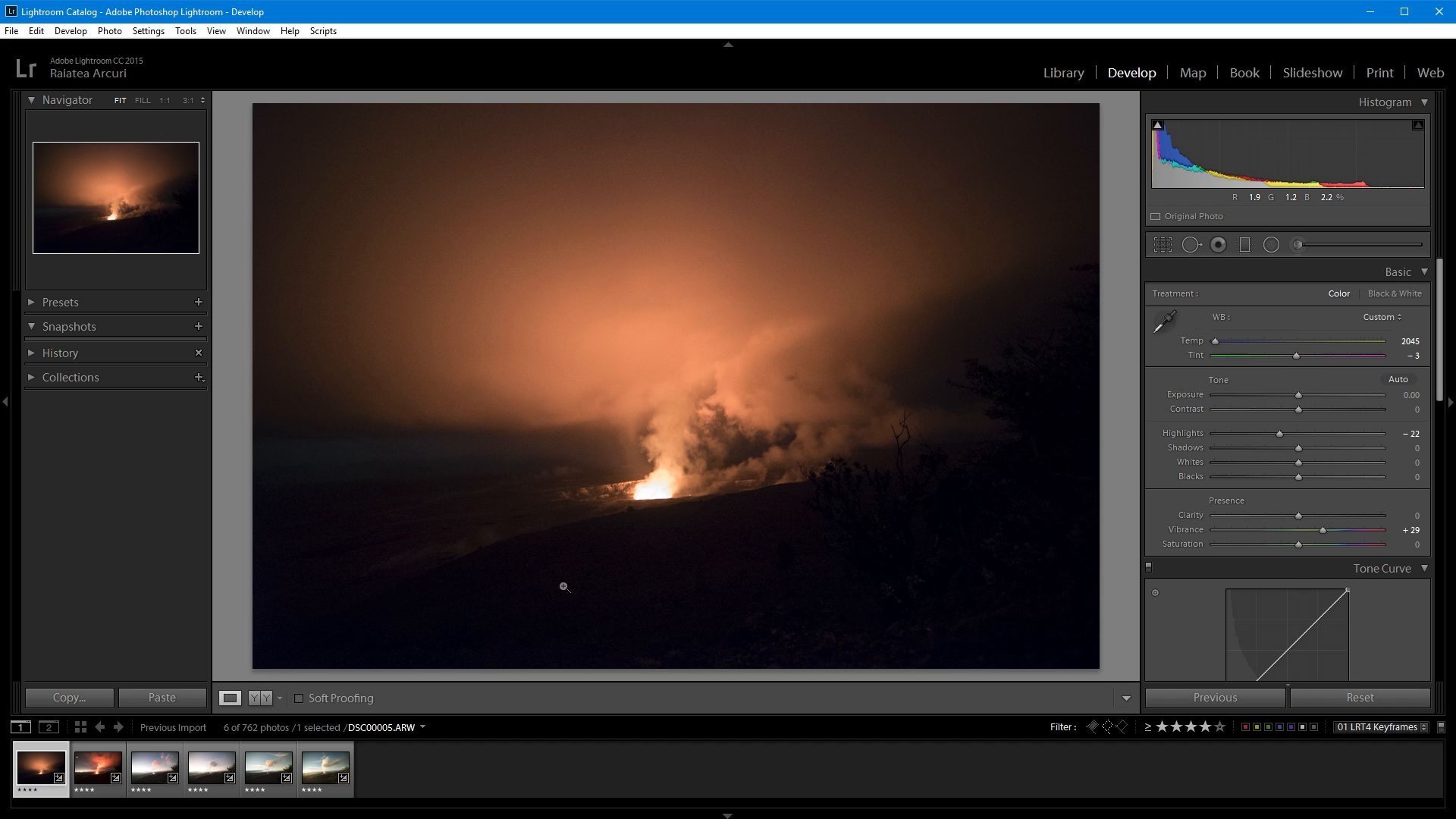
pyautogui.scroll(-3)
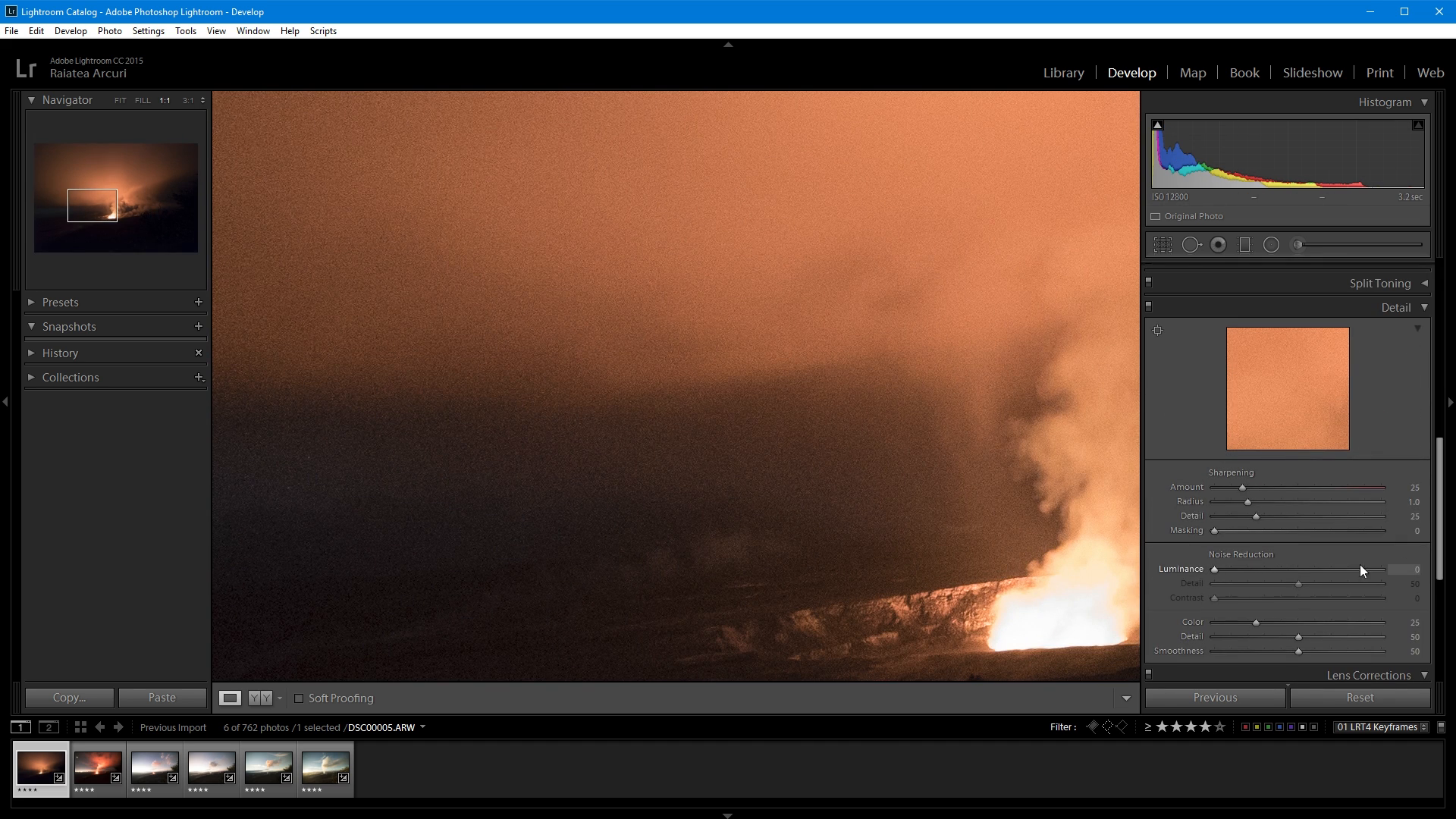
# Pull Shadows to −15 and set Luminance noise reduction to 39 in Detail.
pyautogui.click(1397, 271)
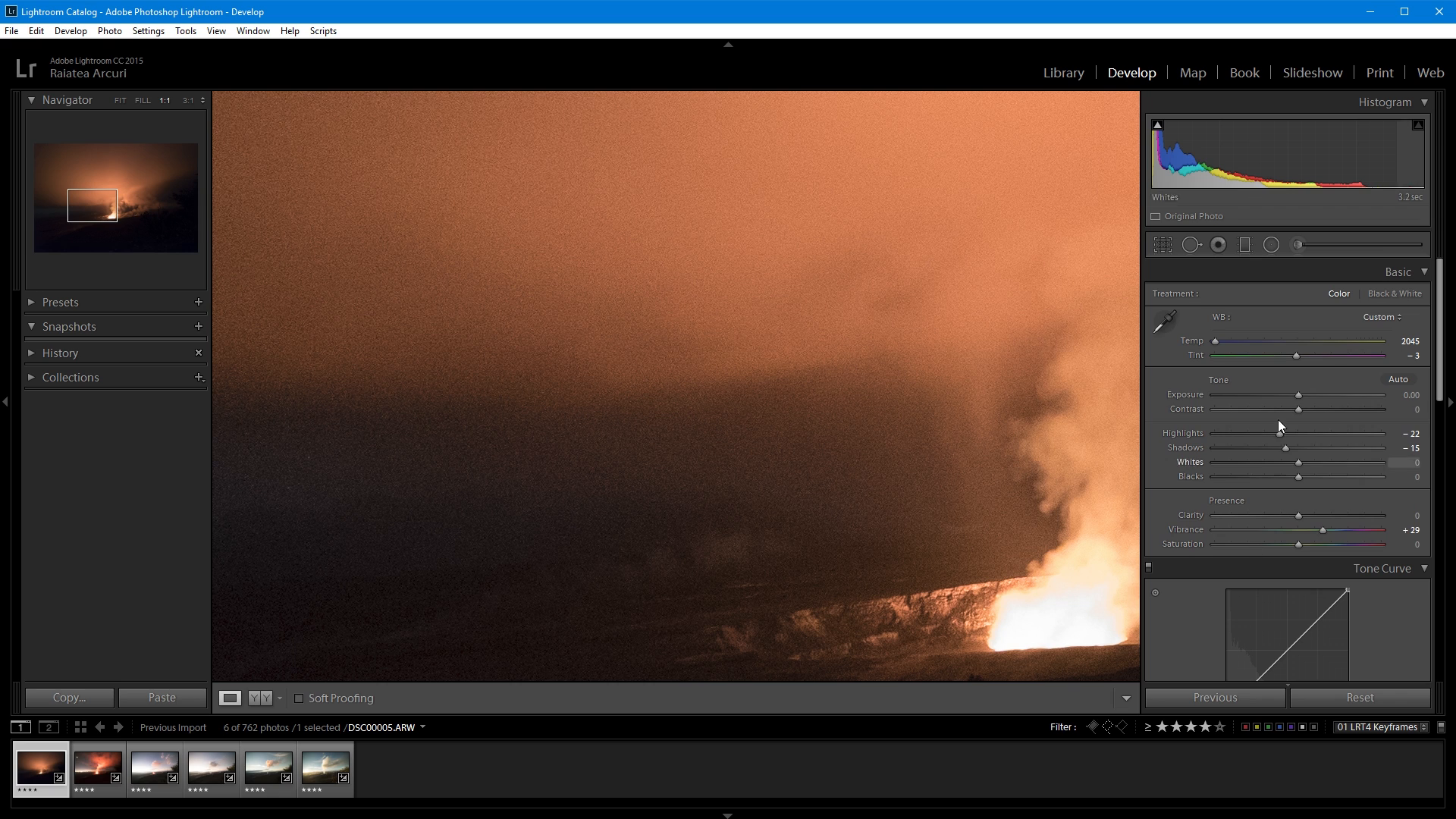
pyautogui.moveTo(1286, 601)
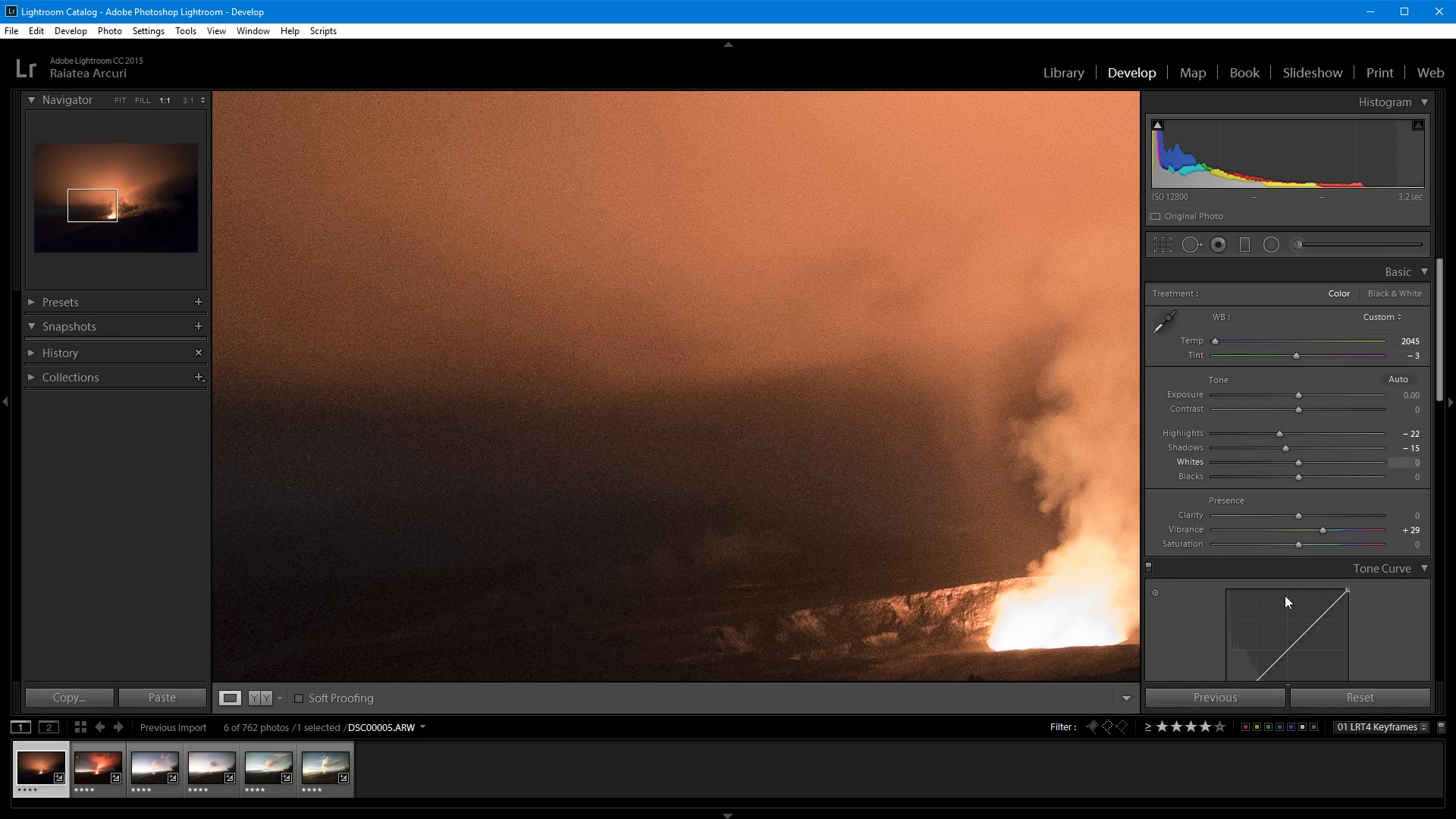
pyautogui.scroll(-3)
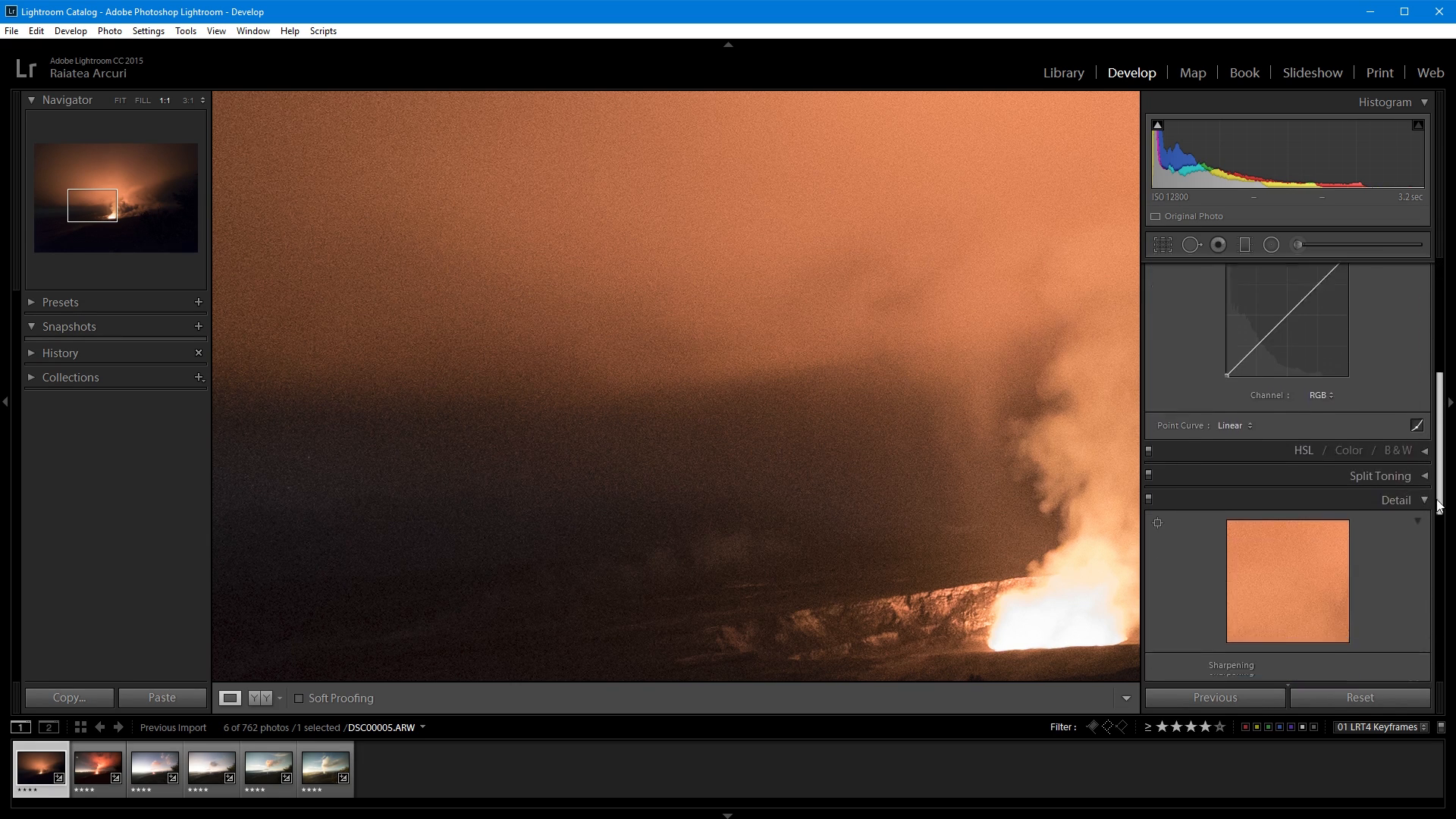
pyautogui.scroll(-3)
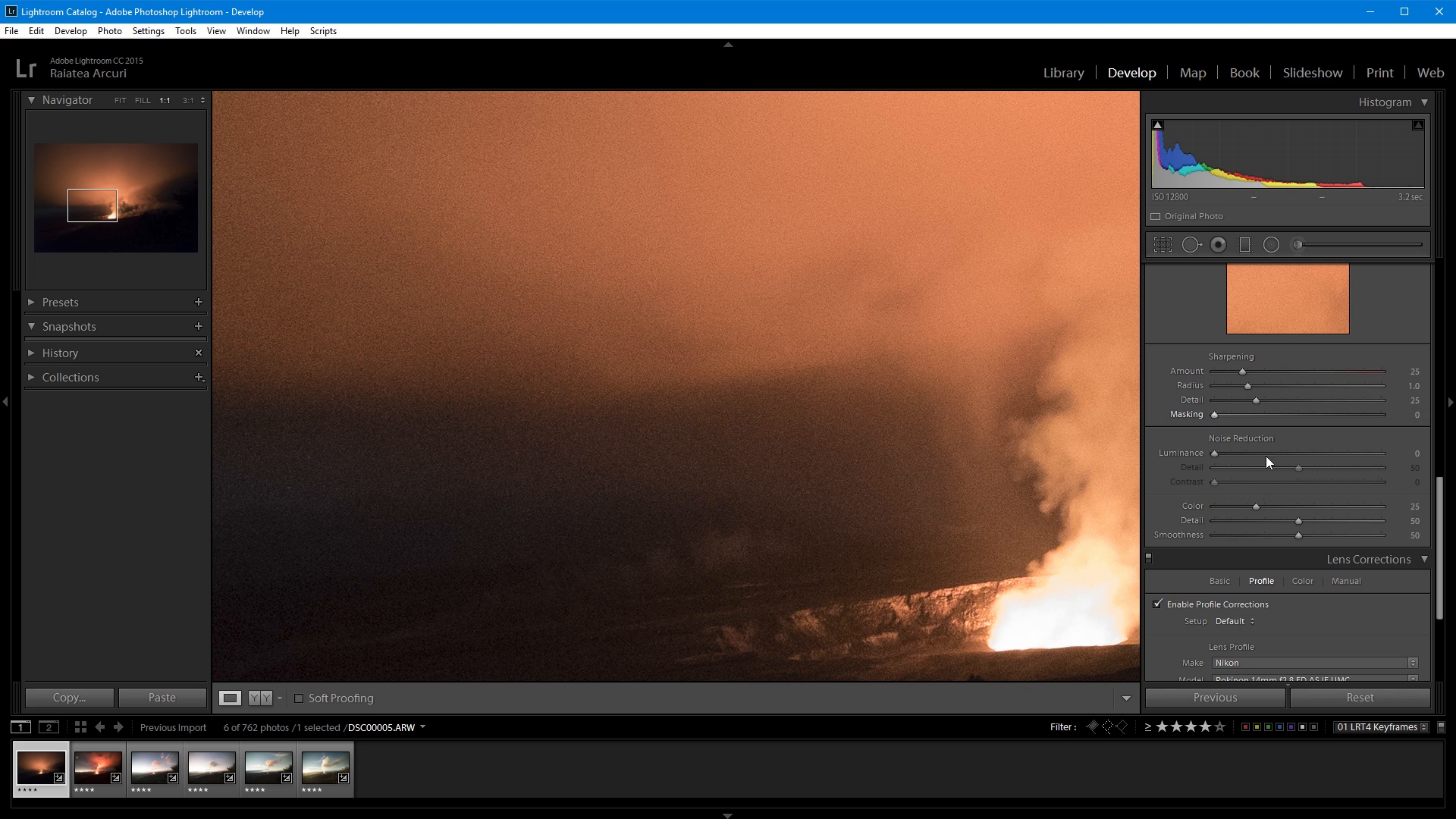
pyautogui.moveTo(1352, 481)
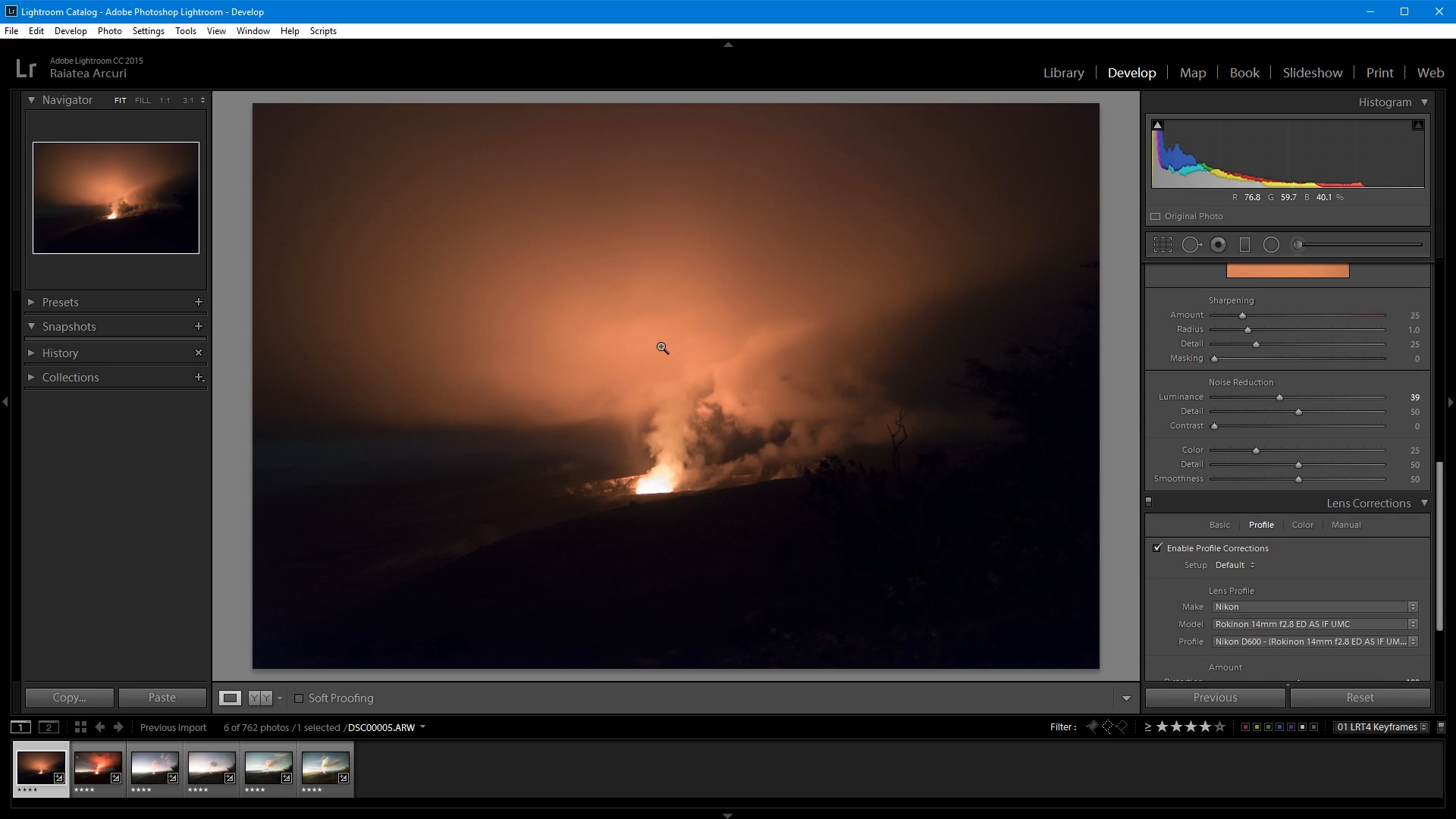
pyautogui.moveTo(684, 376)
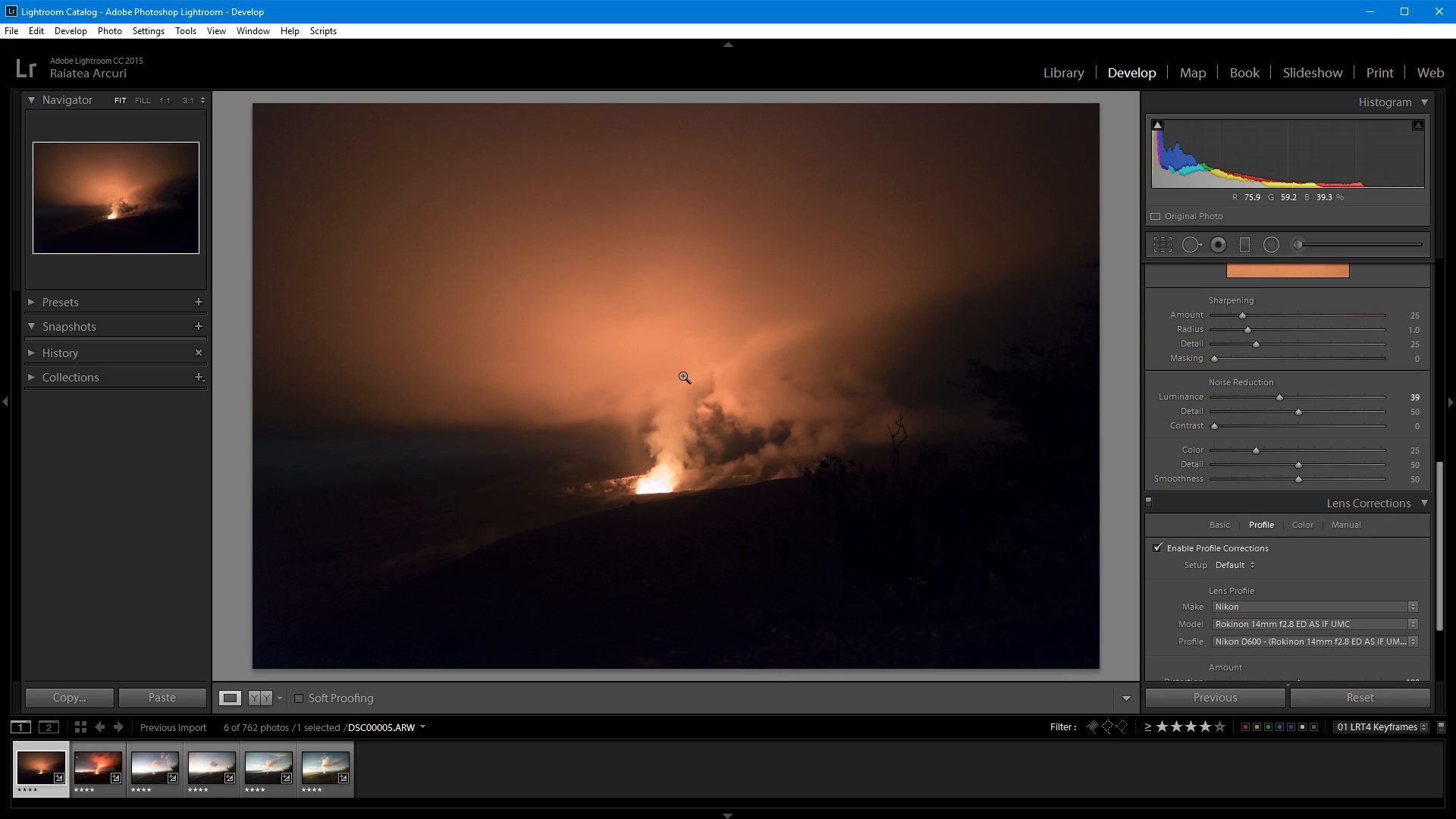
pyautogui.moveTo(40, 766)
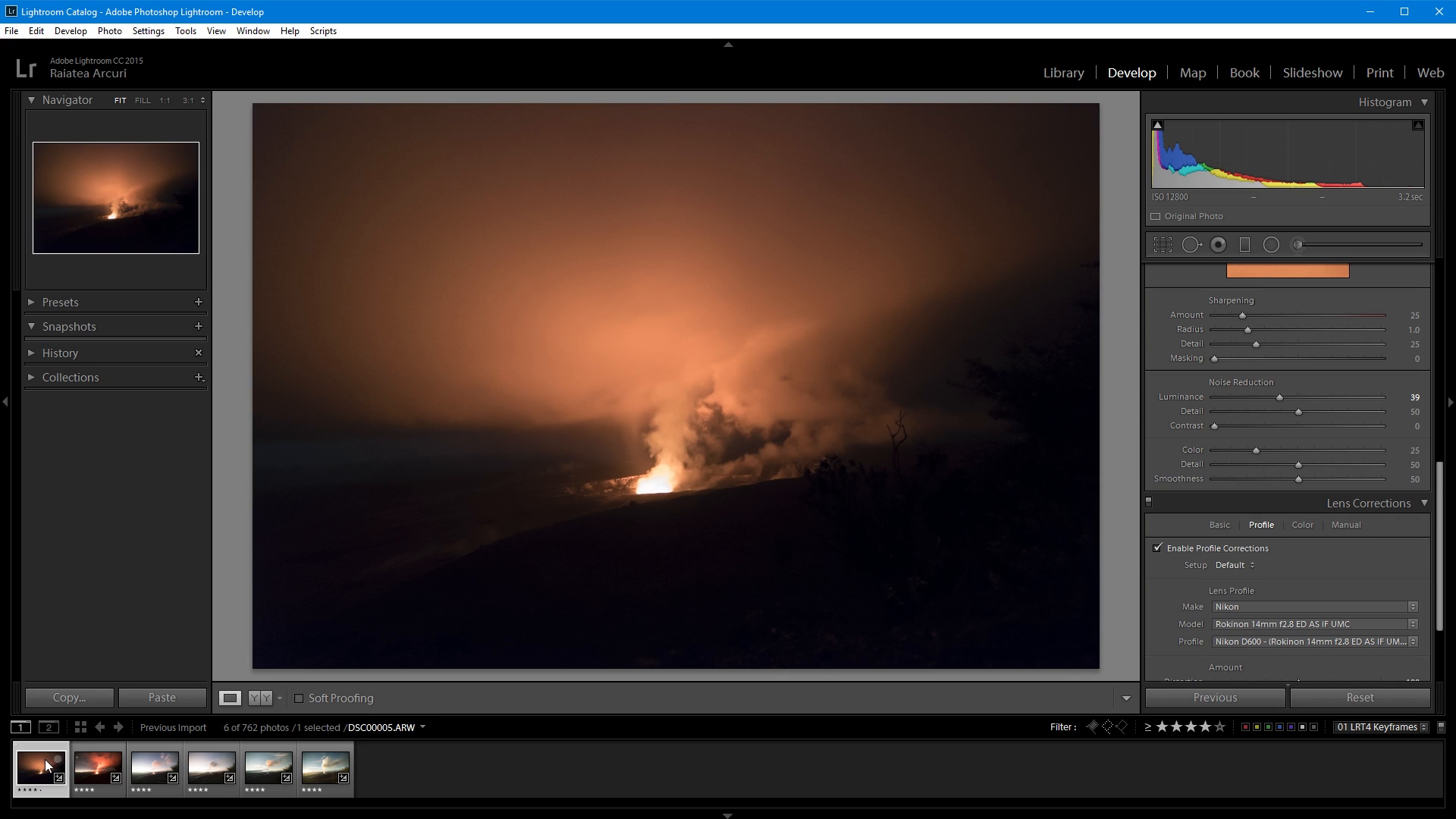
# Paste the first keyframe's settings (Highlights −22, Shadows −15, Vibrance +29) onto the second keyframe.
pyautogui.rightClick(39, 766)
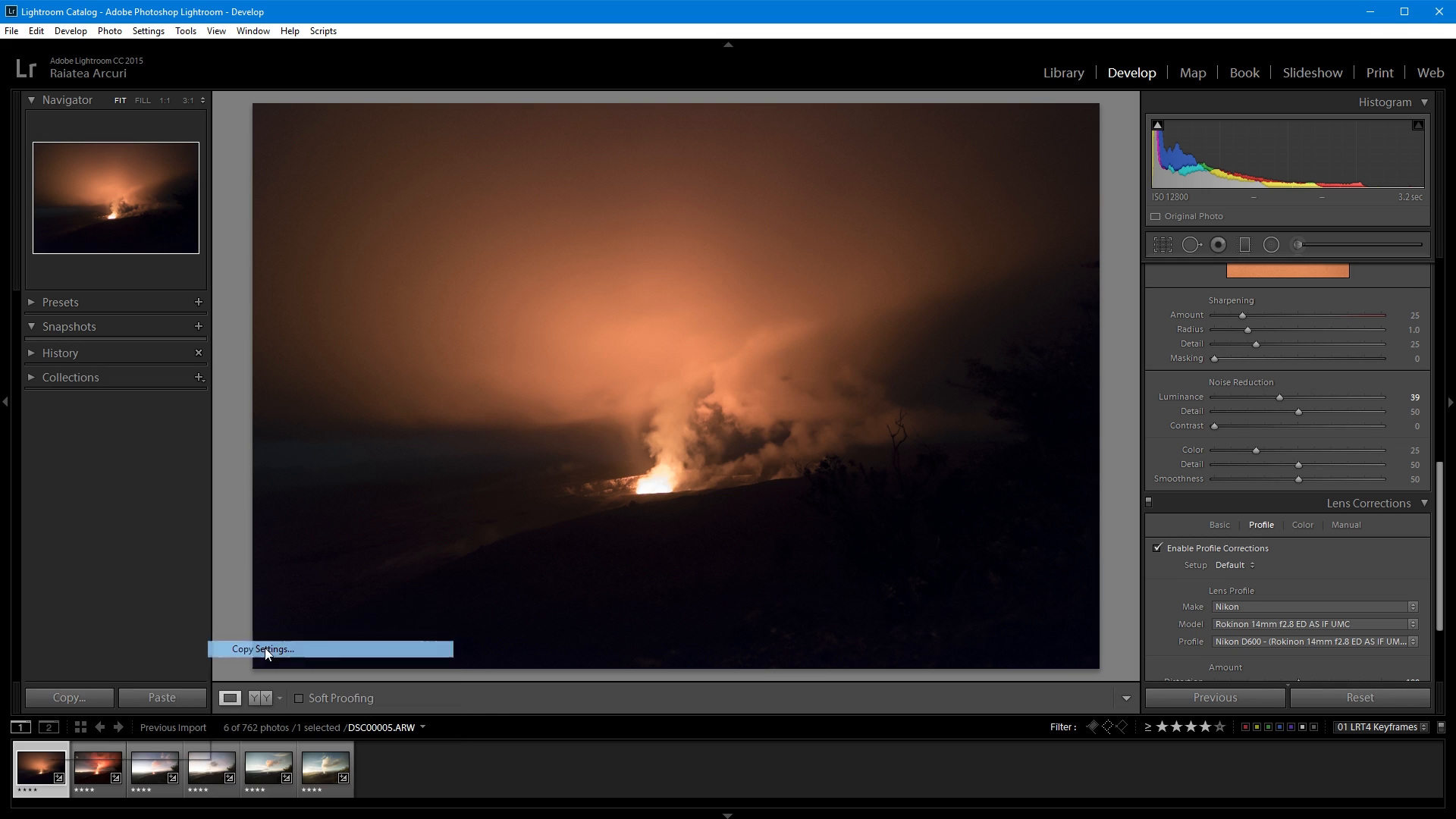
pyautogui.click(264, 648)
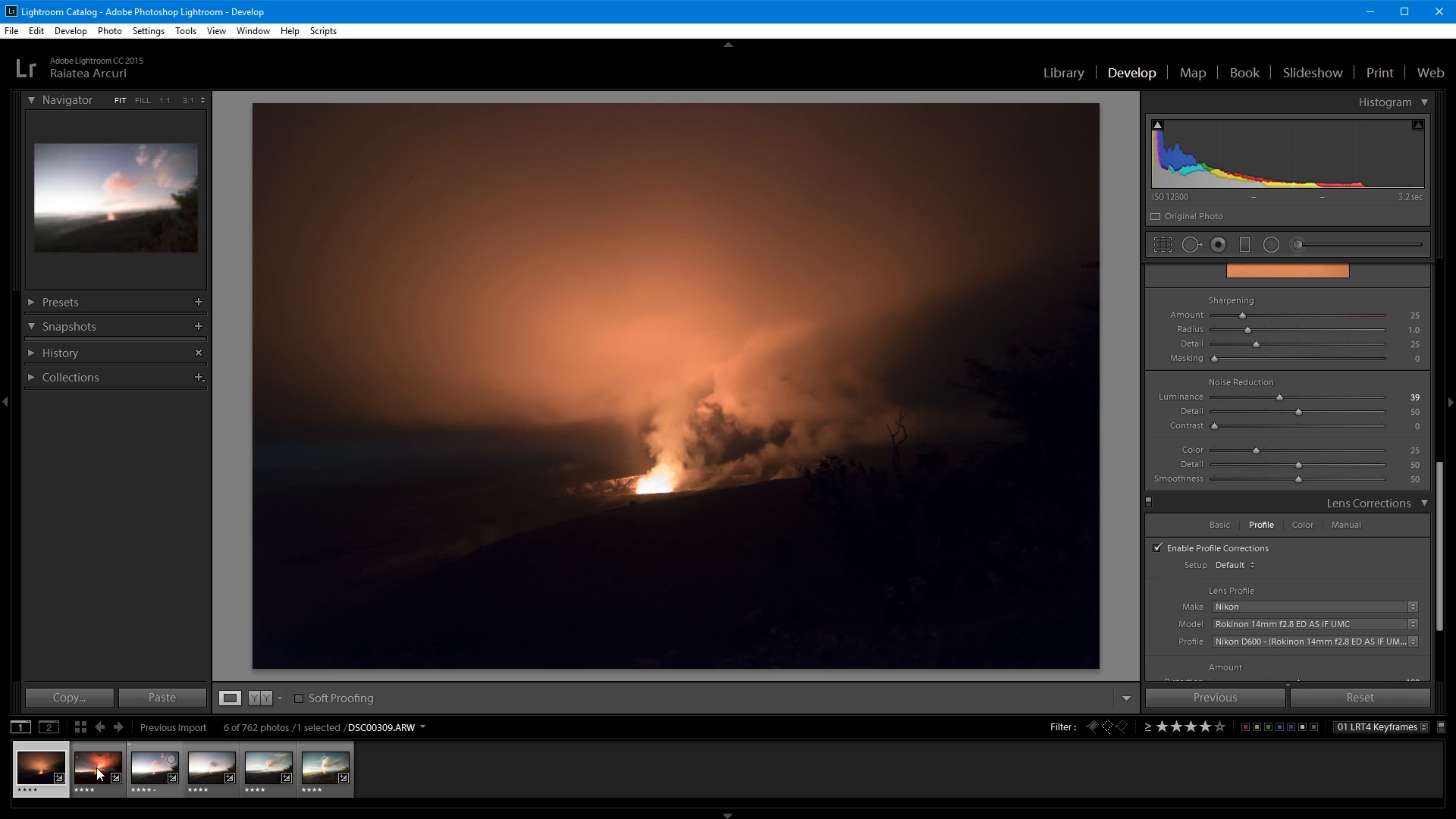
pyautogui.click(96, 771)
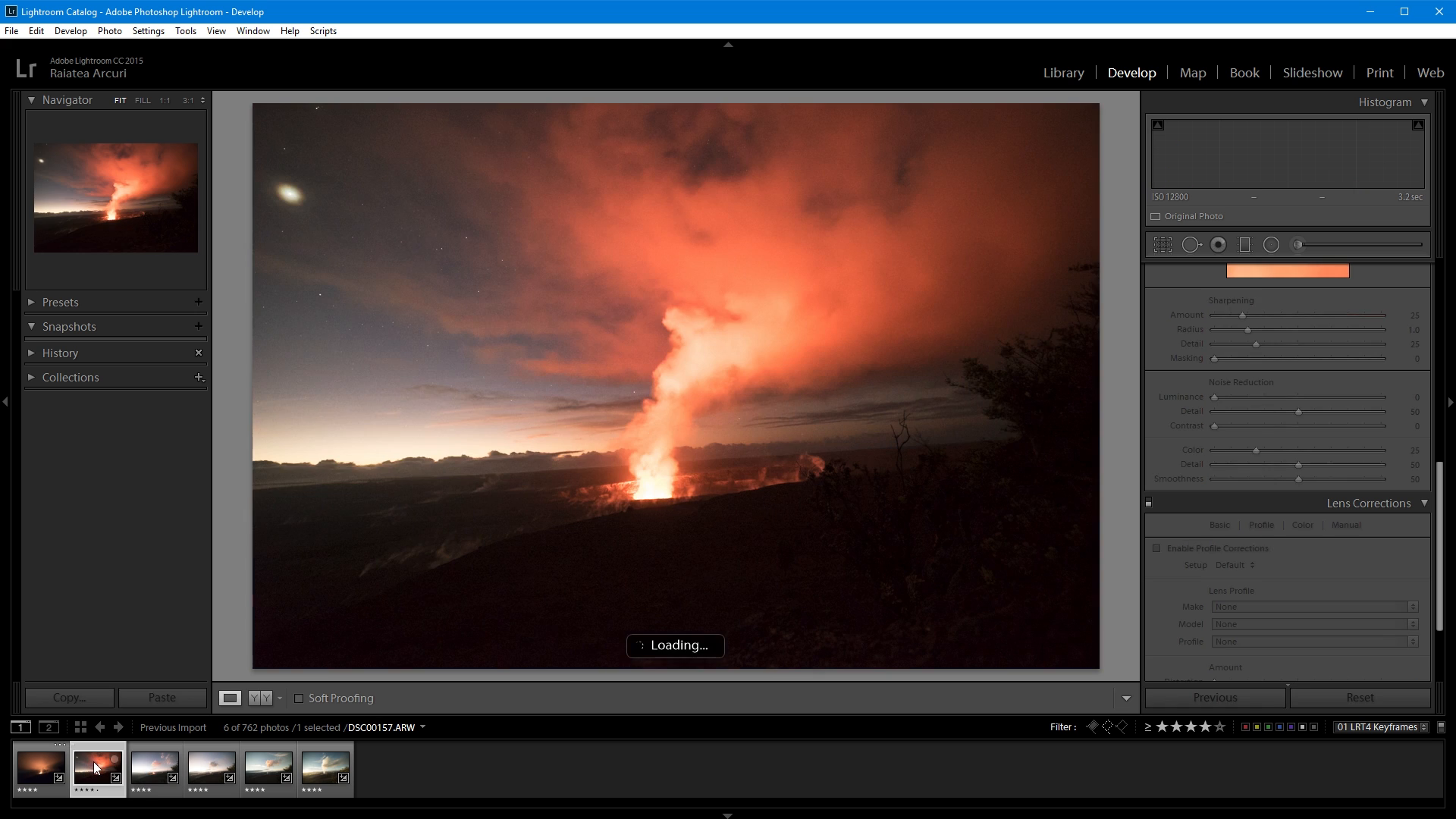
pyautogui.rightClick(96, 768)
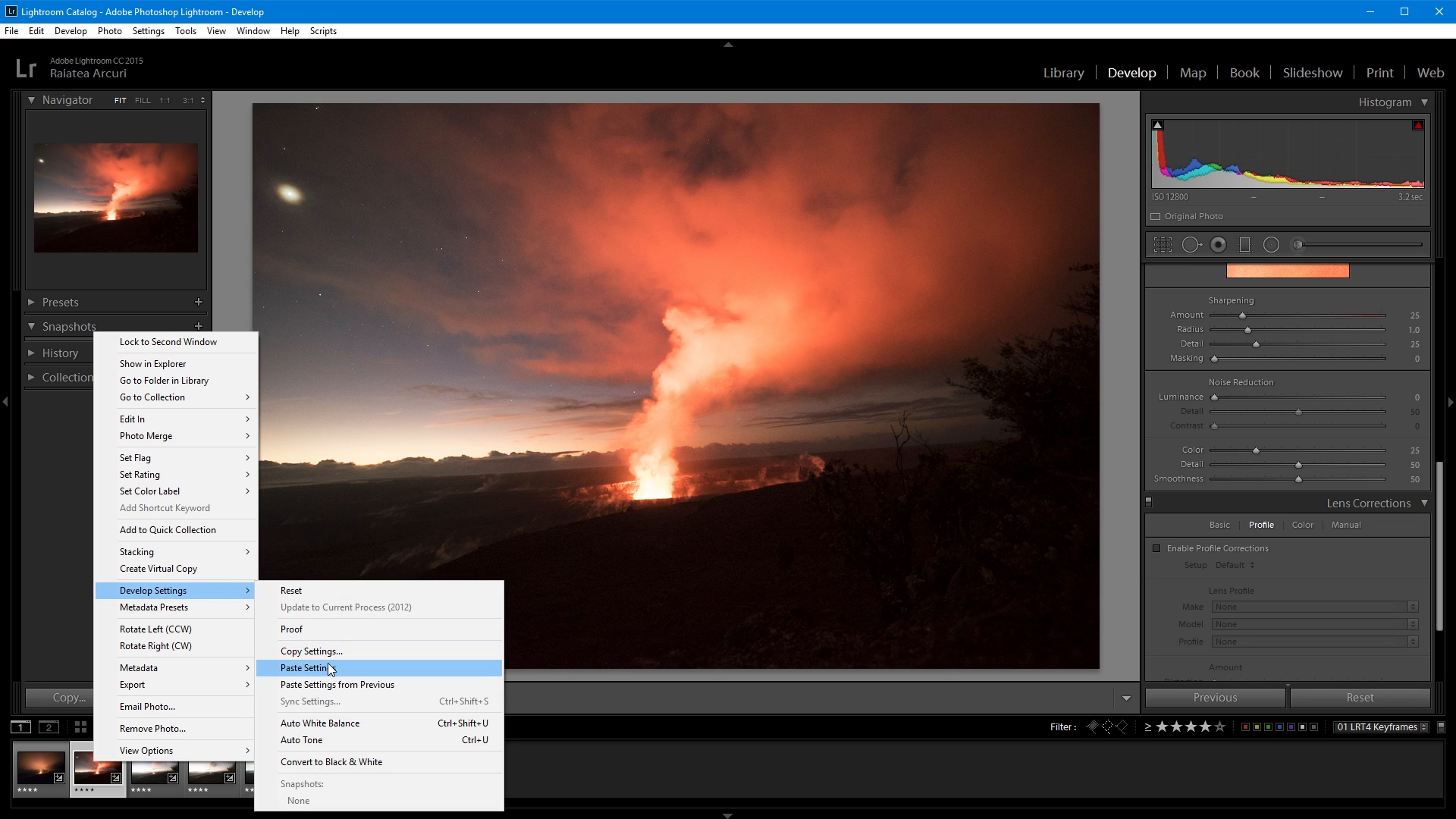
pyautogui.click(305, 667)
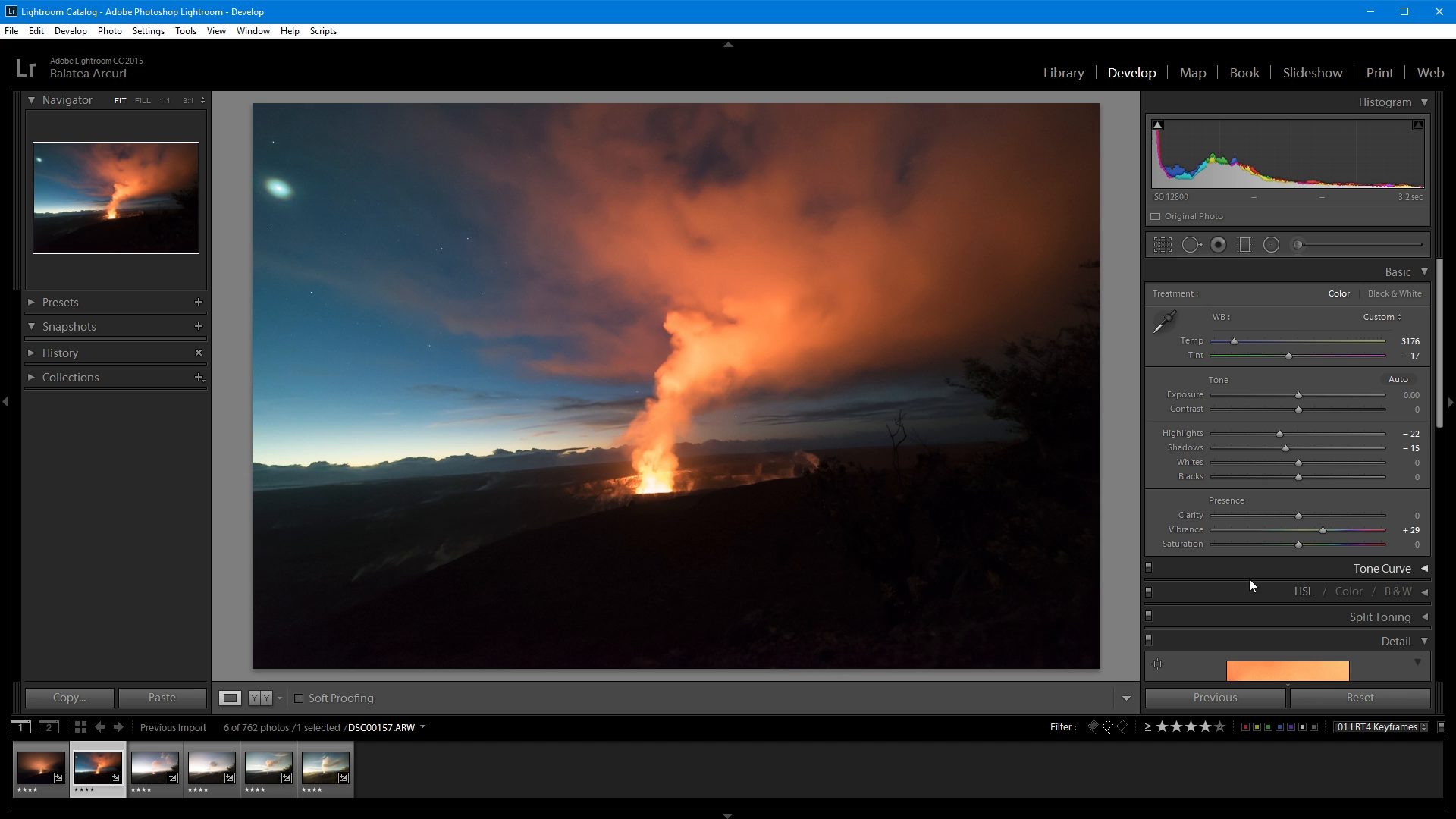
# Auto white balance the third keyframe and apply the straightened crop to the first three.
pyautogui.click(154, 768)
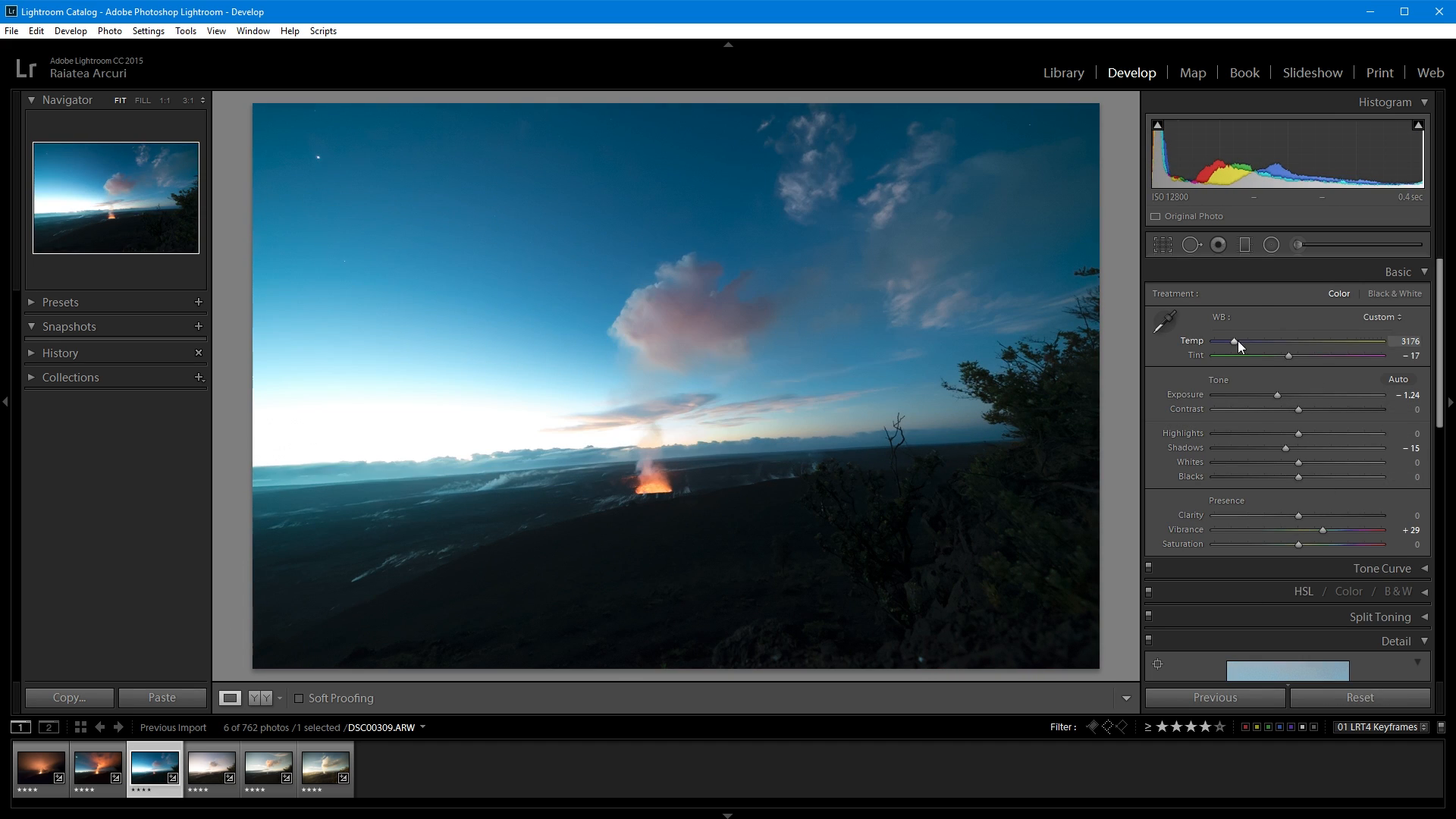
pyautogui.click(1380, 317)
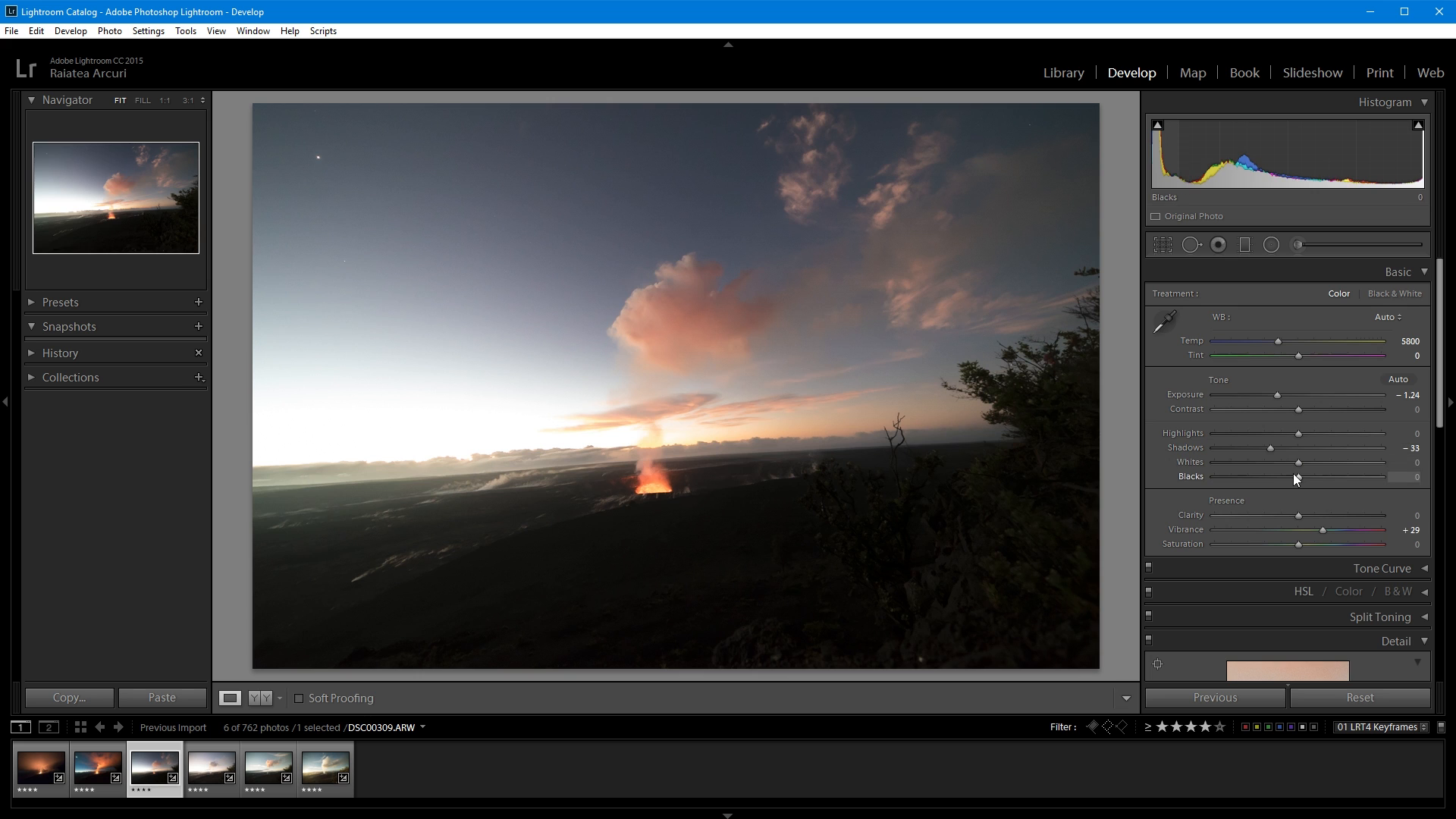
pyautogui.click(96, 769)
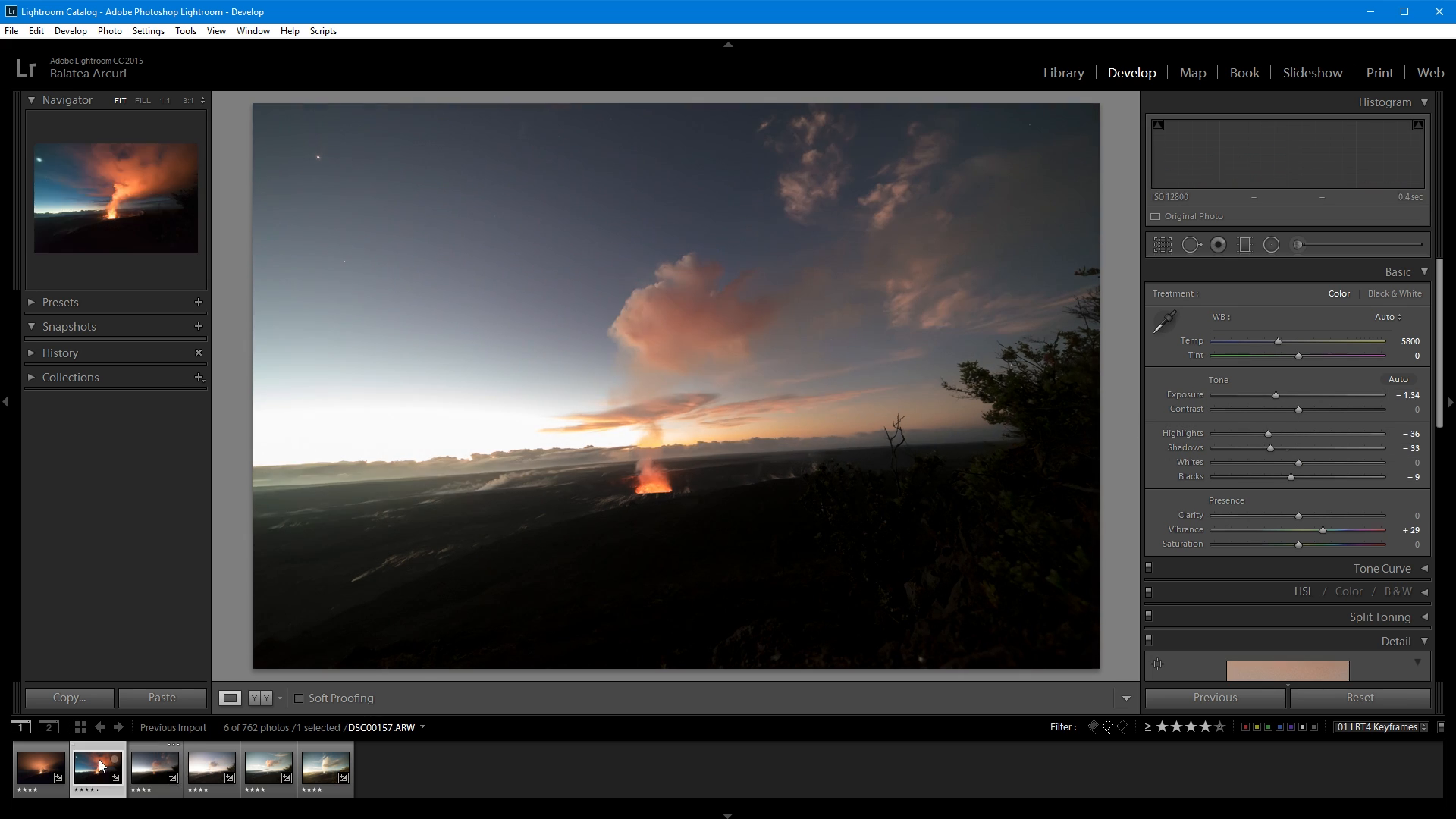
pyautogui.click(154, 769)
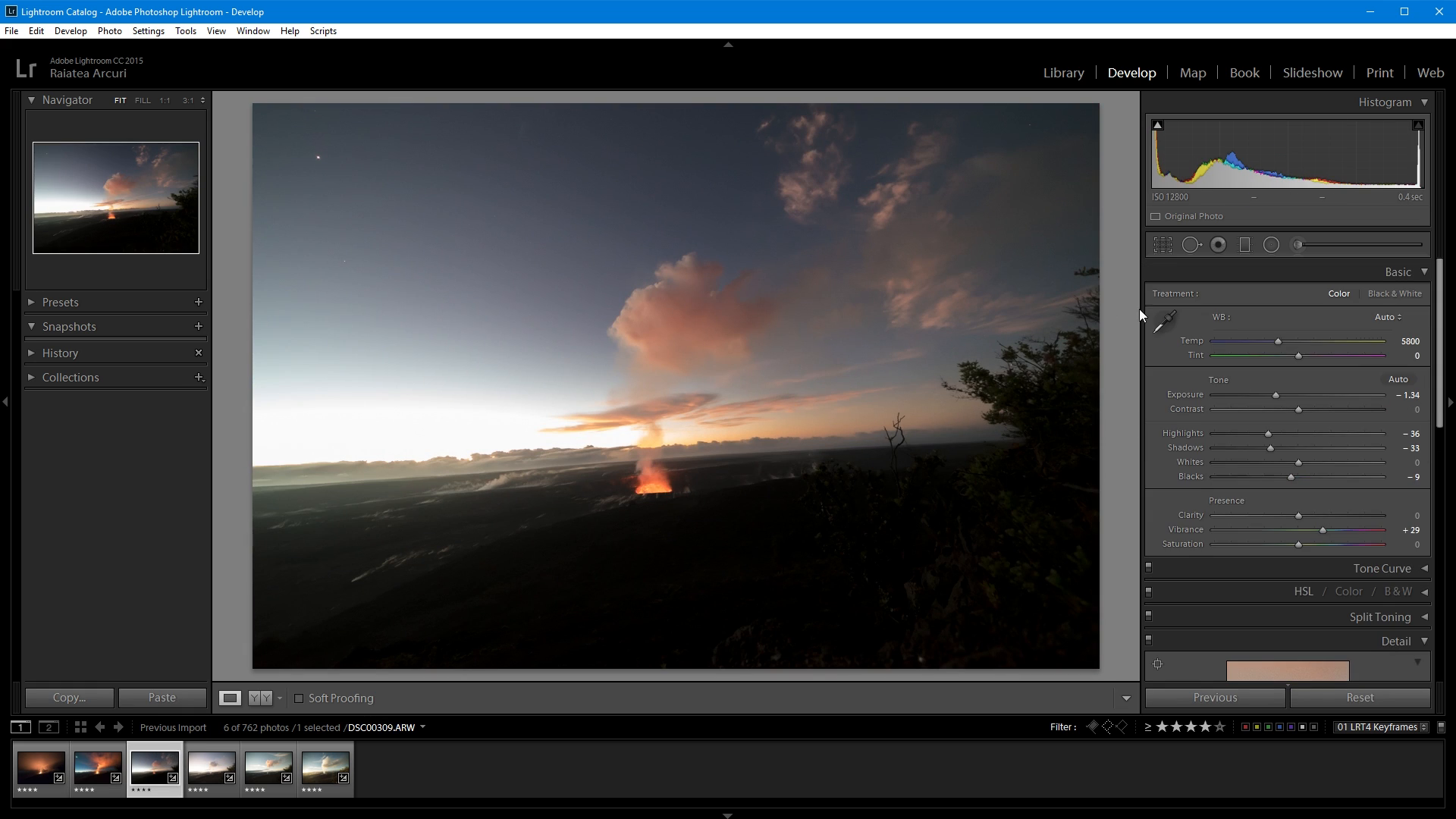
pyautogui.click(39, 768)
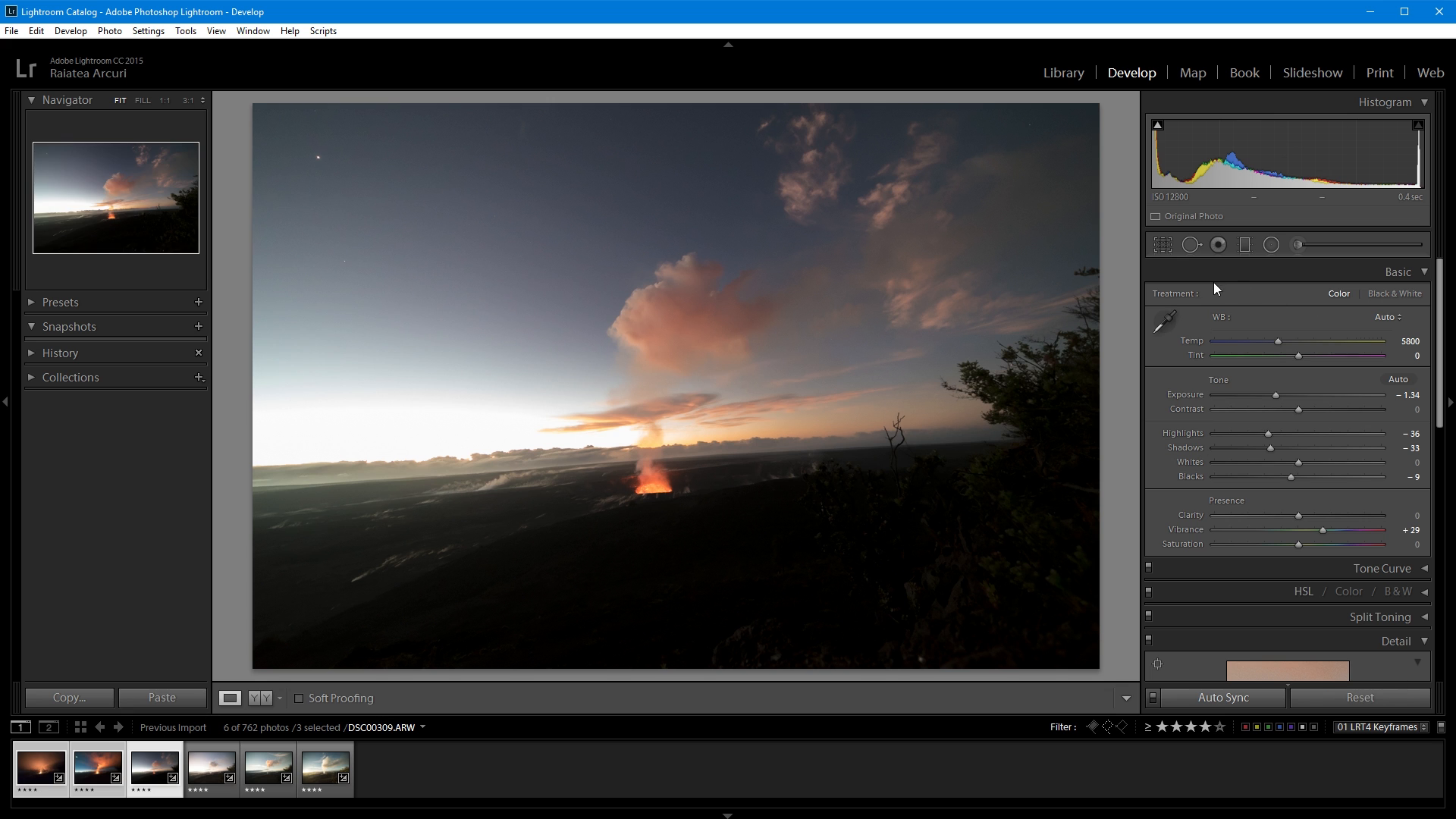
pyautogui.click(1159, 244)
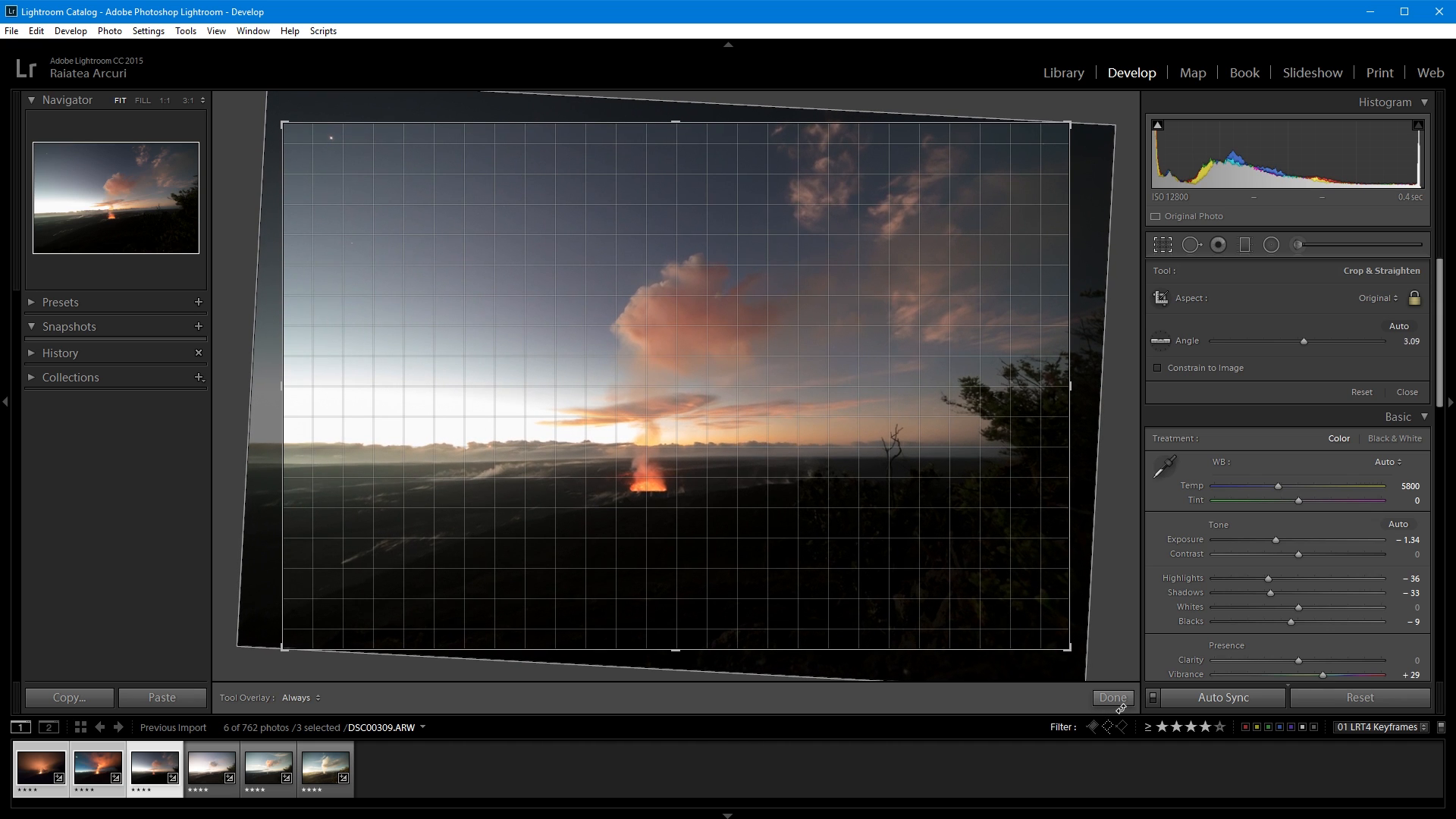
pyautogui.click(1112, 697)
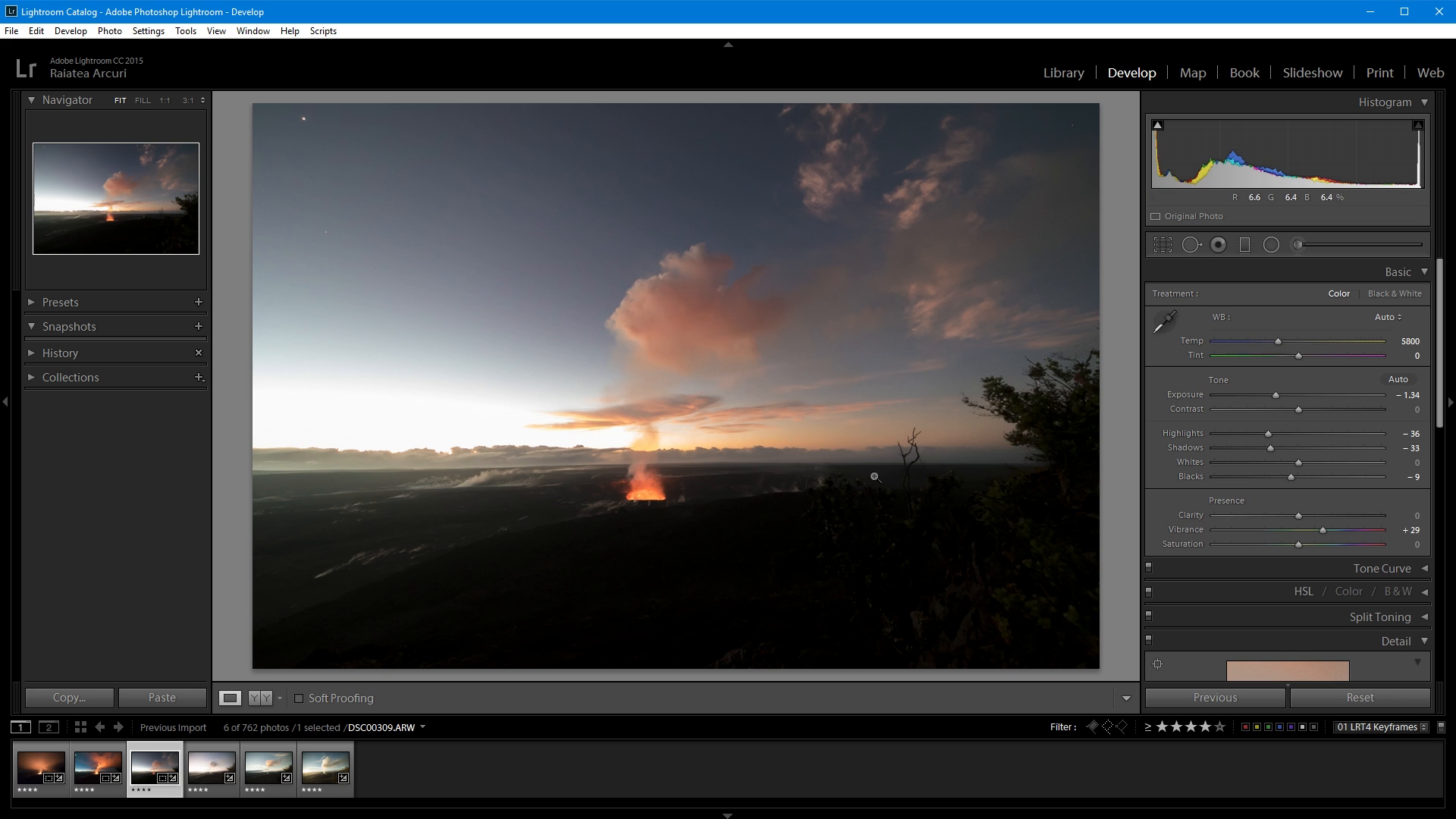
# Adjust the fourth, fifth and final daytime keyframes, then return to the first keyframe.
pyautogui.click(211, 770)
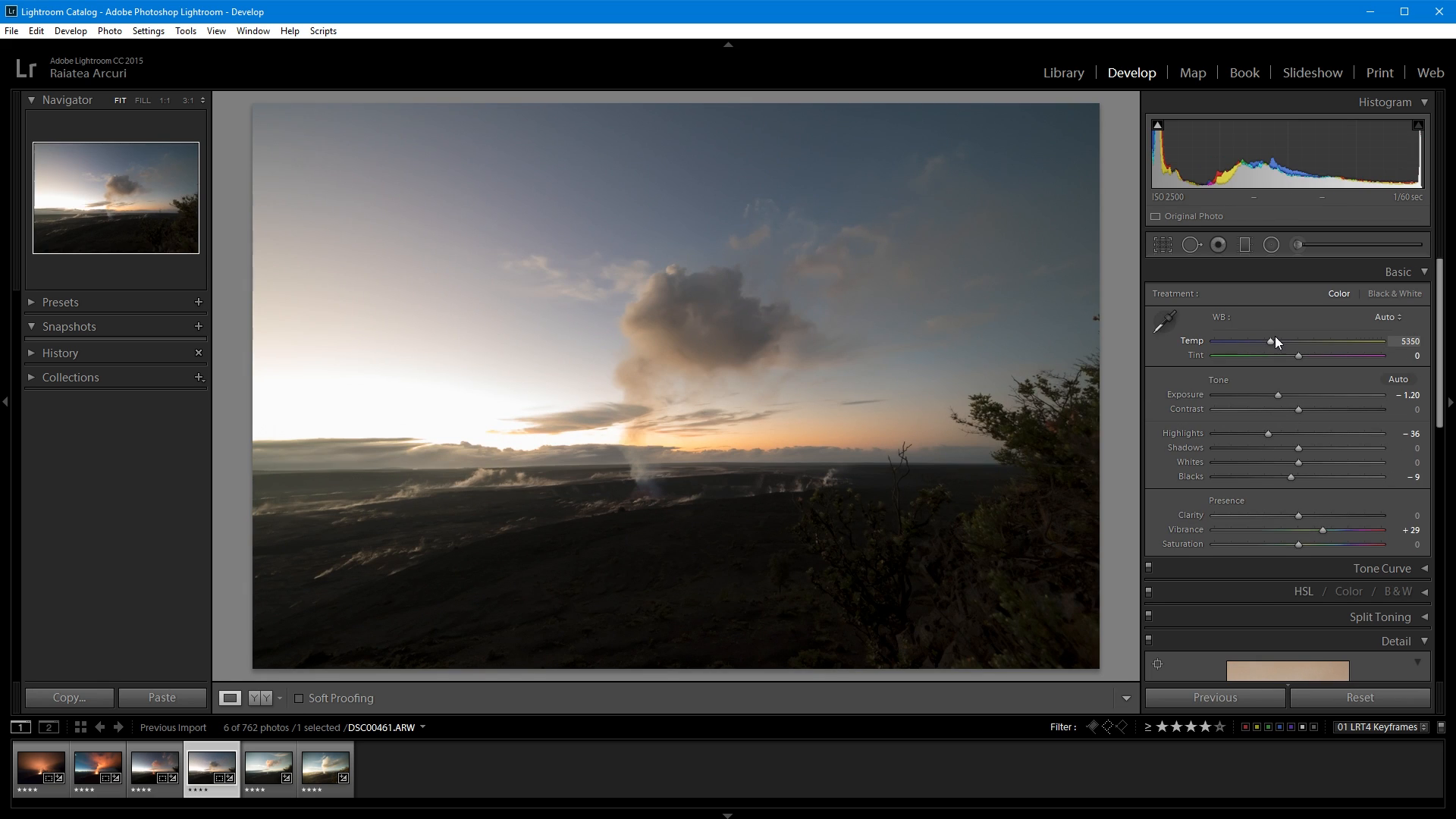
pyautogui.click(268, 769)
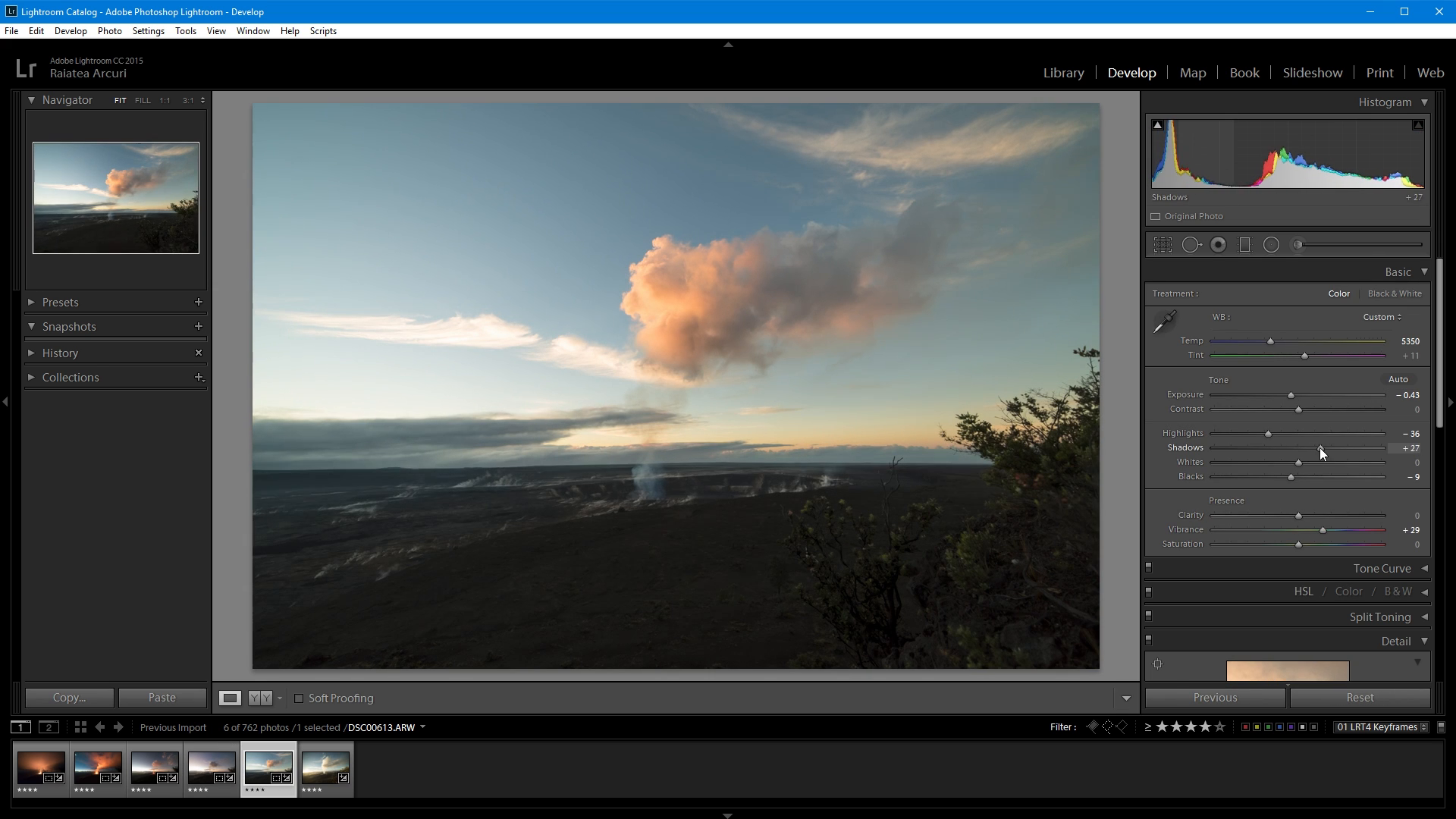
pyautogui.scroll(-3)
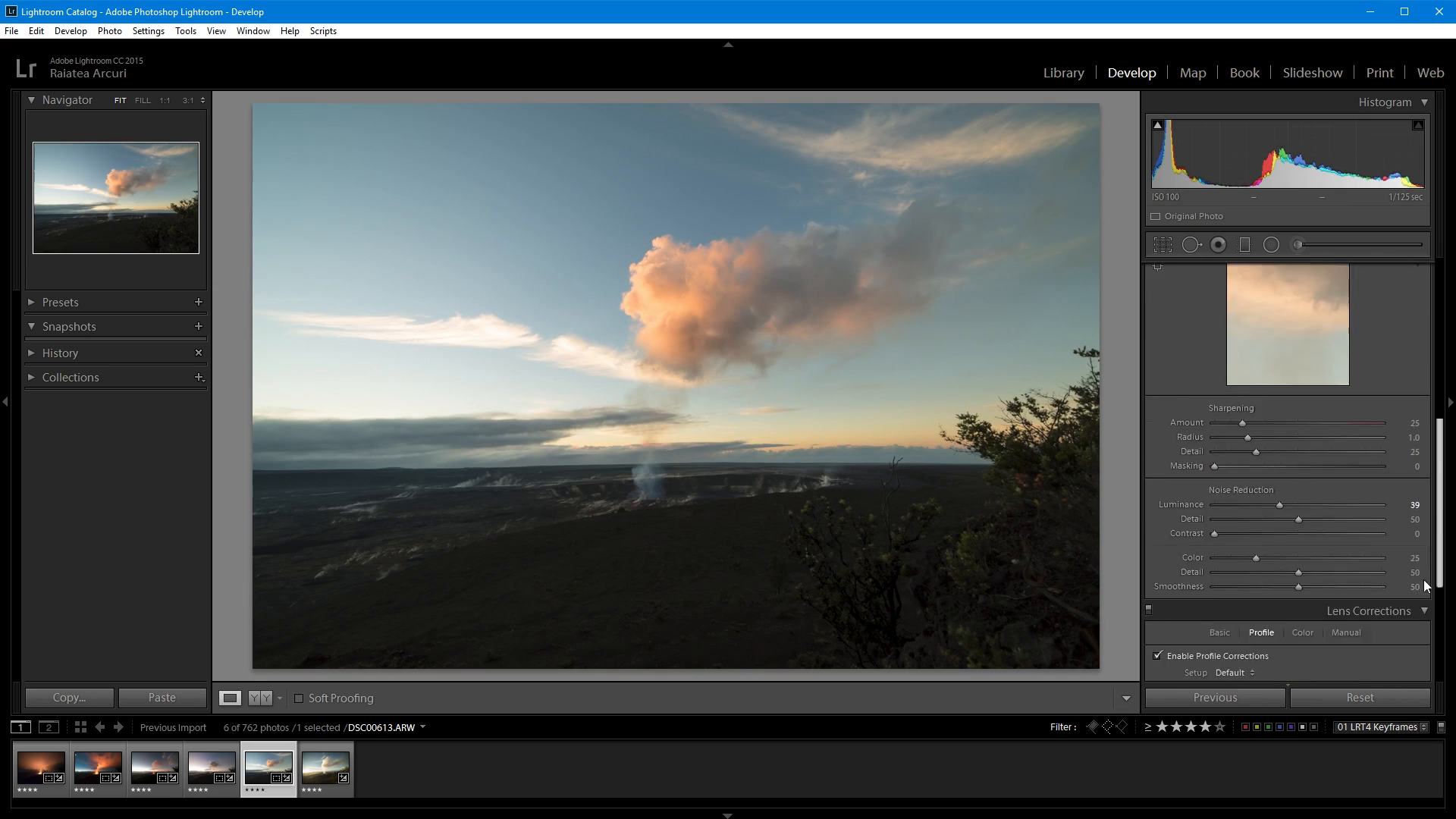
pyautogui.click(325, 768)
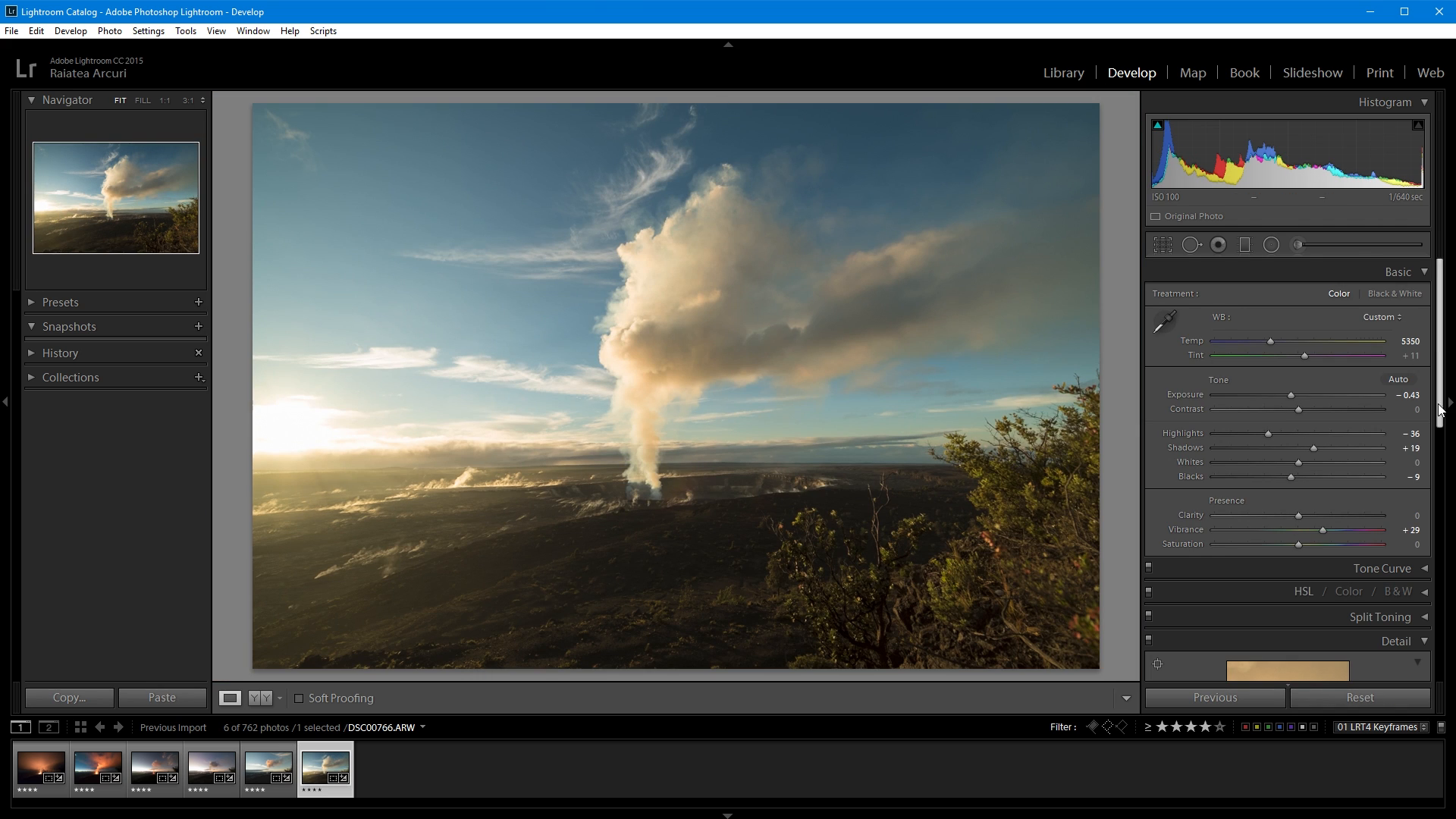
pyautogui.click(211, 769)
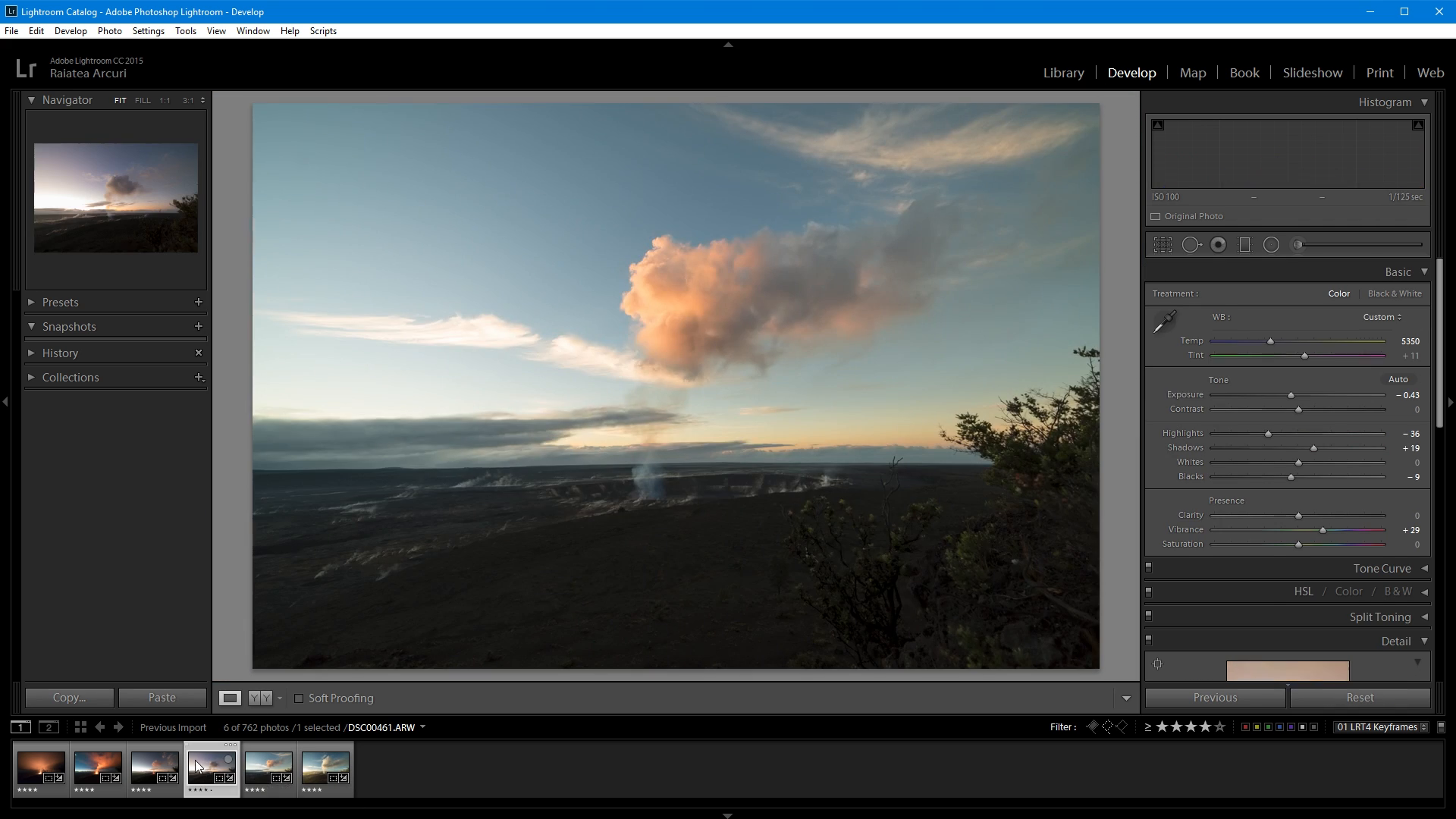
pyautogui.click(96, 769)
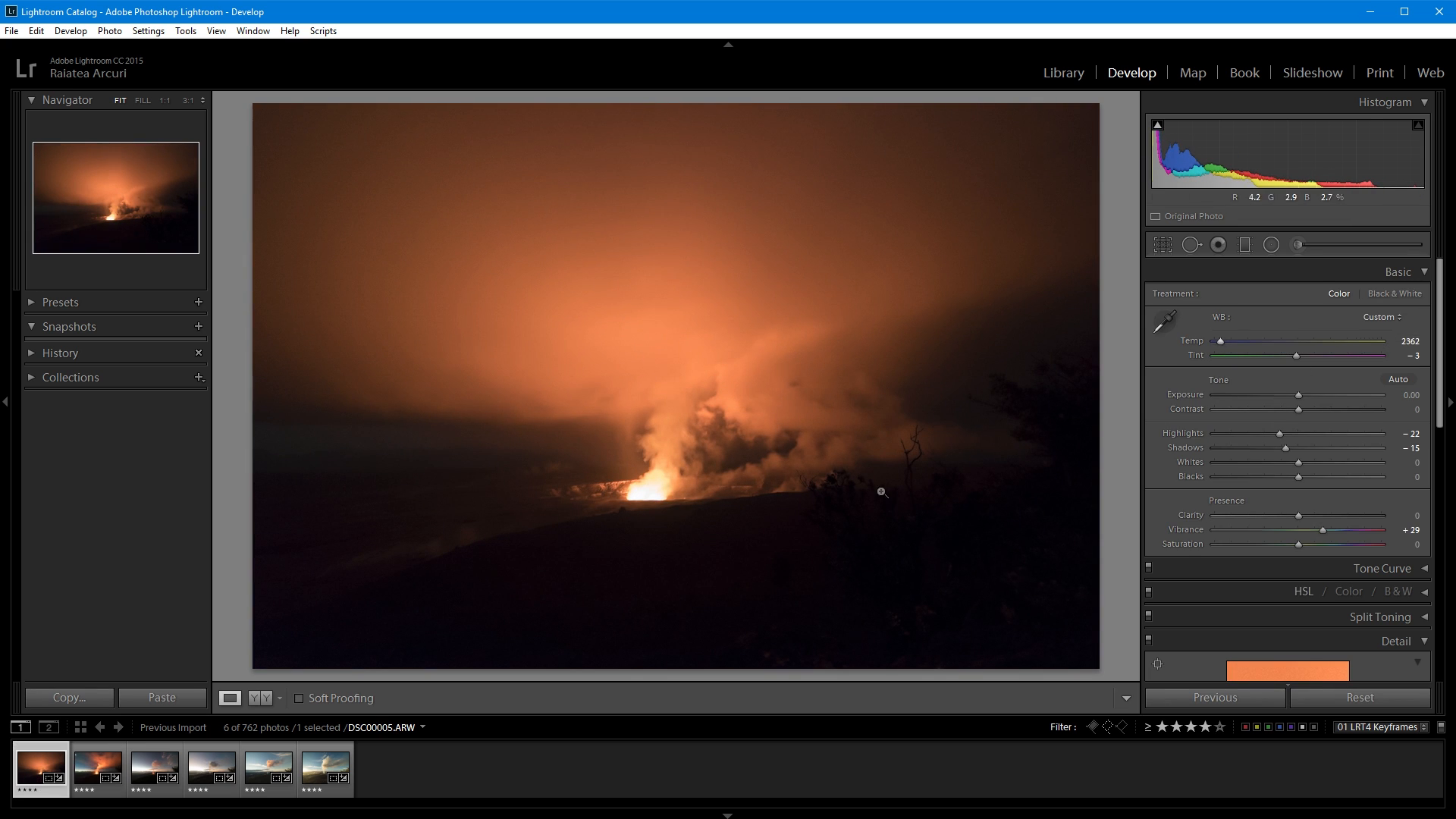
# Select all six keyframes in the Library grid and save their metadata to files.
pyautogui.click(1062, 73)
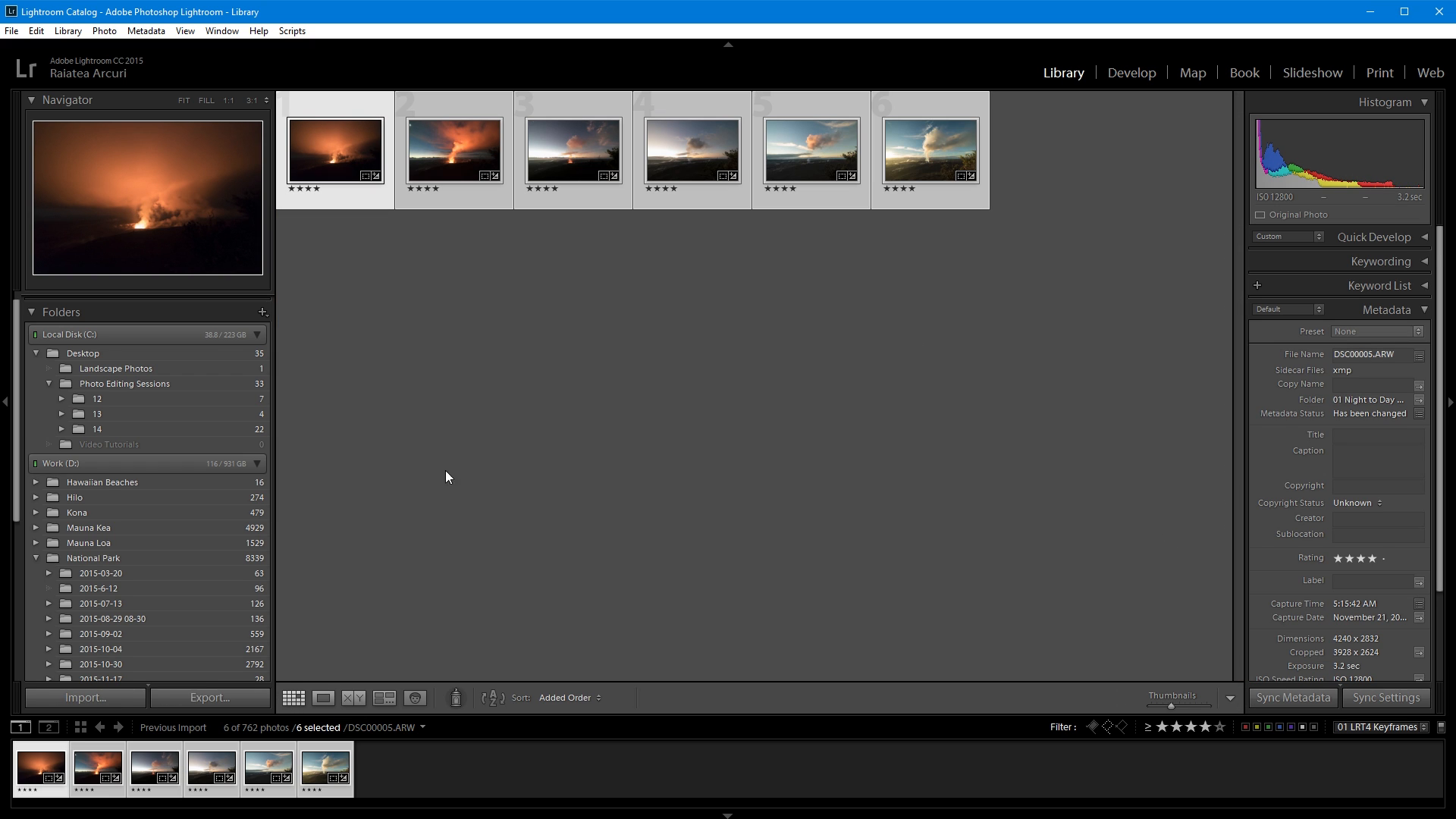
pyautogui.click(146, 30)
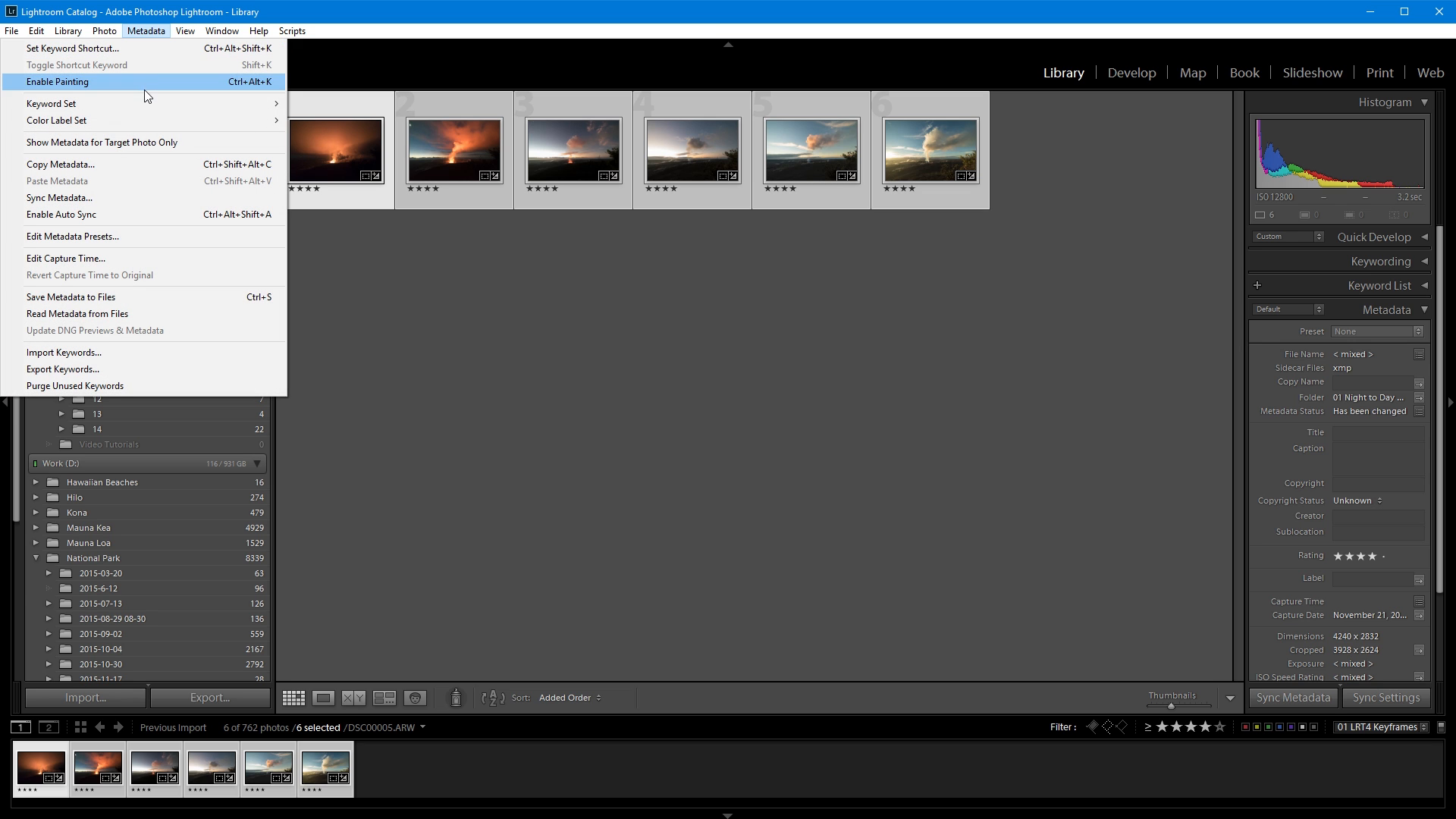
pyautogui.click(71, 296)
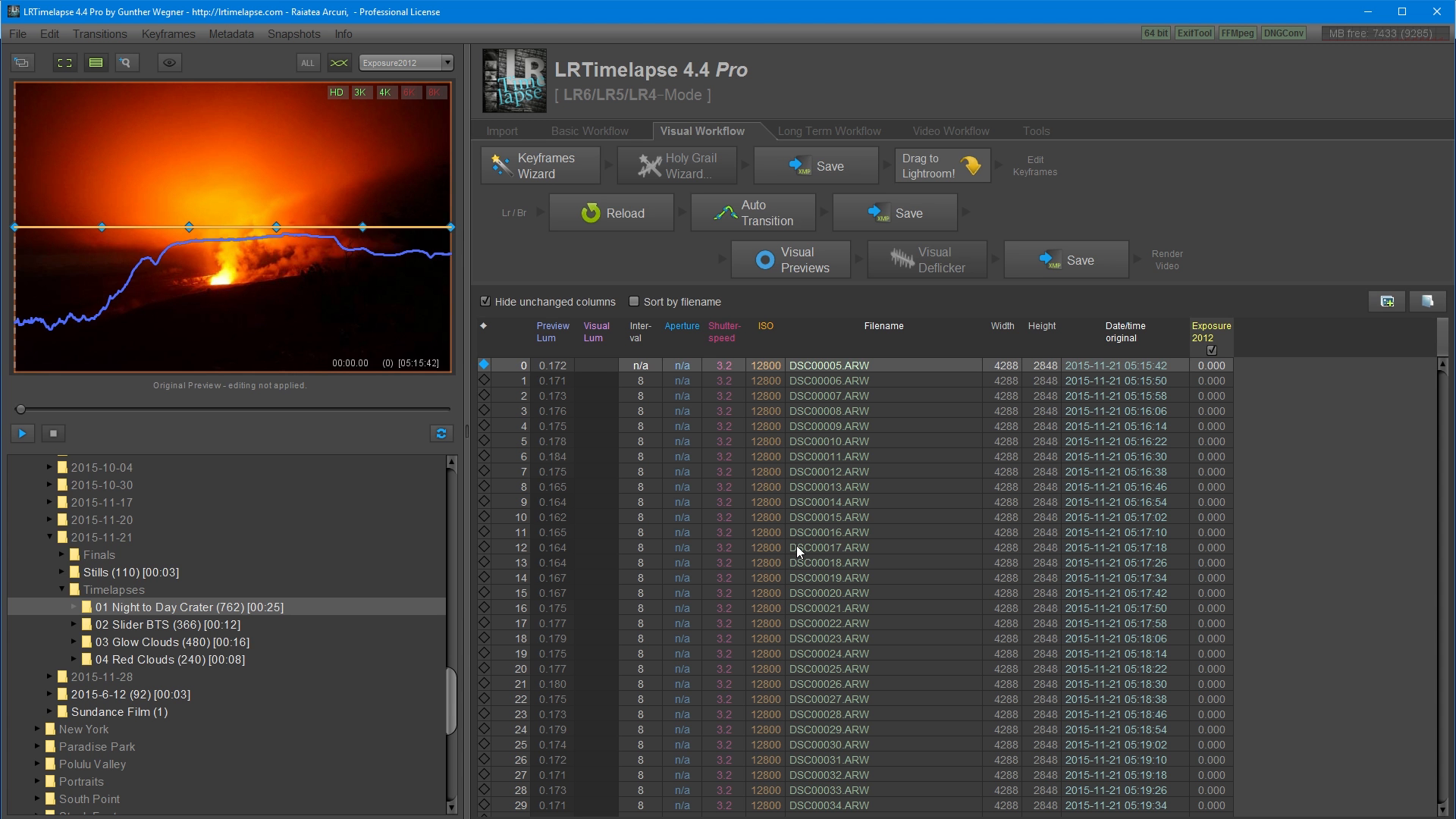
pyautogui.moveTo(670, 268)
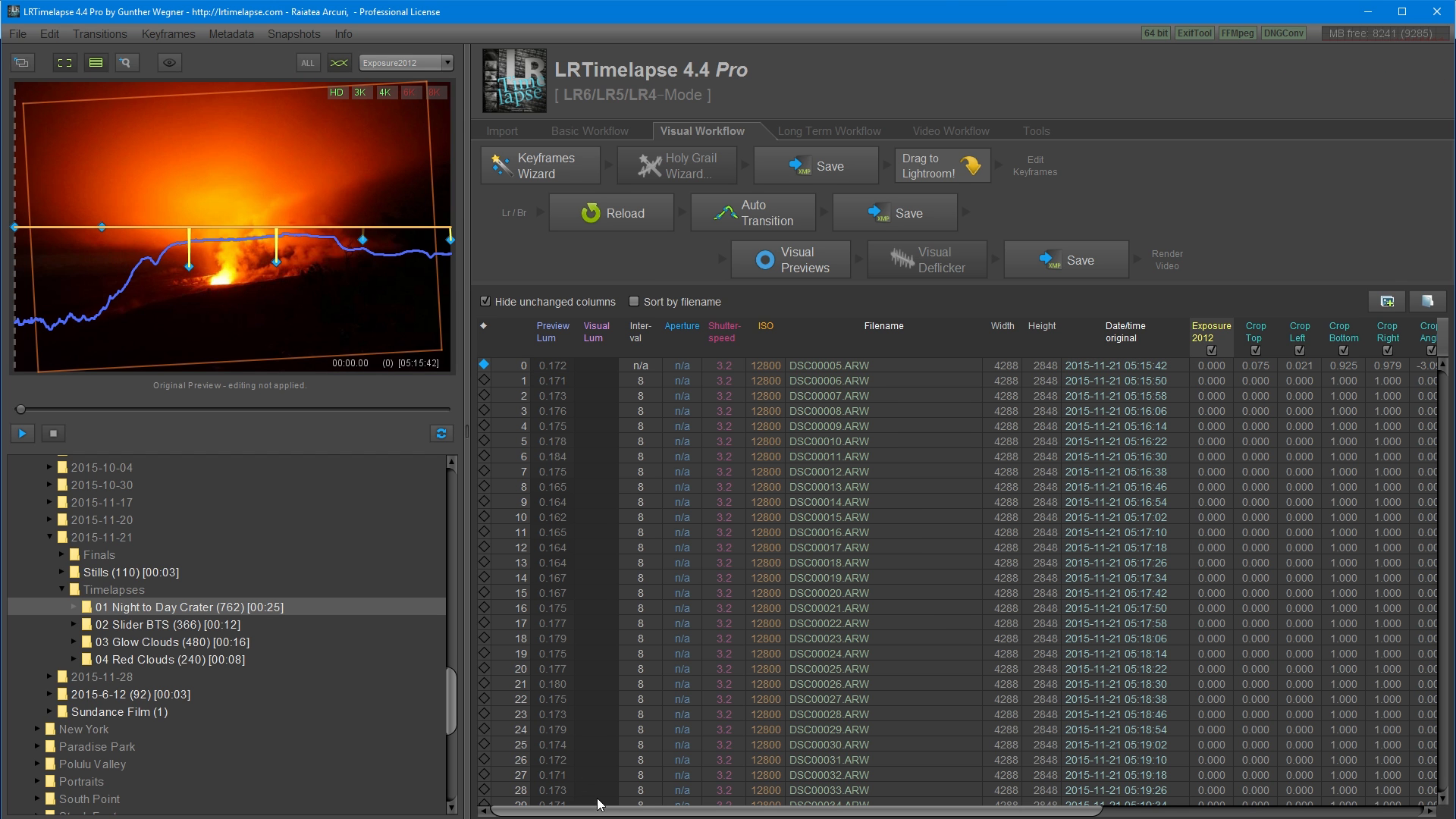
# Scroll the reloaded crater table right to reveal the new Crop columns.
pyautogui.hscroll(3)
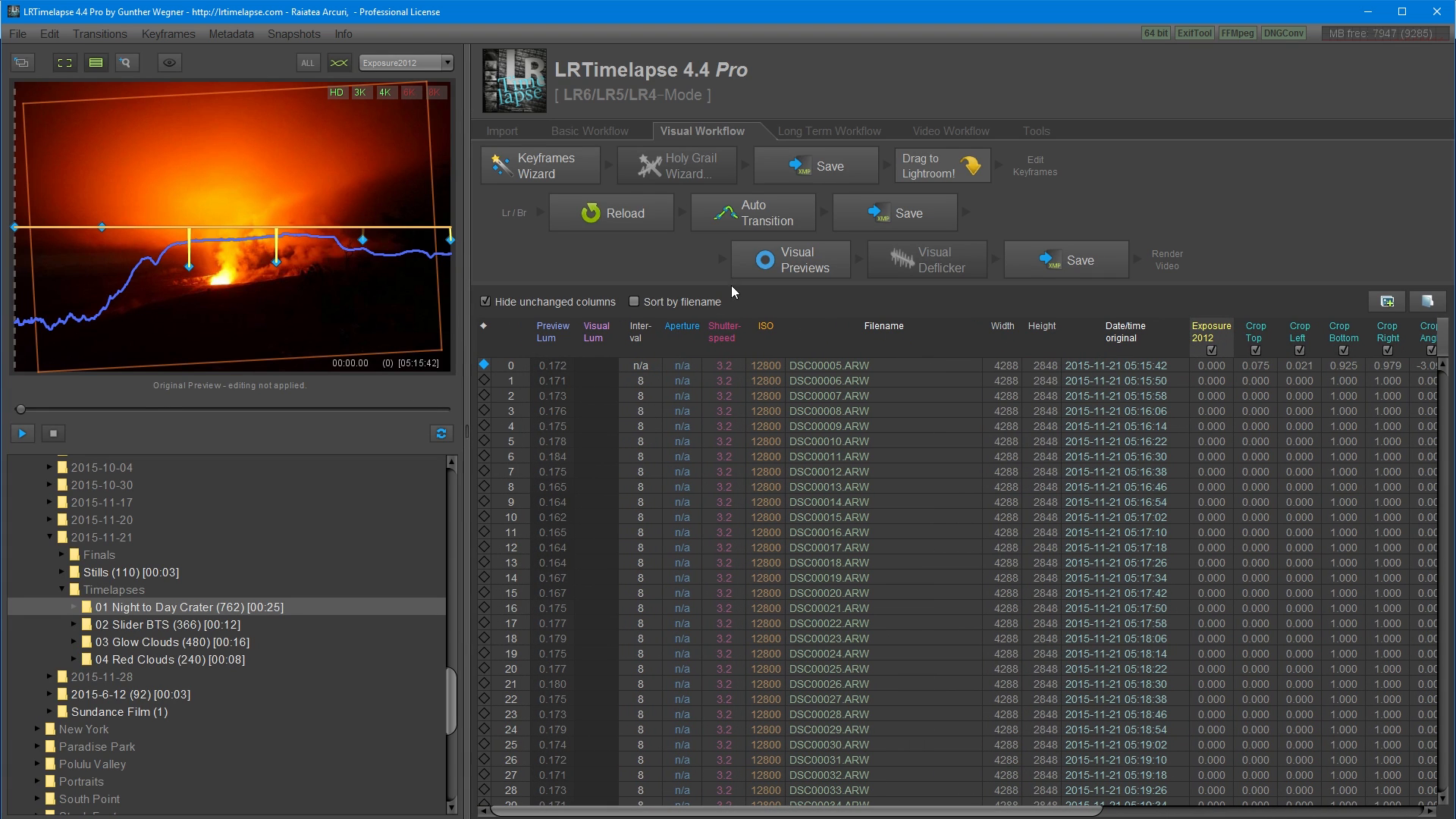
pyautogui.moveTo(733, 216)
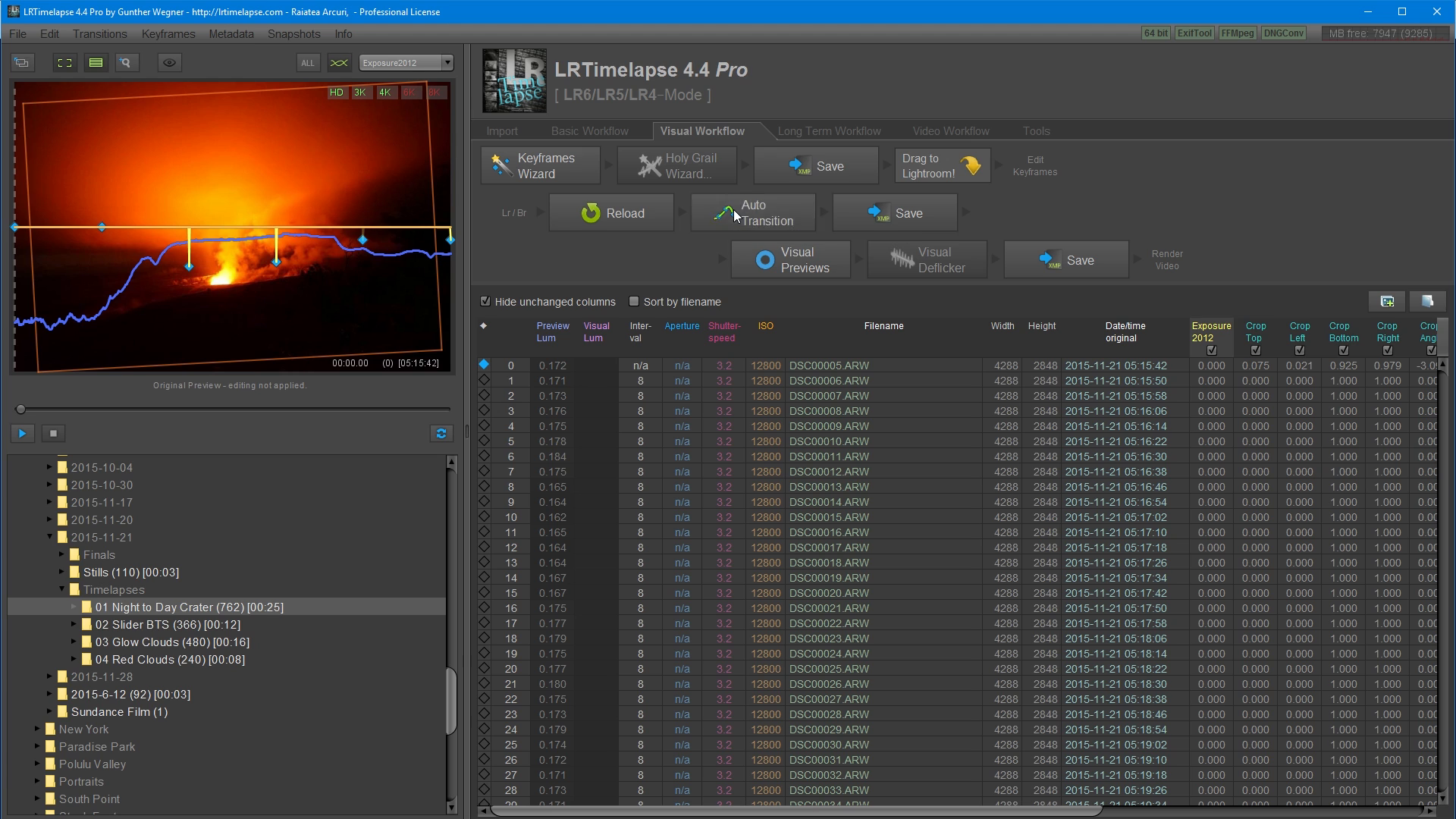
# Auto-transition the keyframe edits and chart the WBTemp, Blacks2012 and Exposure2012 curves.
pyautogui.click(752, 211)
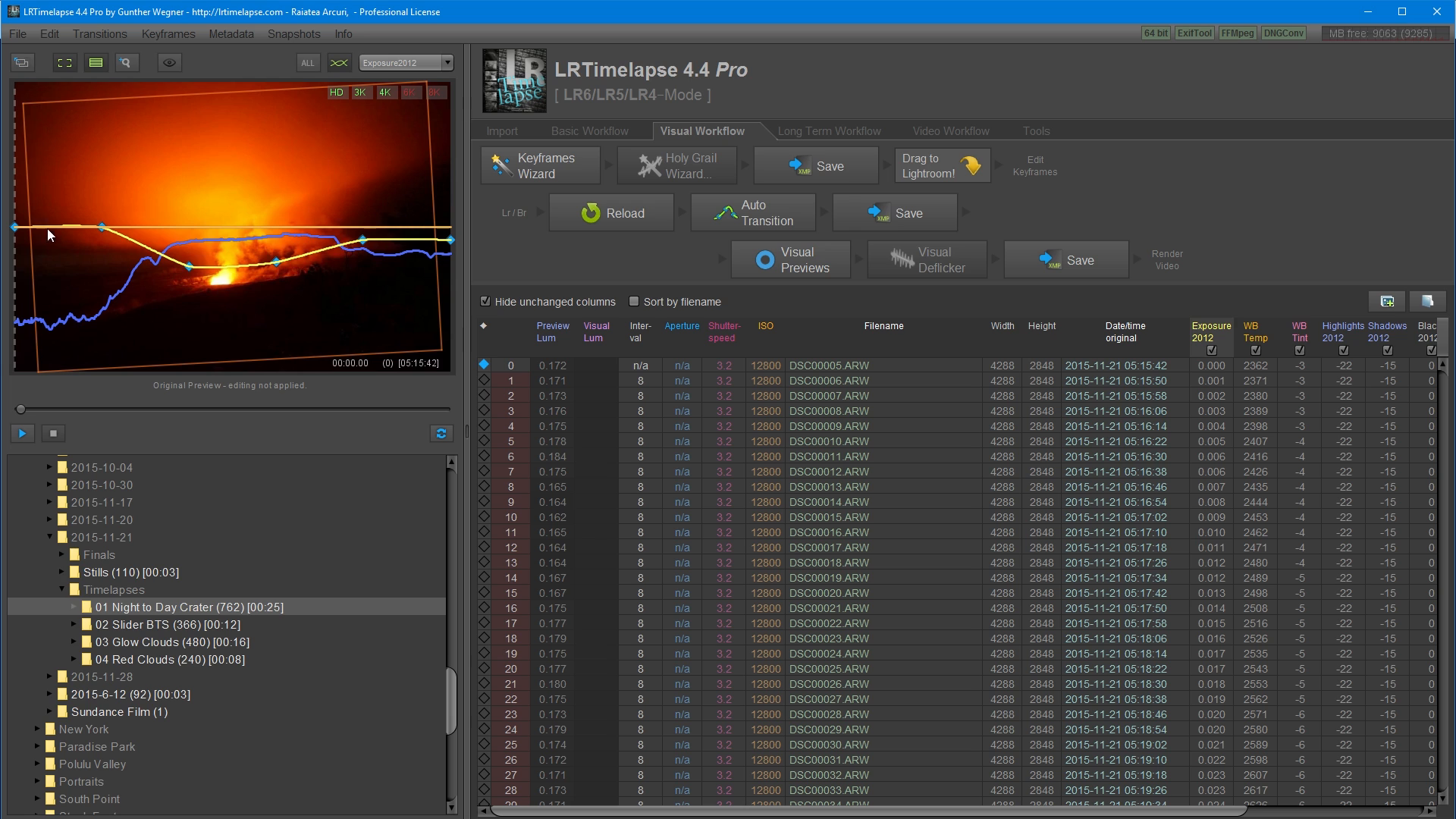
pyautogui.moveTo(209, 273)
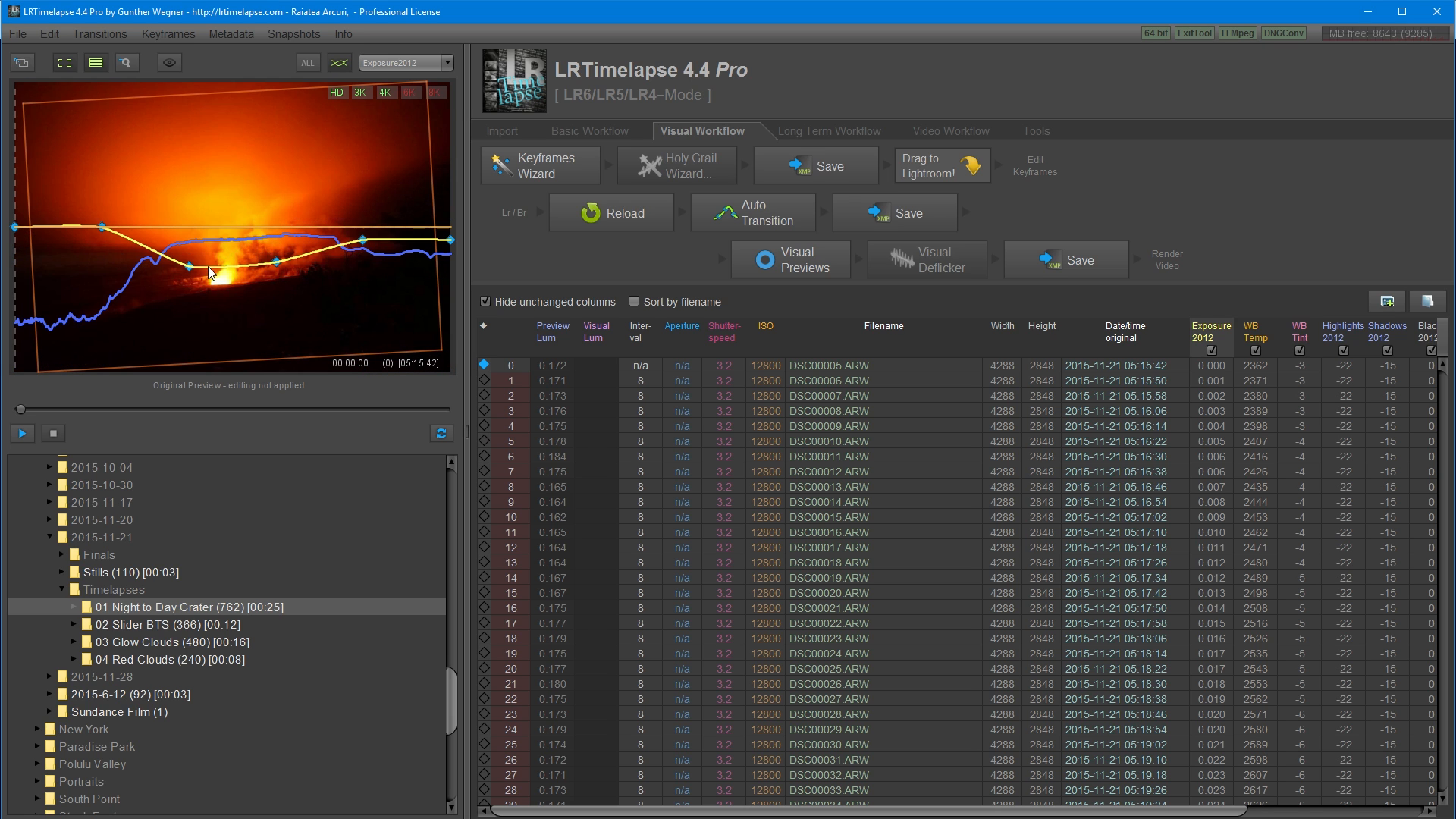
pyautogui.moveTo(324, 106)
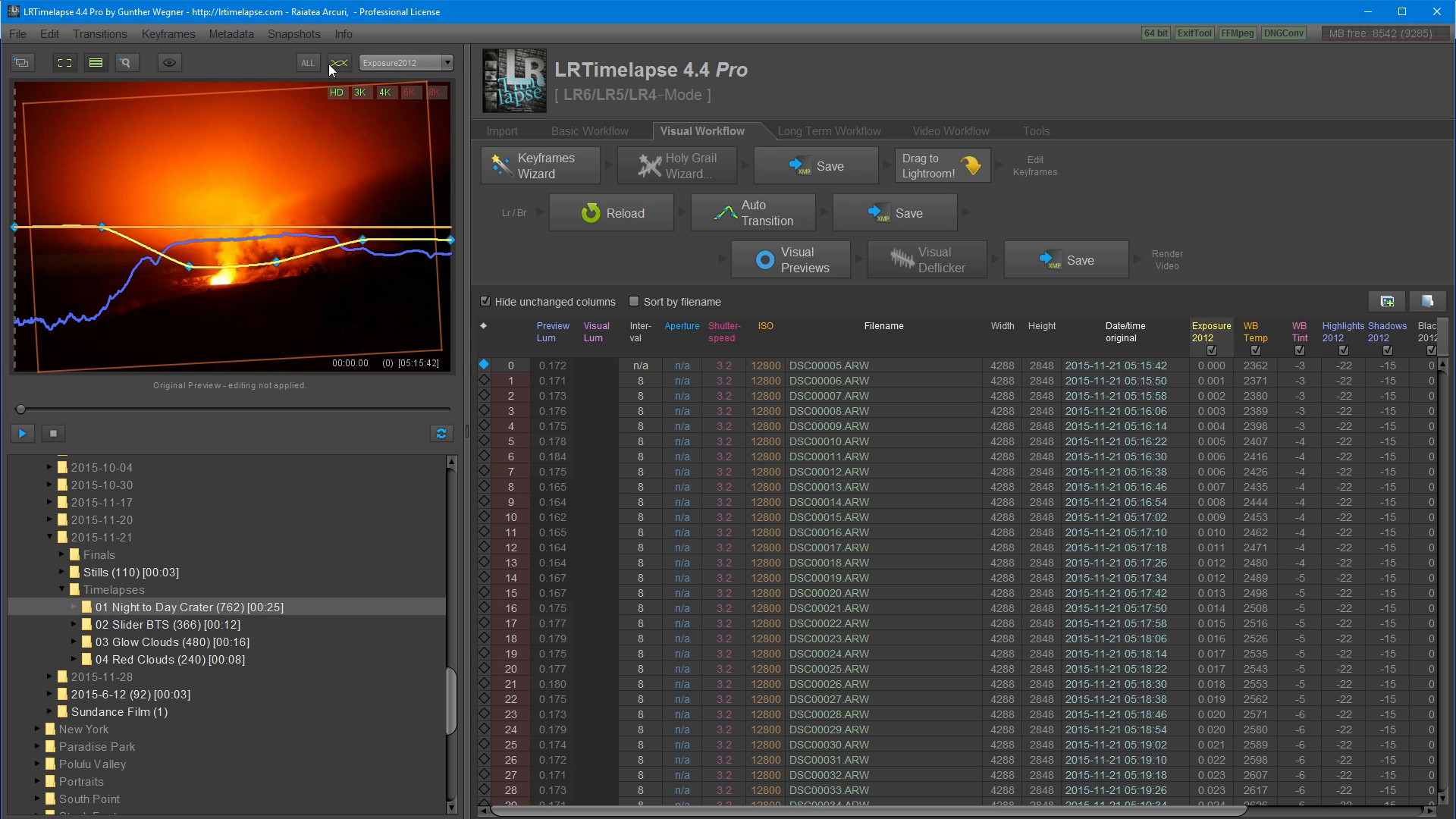
pyautogui.click(307, 63)
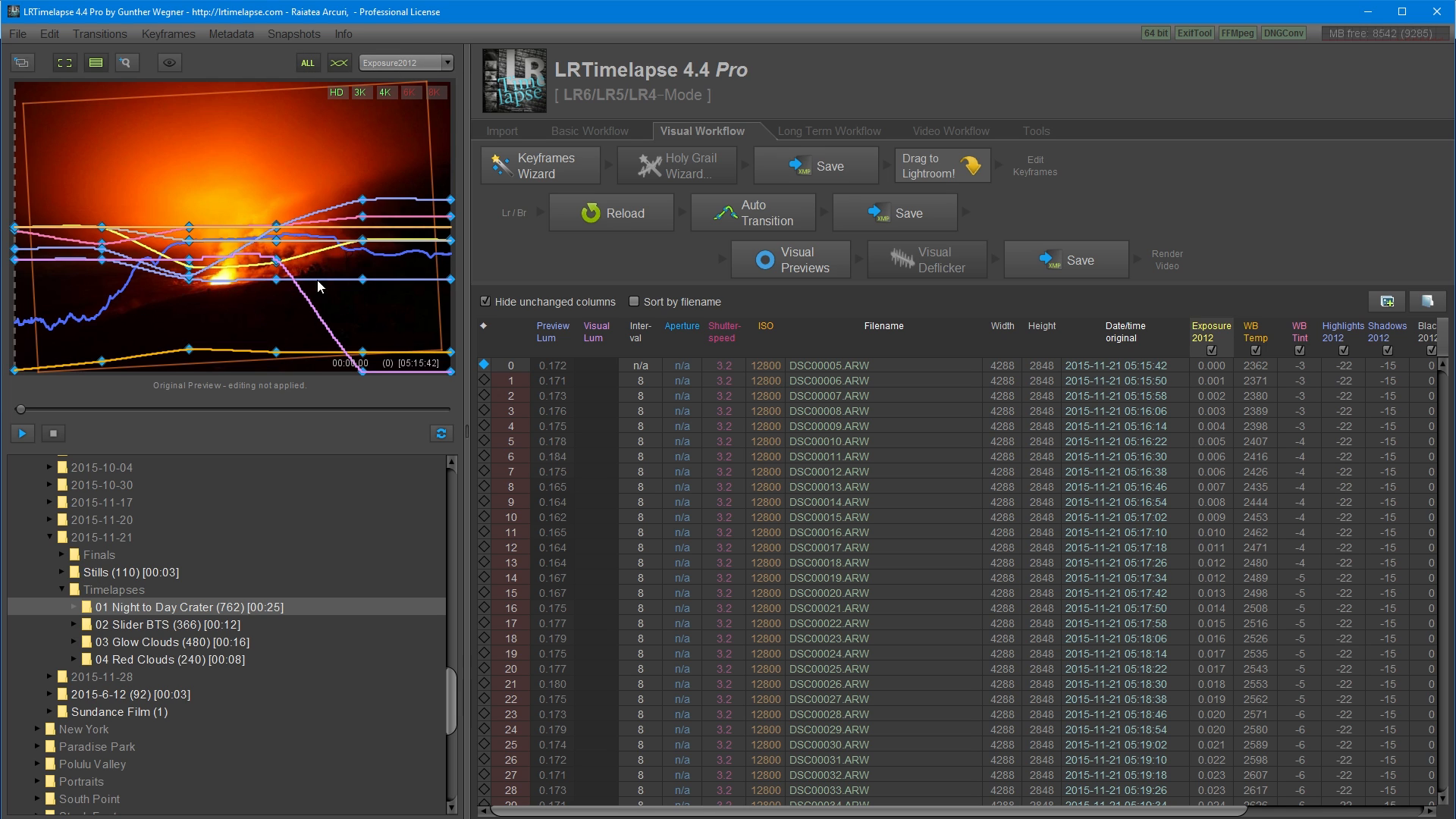
pyautogui.moveTo(322, 82)
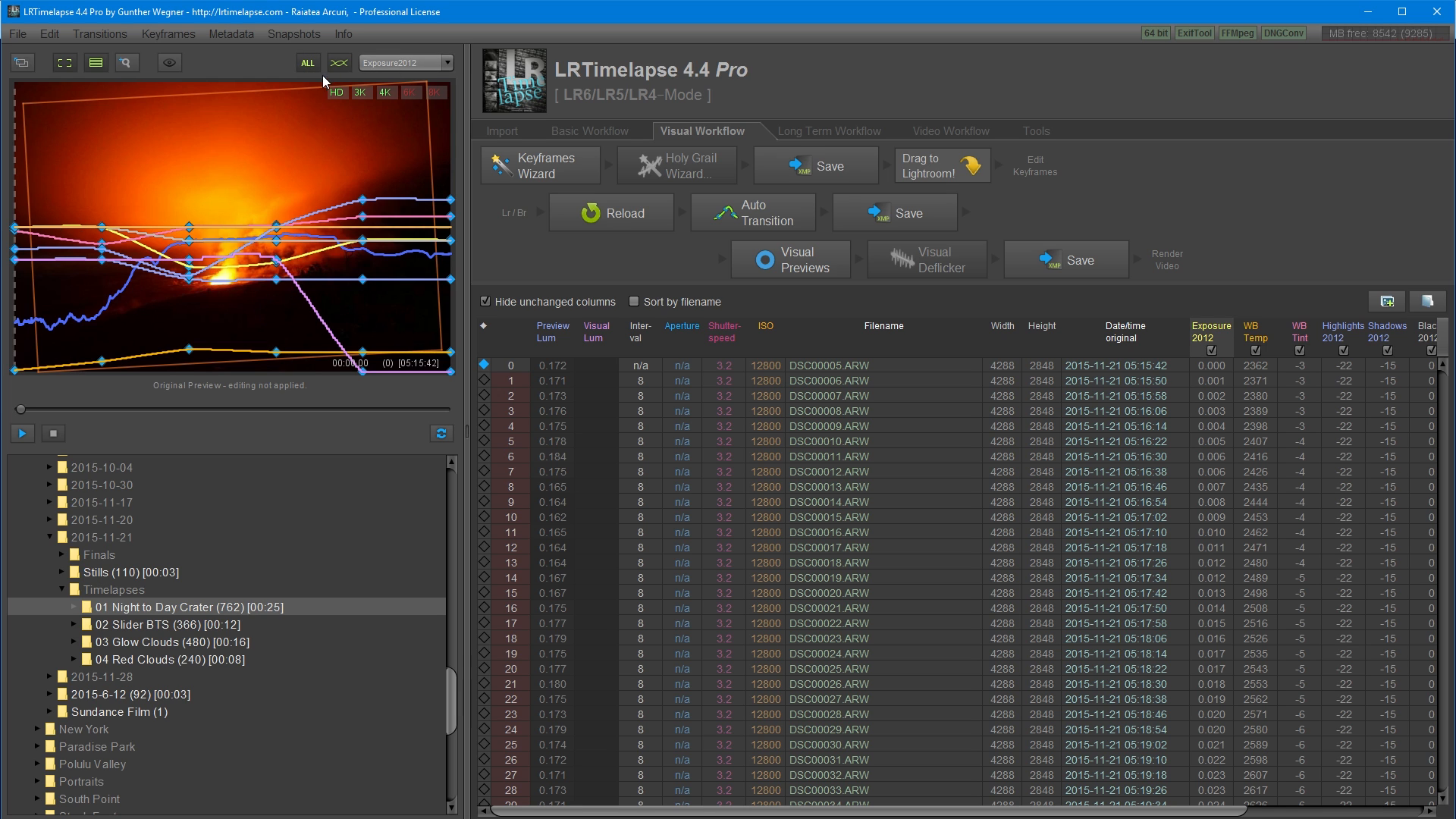
pyautogui.click(446, 62)
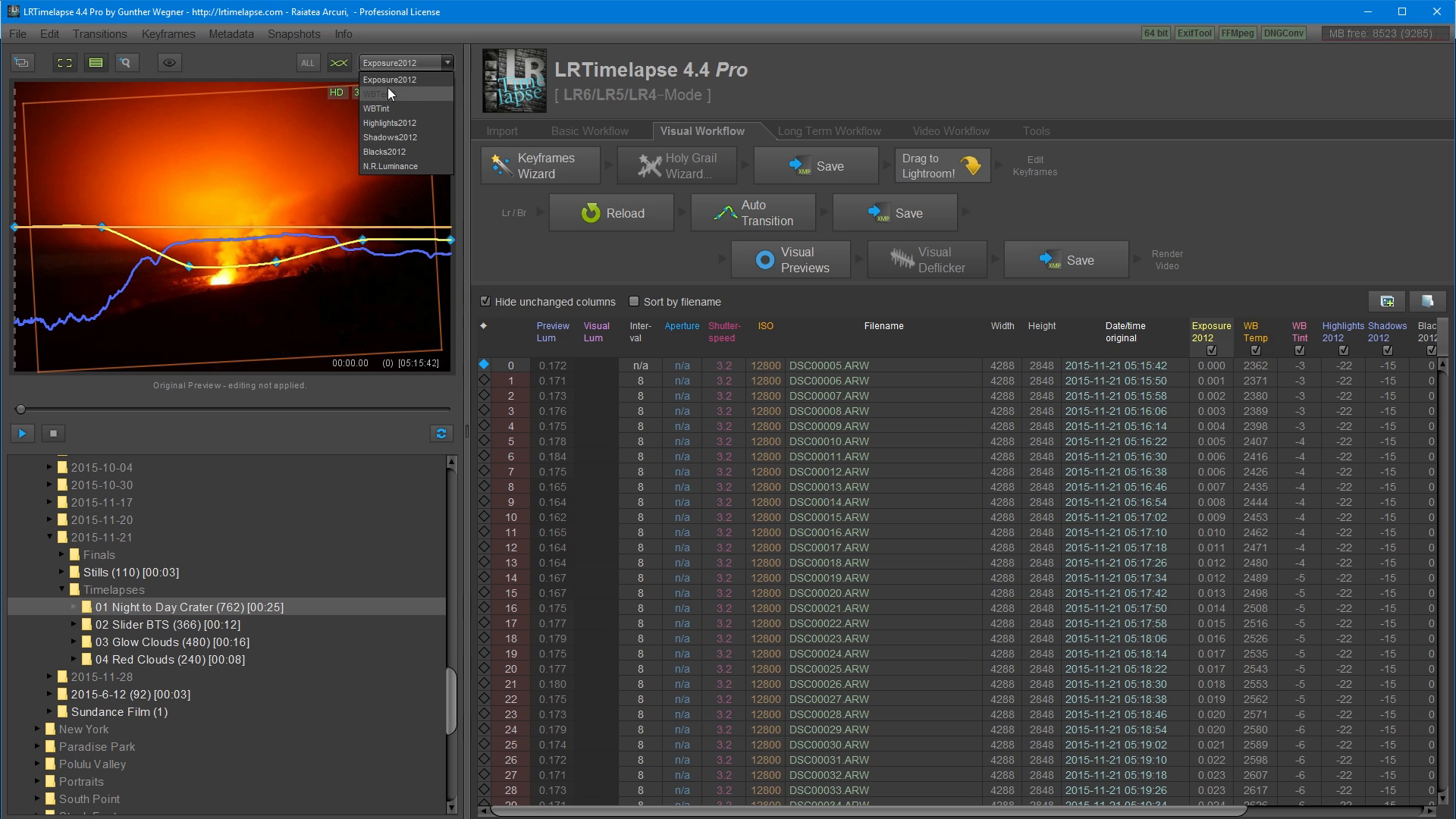
pyautogui.click(382, 93)
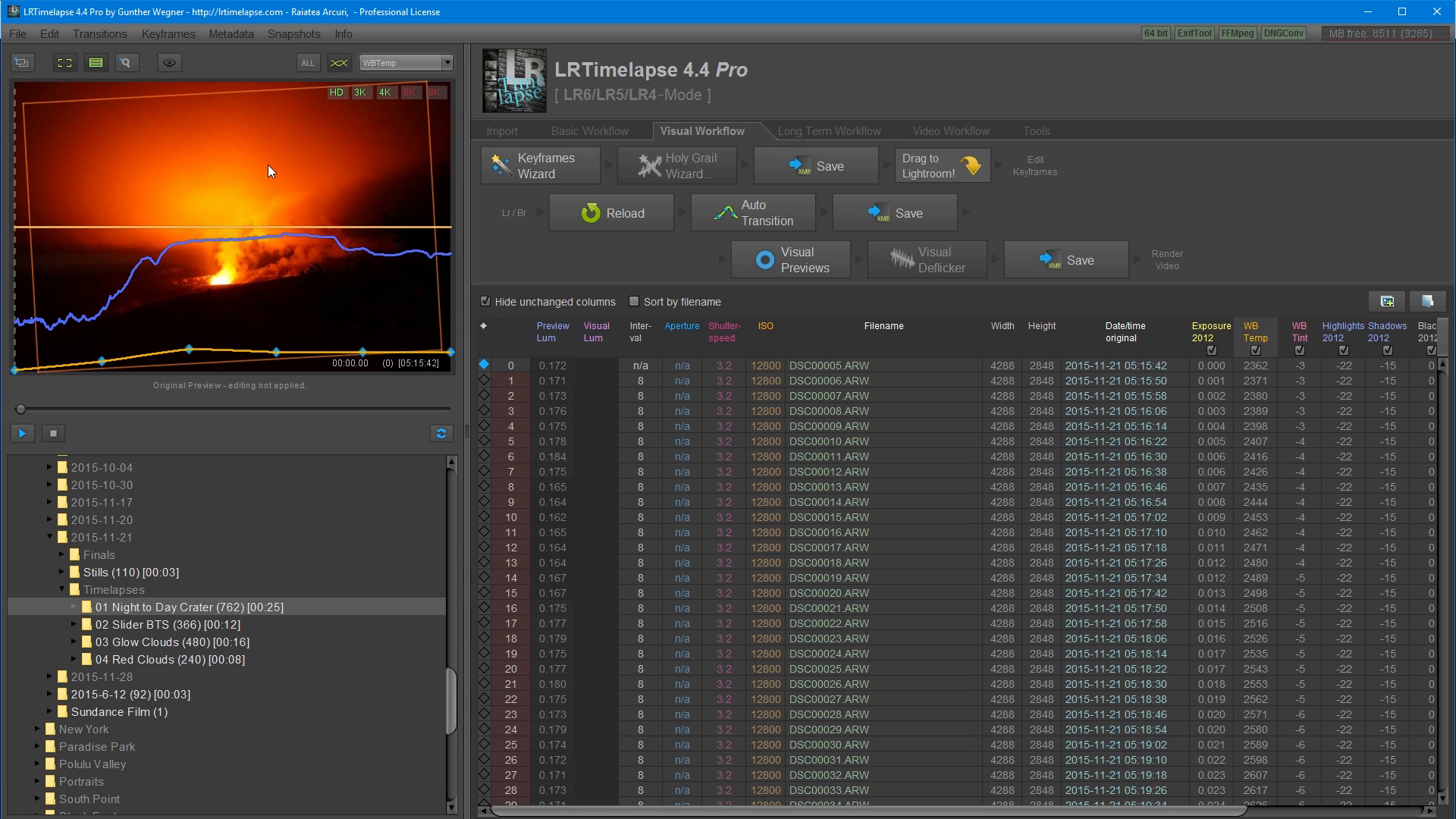
pyautogui.click(447, 62)
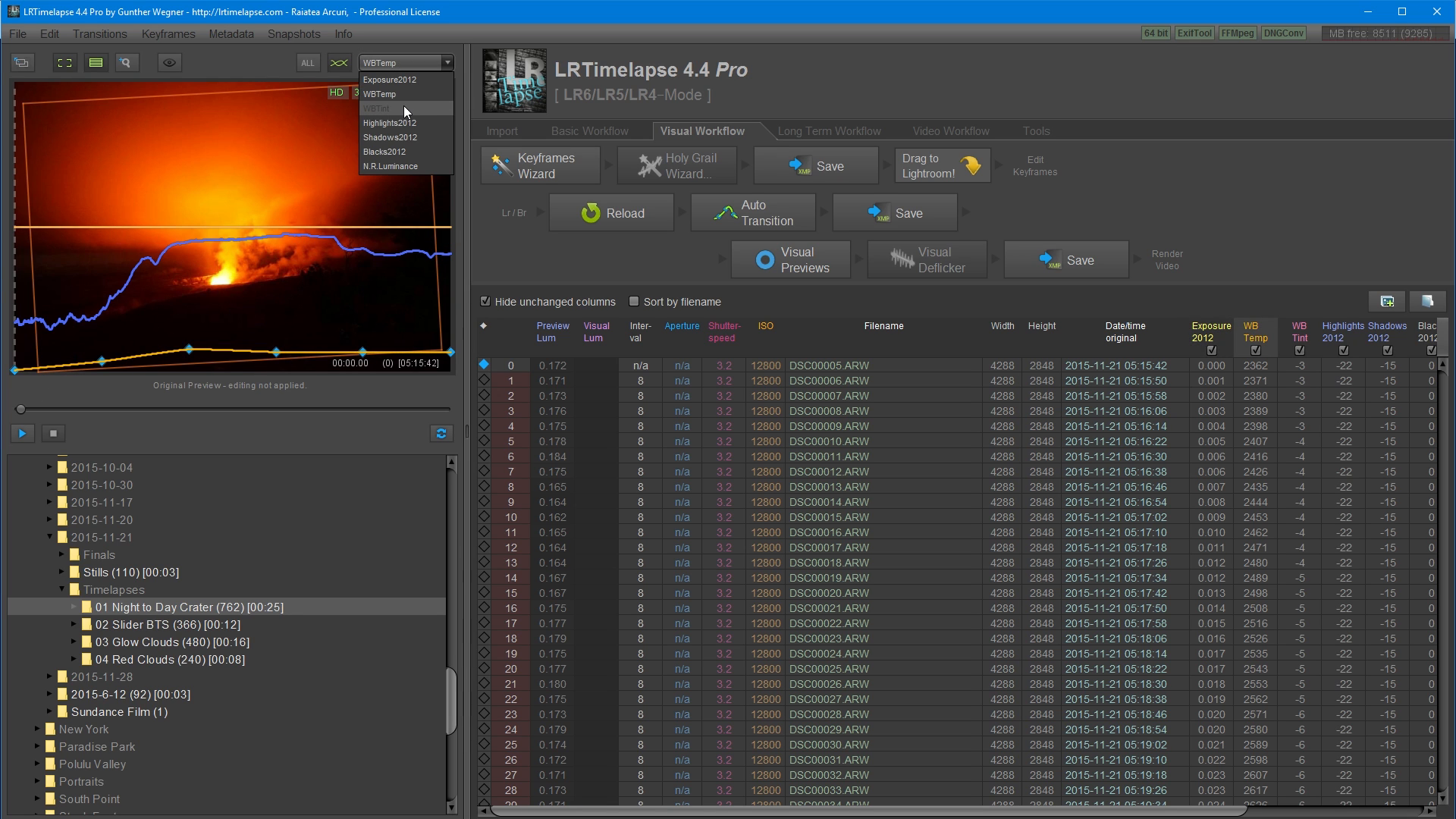
pyautogui.click(383, 151)
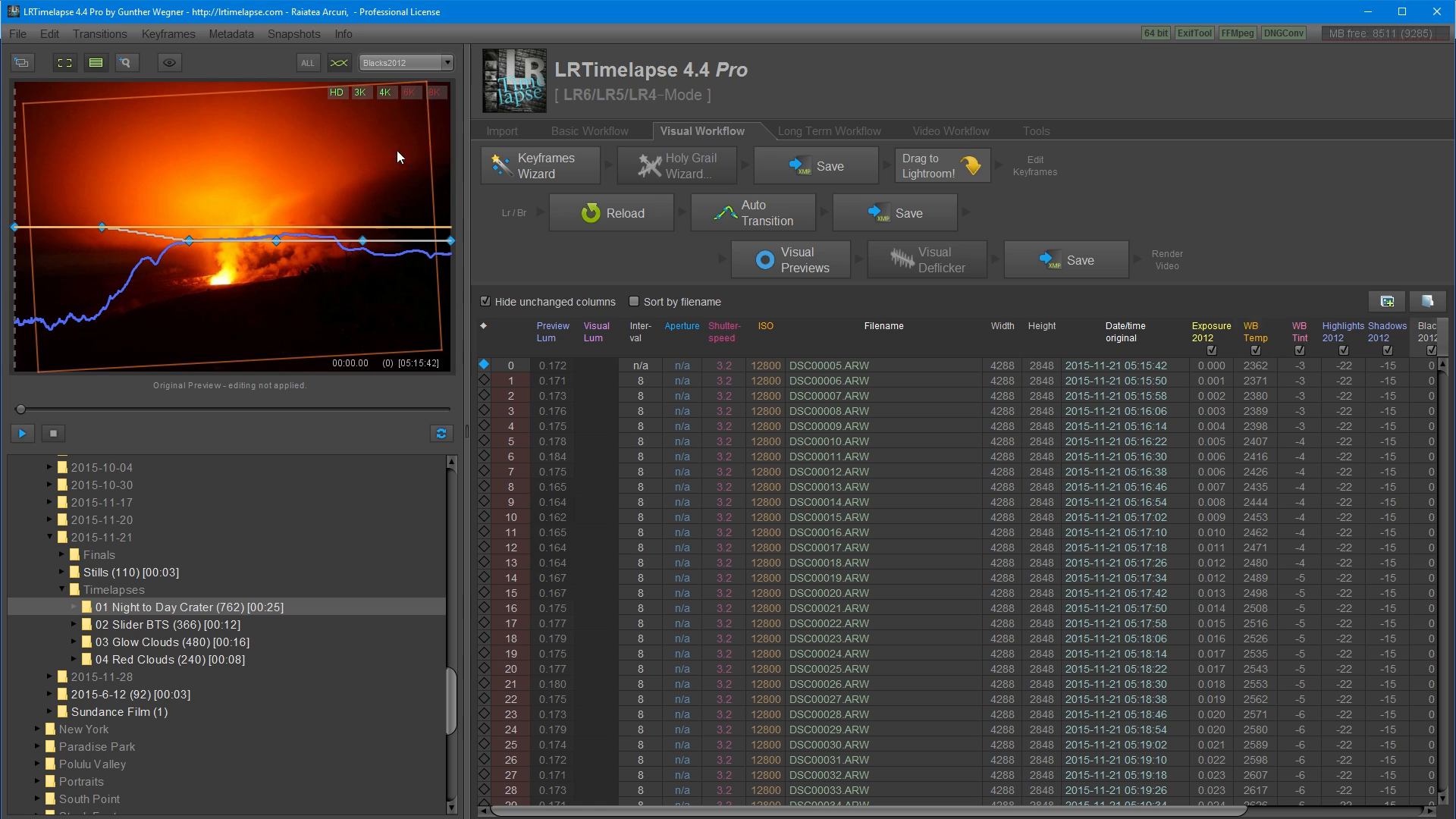
pyautogui.click(405, 62)
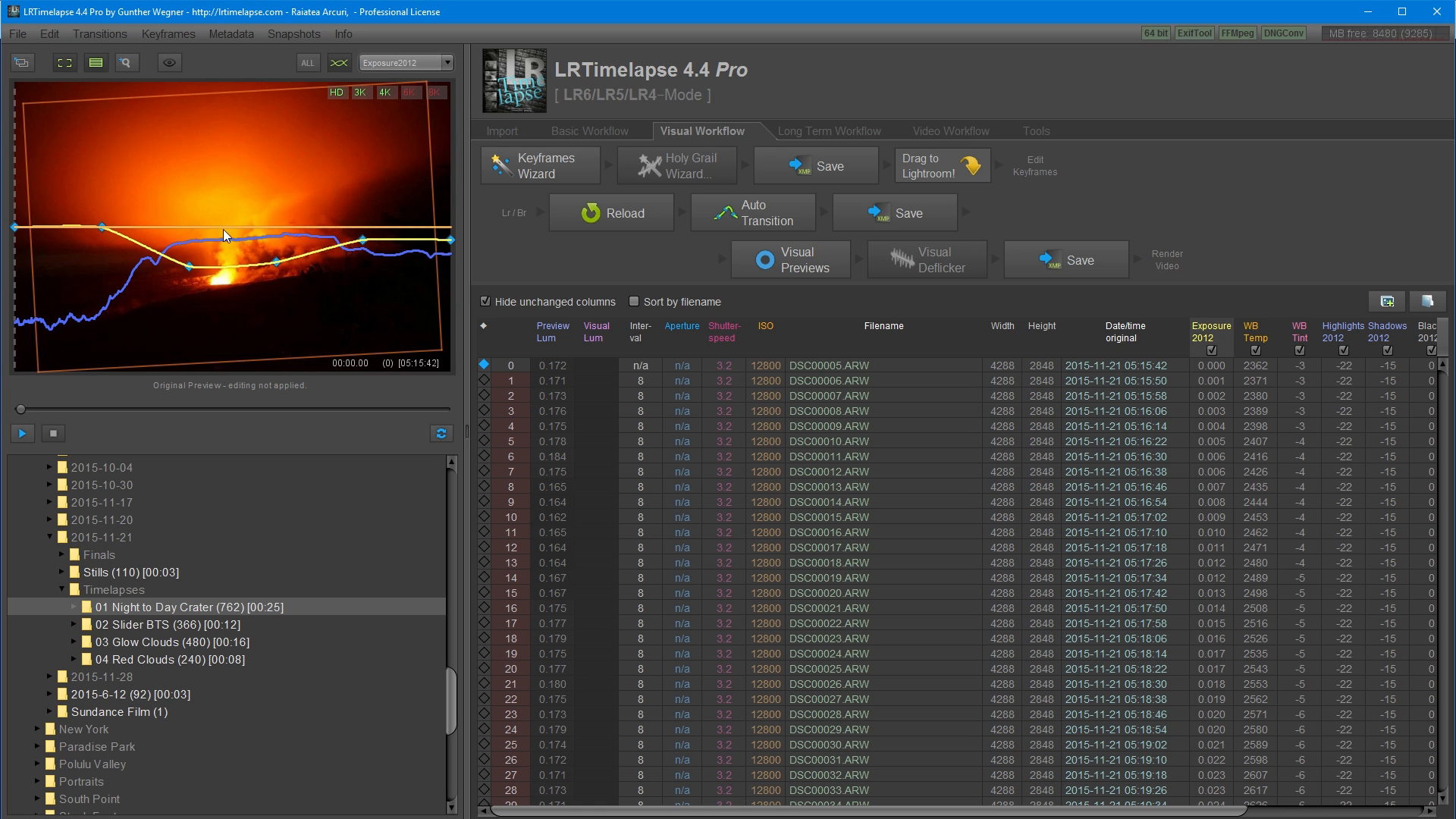
pyautogui.moveTo(831, 414)
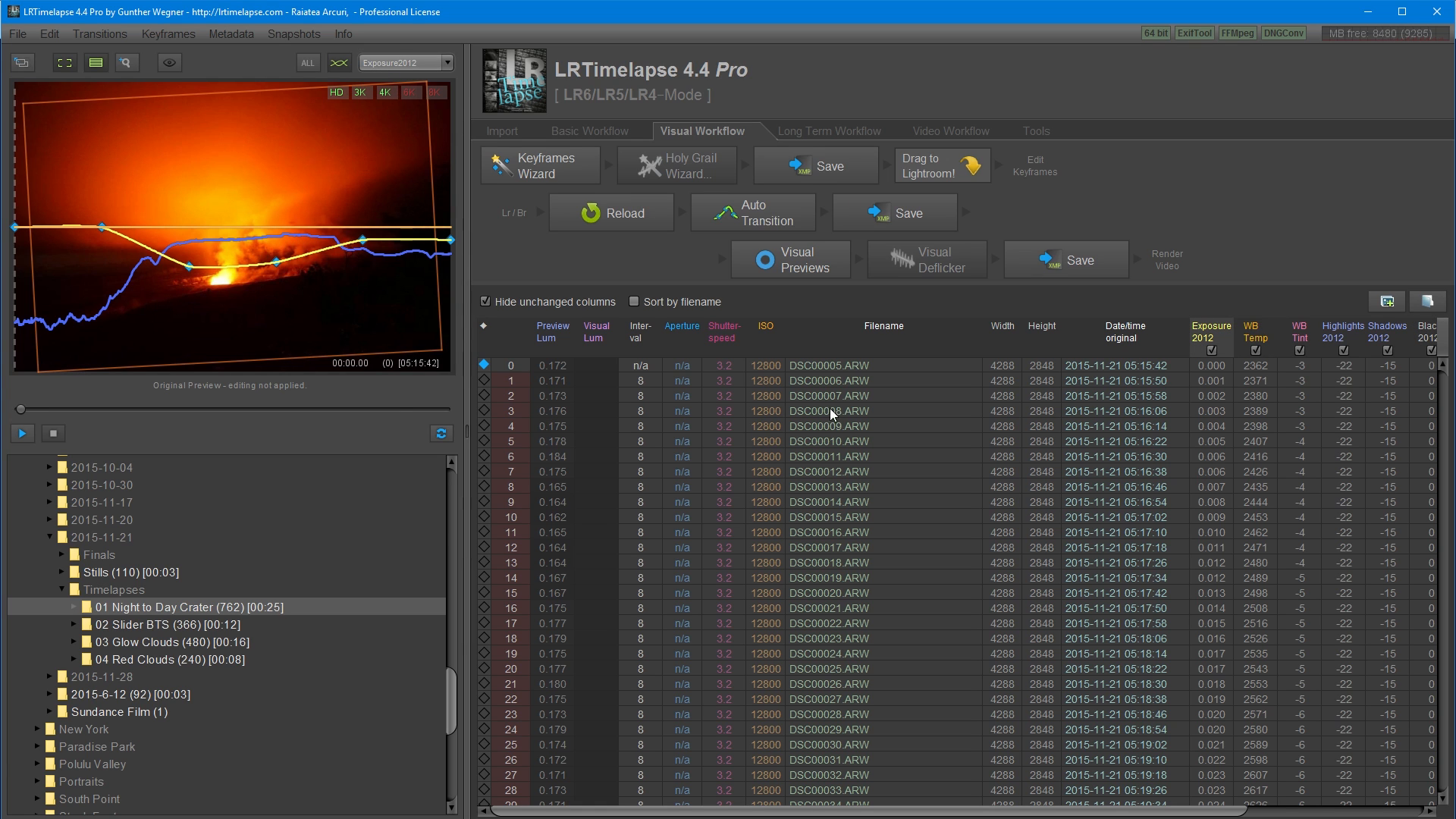
pyautogui.moveTo(666, 281)
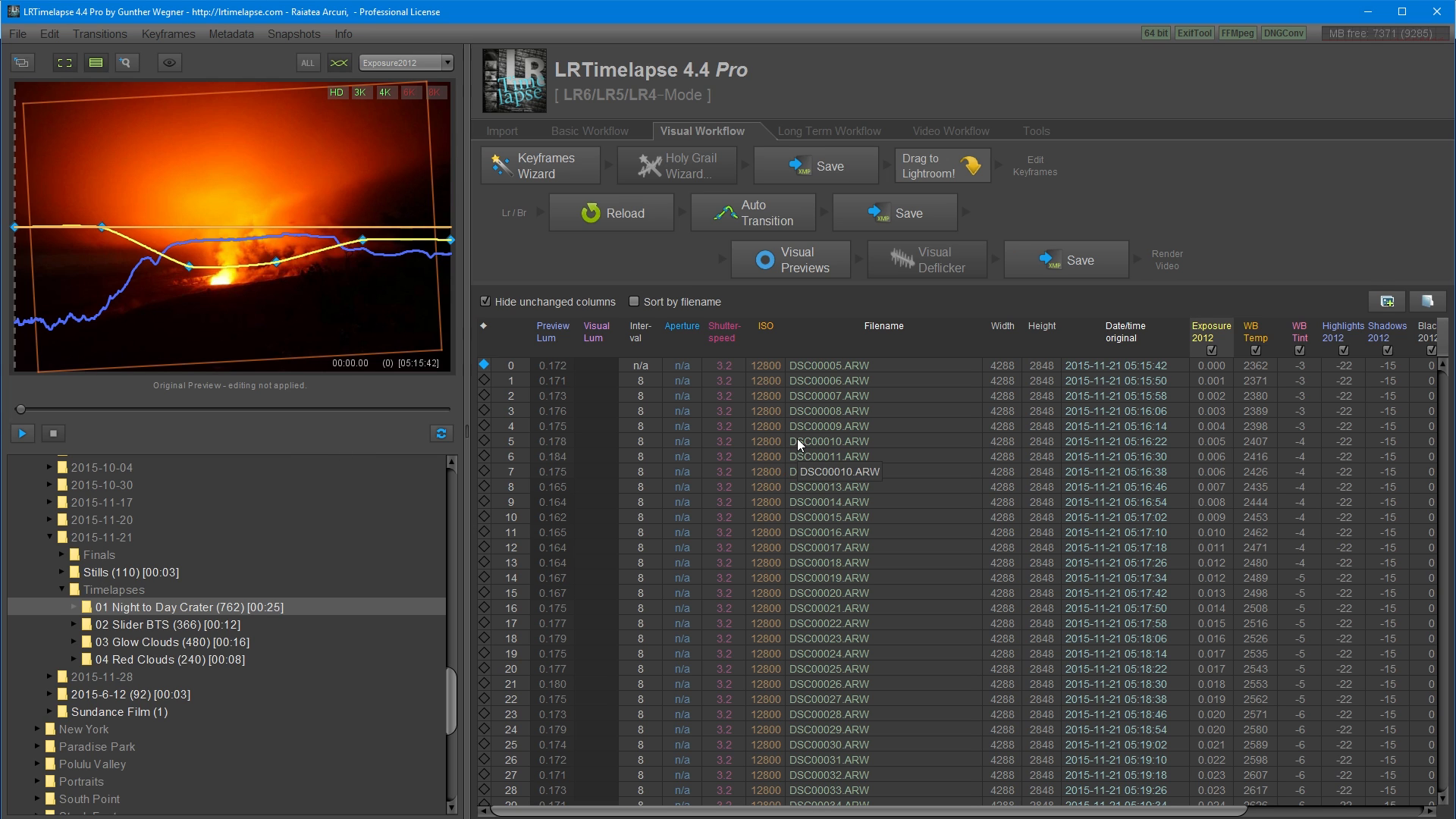
# Generate visual previews of the volcano sequence, then start preview playback.
pyautogui.click(791, 258)
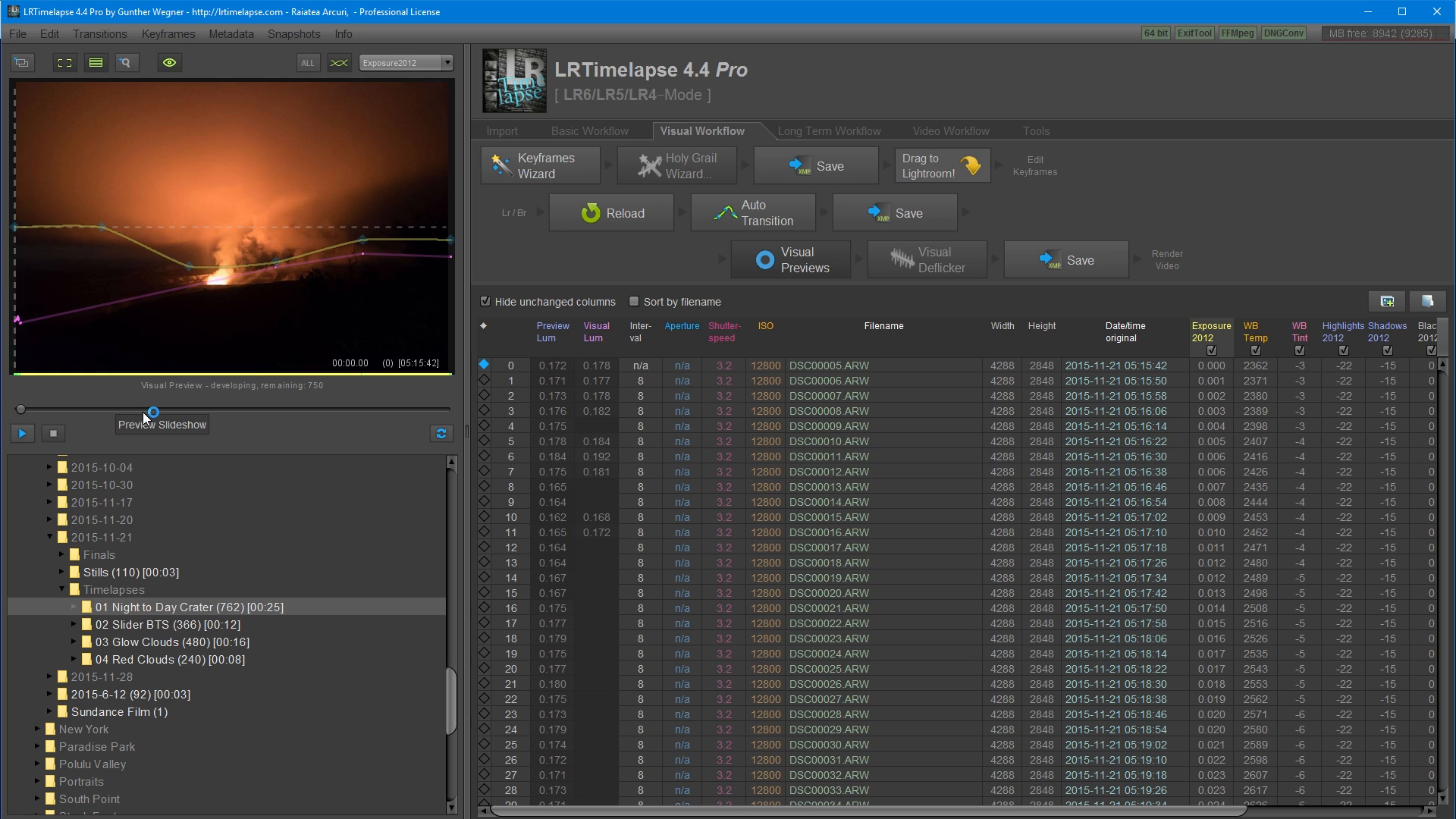
pyautogui.moveTo(928, 263)
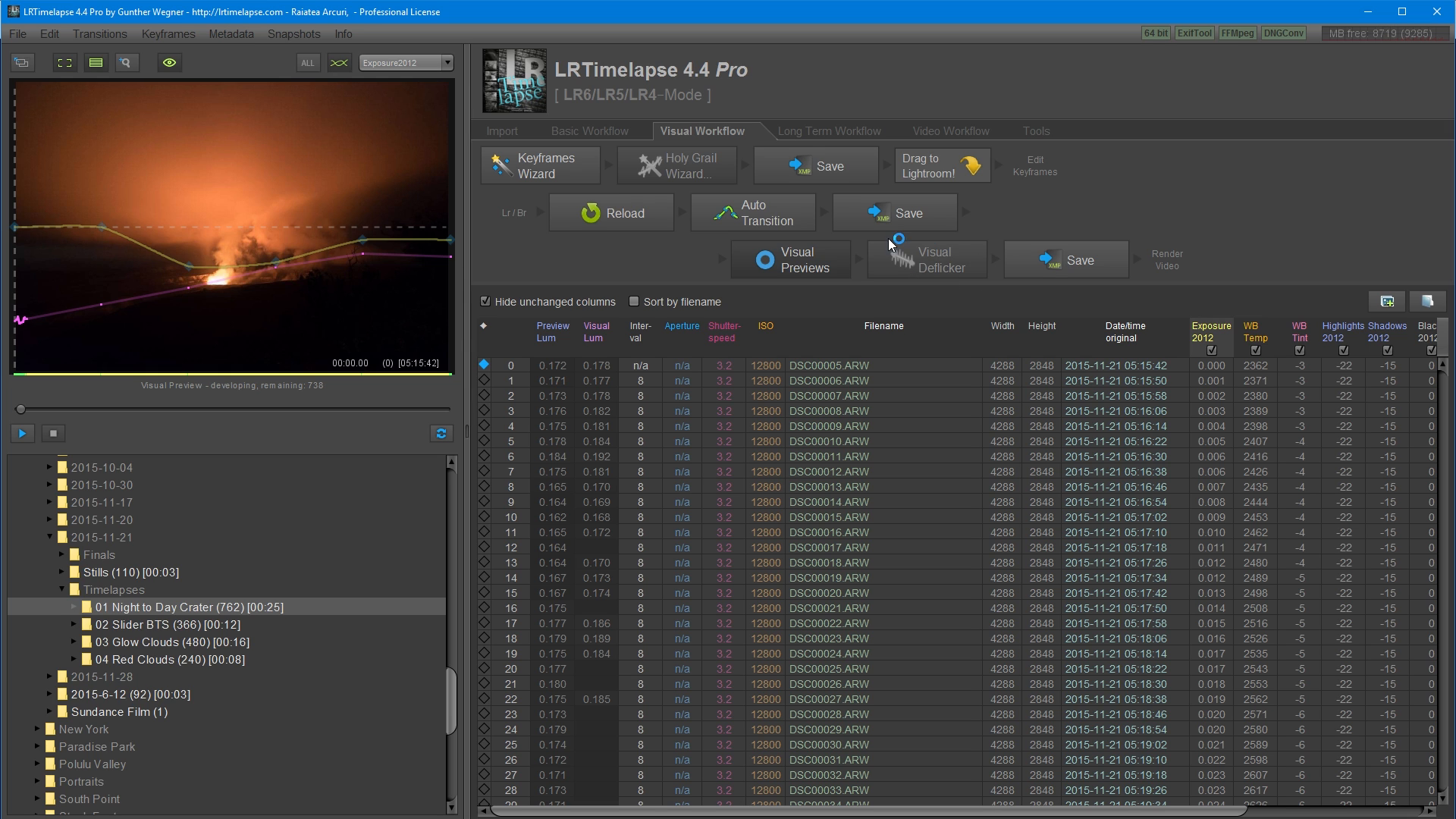
pyautogui.moveTo(753, 211)
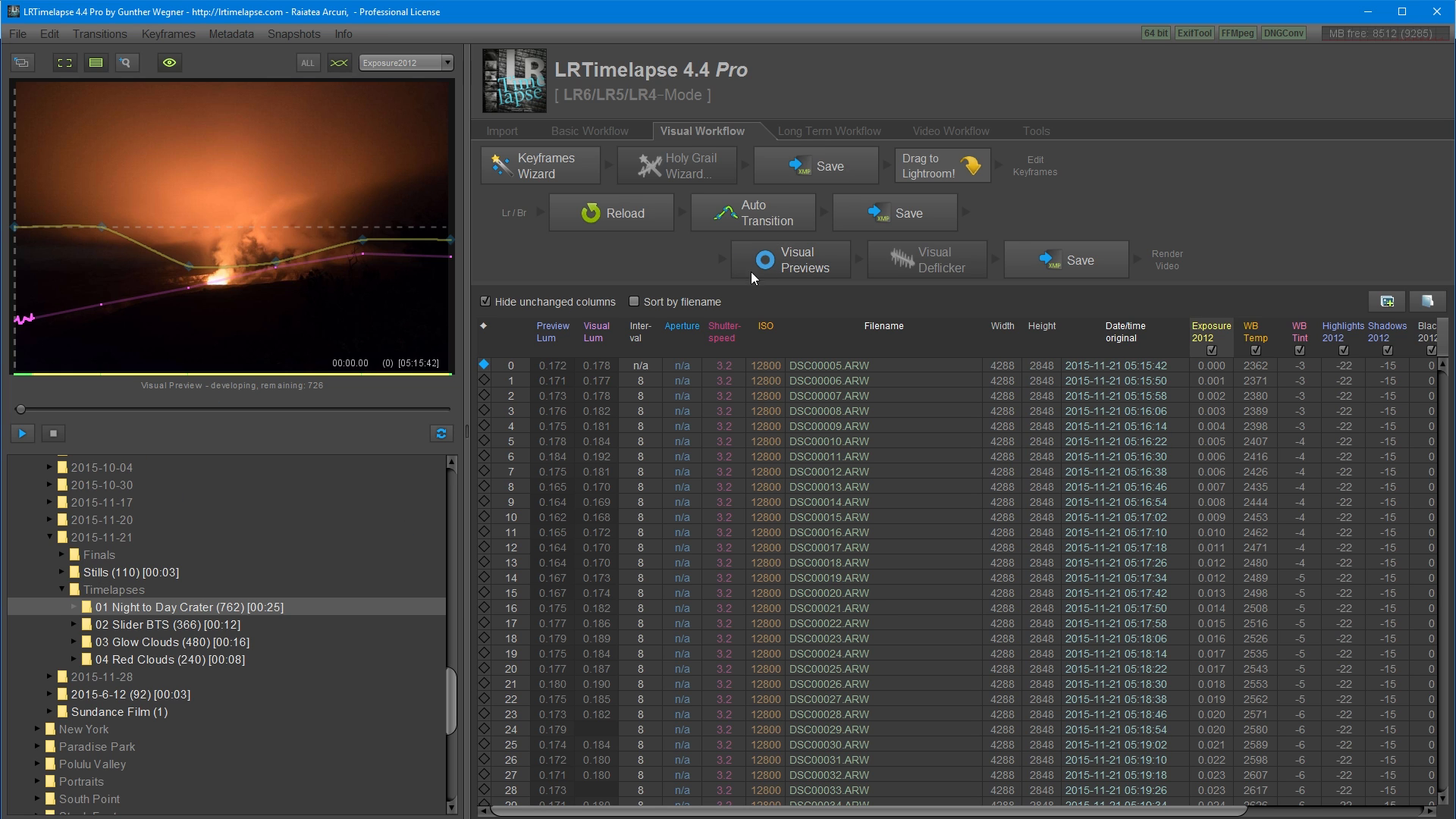
pyautogui.moveTo(665, 285)
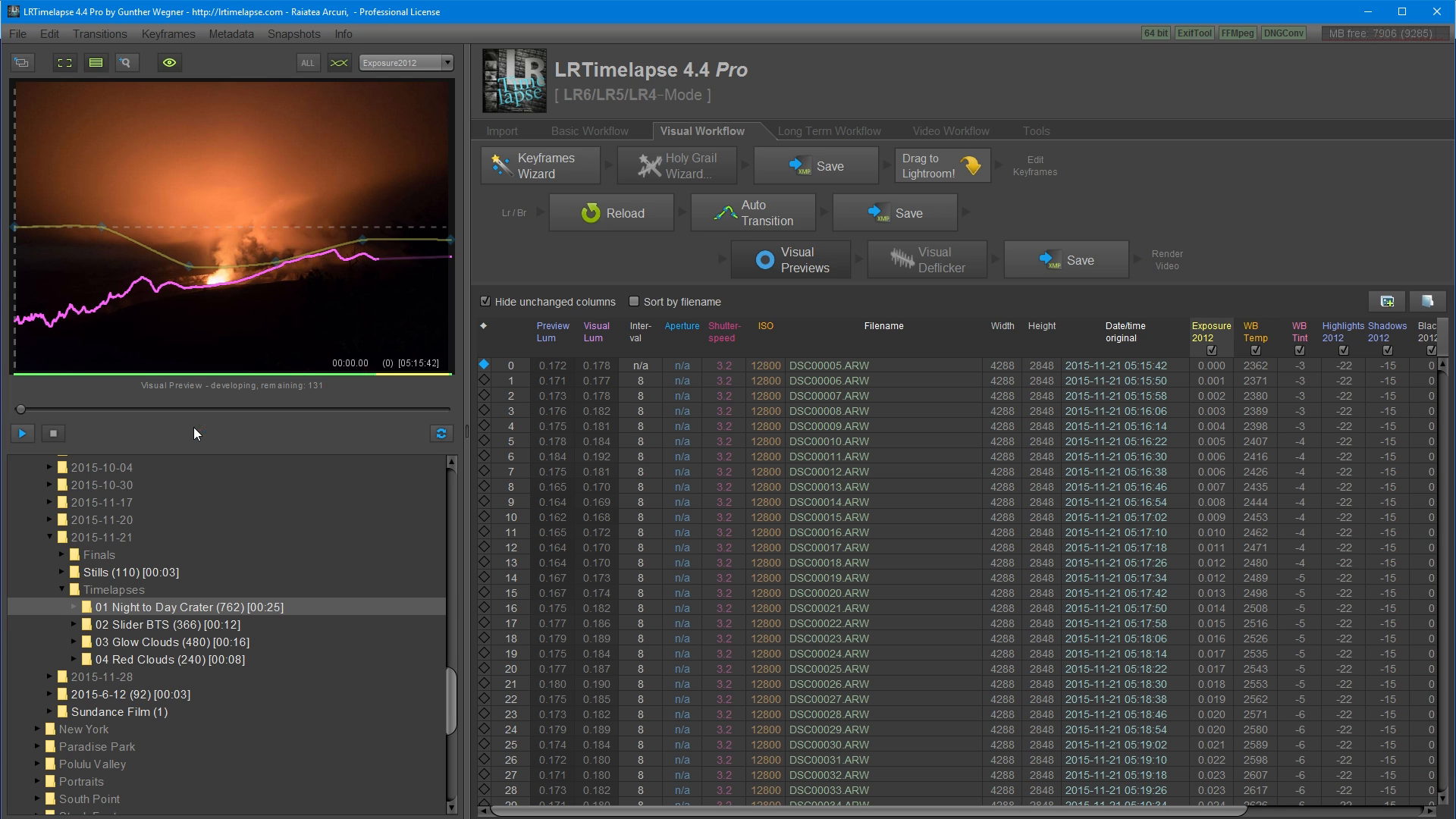
pyautogui.click(22, 433)
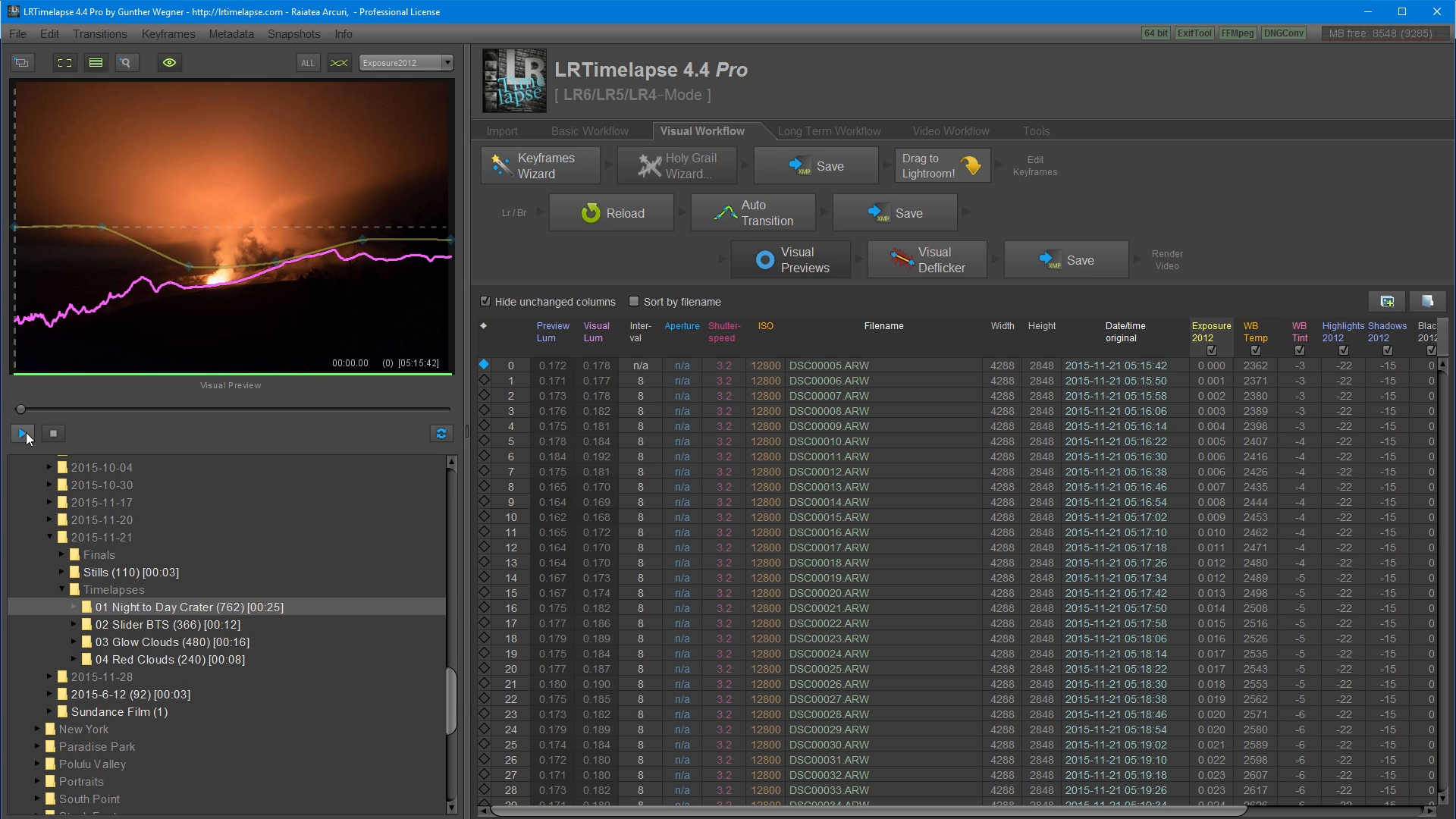
# Stop the preview playback and bring up the Visual Deflicker settings.
pyautogui.click(21, 433)
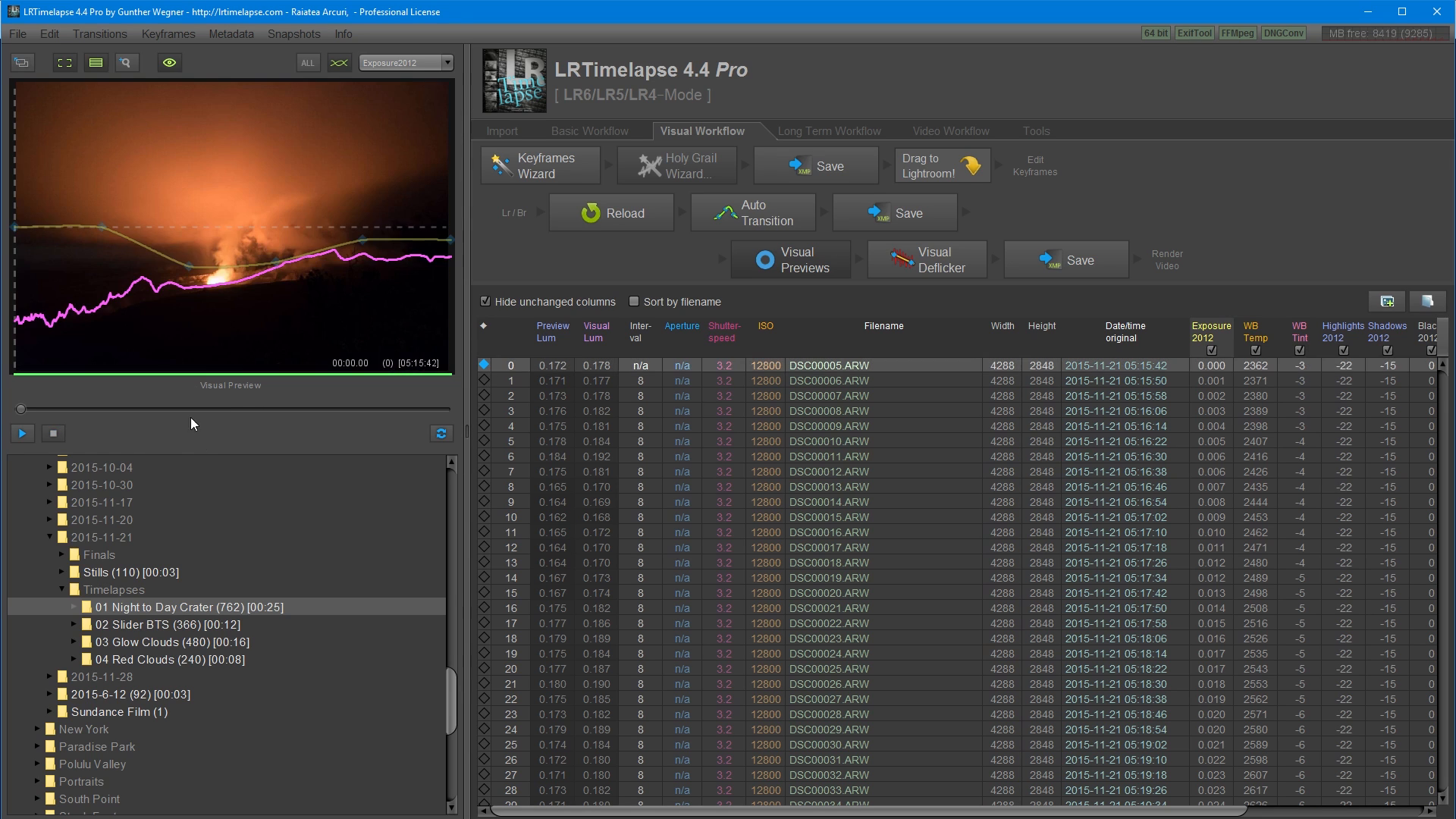
pyautogui.moveTo(129, 286)
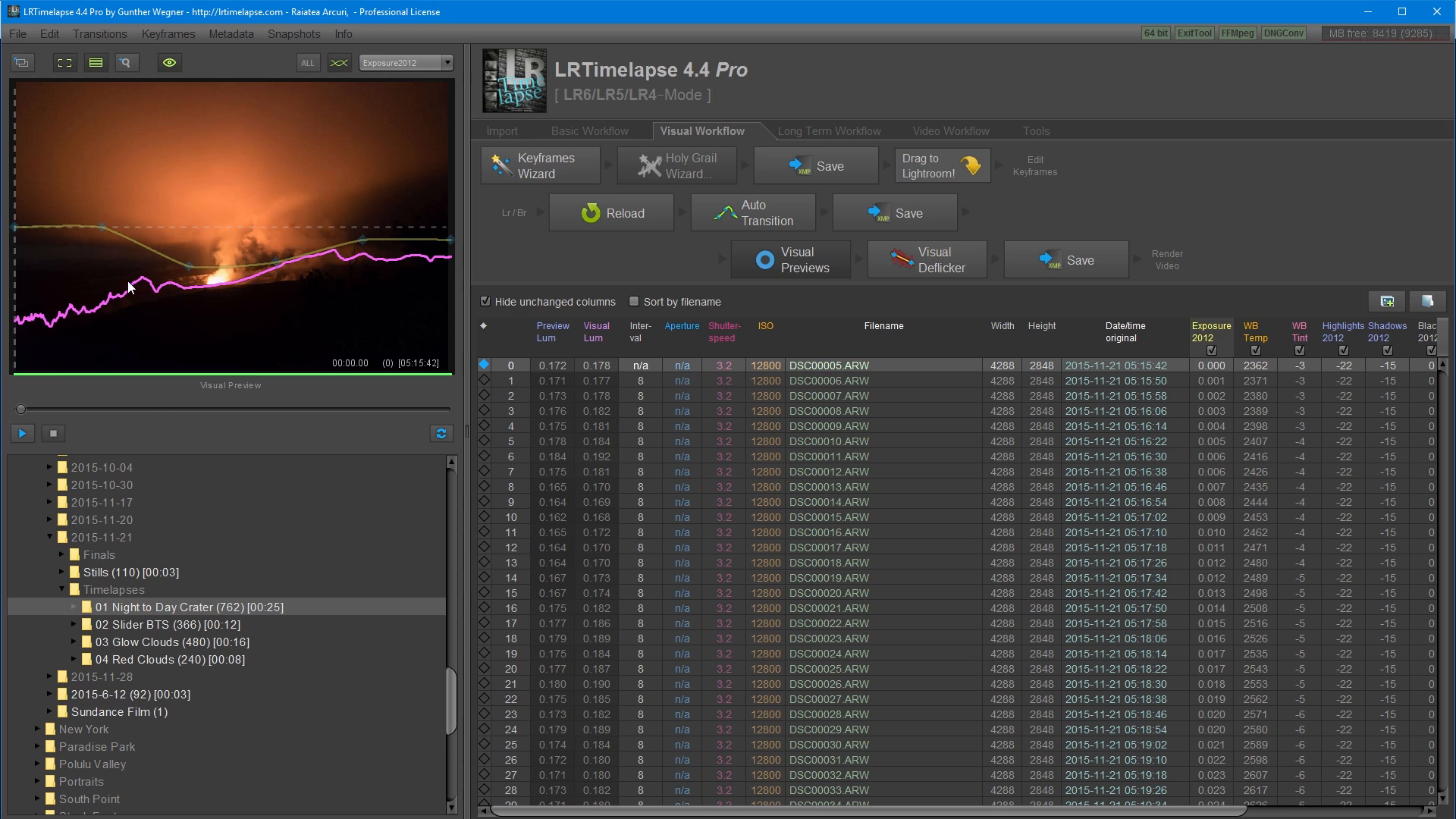
pyautogui.moveTo(84, 331)
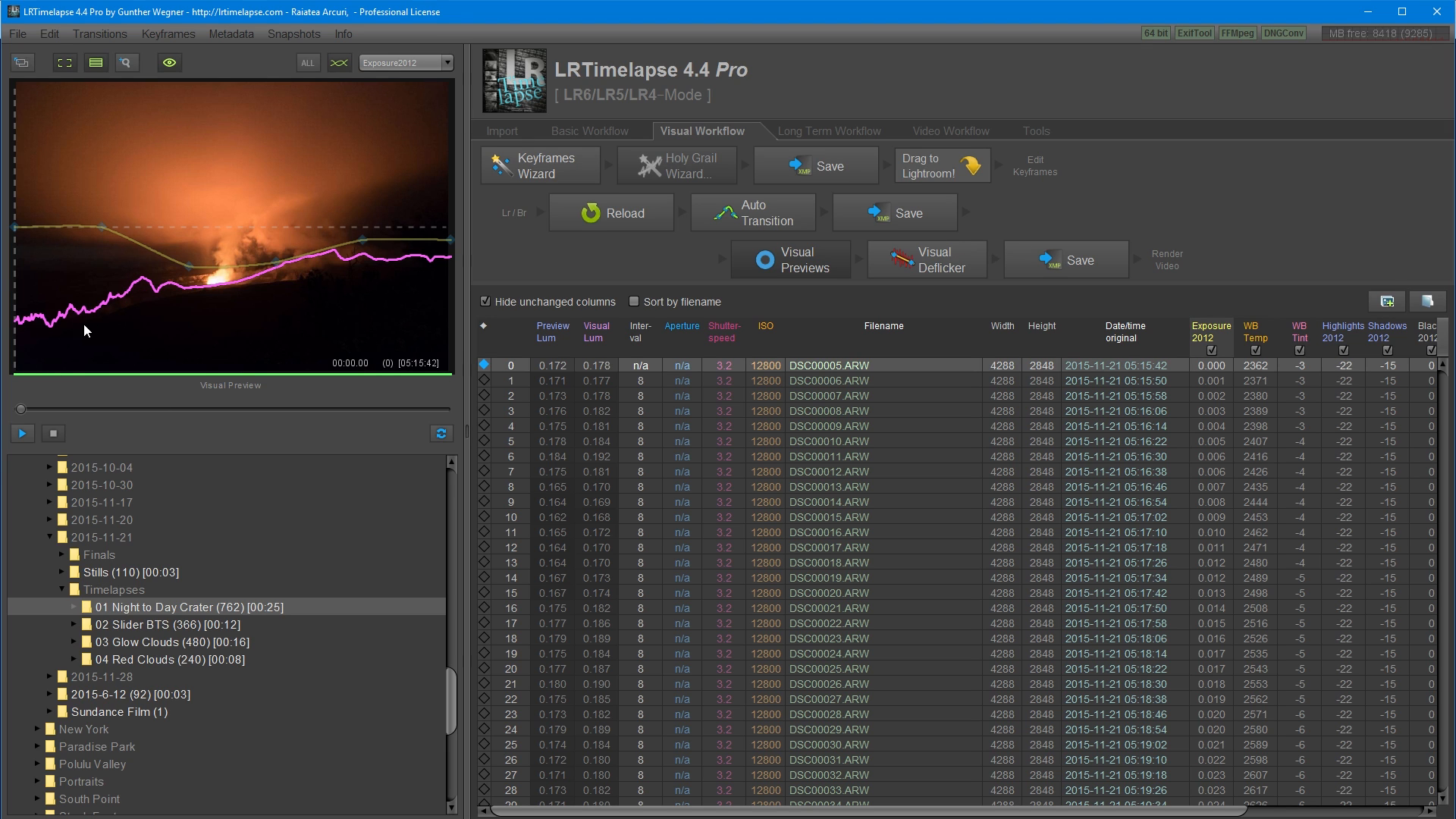
pyautogui.click(925, 258)
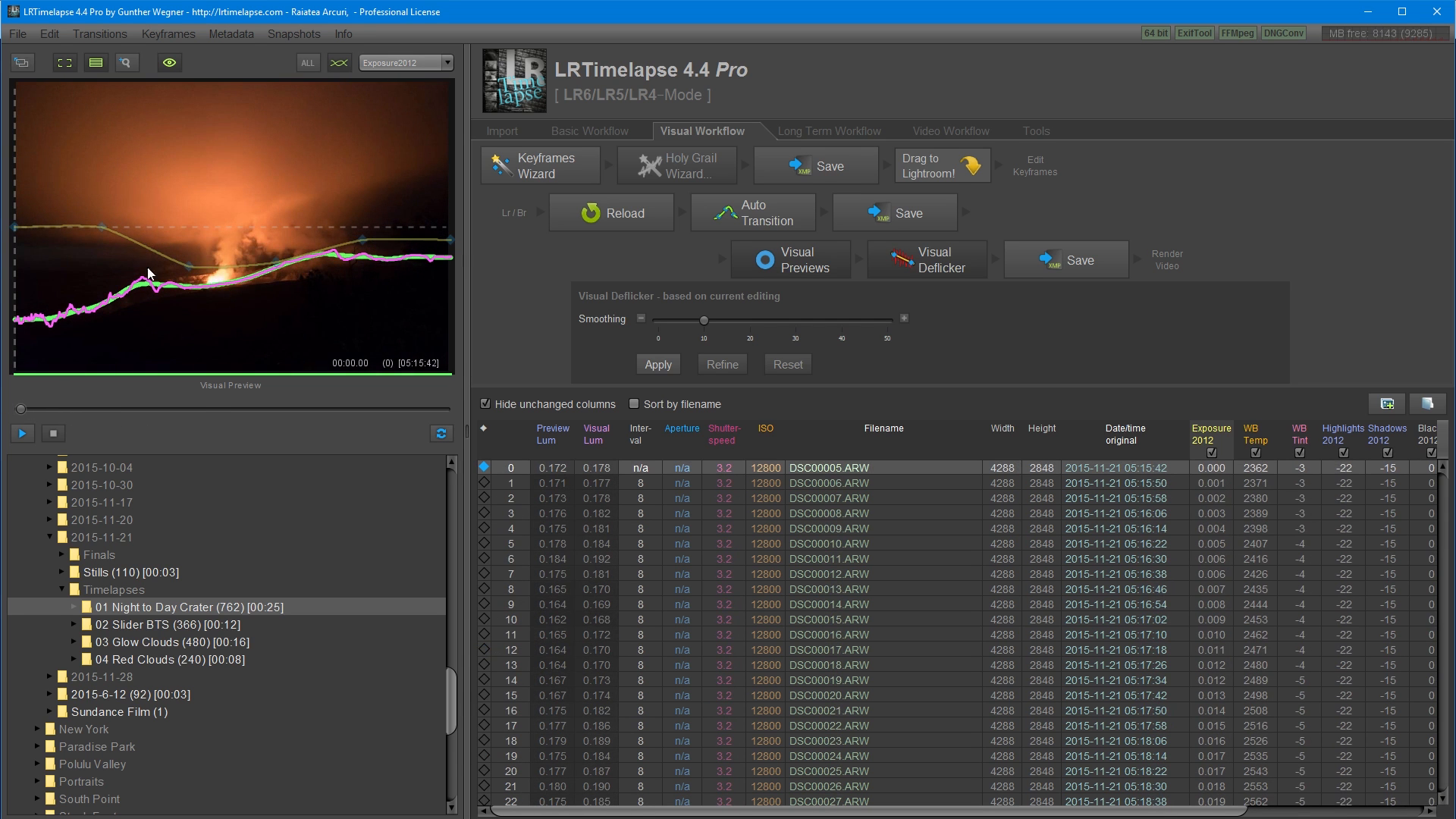
pyautogui.moveTo(78, 106)
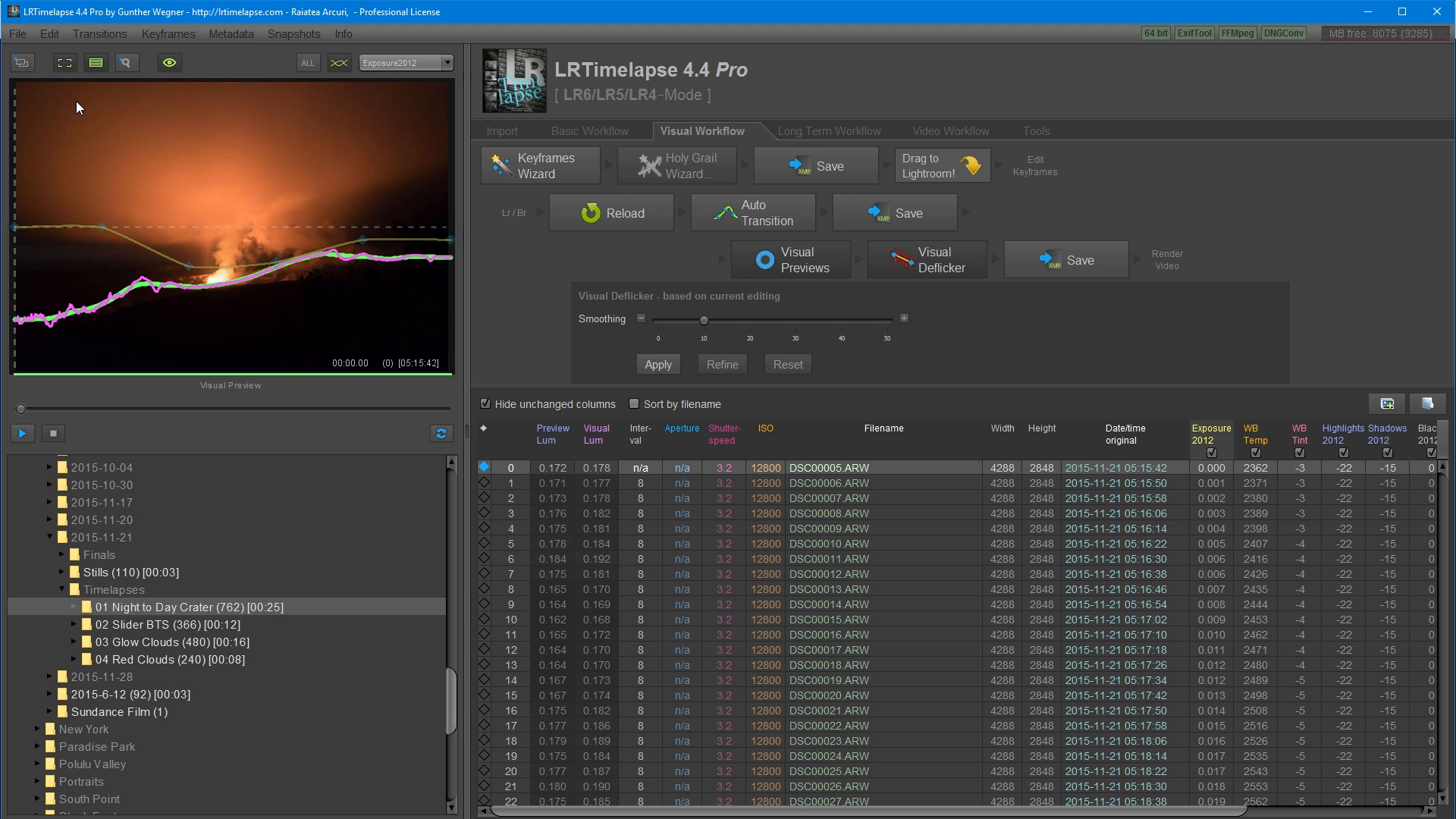
# Mark the glowing sky as the deflicker reference area, recalculating luminance to about 0.33.
pyautogui.moveTo(79, 105); pyautogui.dragTo(395, 274)
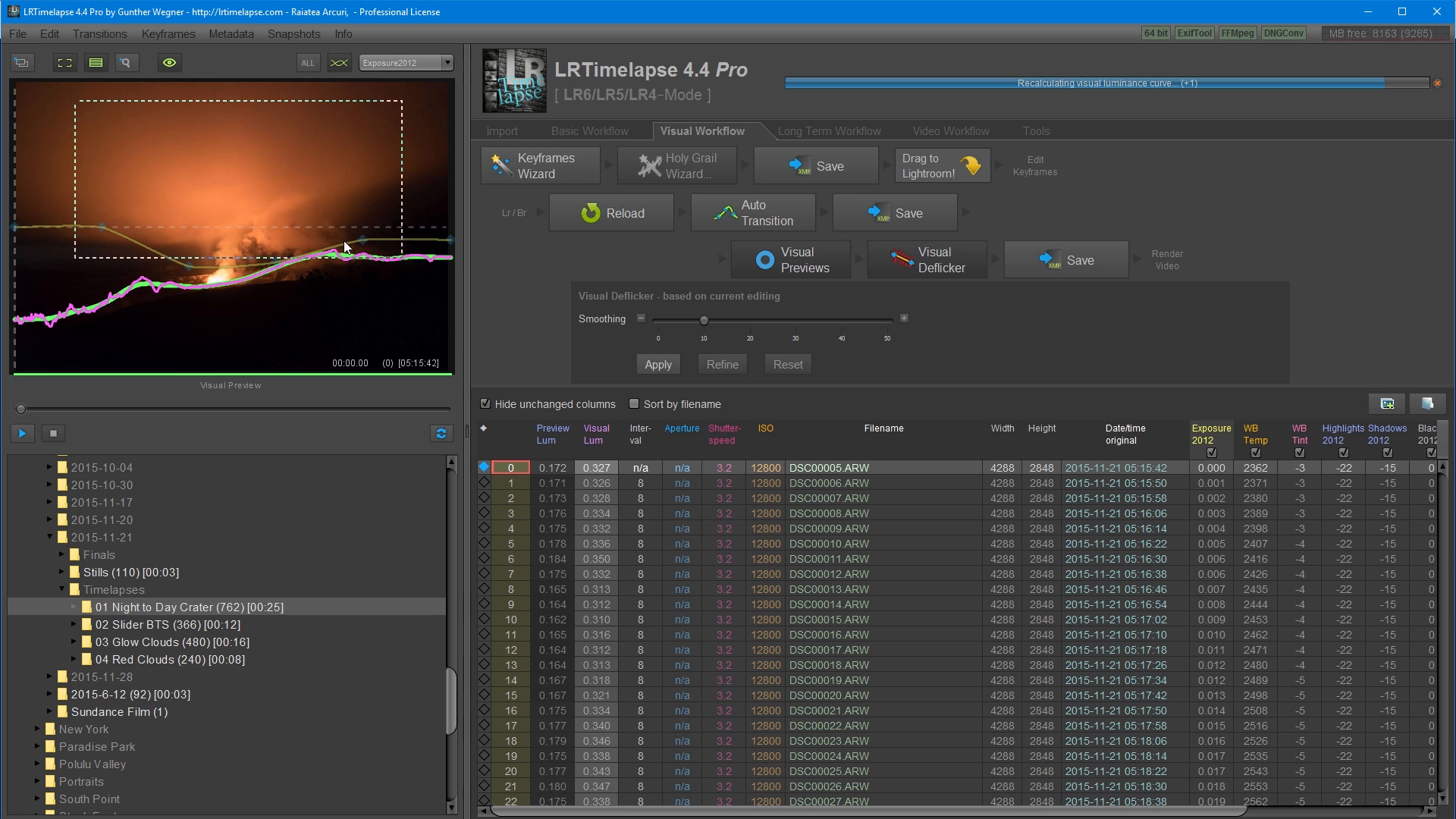
pyautogui.click(657, 363)
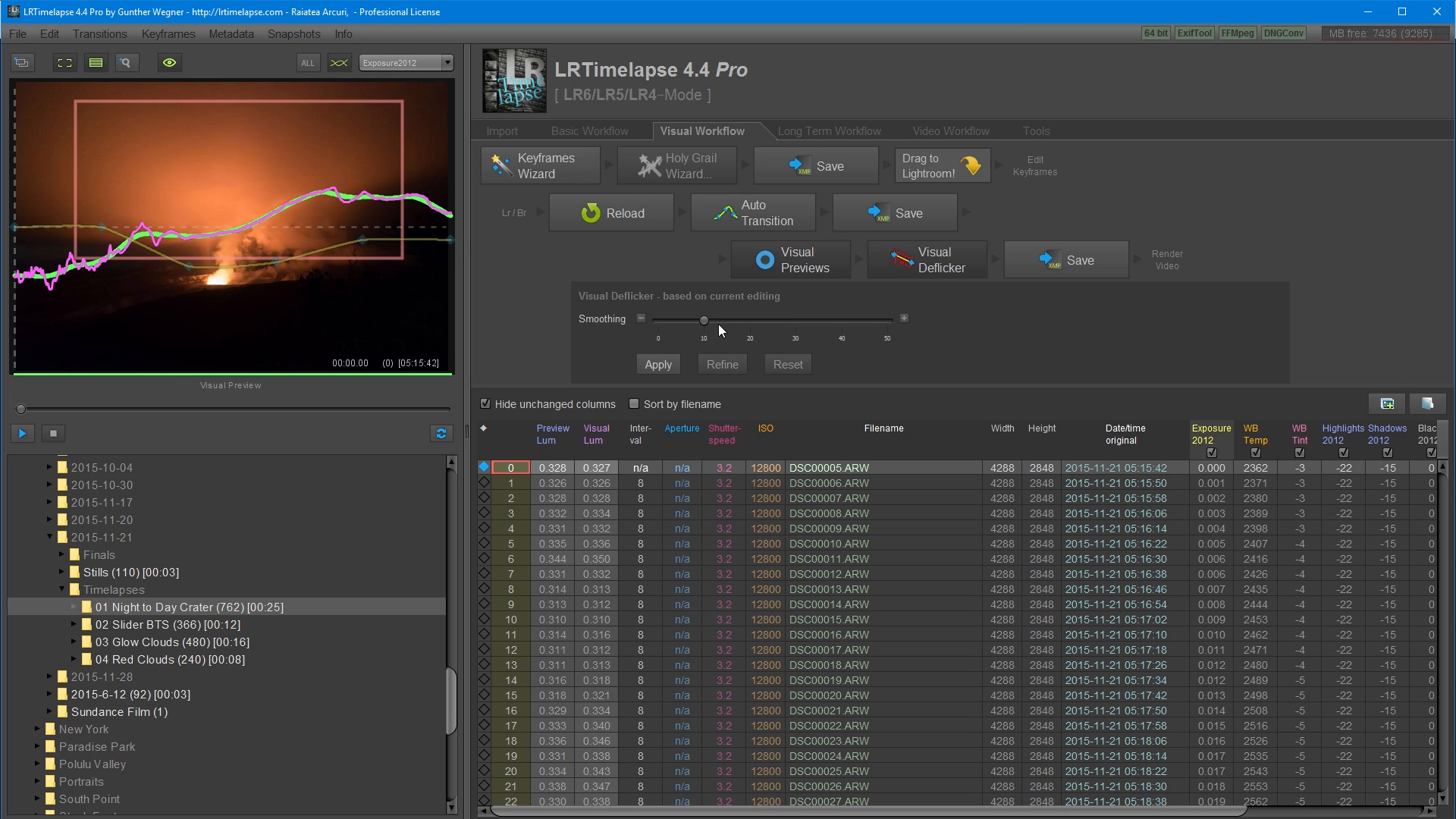
pyautogui.moveTo(704, 325)
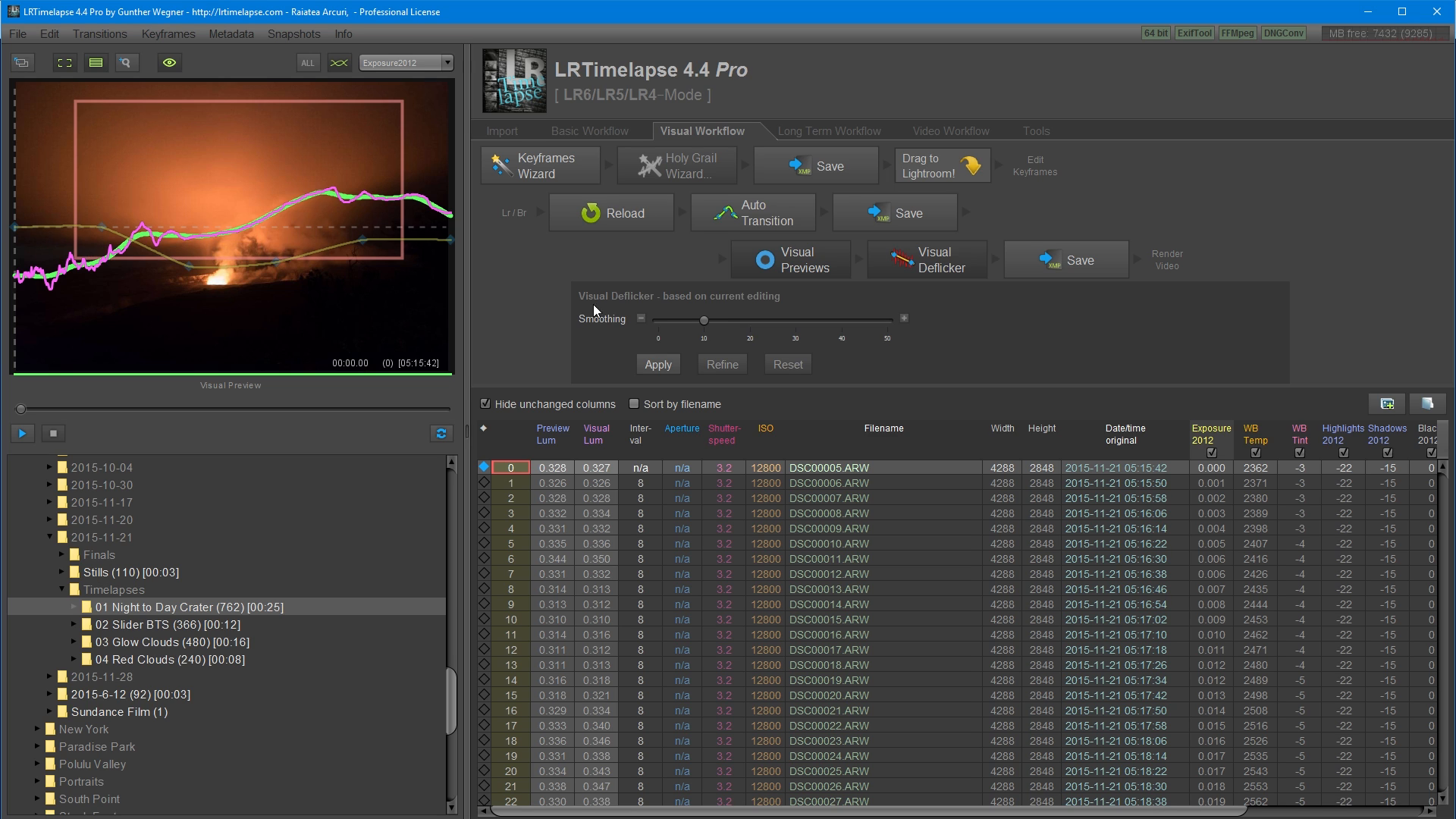
pyautogui.moveTo(808, 354)
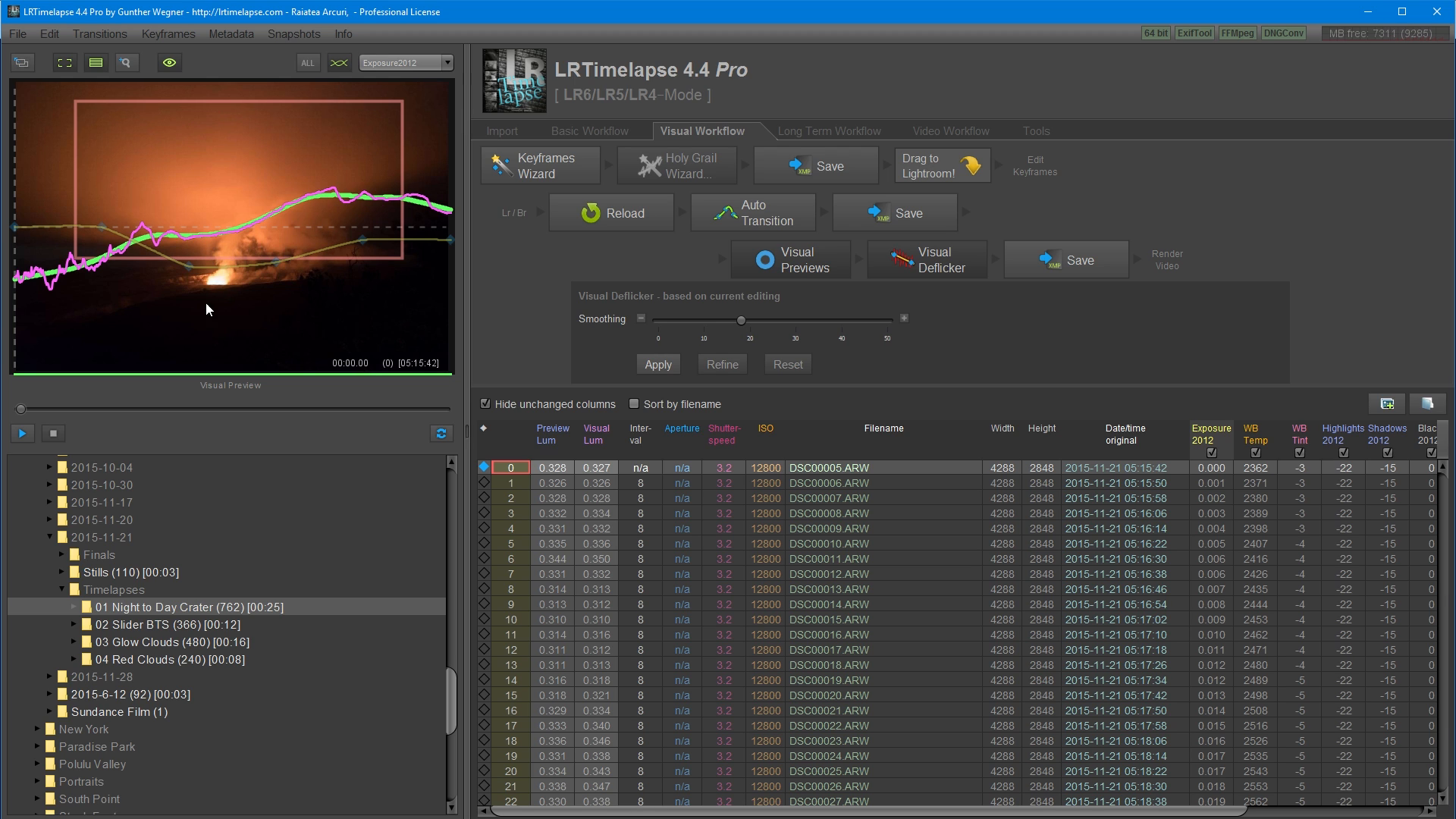
pyautogui.moveTo(7, 280)
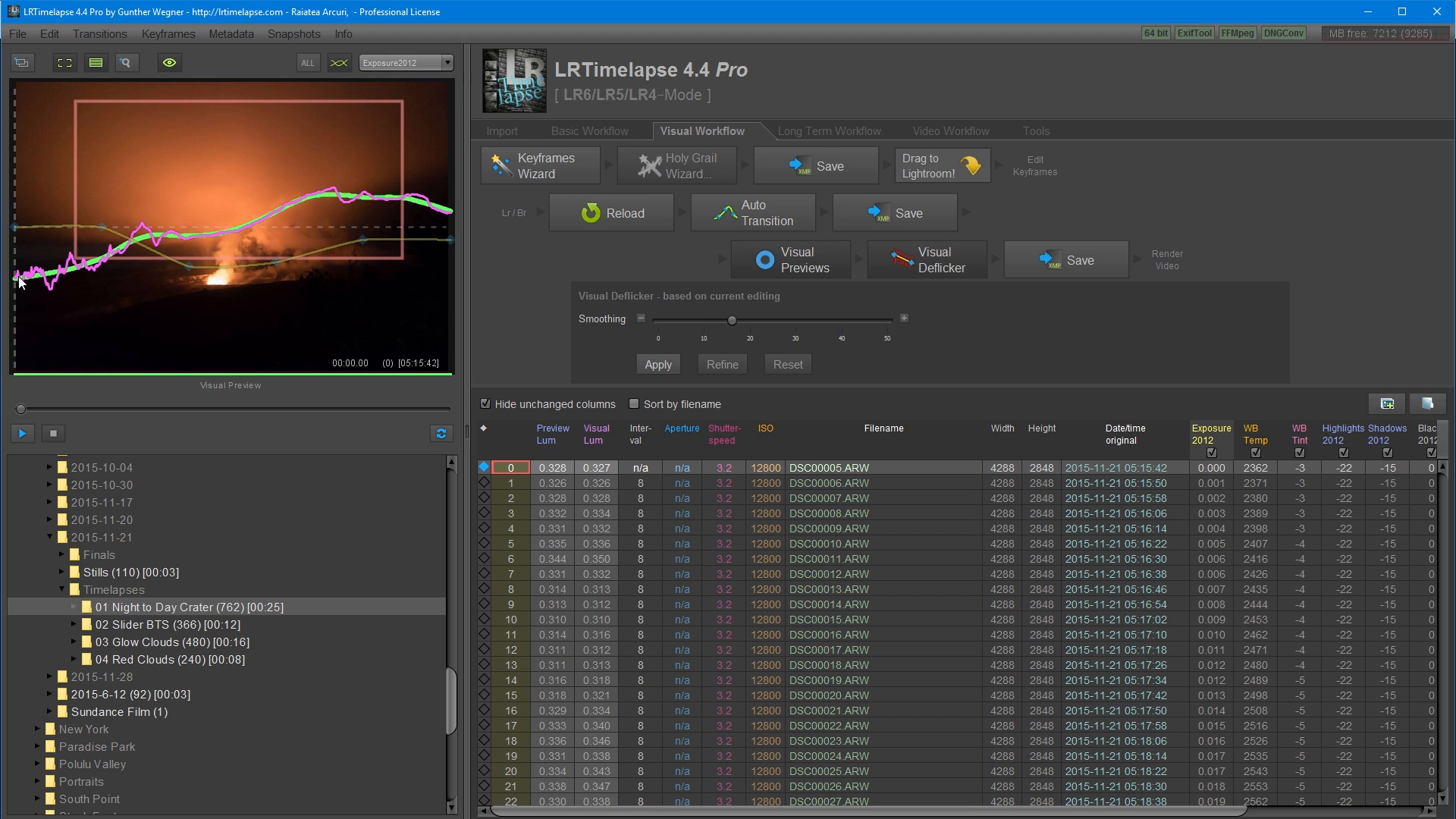
pyautogui.moveTo(148, 240)
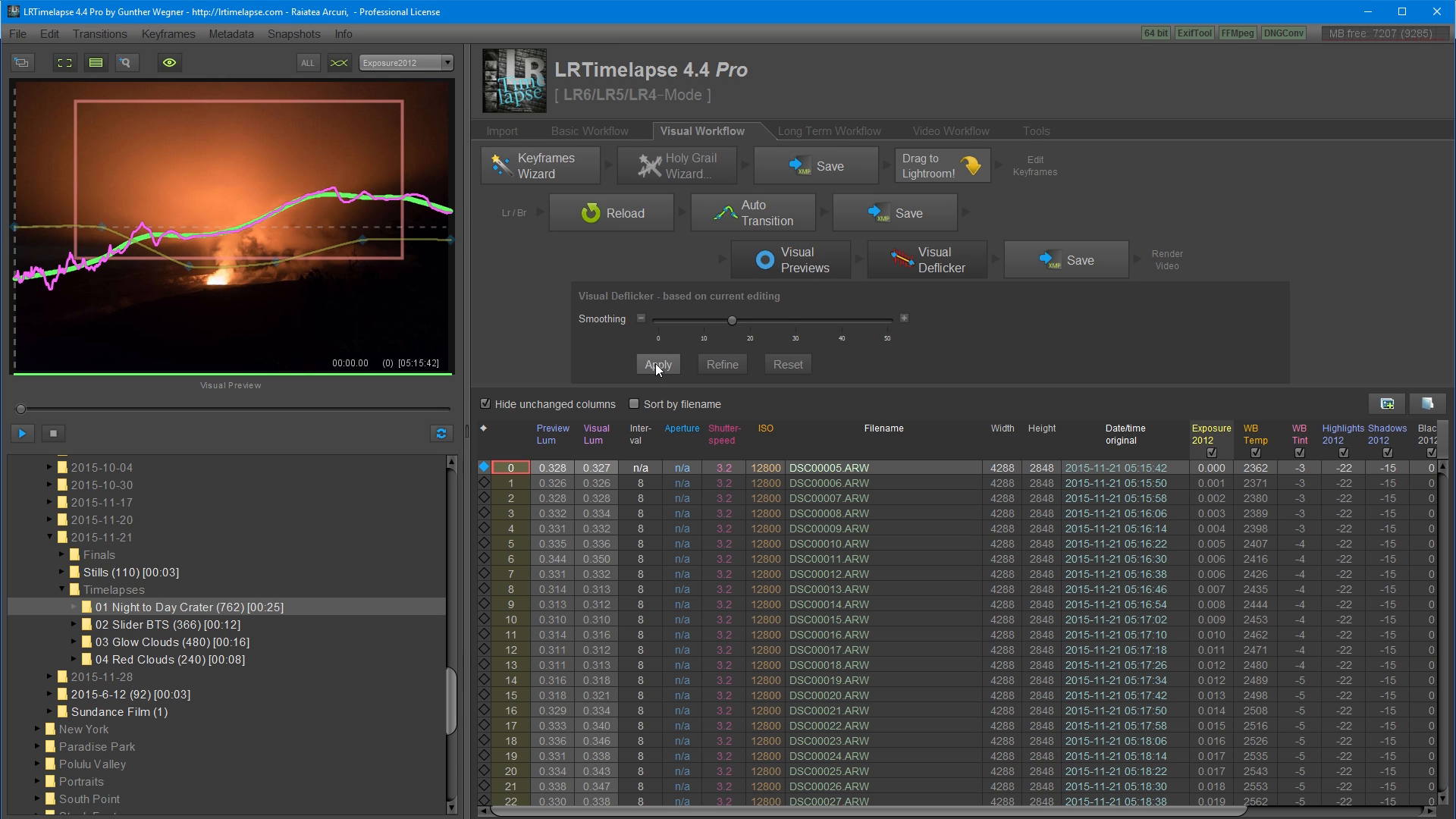
# Apply deflicker with slightly stronger smoothing and save the per-frame correction values.
pyautogui.click(657, 363)
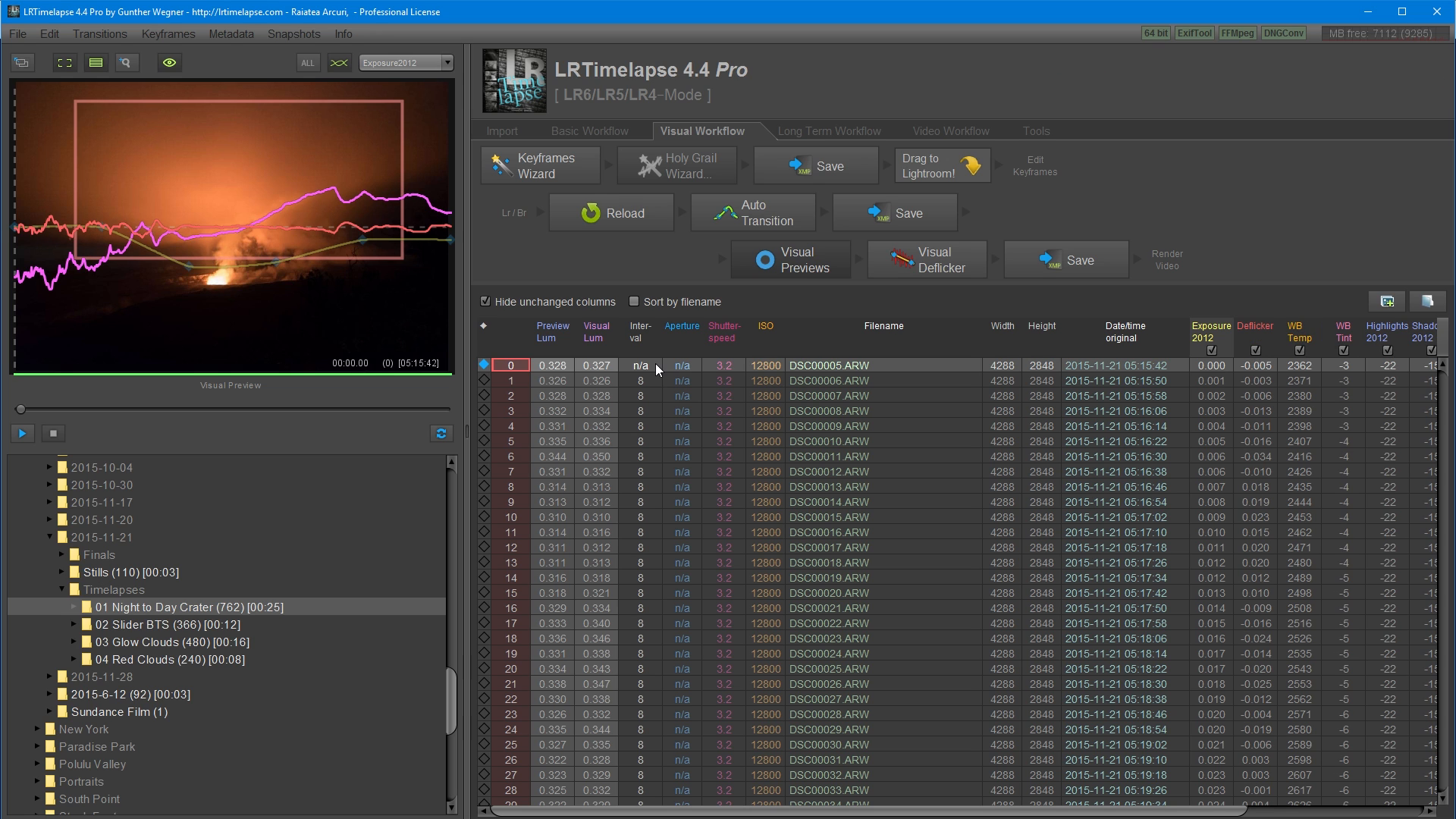
pyautogui.click(790, 258)
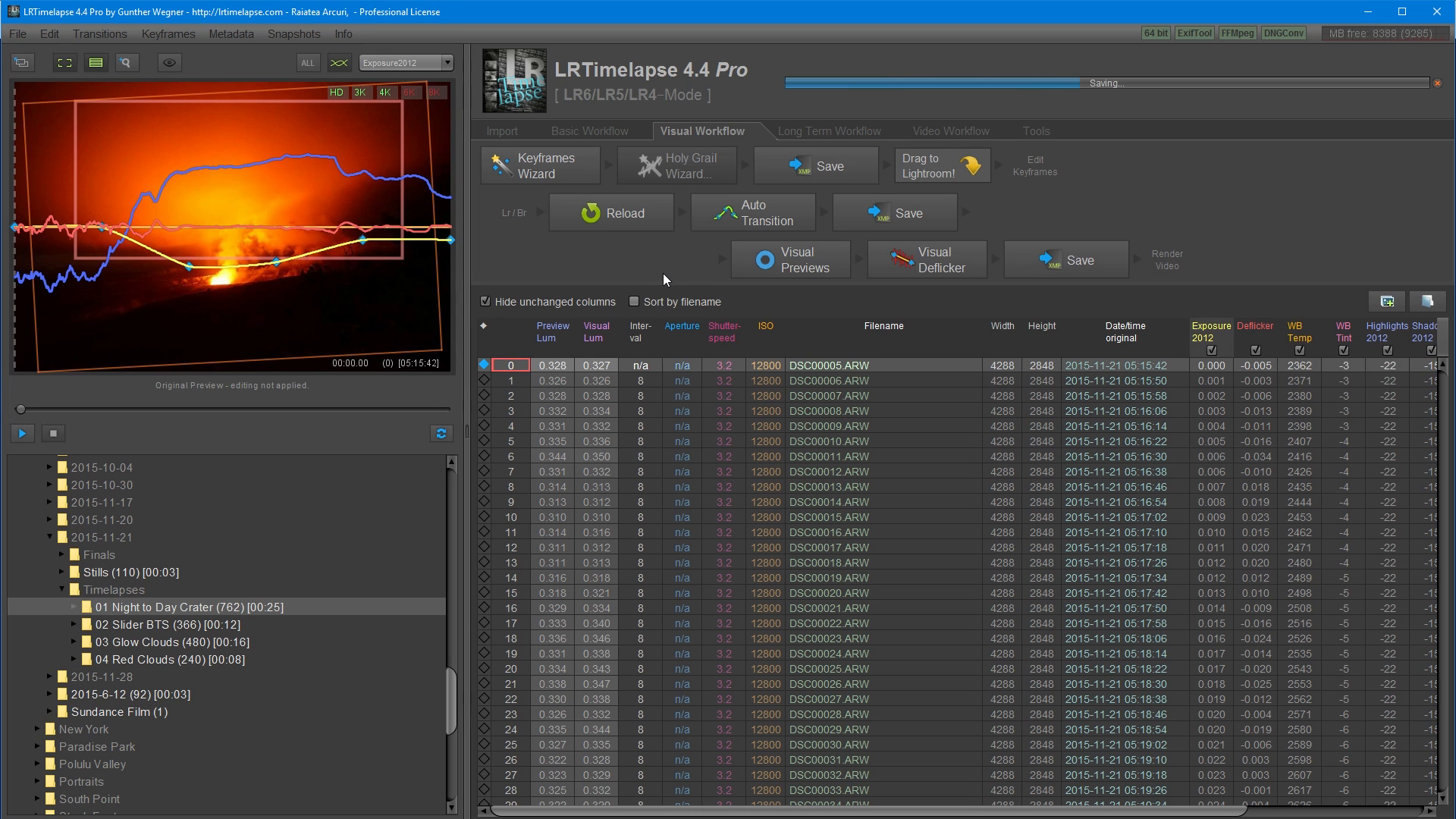
pyautogui.moveTo(761, 526)
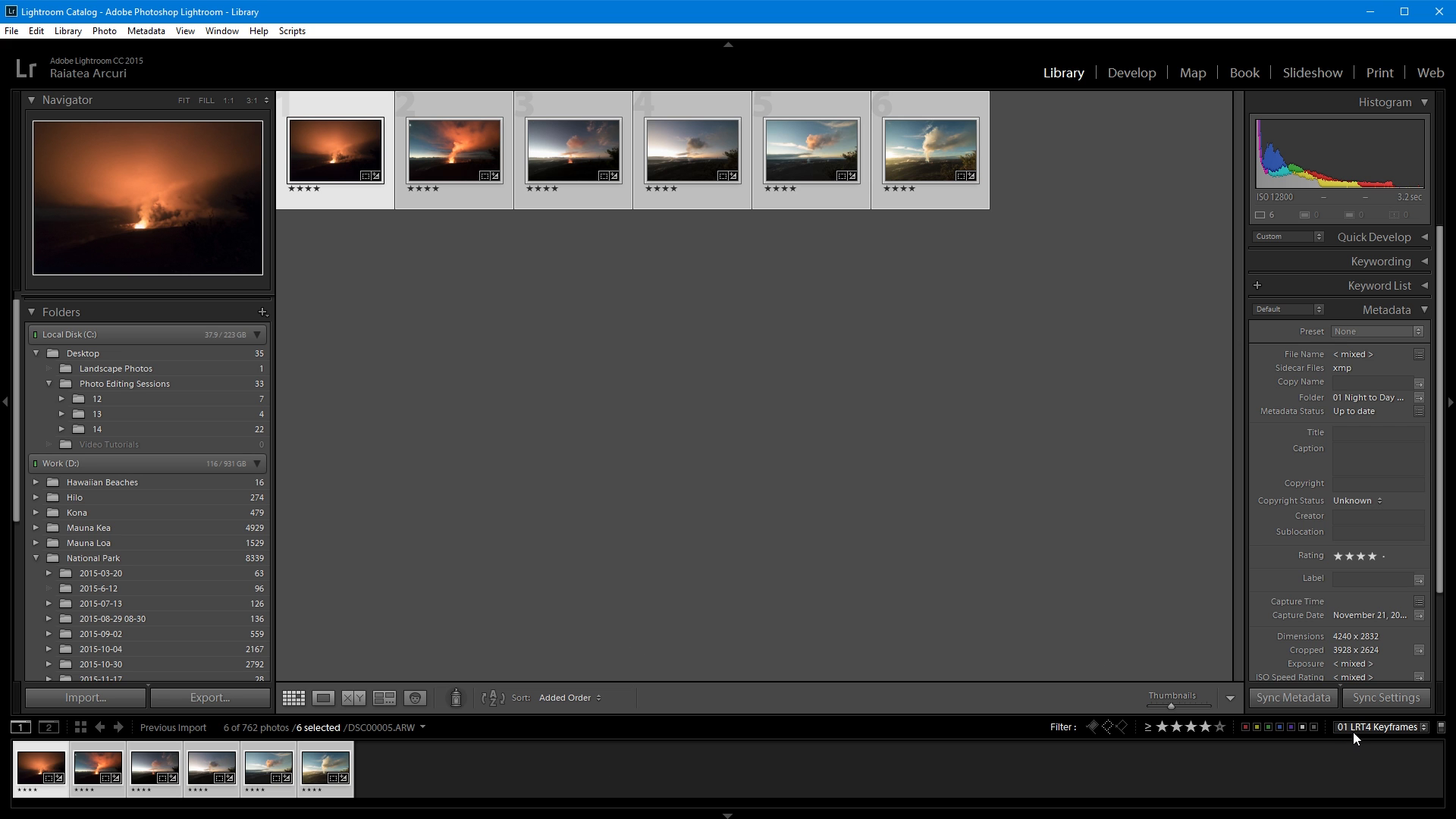
# Filter Library to '00 LRT4 Full Sequence', select all 762 photos, and read metadata from files.
pyautogui.click(1381, 727)
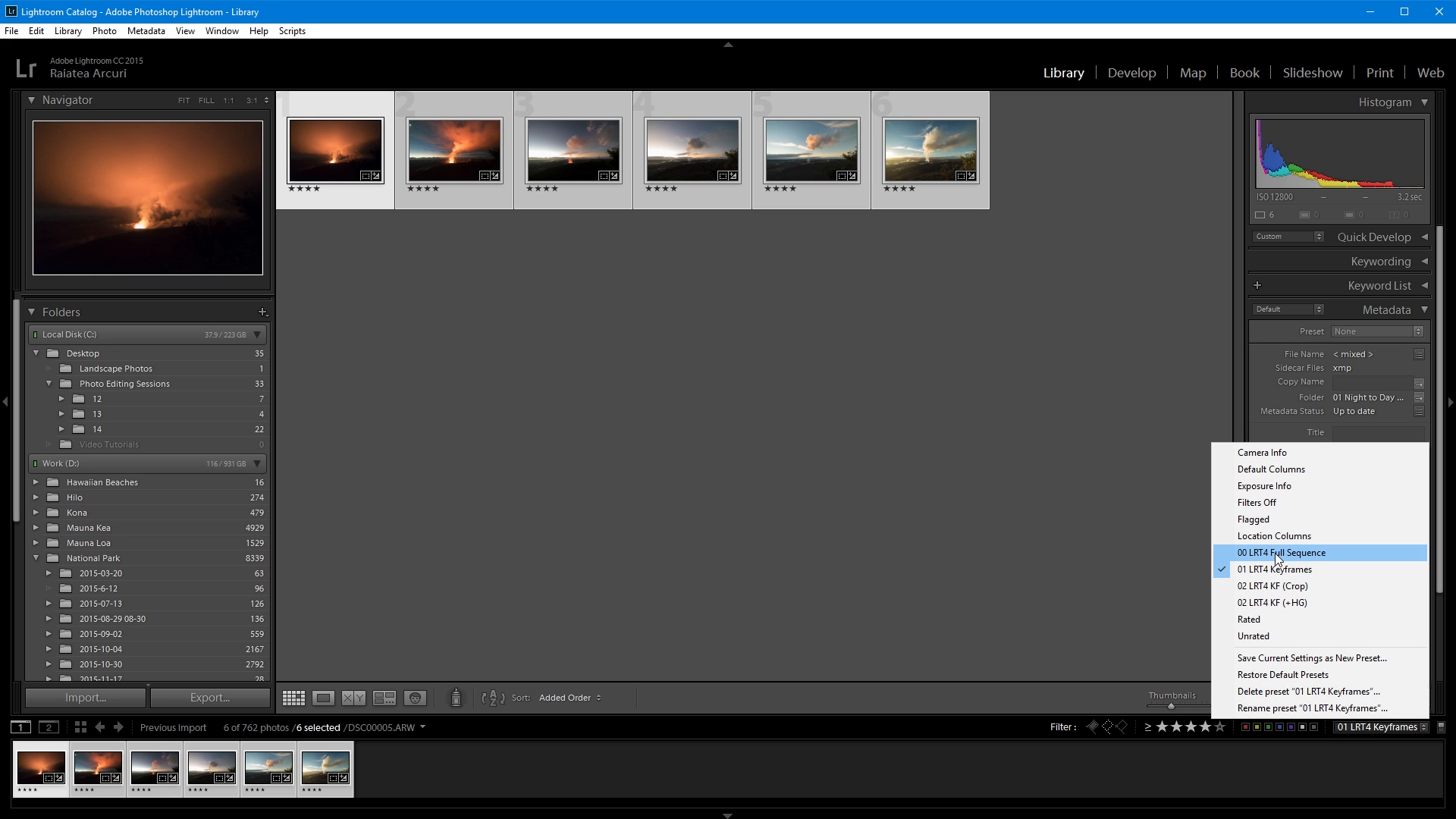
pyautogui.click(1287, 553)
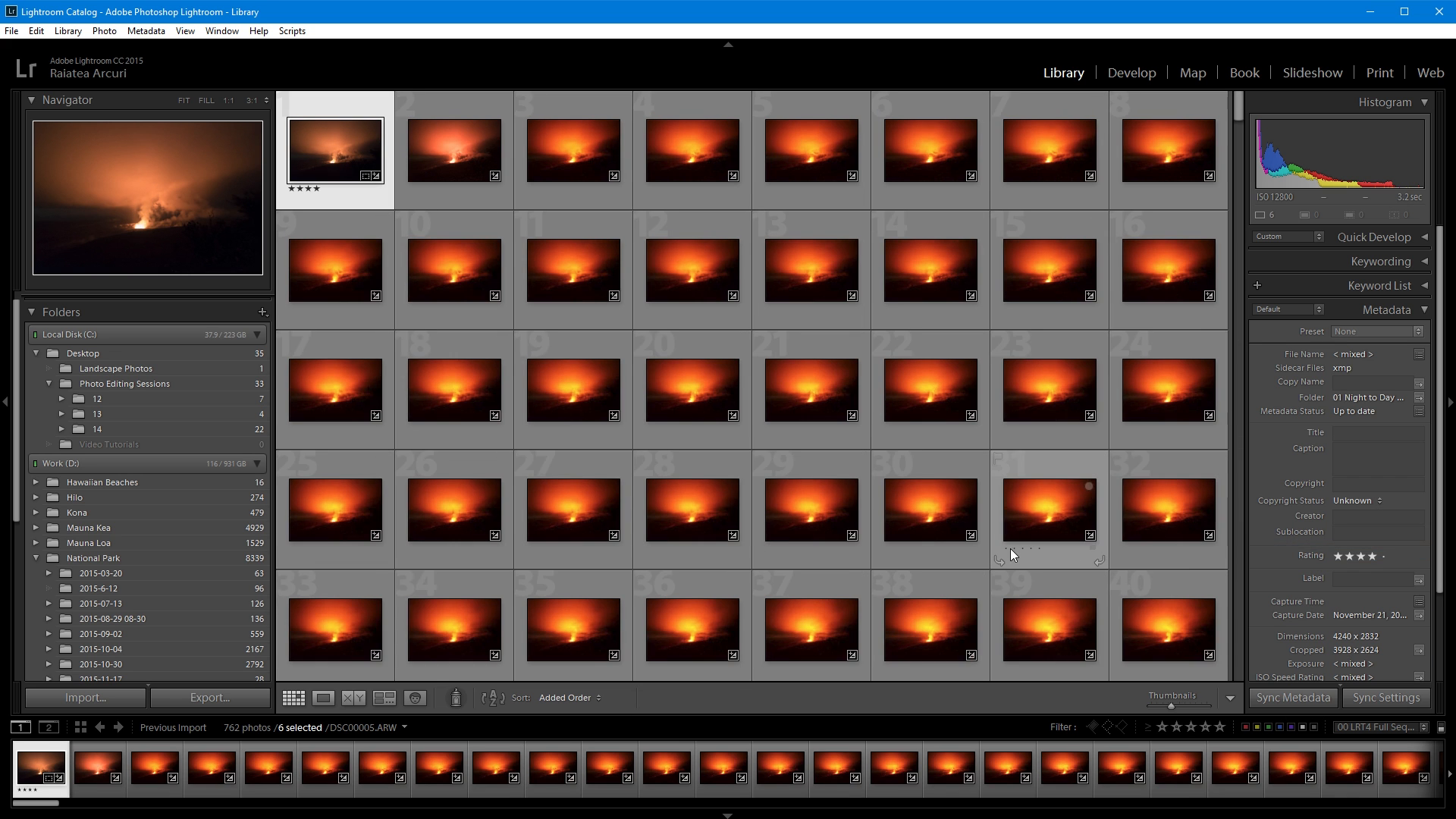
pyautogui.press('ctrl+a')
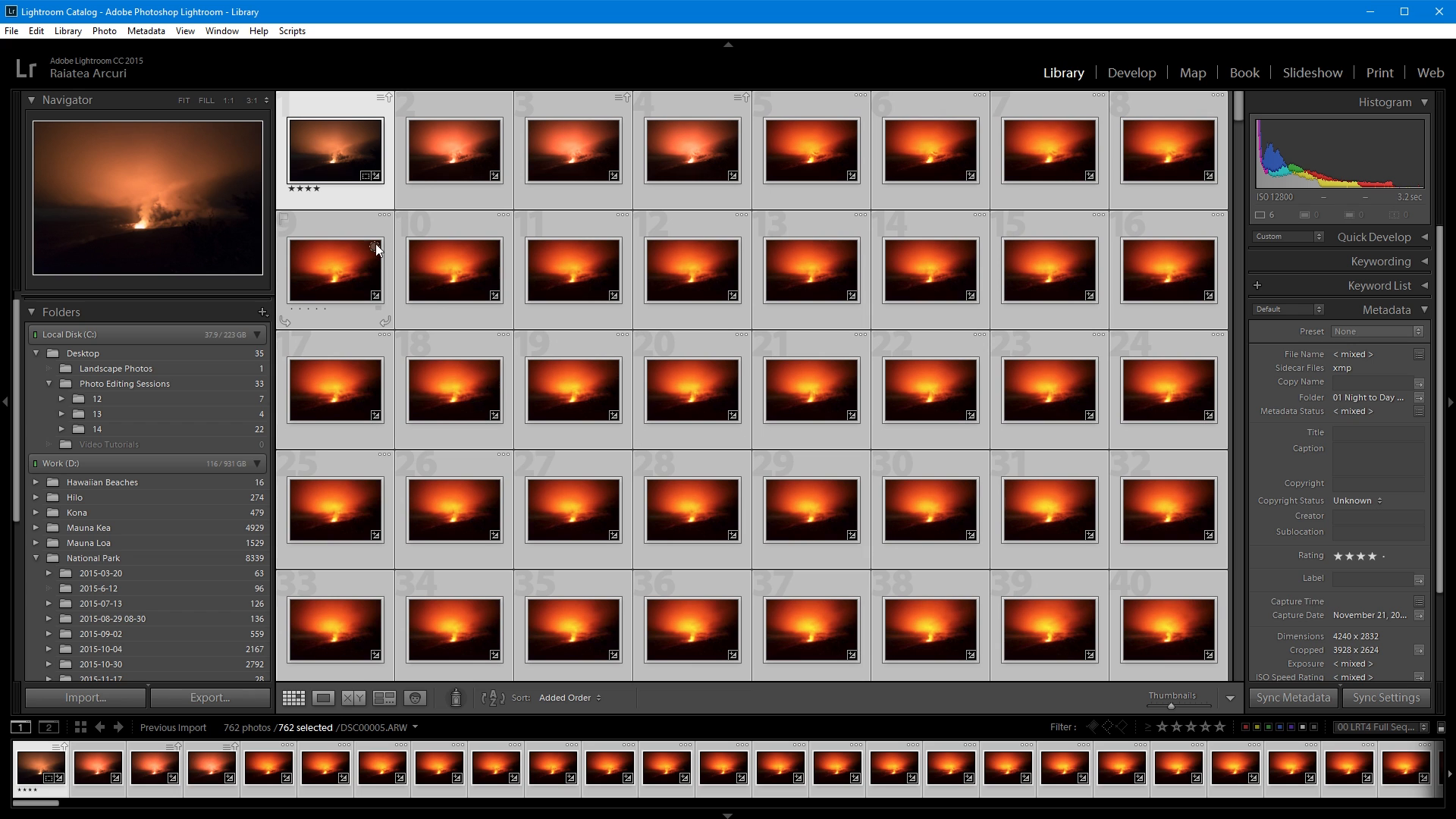
pyautogui.click(145, 30)
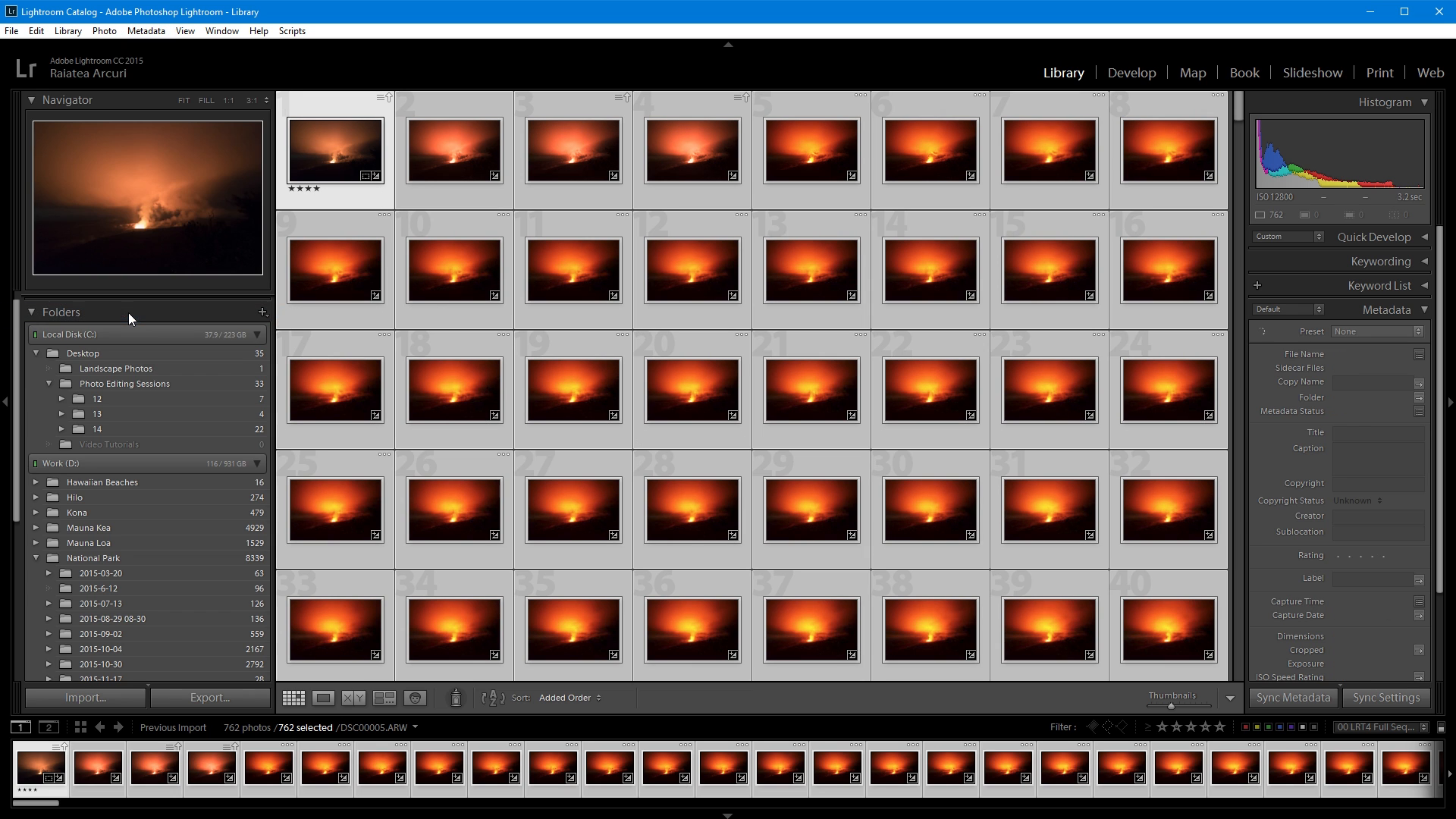
pyautogui.scroll(-3)
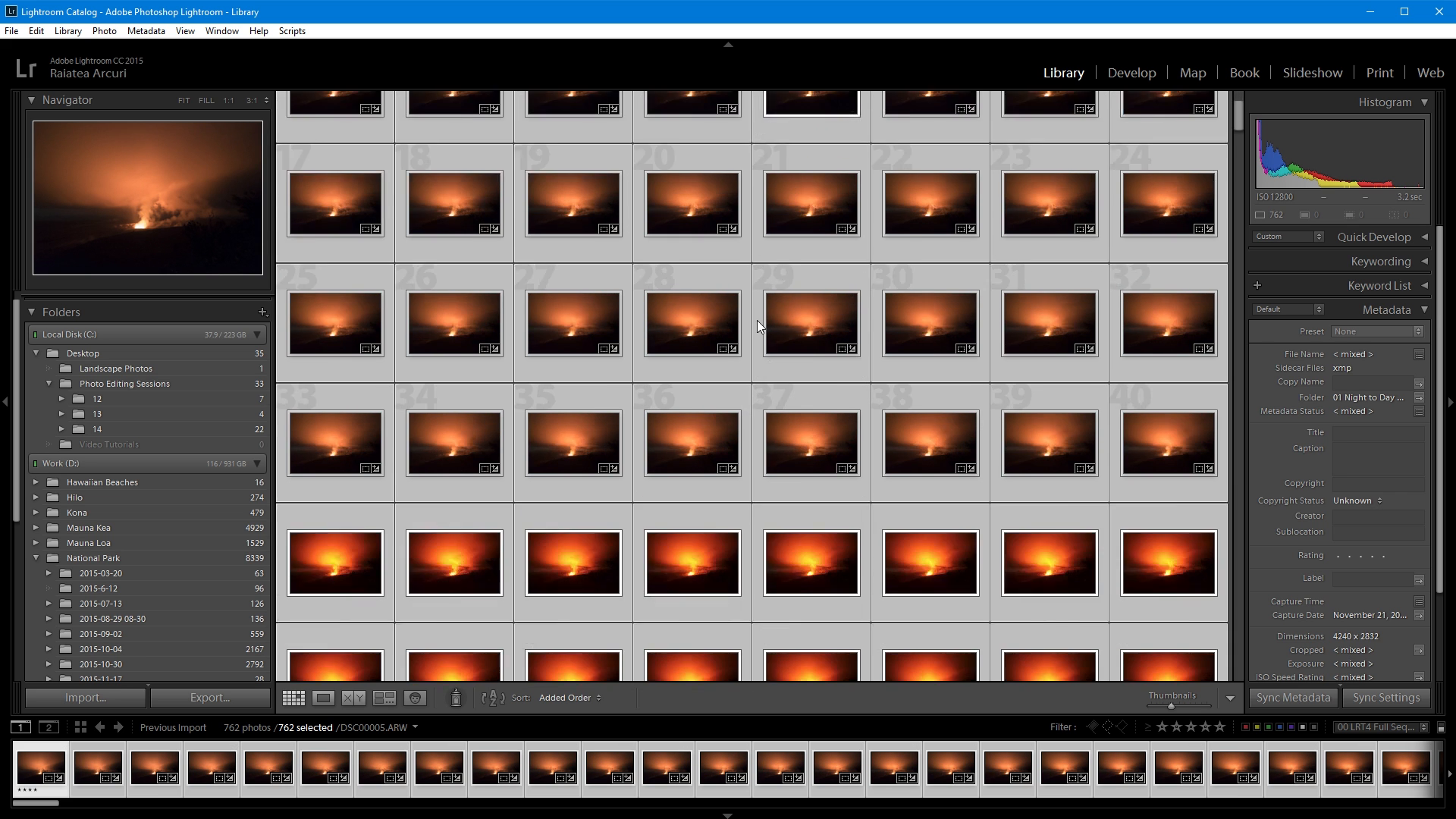
pyautogui.scroll(-3)
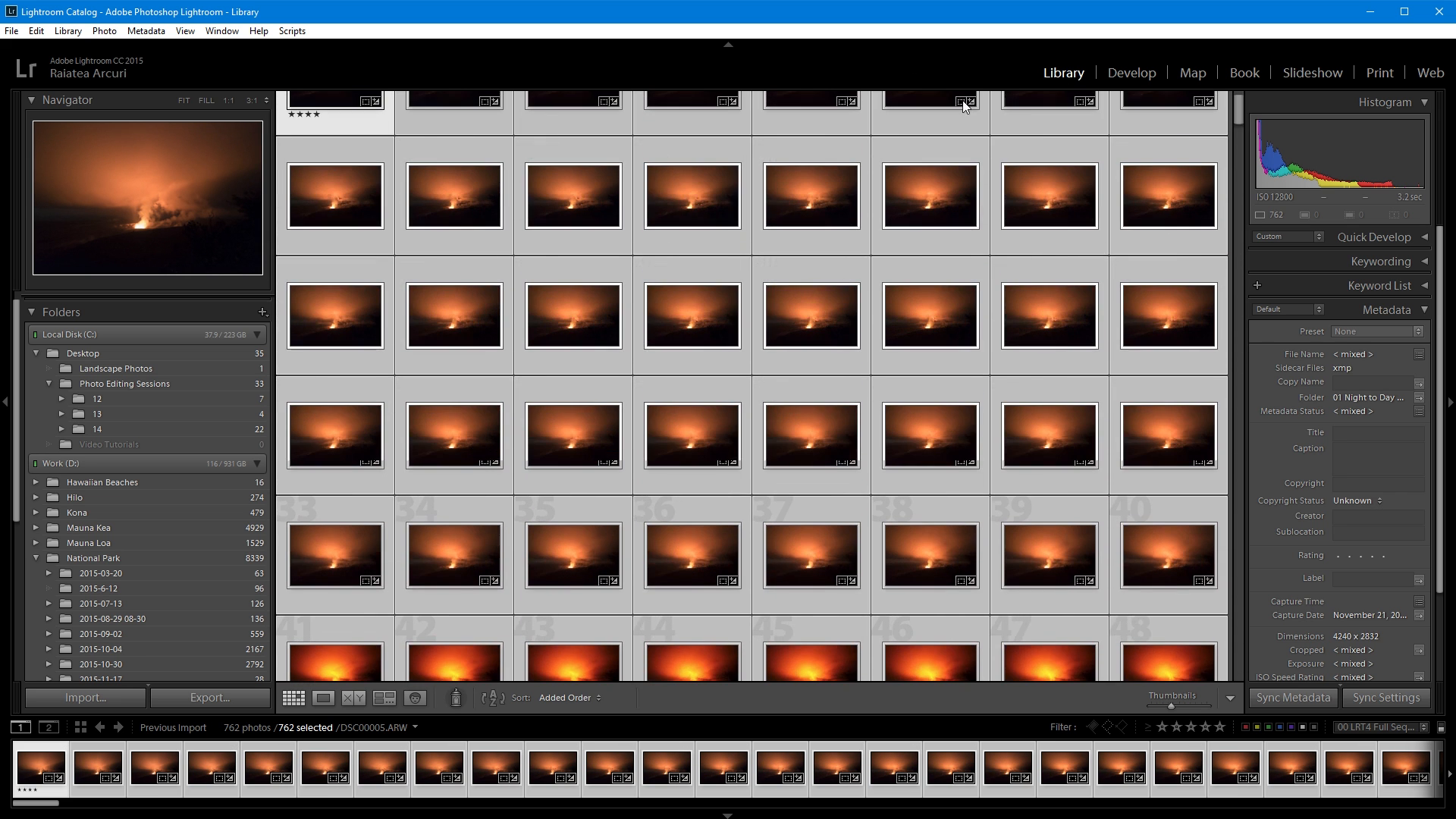
pyautogui.scroll(3)
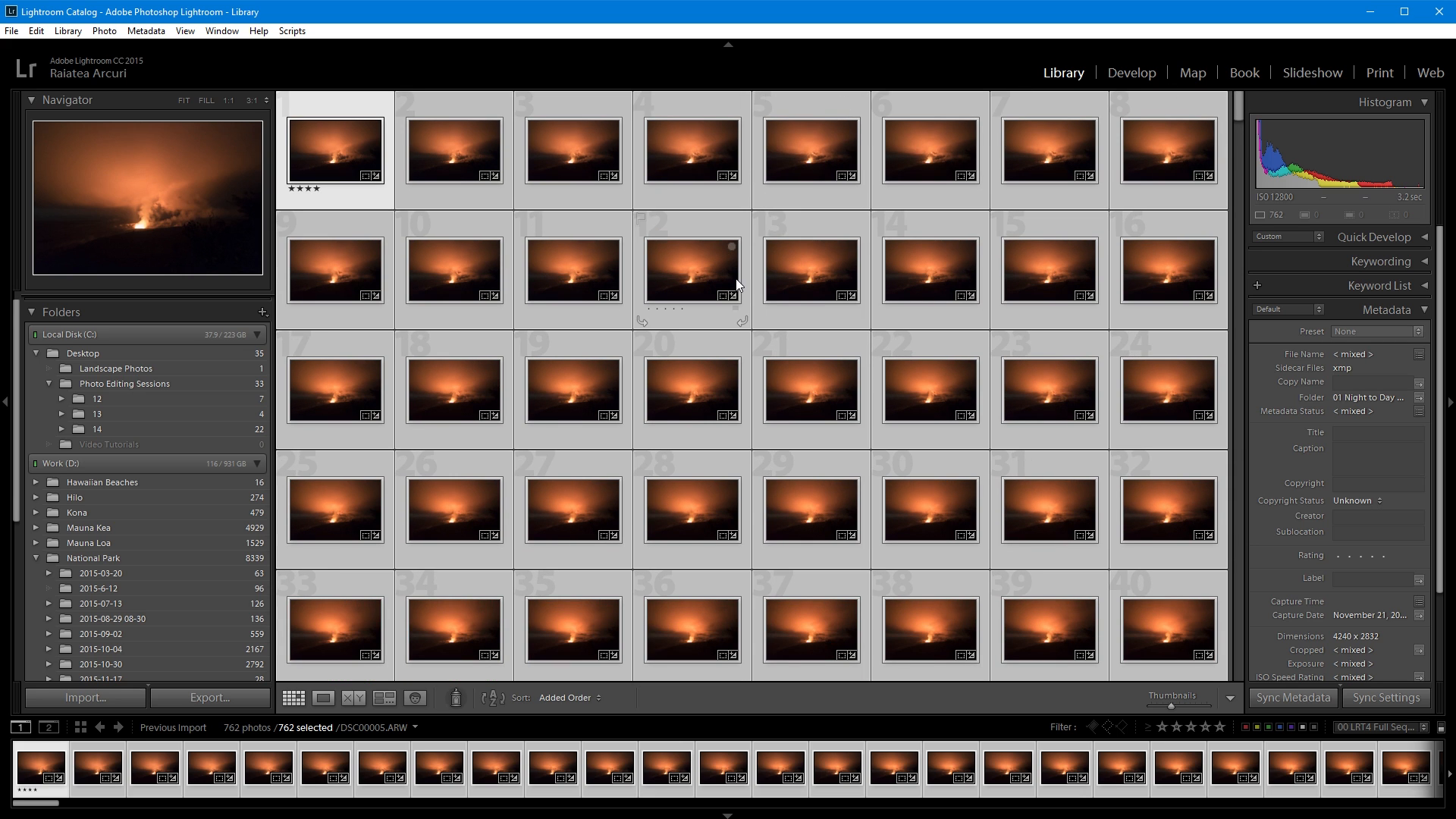
pyautogui.moveTo(140, 69)
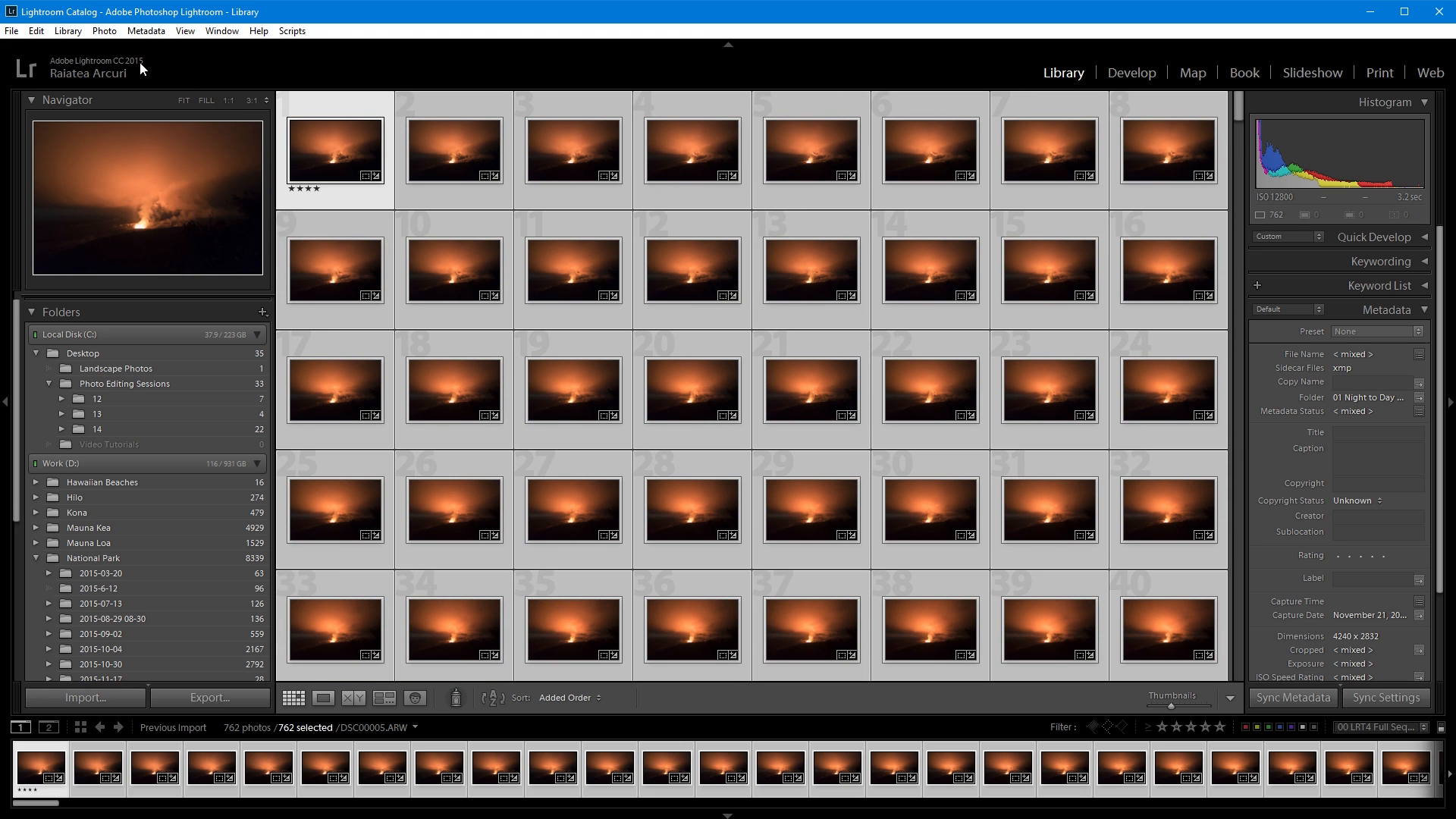
# Start exporting the 762 frames, dismiss the collection warning, and pick the LRT (JPG, Ori) preset.
pyautogui.click(11, 31)
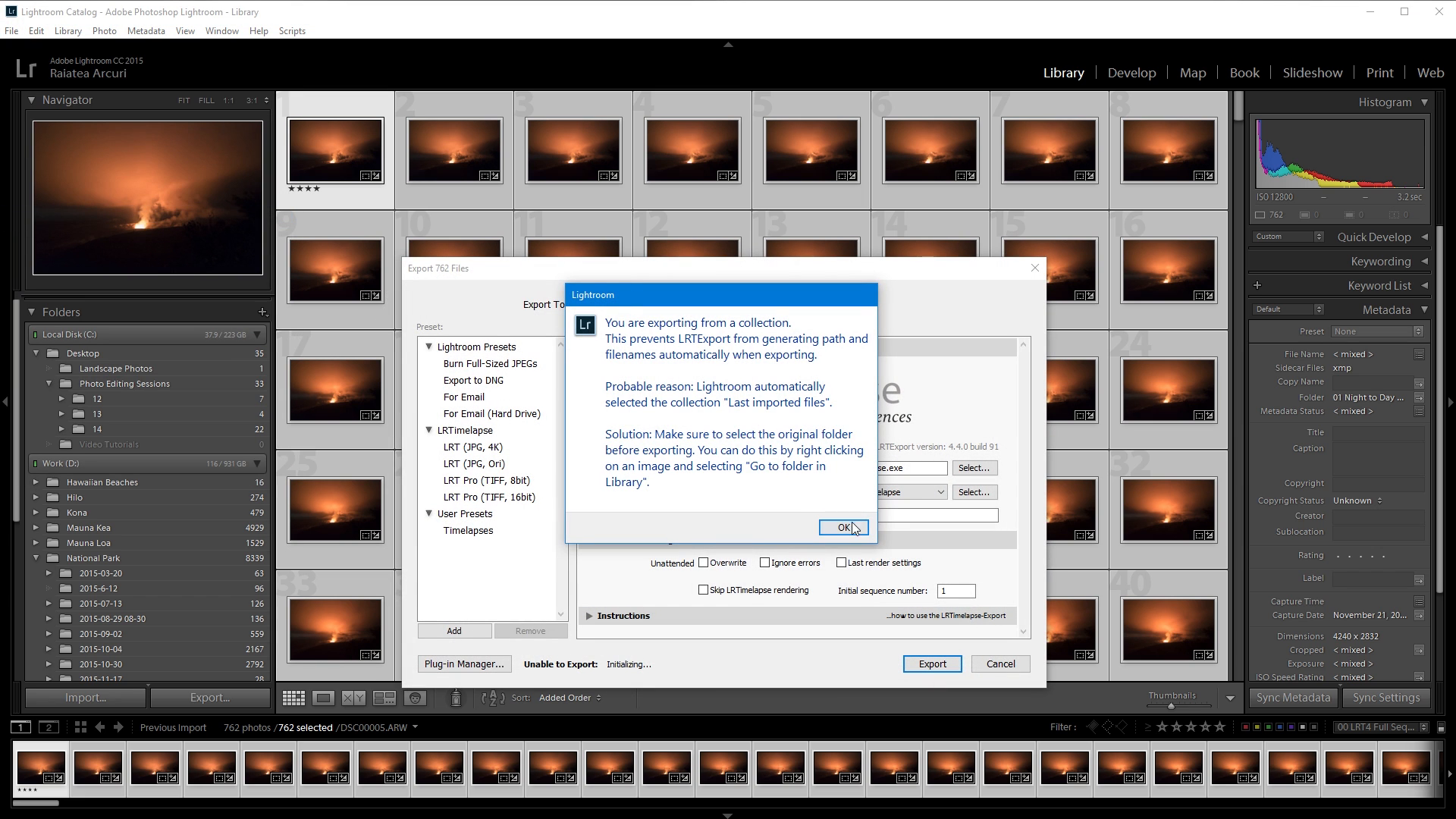
pyautogui.click(841, 528)
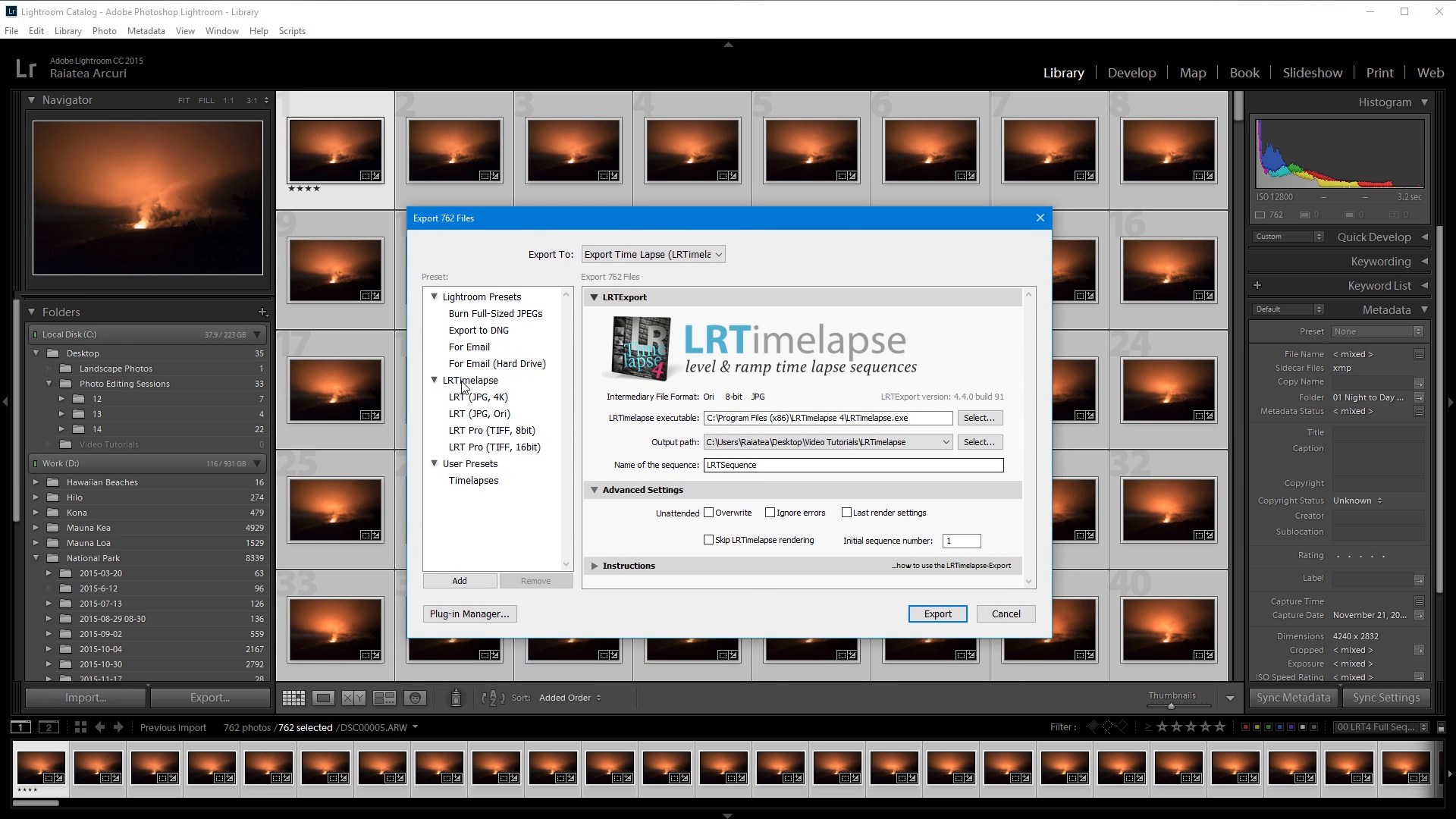
pyautogui.moveTo(471, 415)
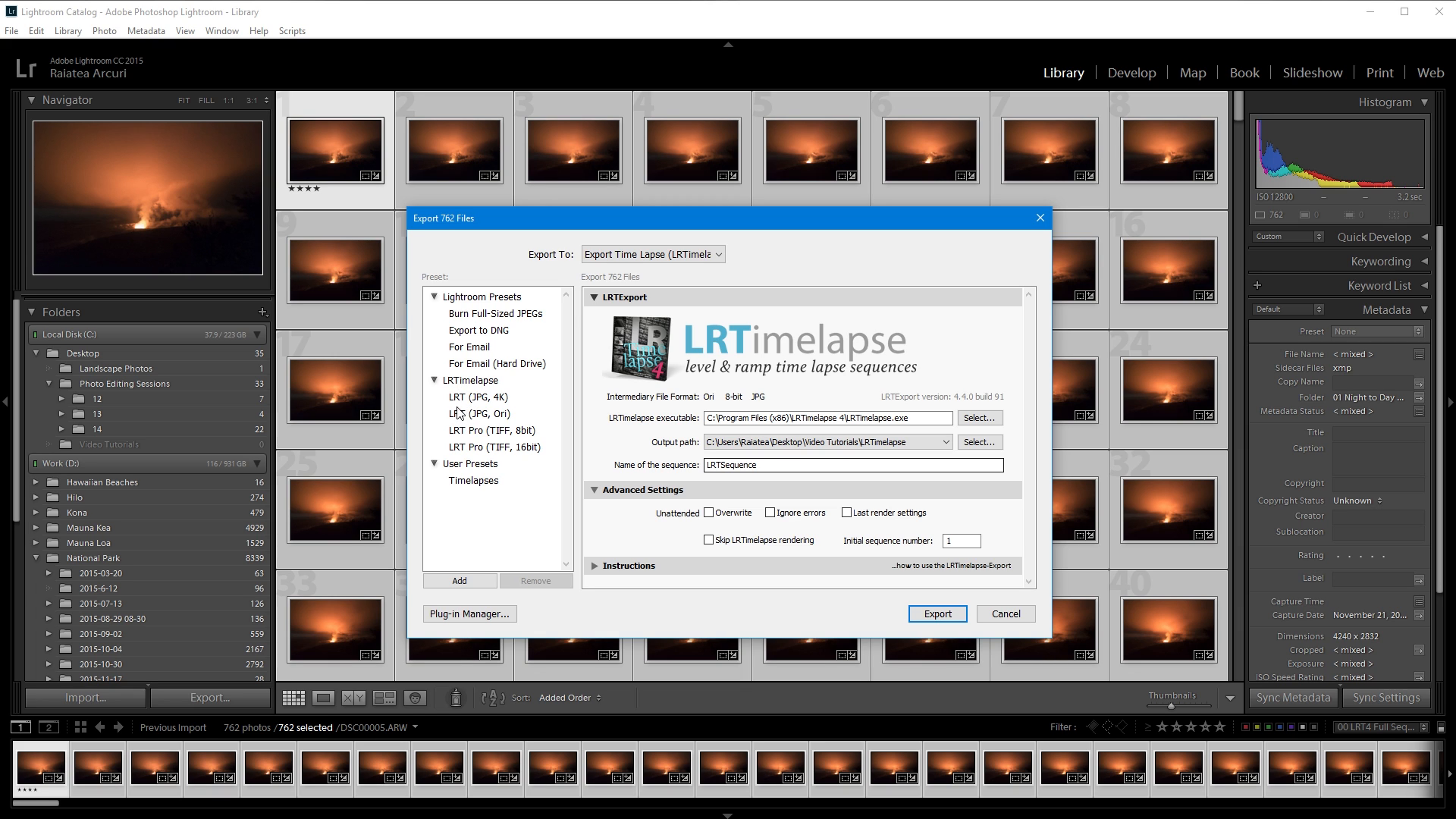
pyautogui.click(482, 413)
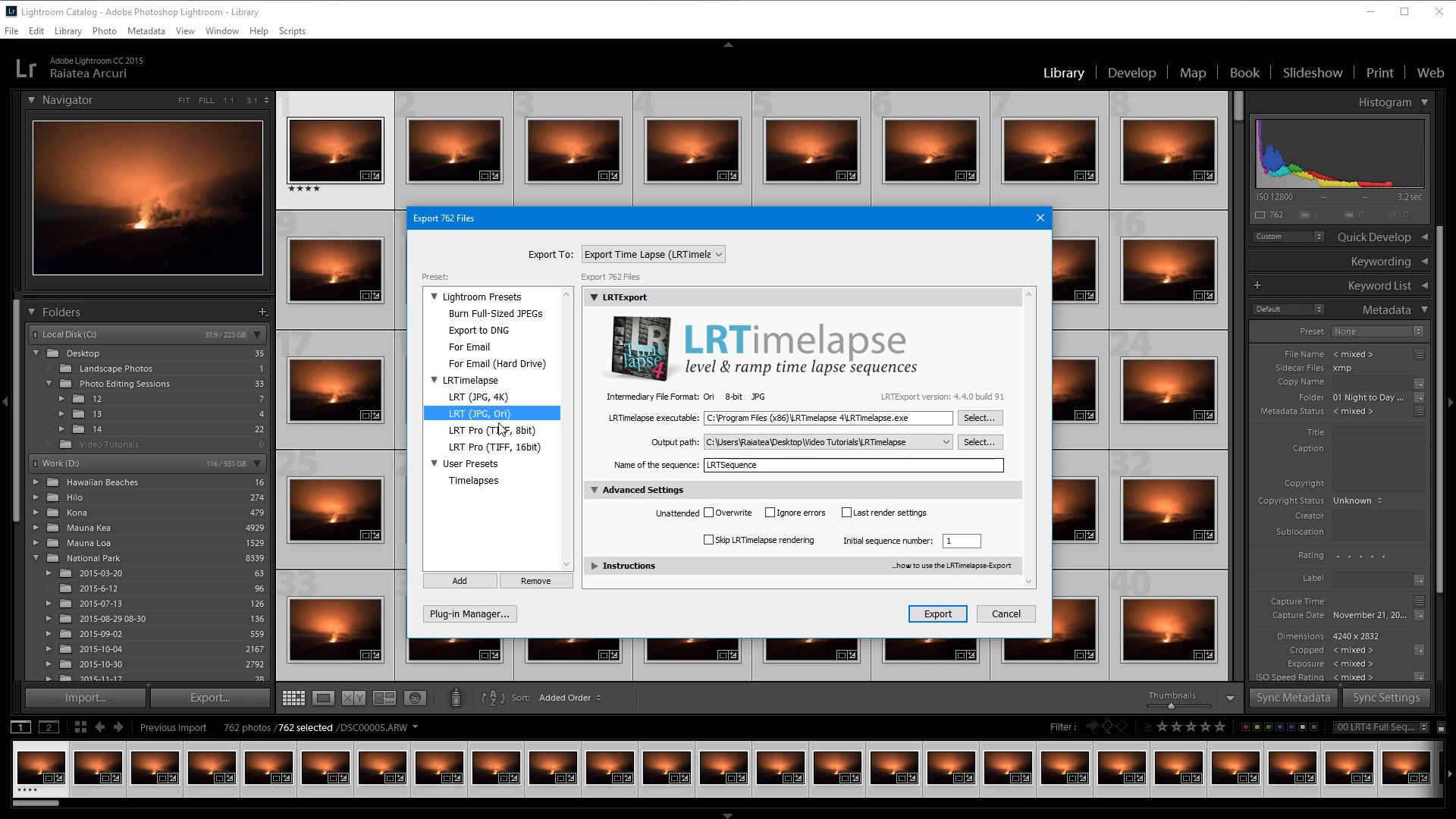
pyautogui.moveTo(517, 429)
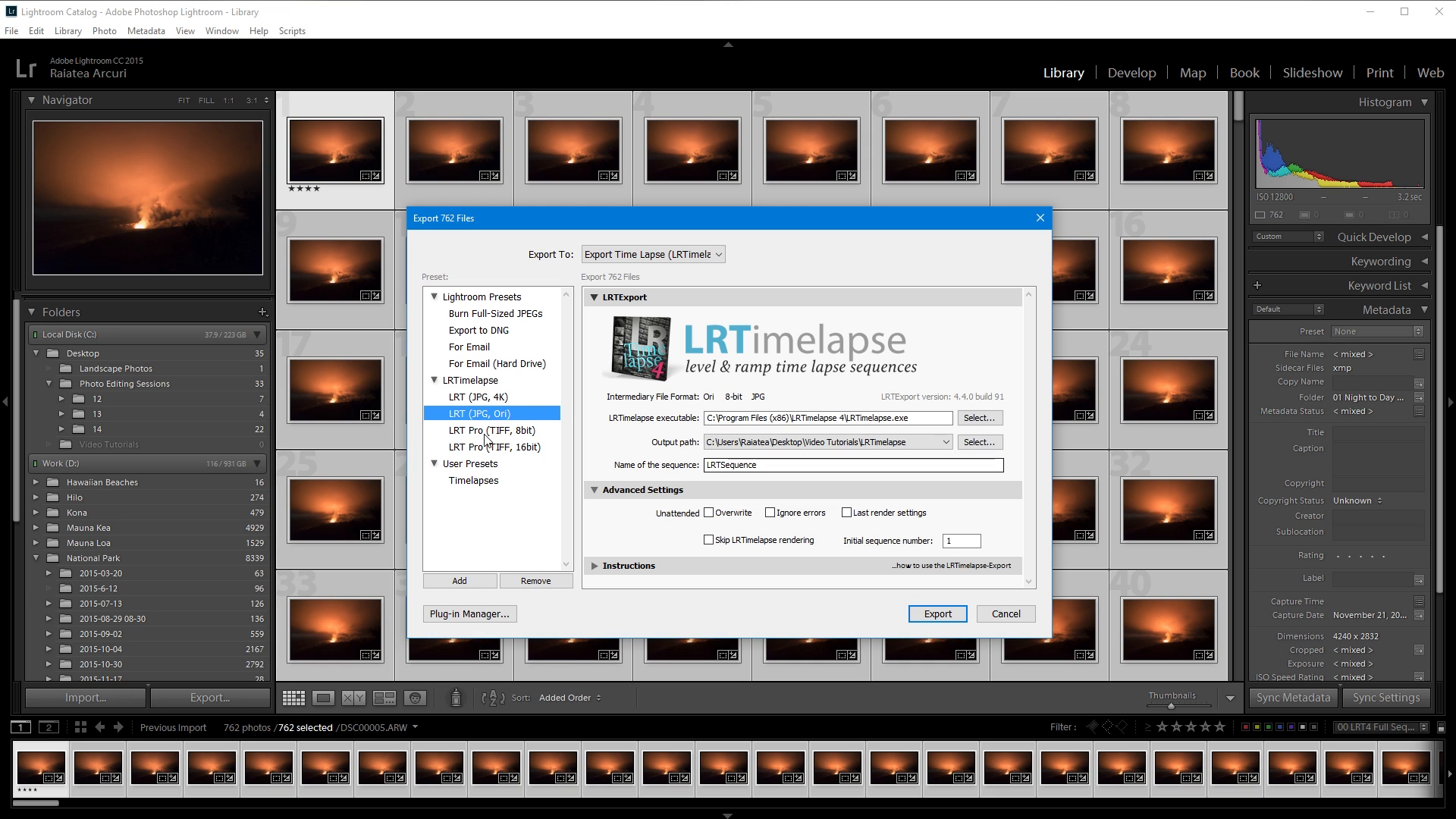
pyautogui.moveTo(473, 462)
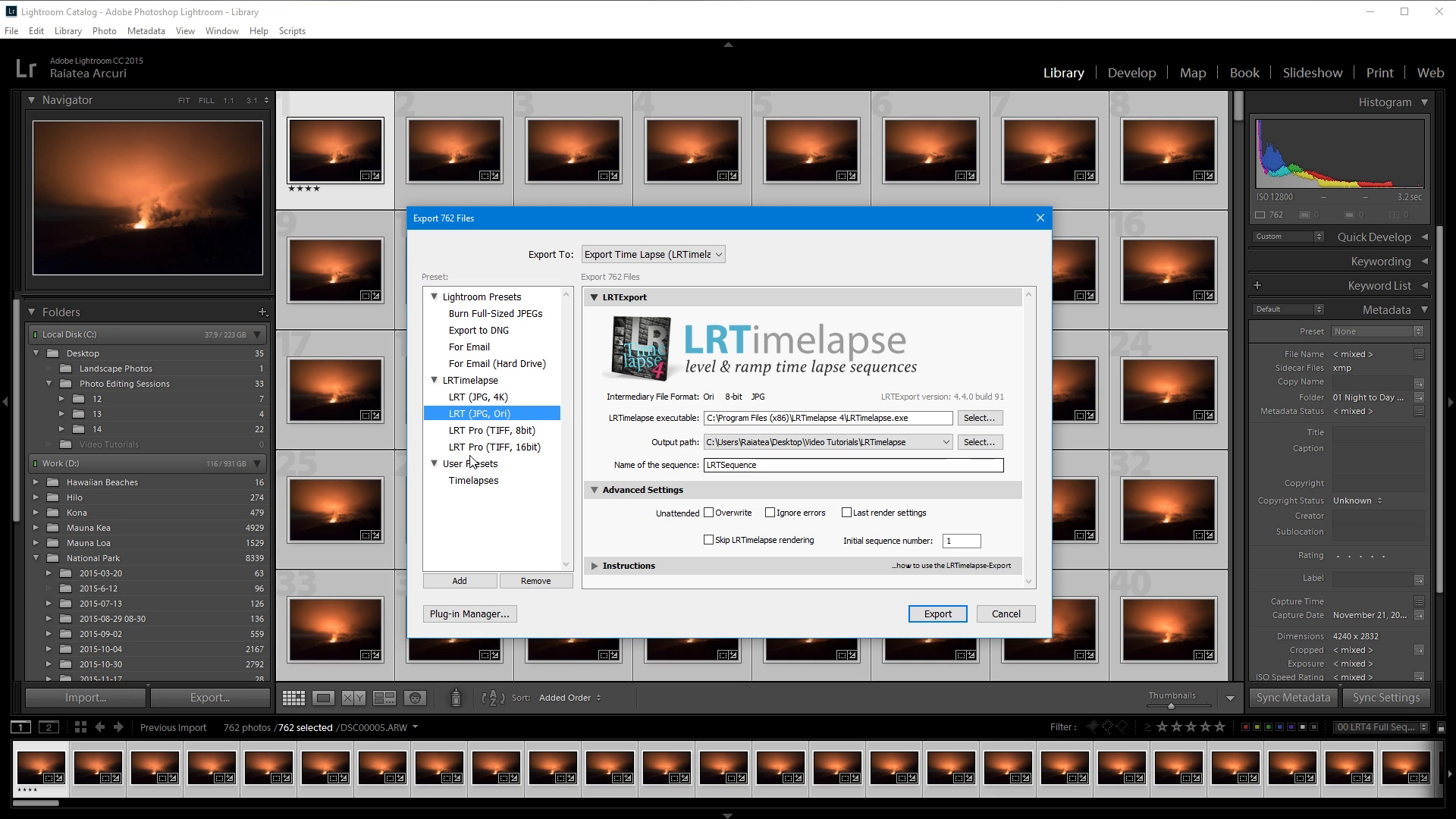
pyautogui.moveTo(497, 429)
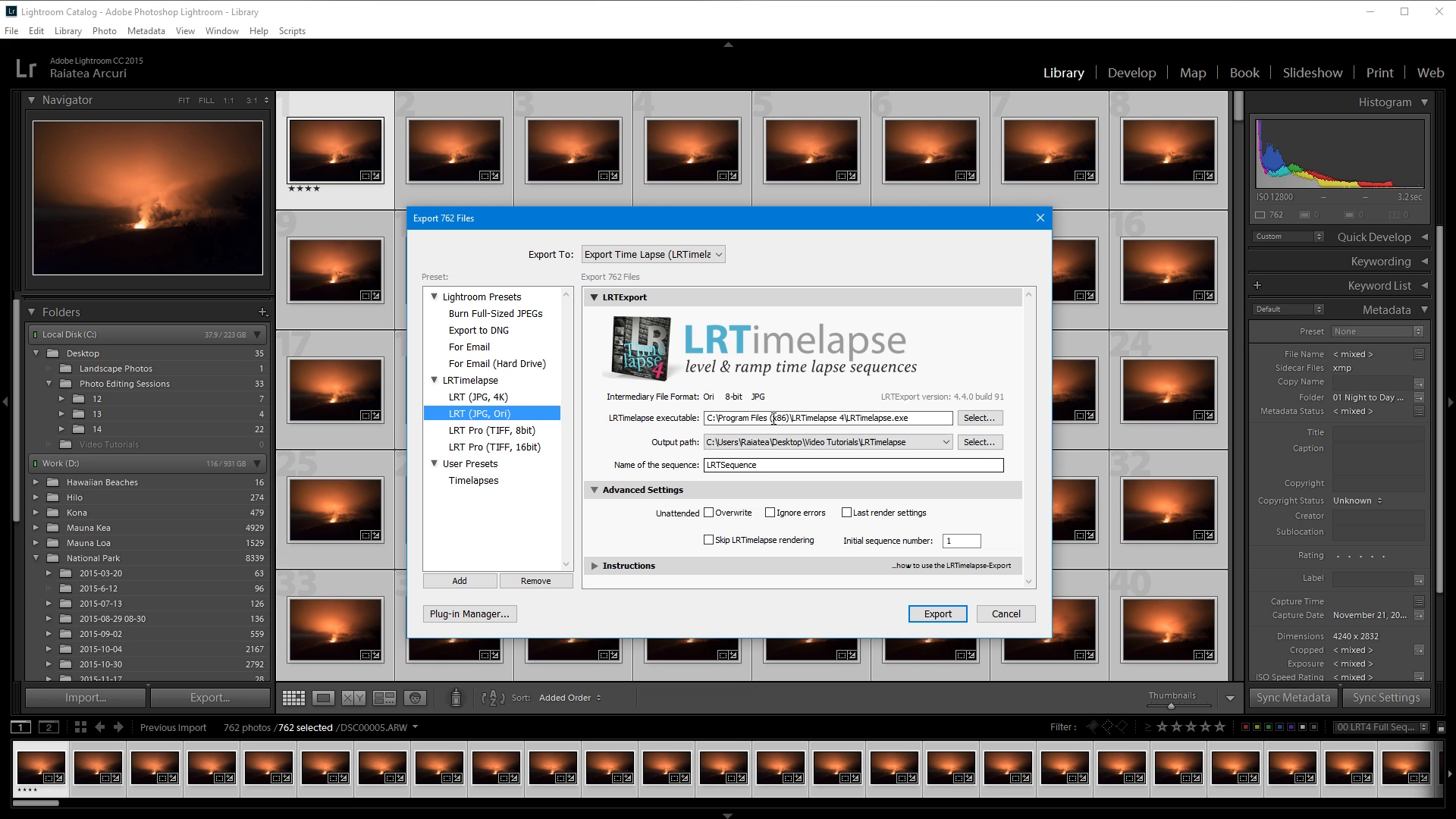
pyautogui.moveTo(980, 442)
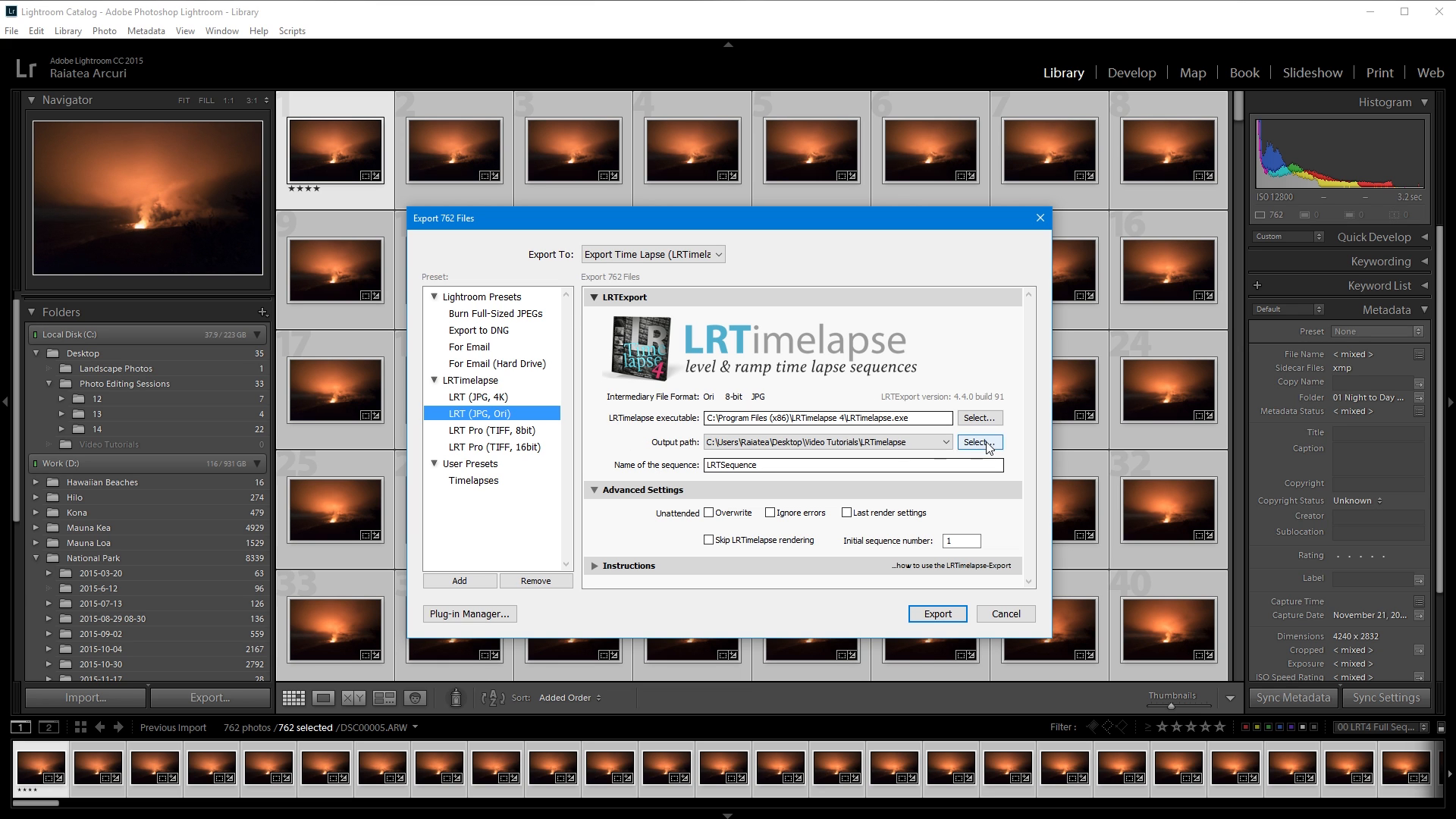
# Browse for the video output path from Work (D:) into the National Park folder.
pyautogui.click(979, 442)
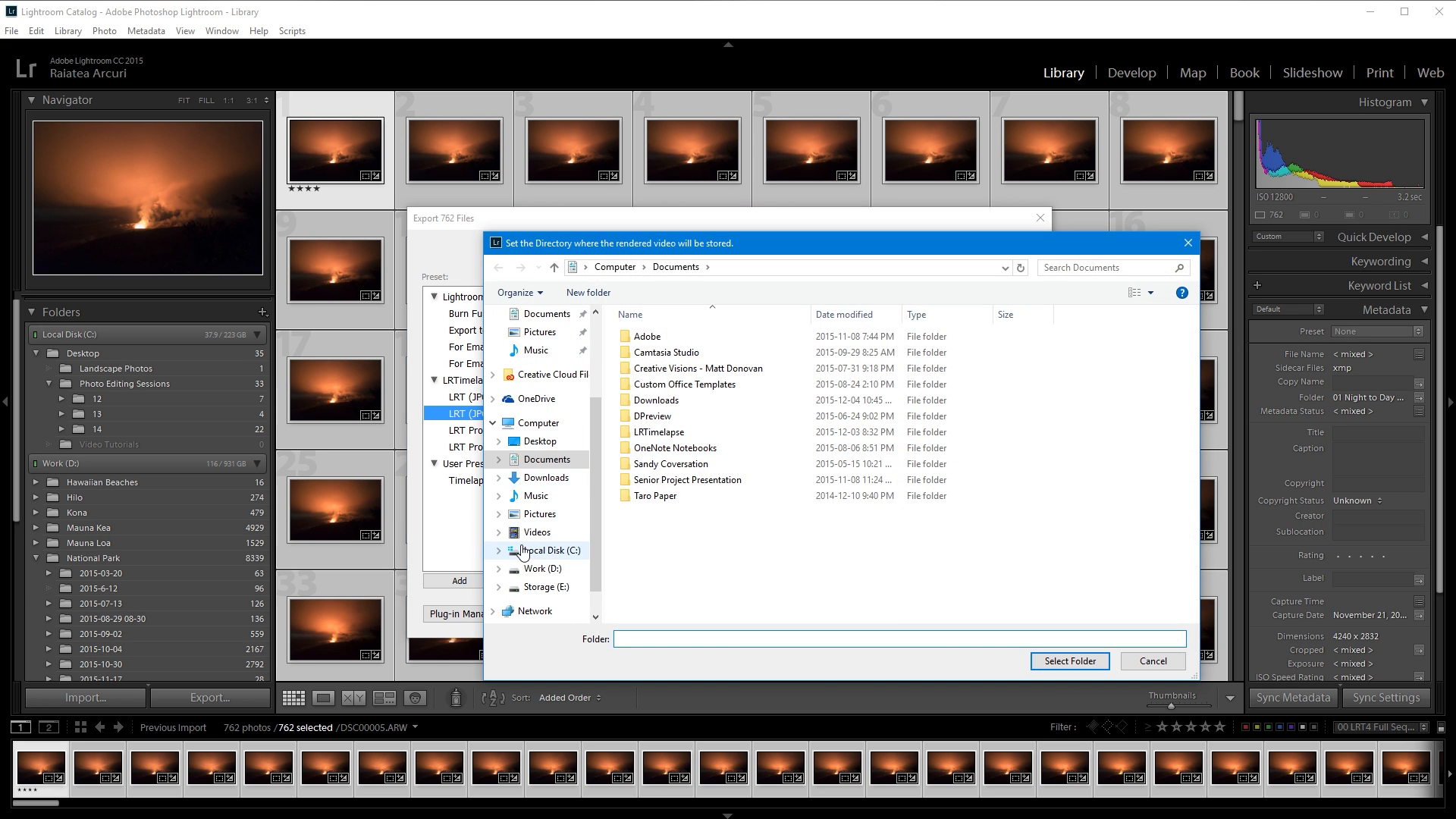
pyautogui.click(539, 568)
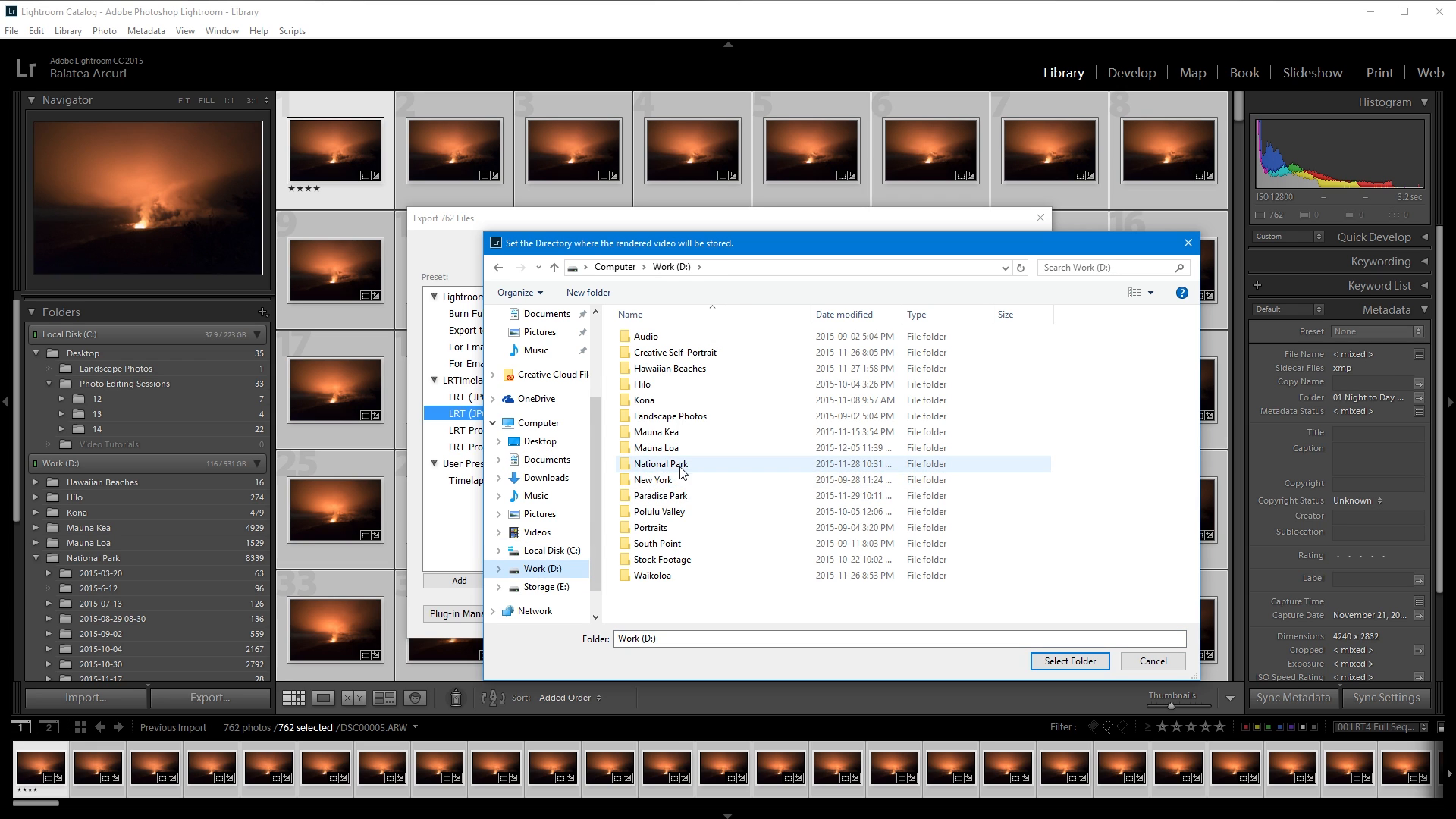
pyautogui.doubleClick(661, 463)
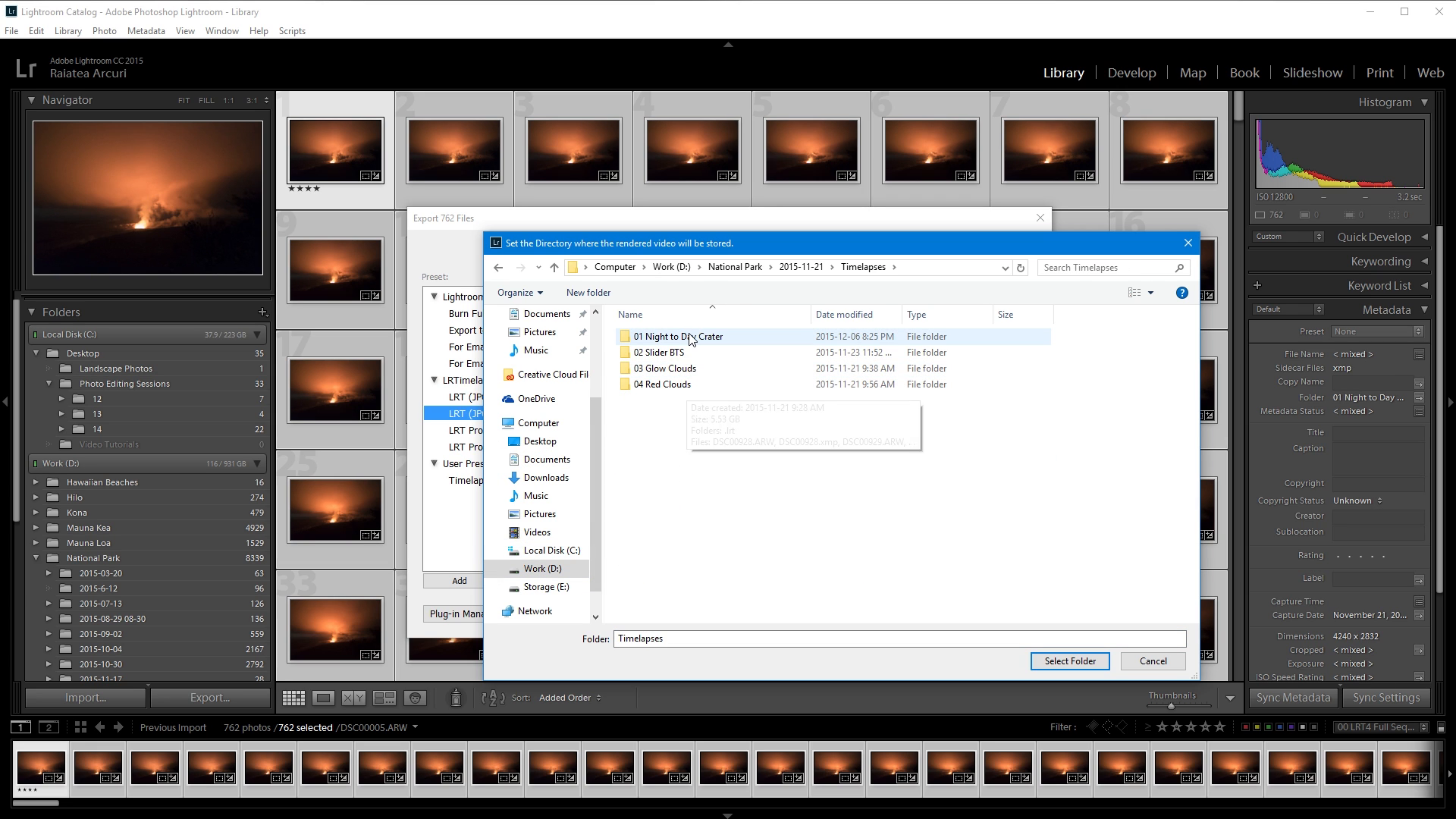
pyautogui.moveTo(1034, 667)
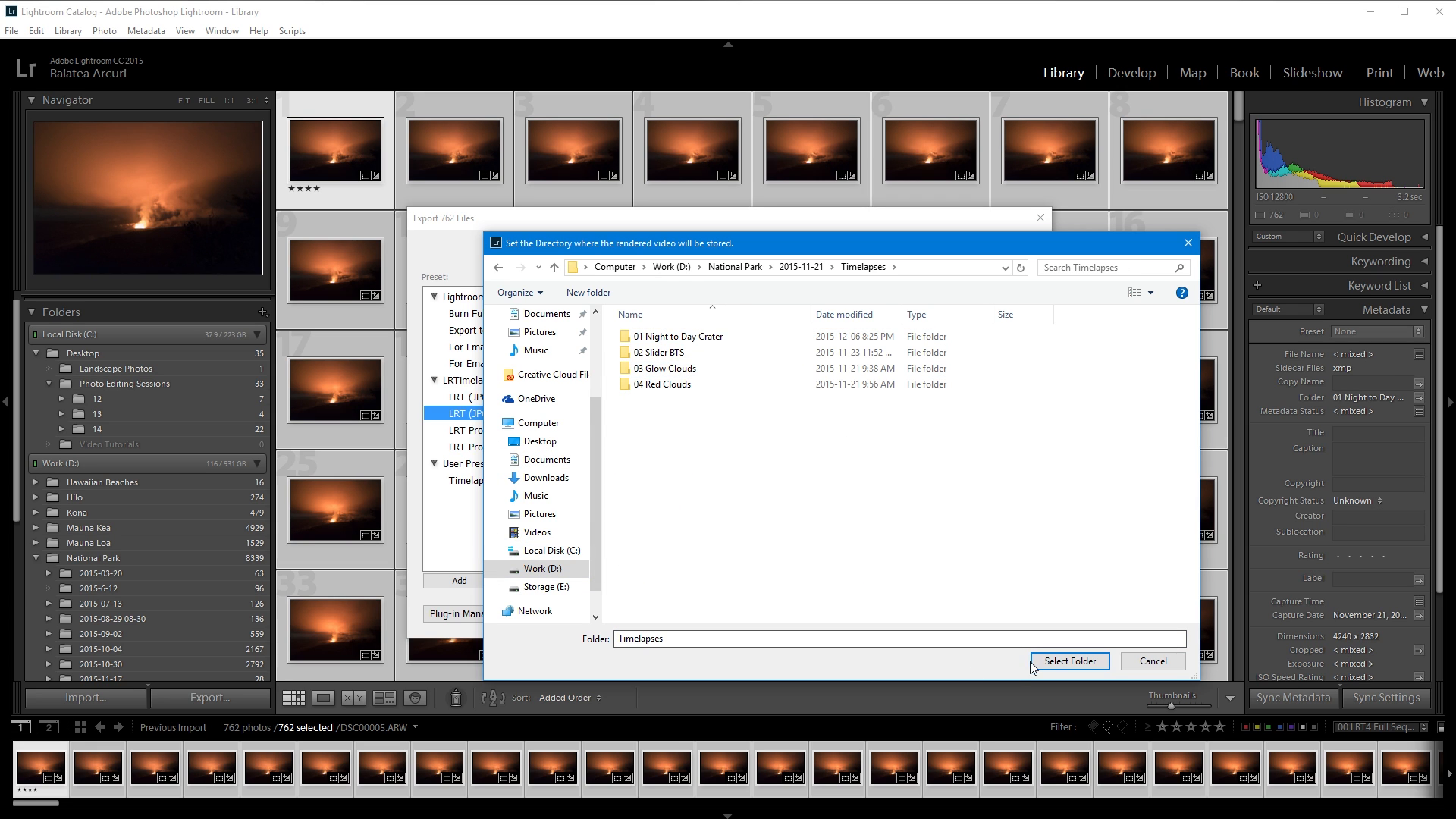
# Export to the Timelapses folder with sequence name 'Volcano'.
pyautogui.click(1068, 661)
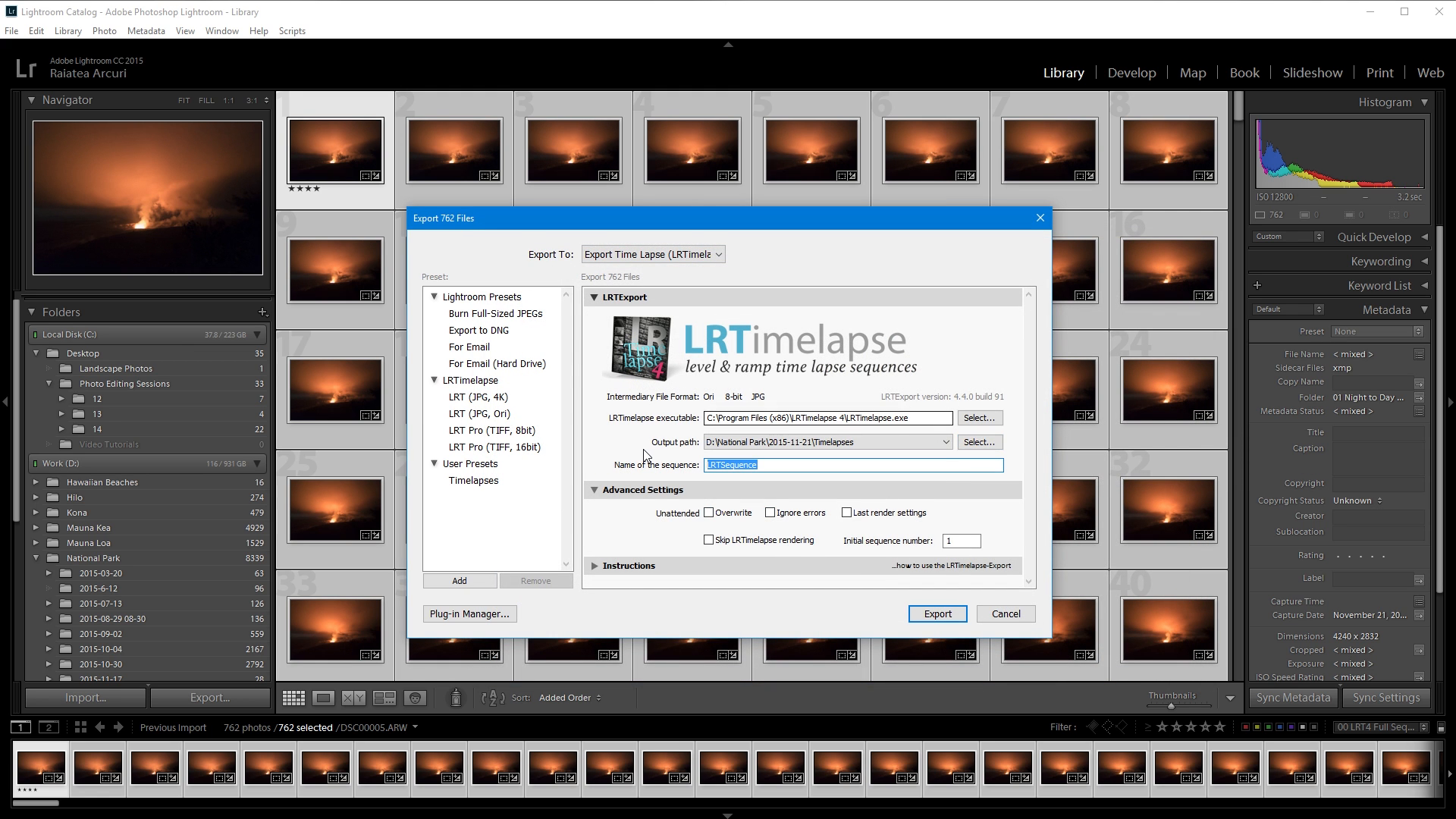
pyautogui.write('Volcano')
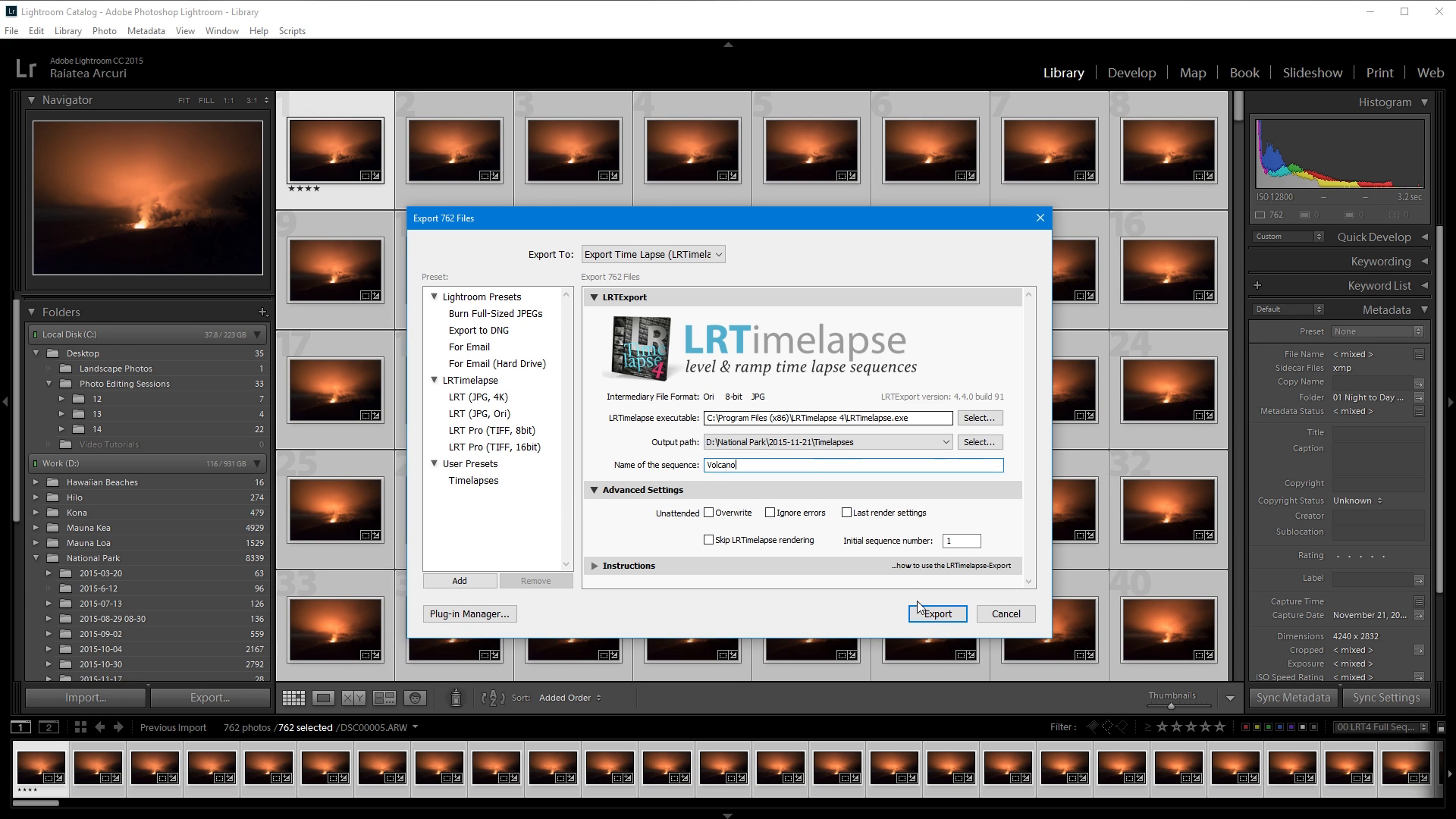
pyautogui.click(937, 612)
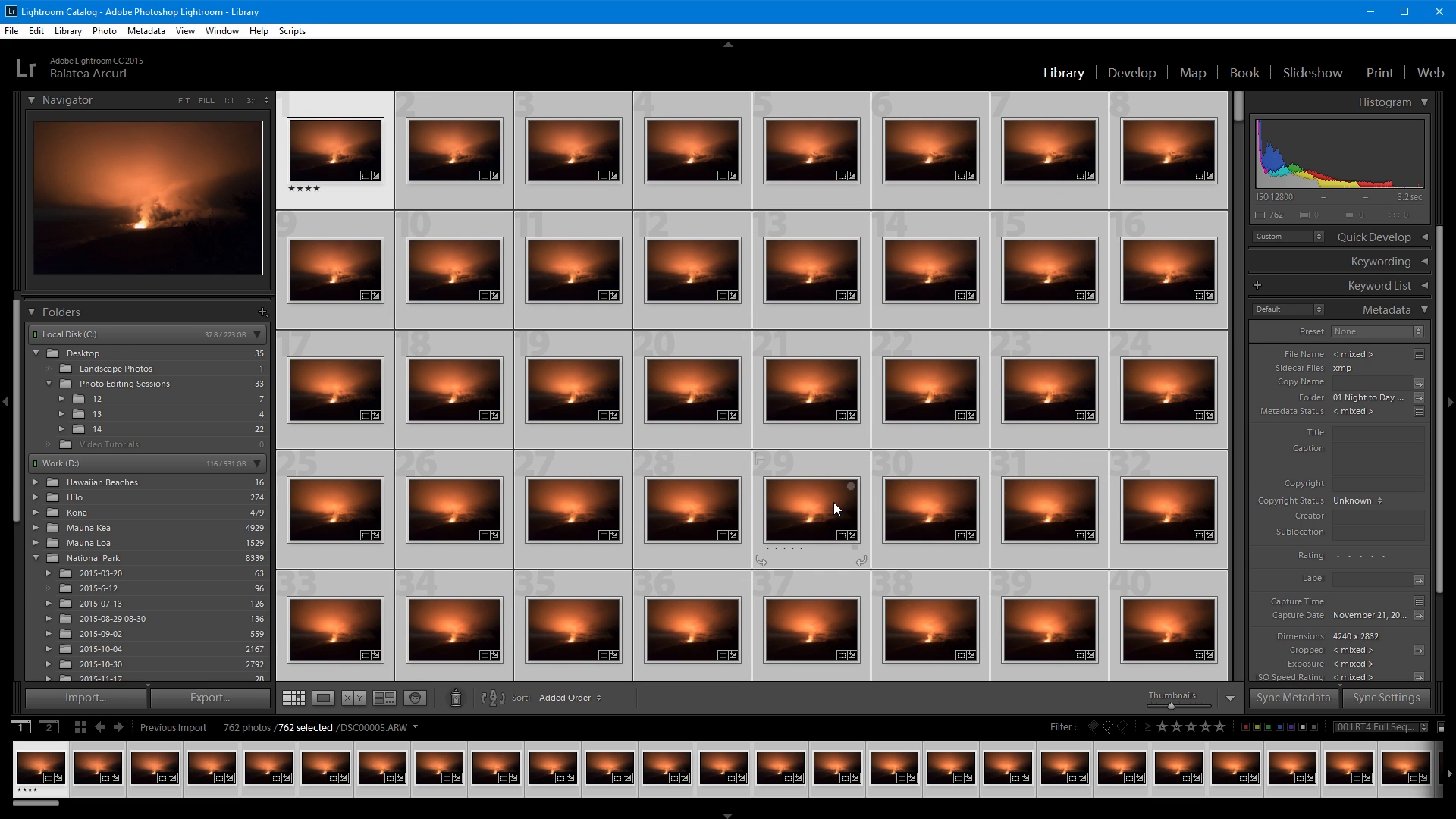
pyautogui.click(210, 698)
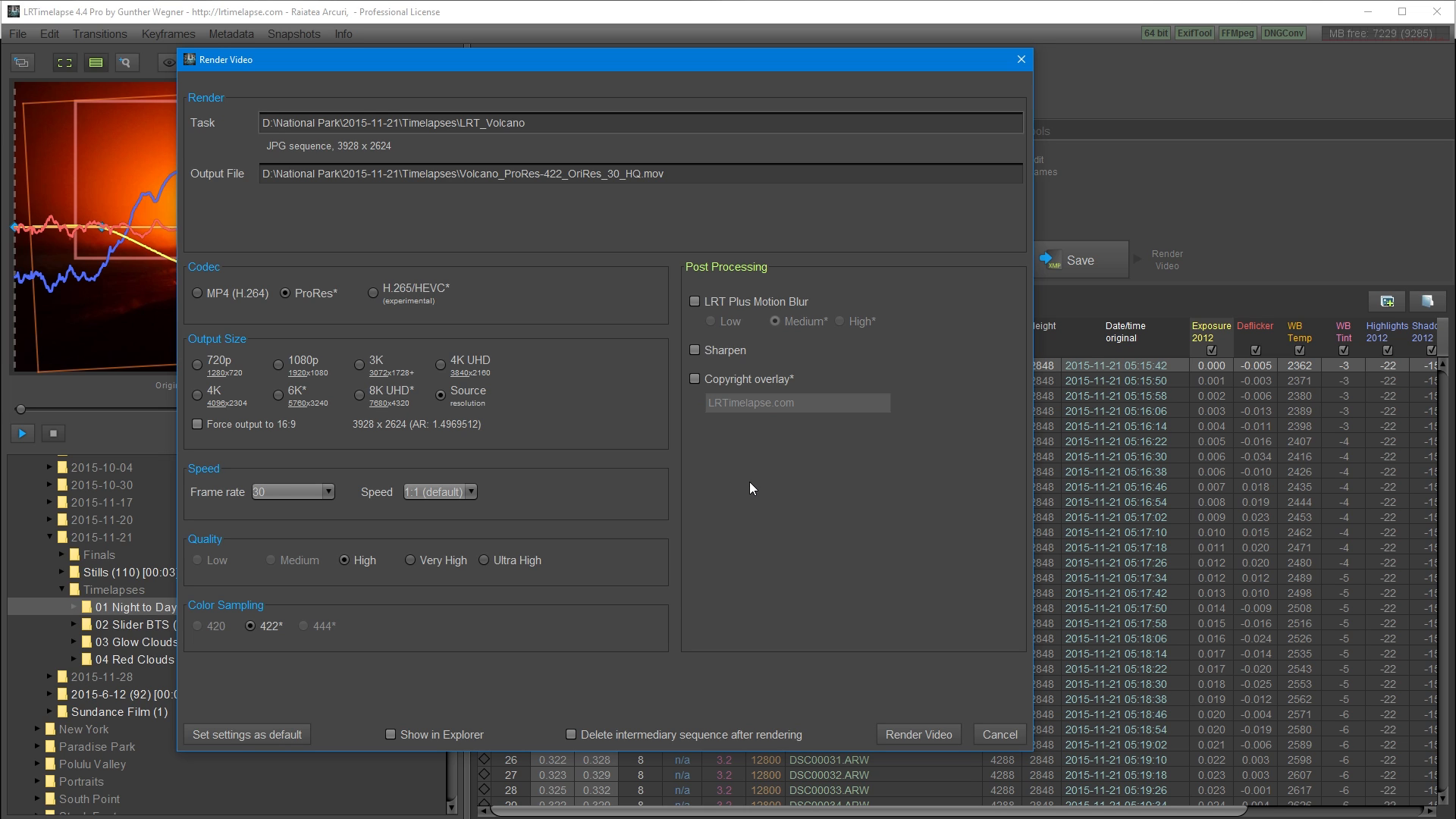
pyautogui.moveTo(662, 273)
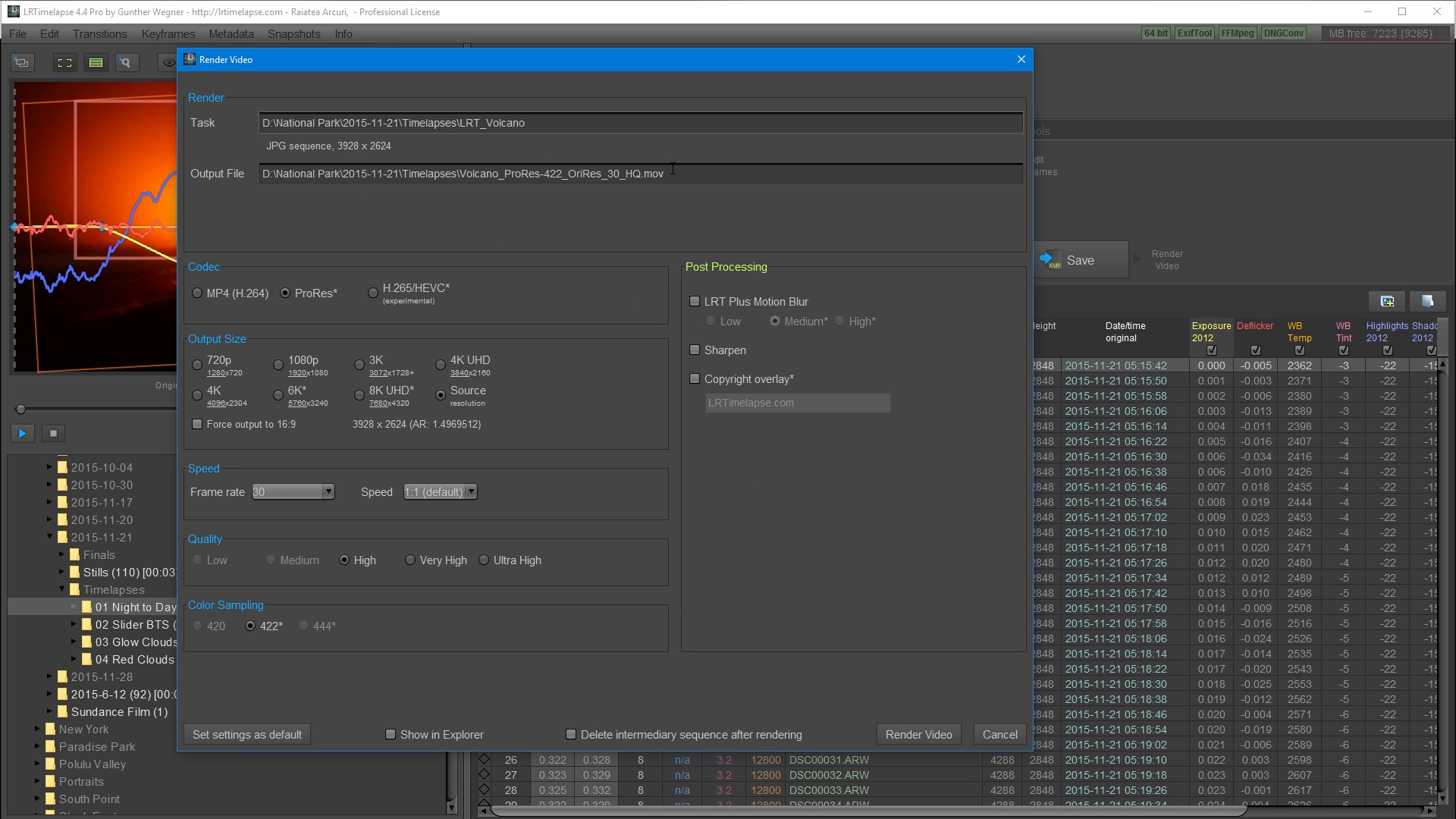
pyautogui.moveTo(265, 308)
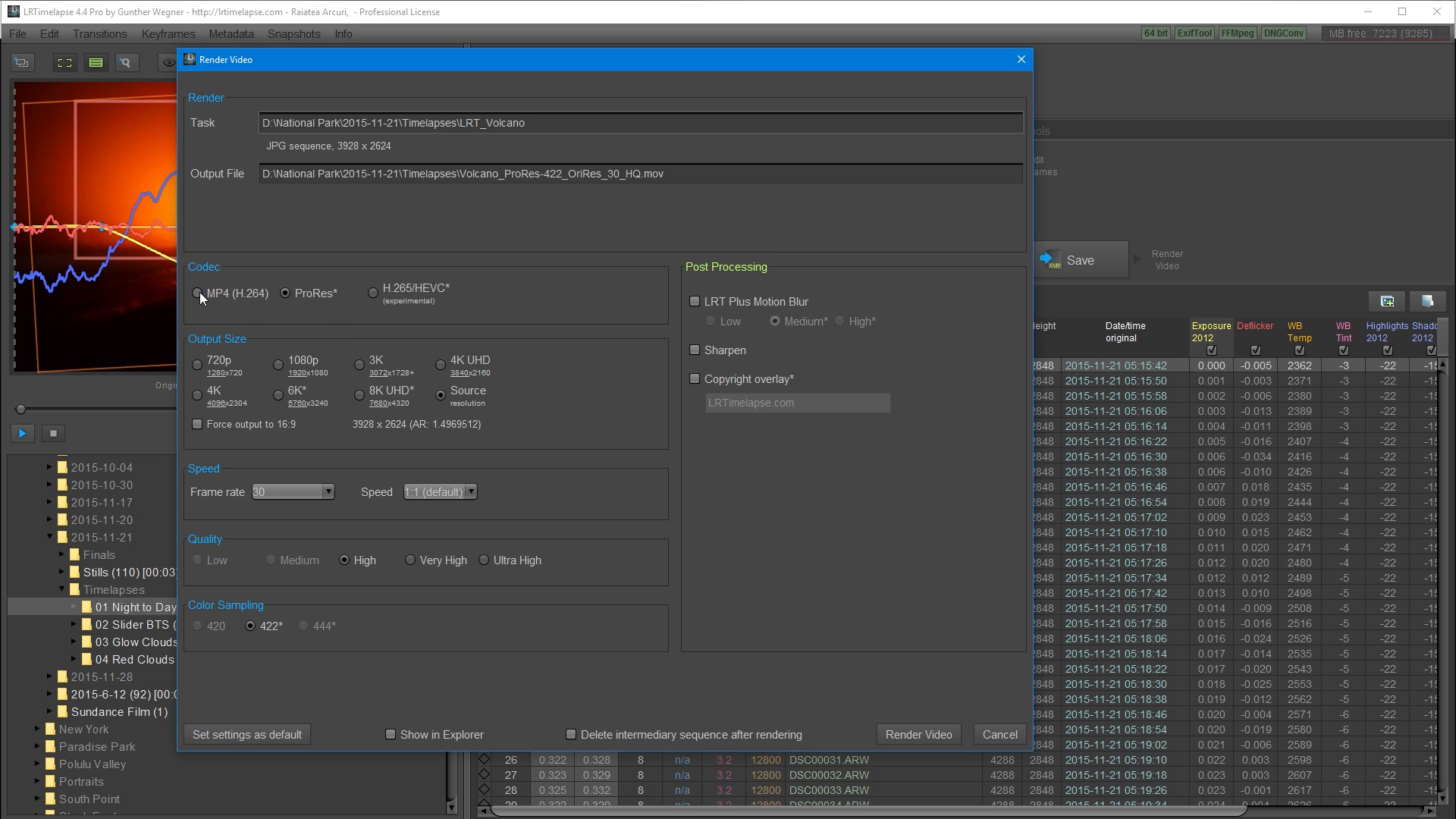
pyautogui.moveTo(216, 307)
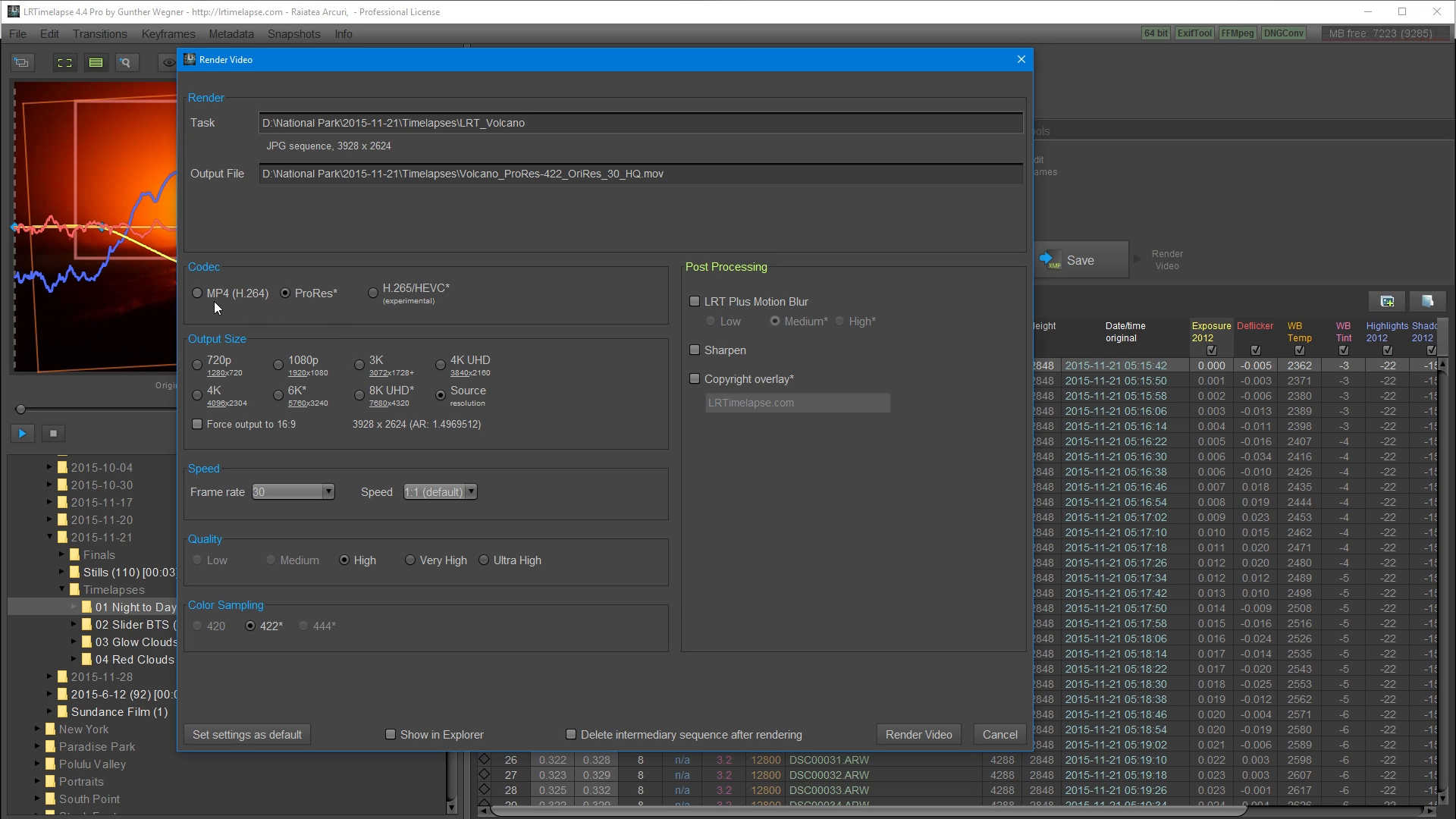
pyautogui.moveTo(199, 297)
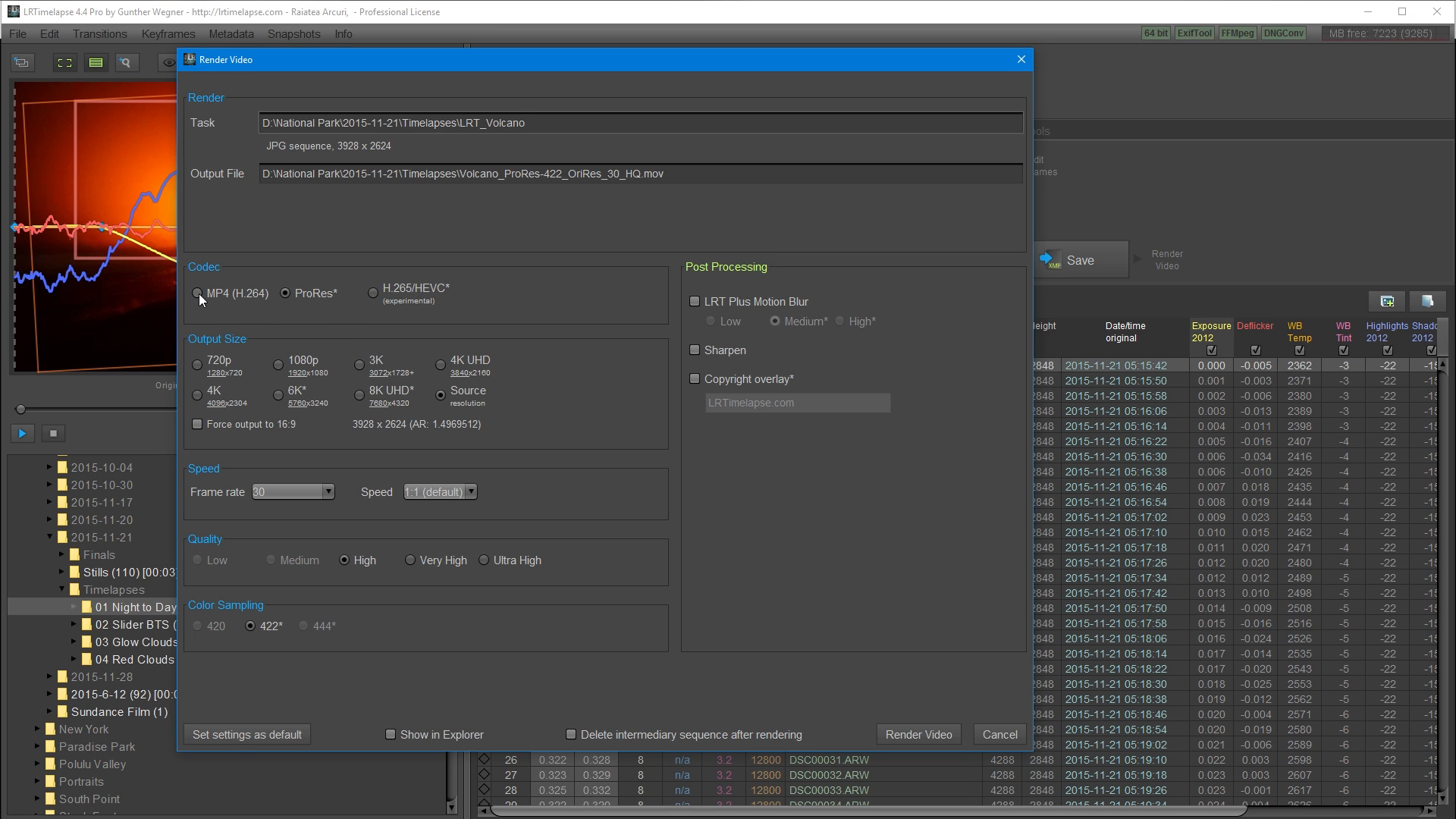
pyautogui.moveTo(285, 299)
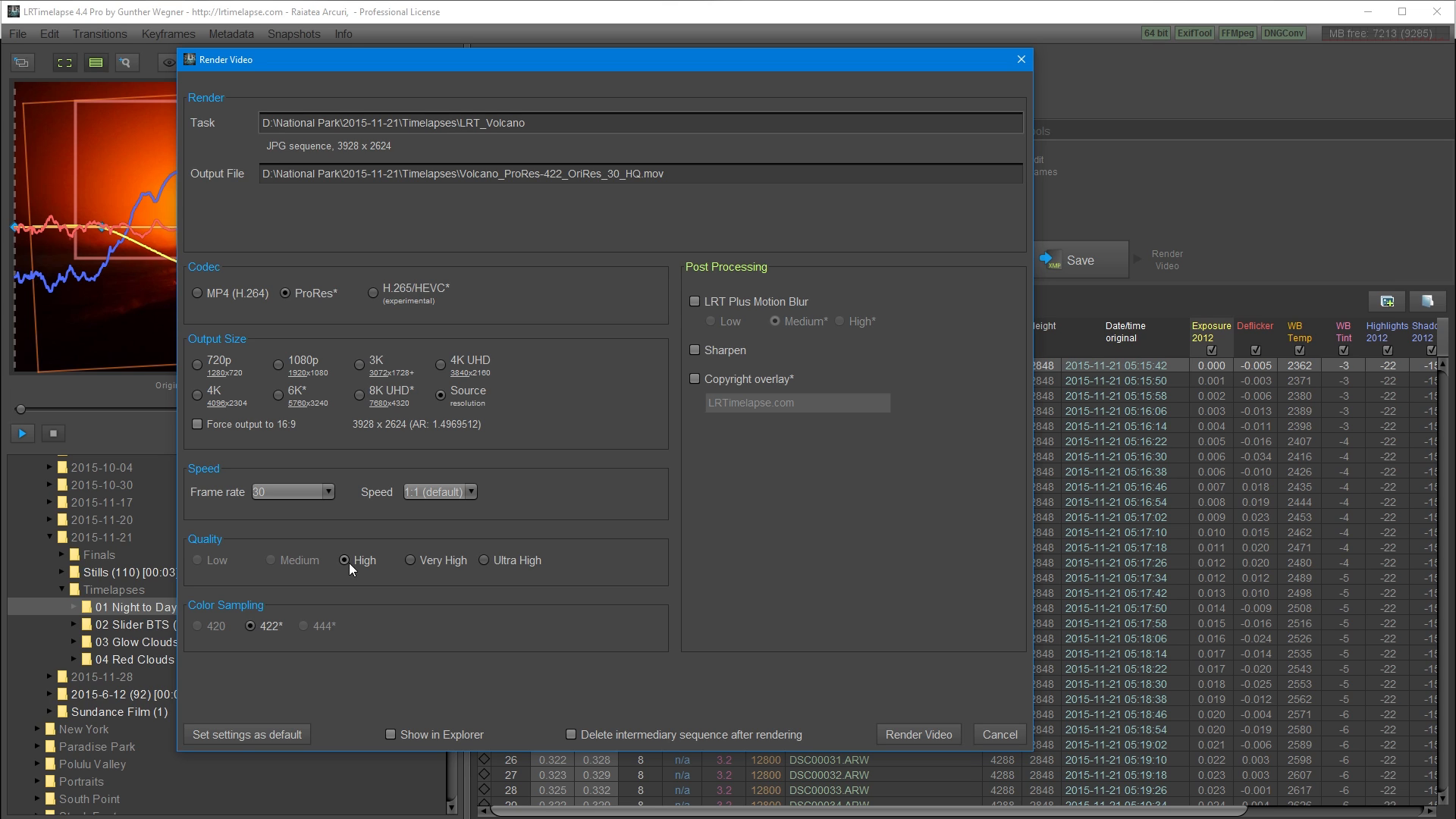
pyautogui.moveTo(360, 567)
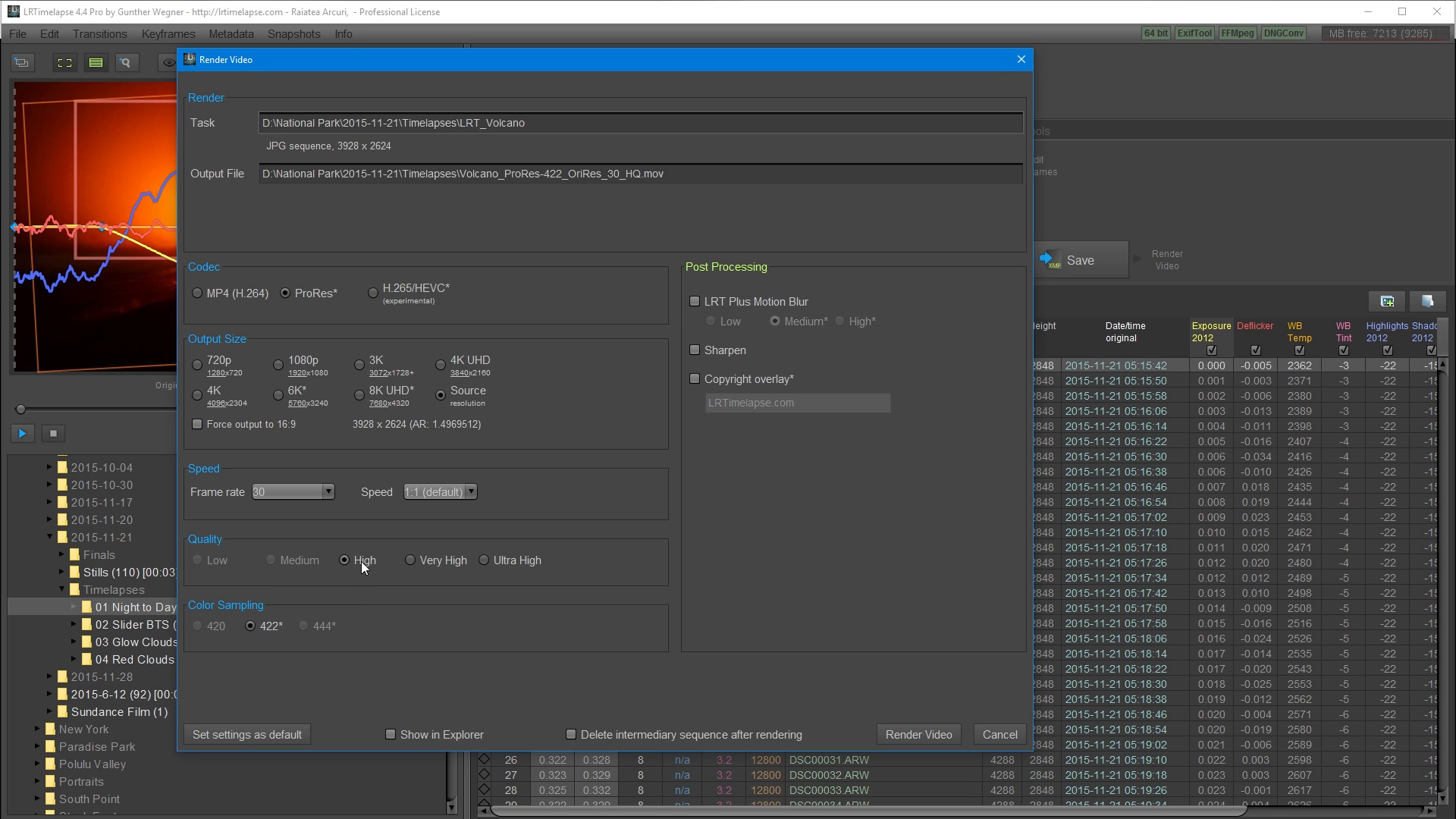
pyautogui.moveTo(363, 647)
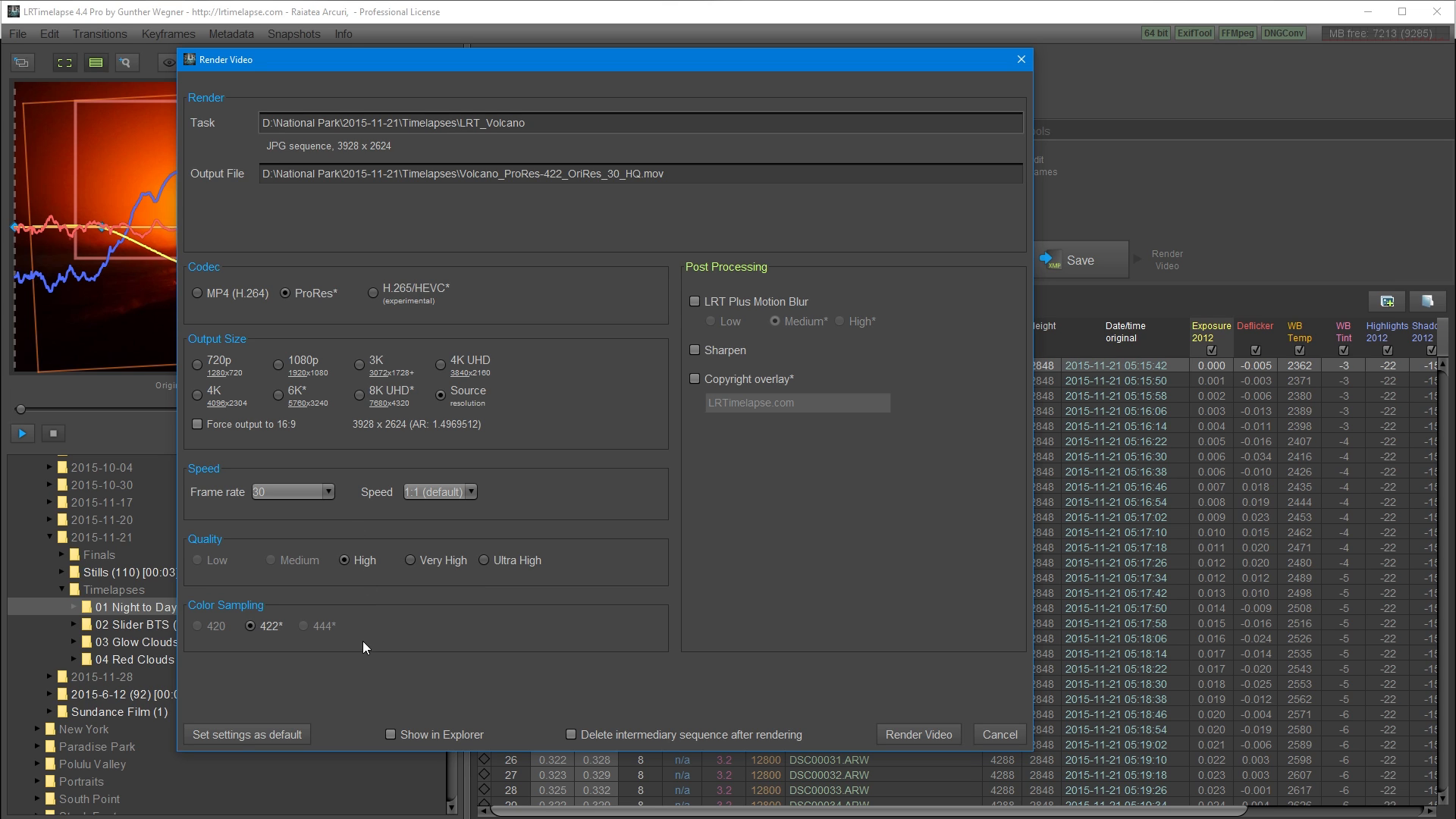
pyautogui.moveTo(261, 645)
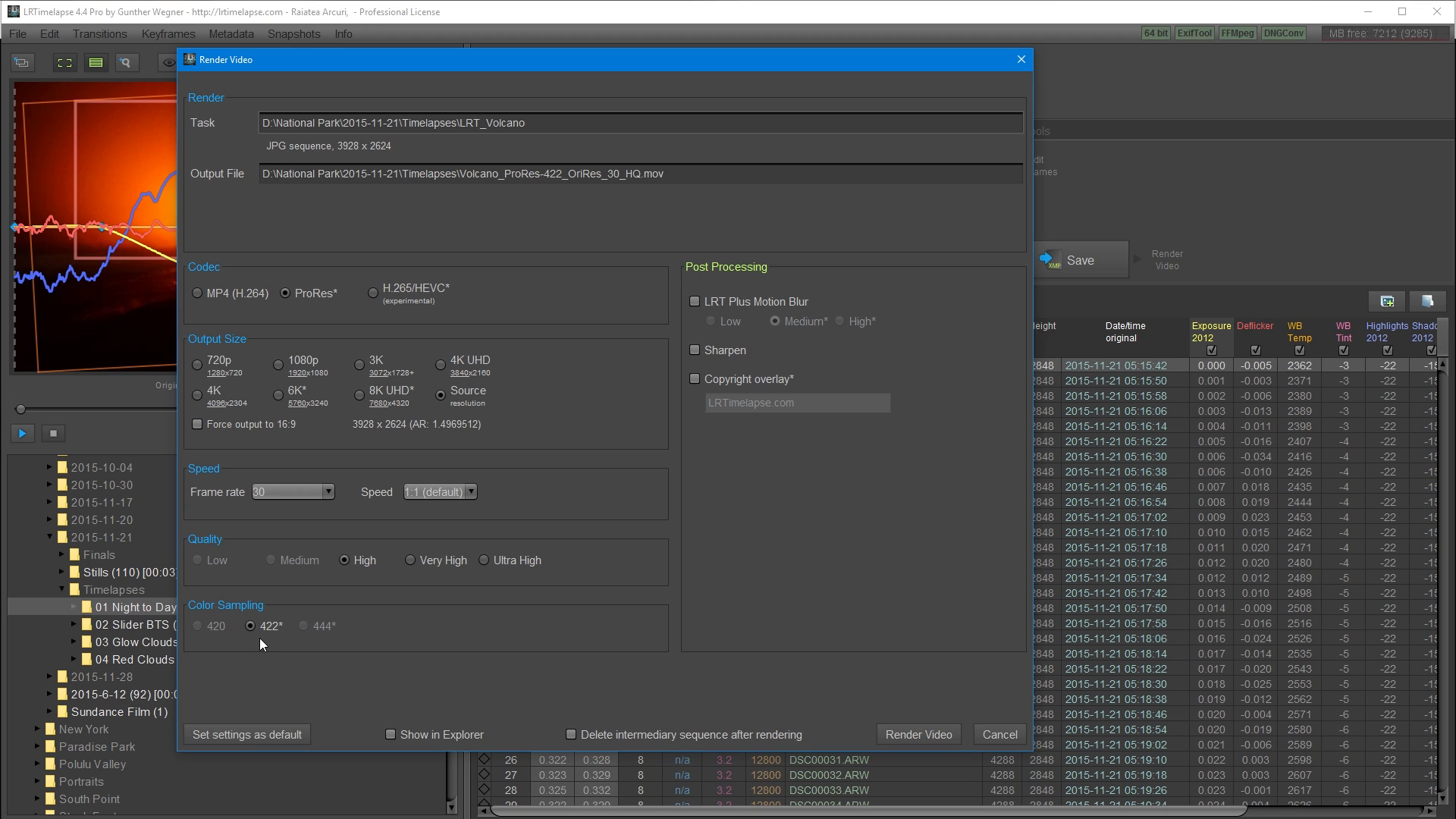
pyautogui.moveTo(656, 698)
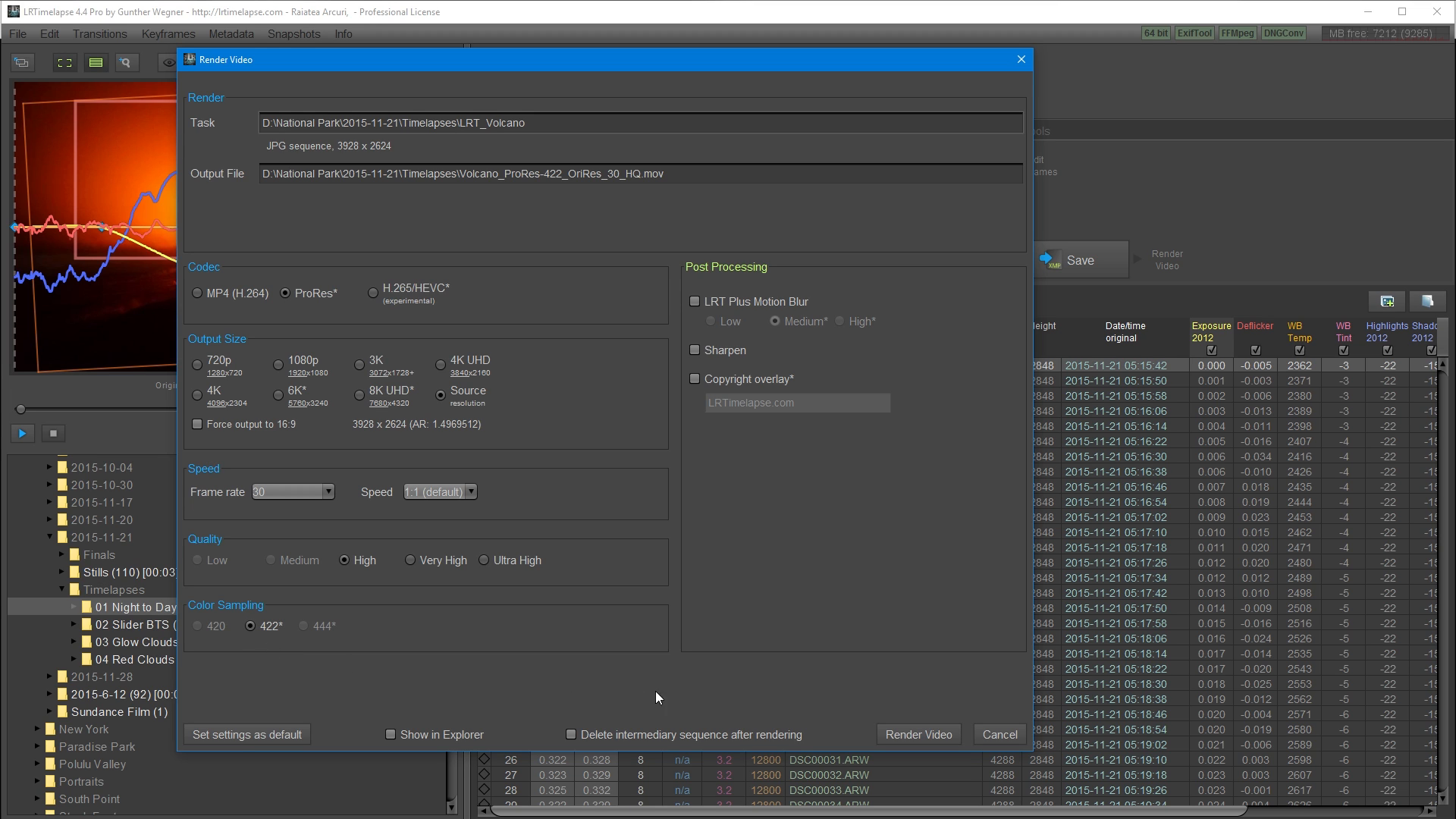
pyautogui.moveTo(917, 734)
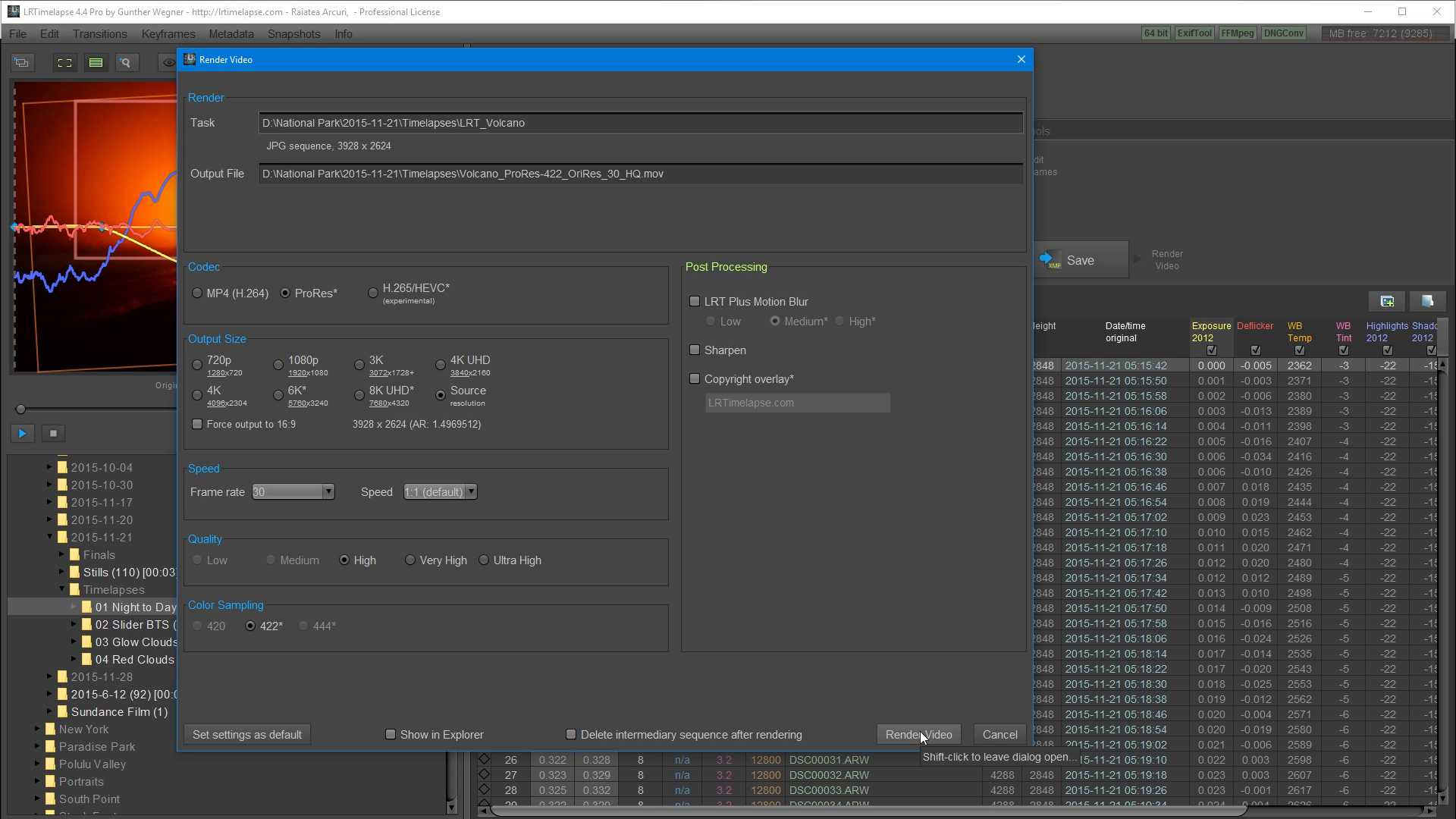
pyautogui.moveTo(869, 634)
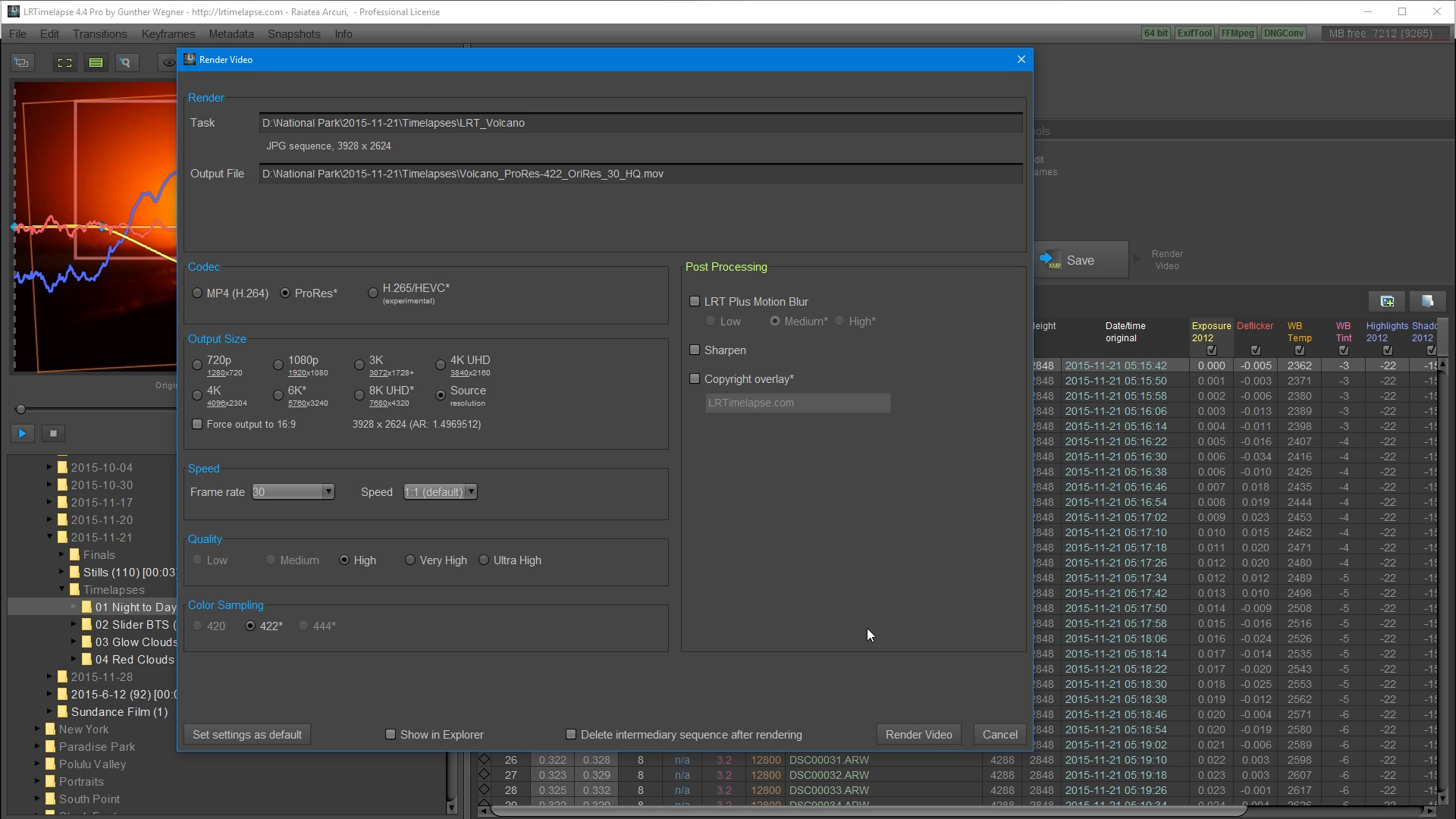
# Render the Volcano sequence as ProRes 422, source resolution, High quality.
pyautogui.click(917, 734)
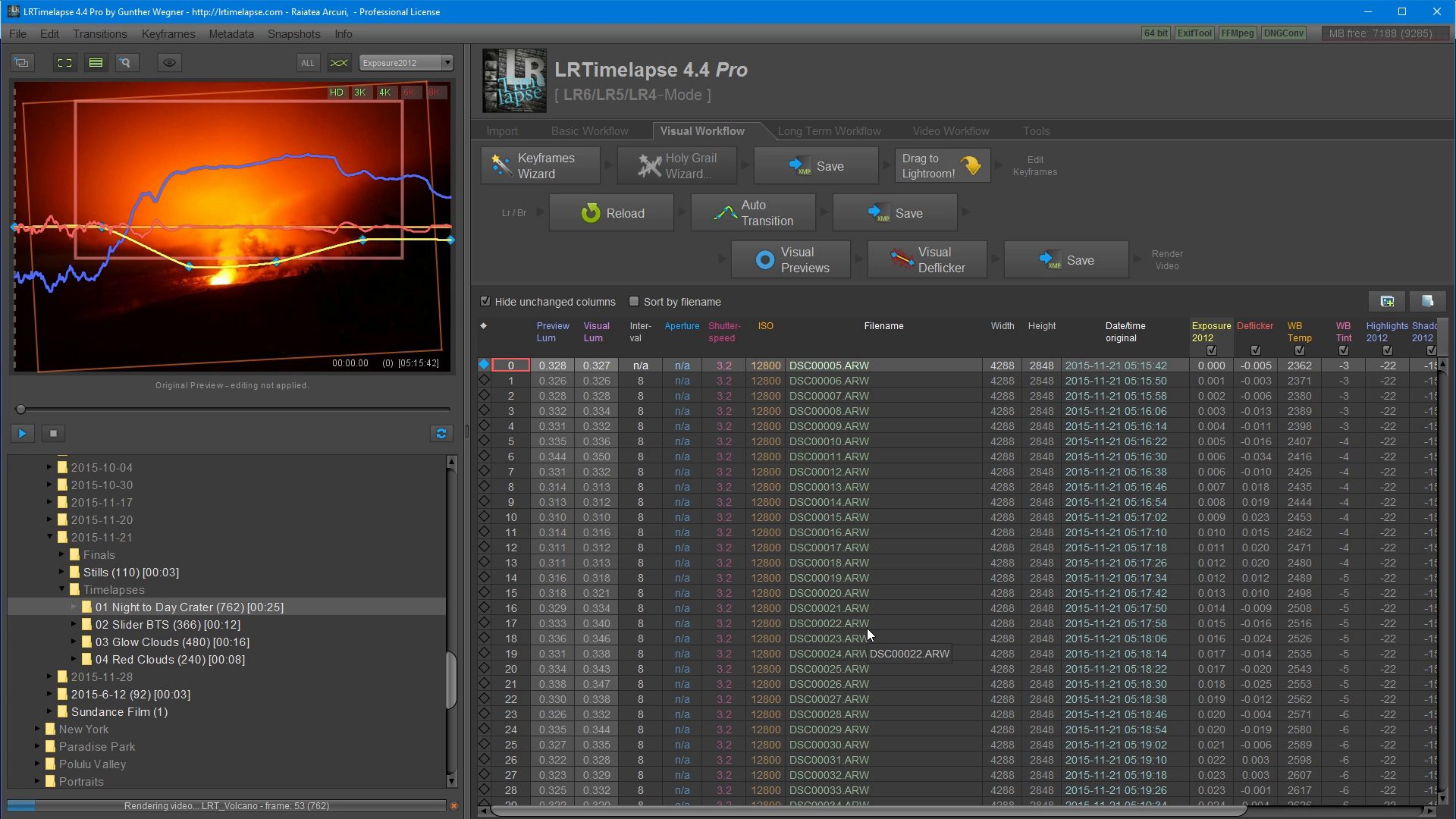
pyautogui.moveTo(646, 653)
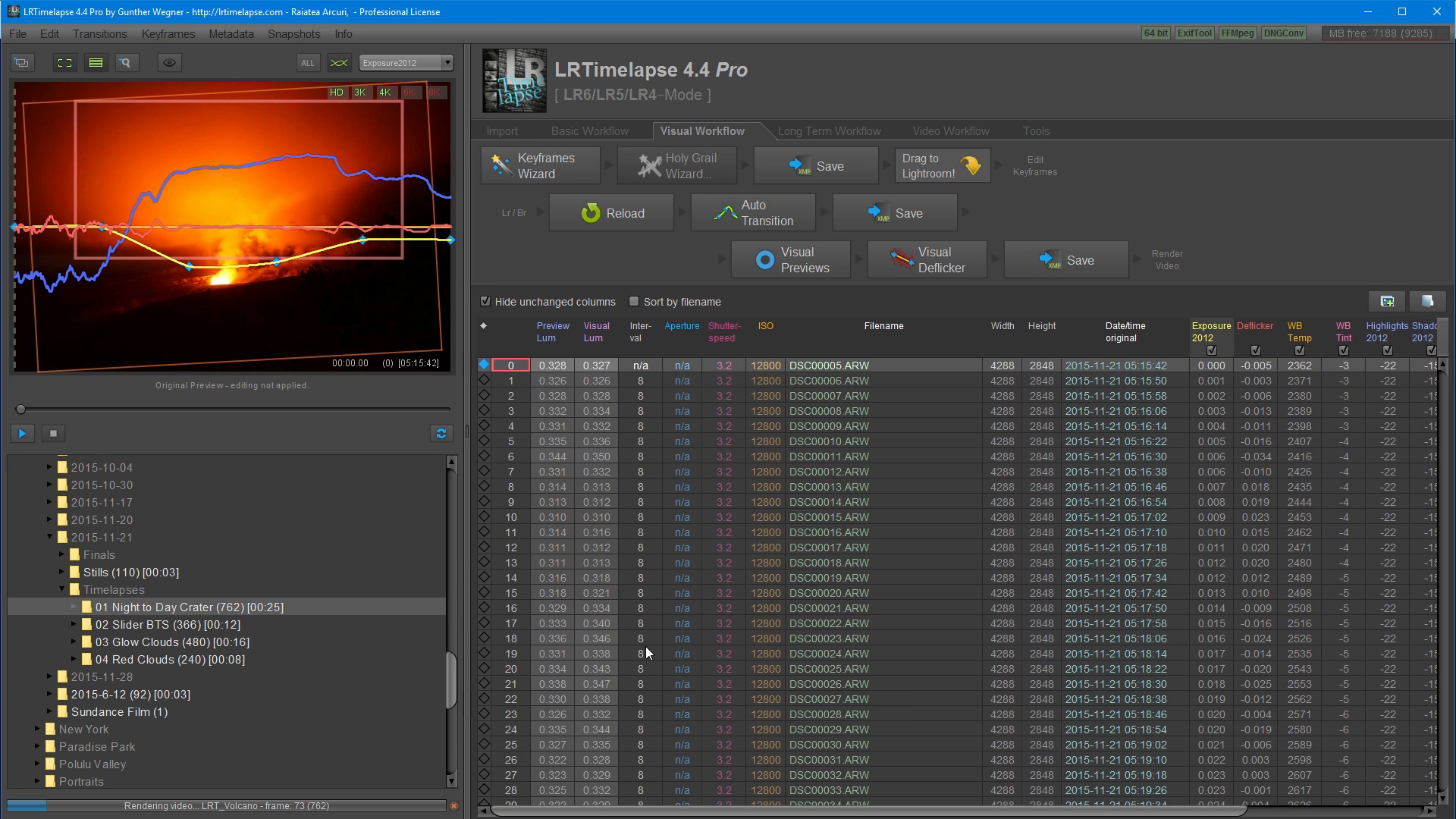